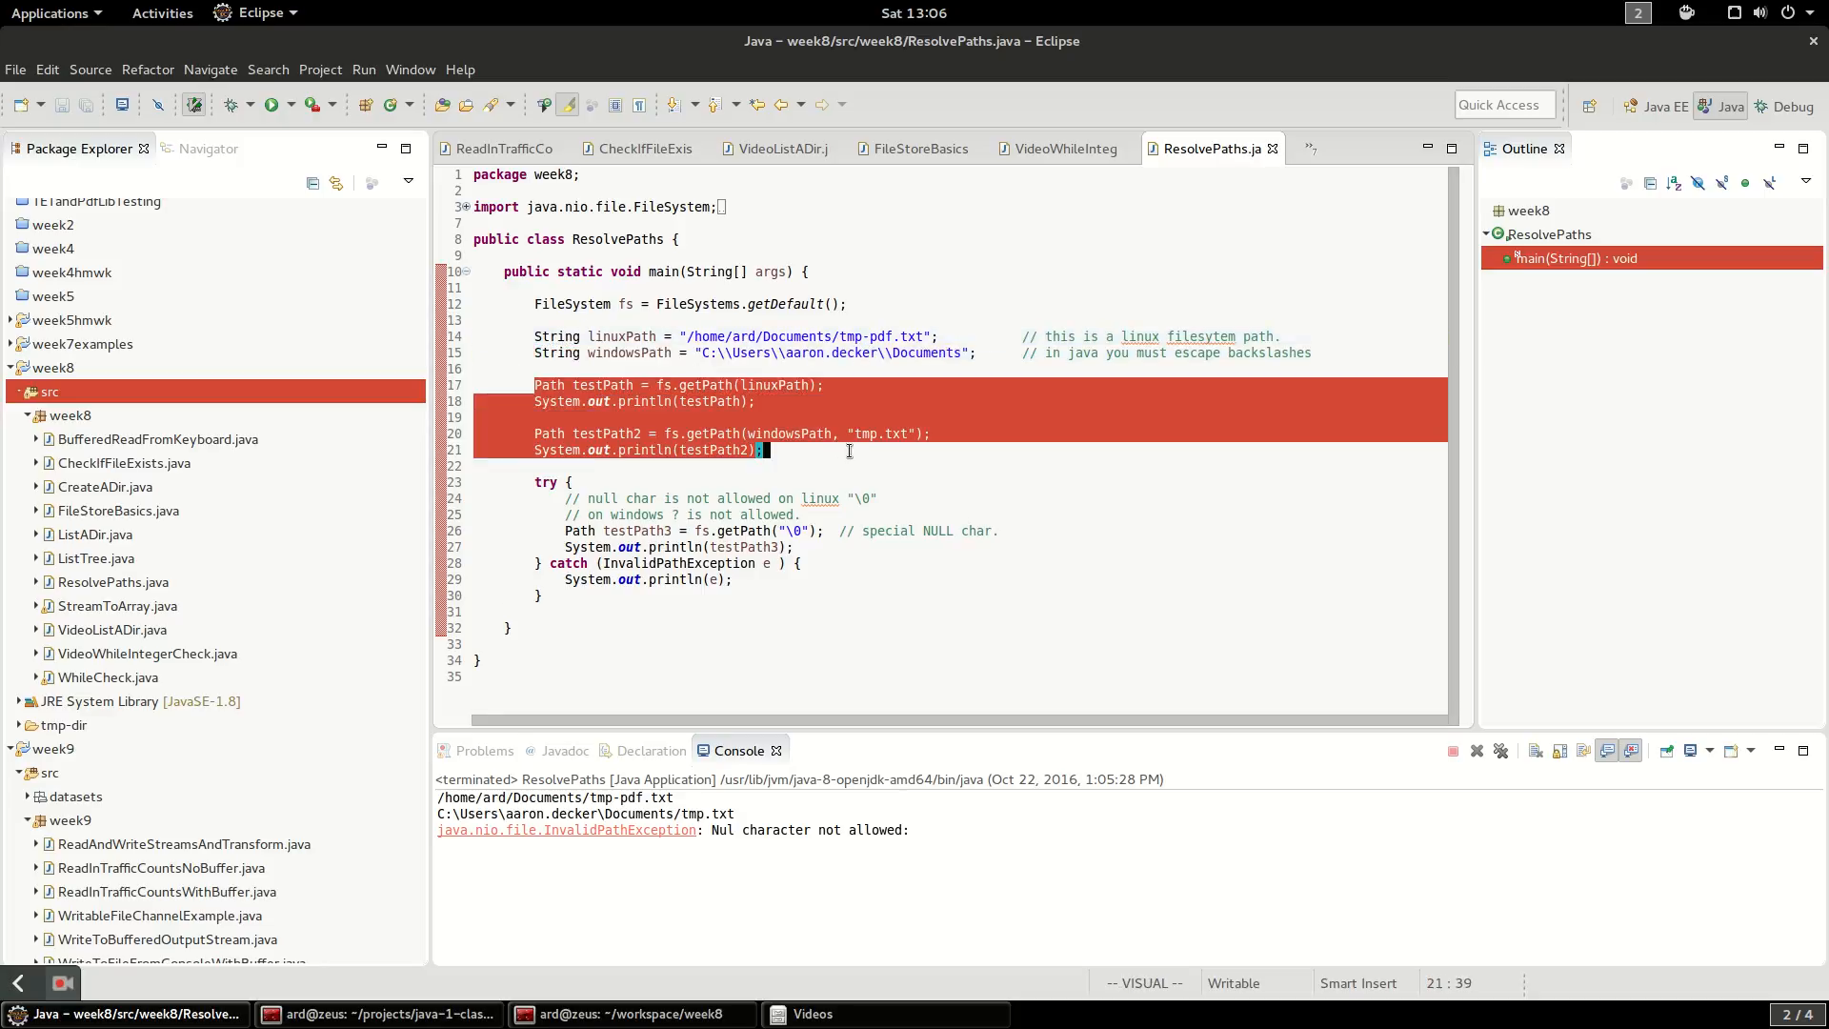
Highlight the try/catch block and the null-character getPath call under discussion
{"action": "key", "text": "Escape"}
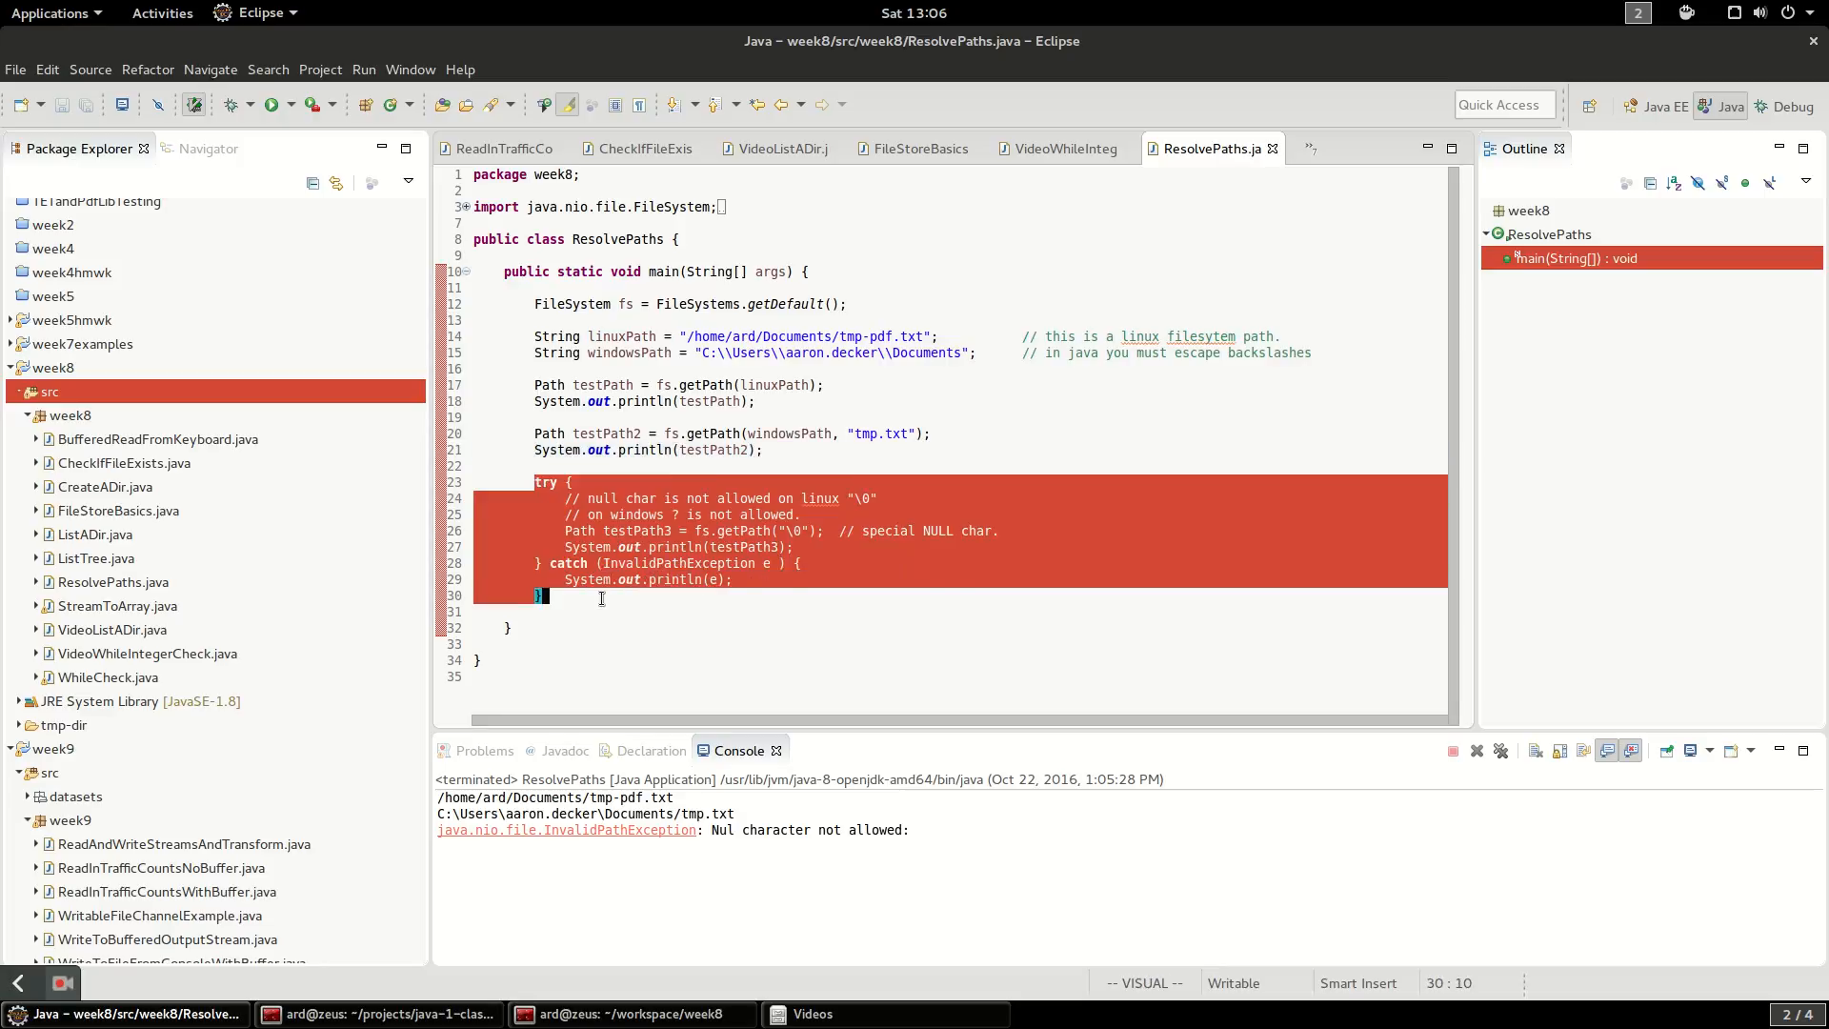
{"action": "key", "text": "Escape"}
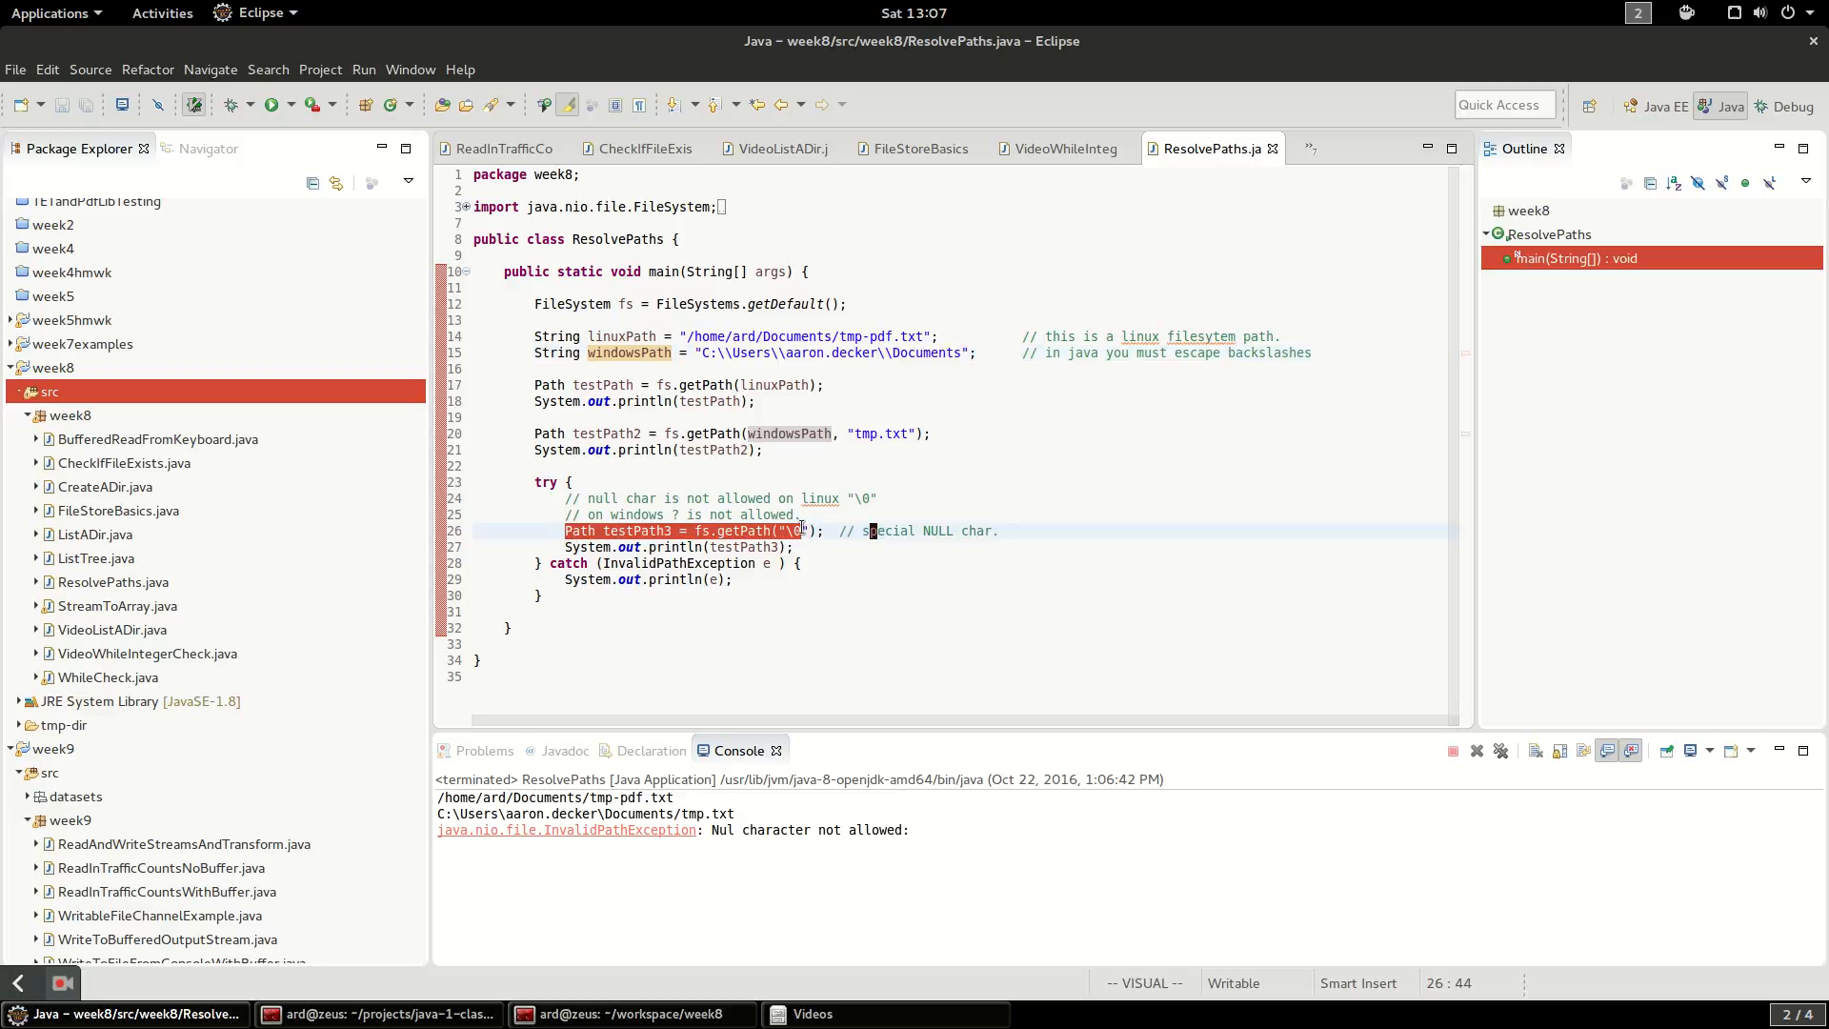
{"action": "key", "text": "Escape"}
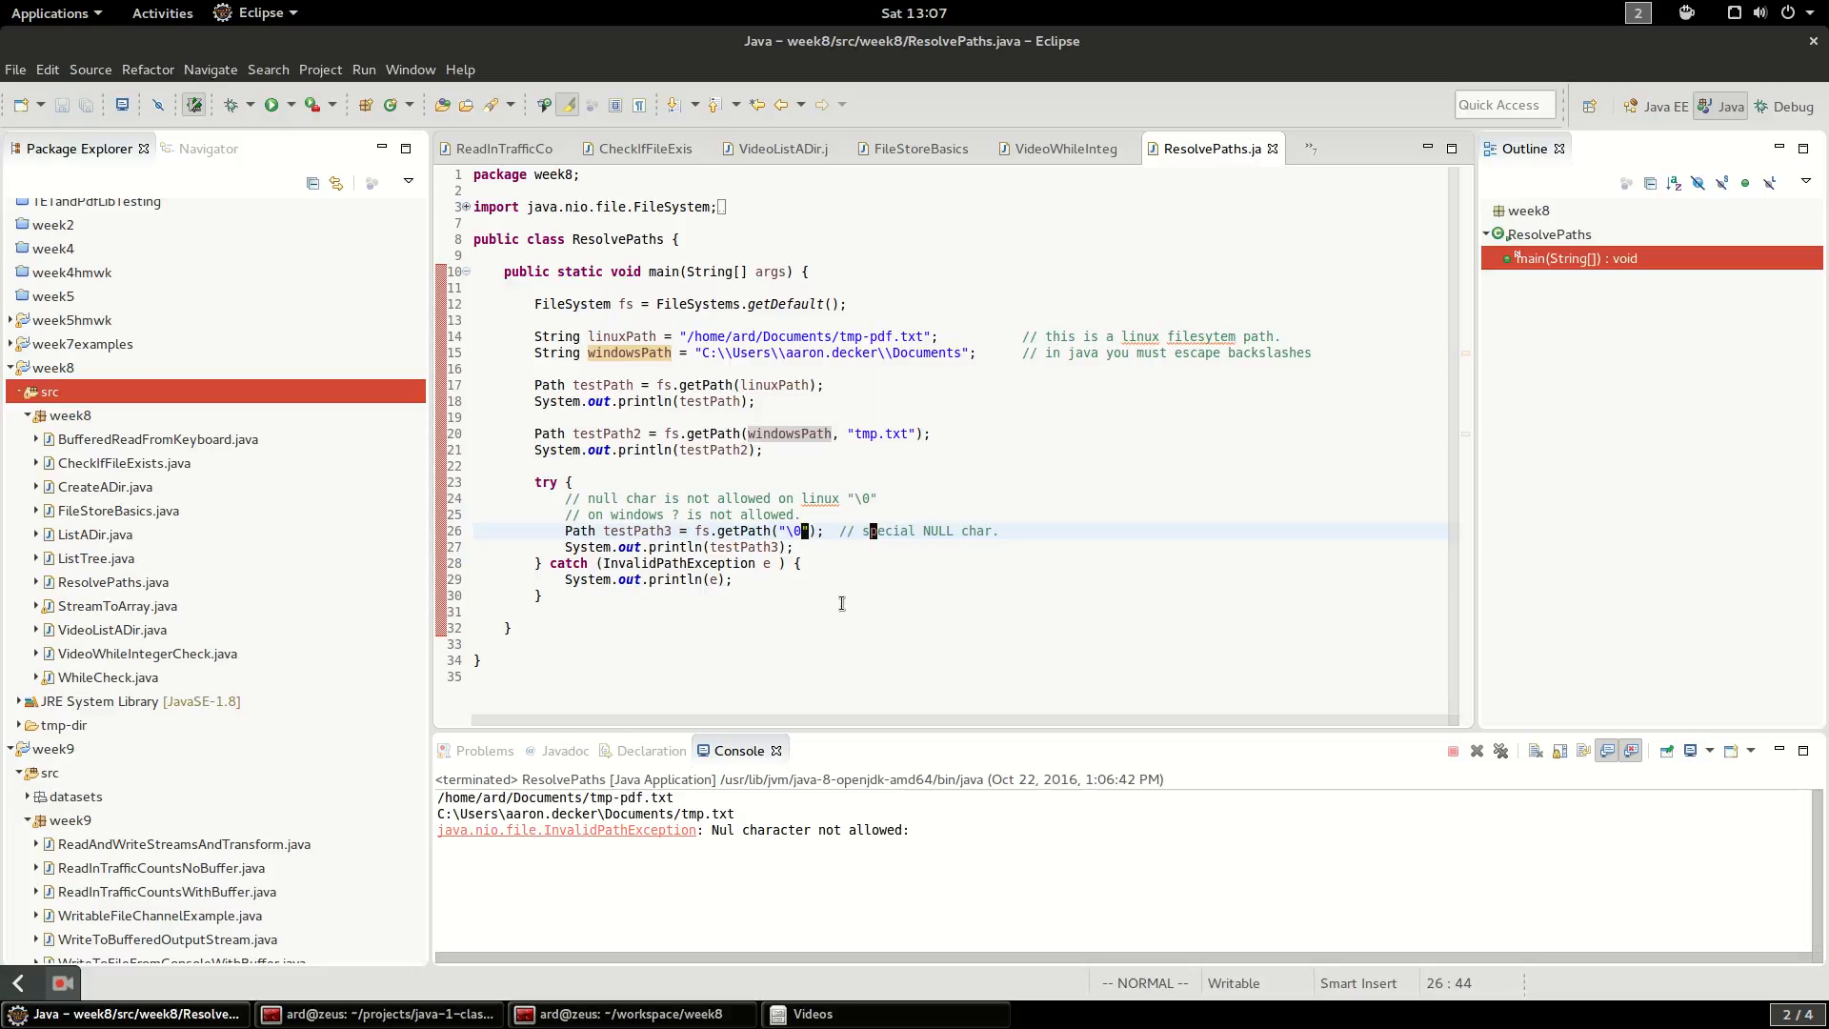
Add Path testPath3 = Paths.get("\0"); below the commented line, save and rerun ResolvePaths
{"action": "key", "text": "Return"}
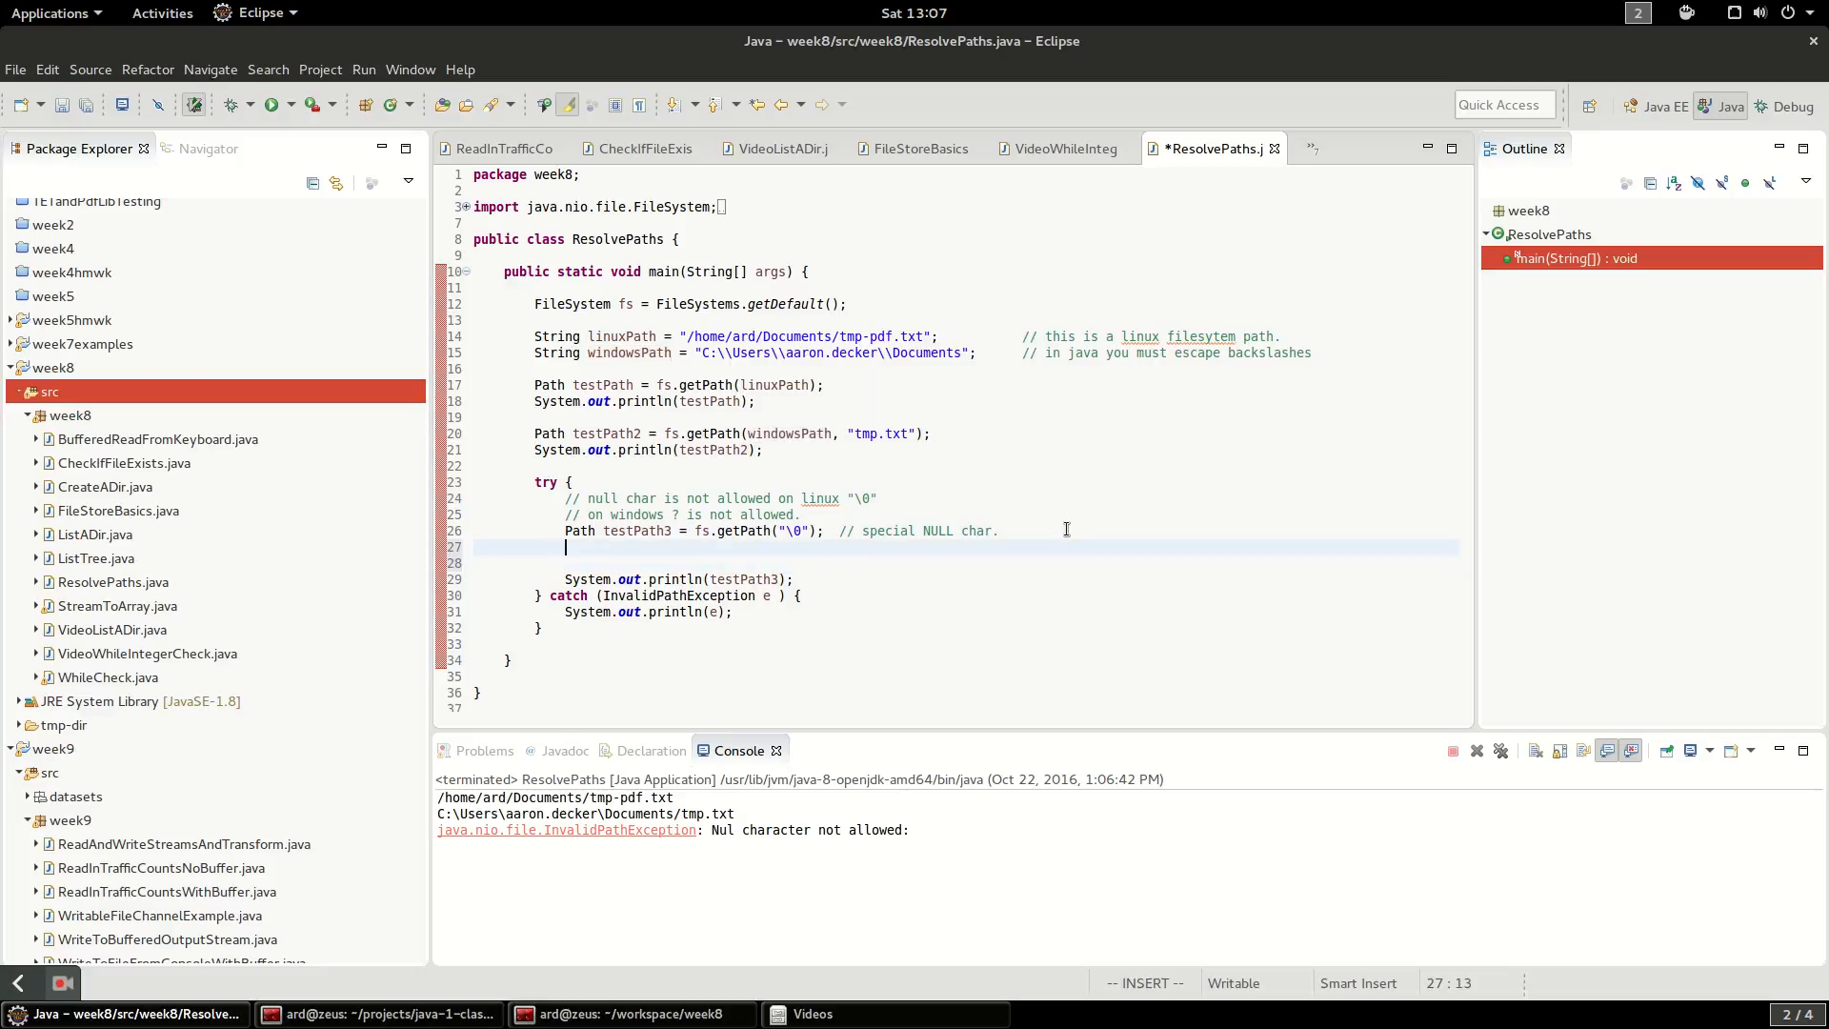
{"action": "type", "text": "Path"}
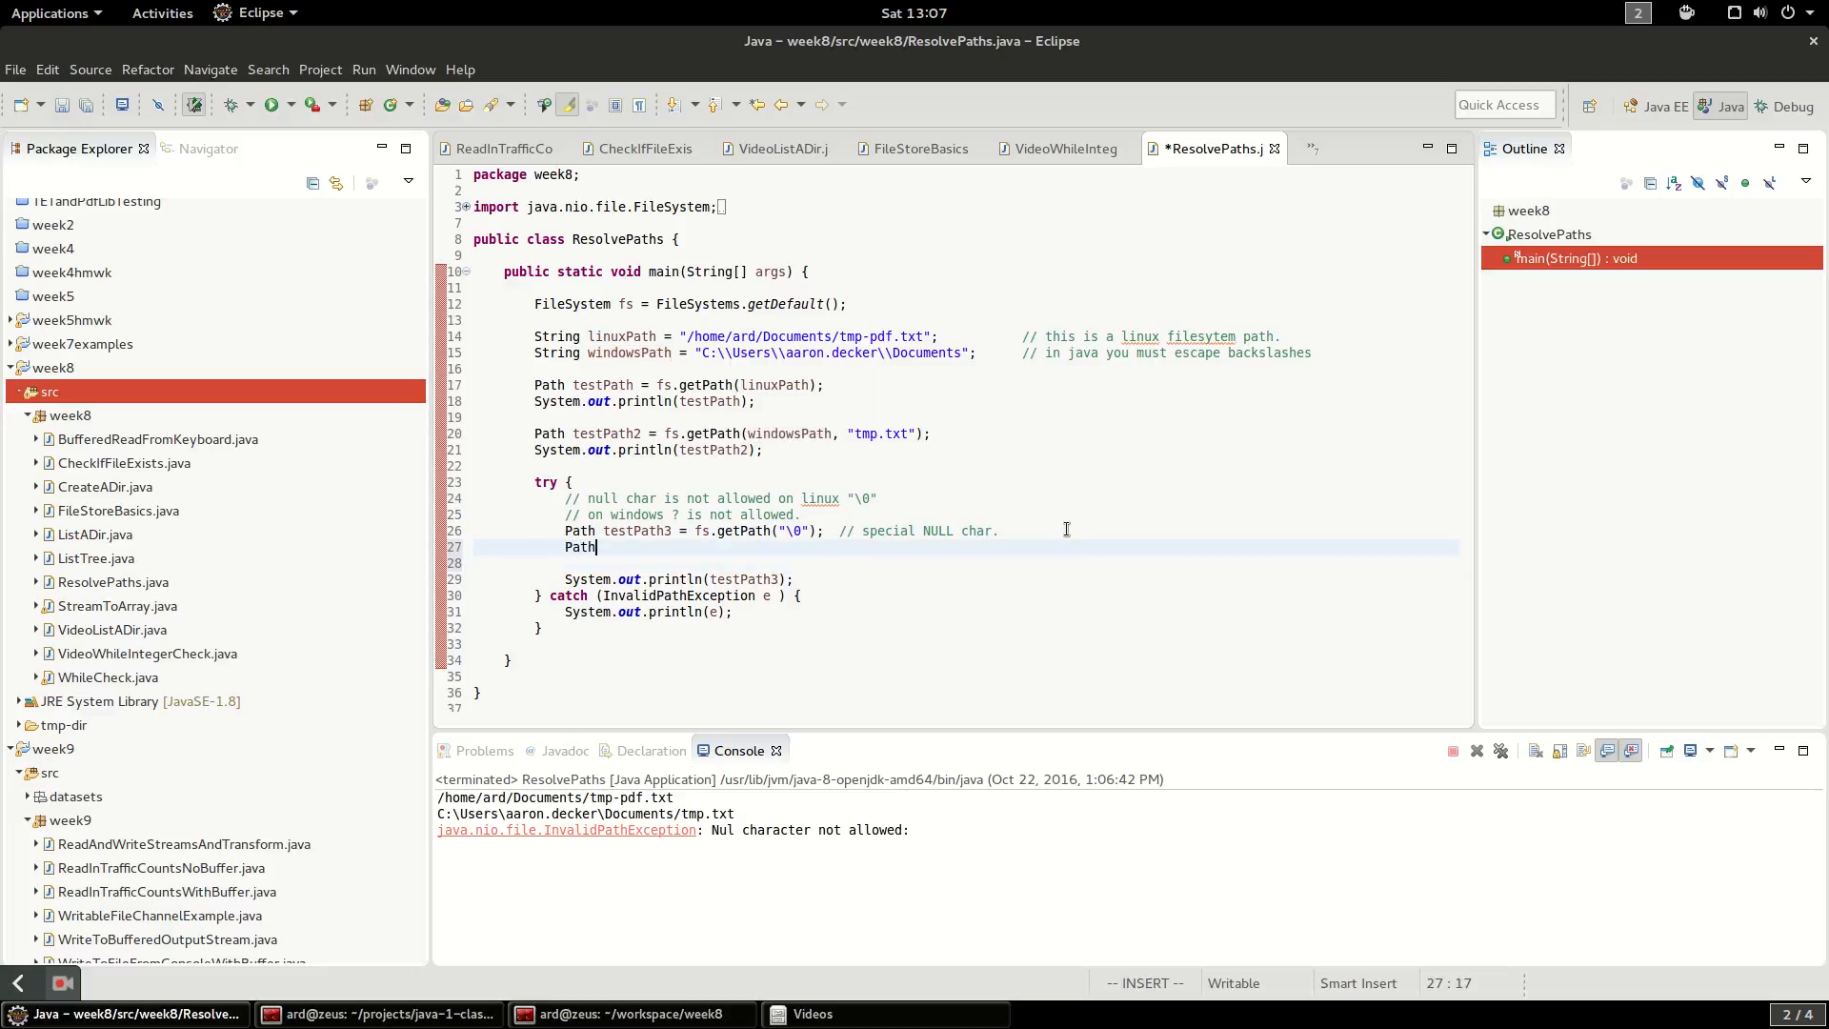
{"action": "type", "text": "testPath3"}
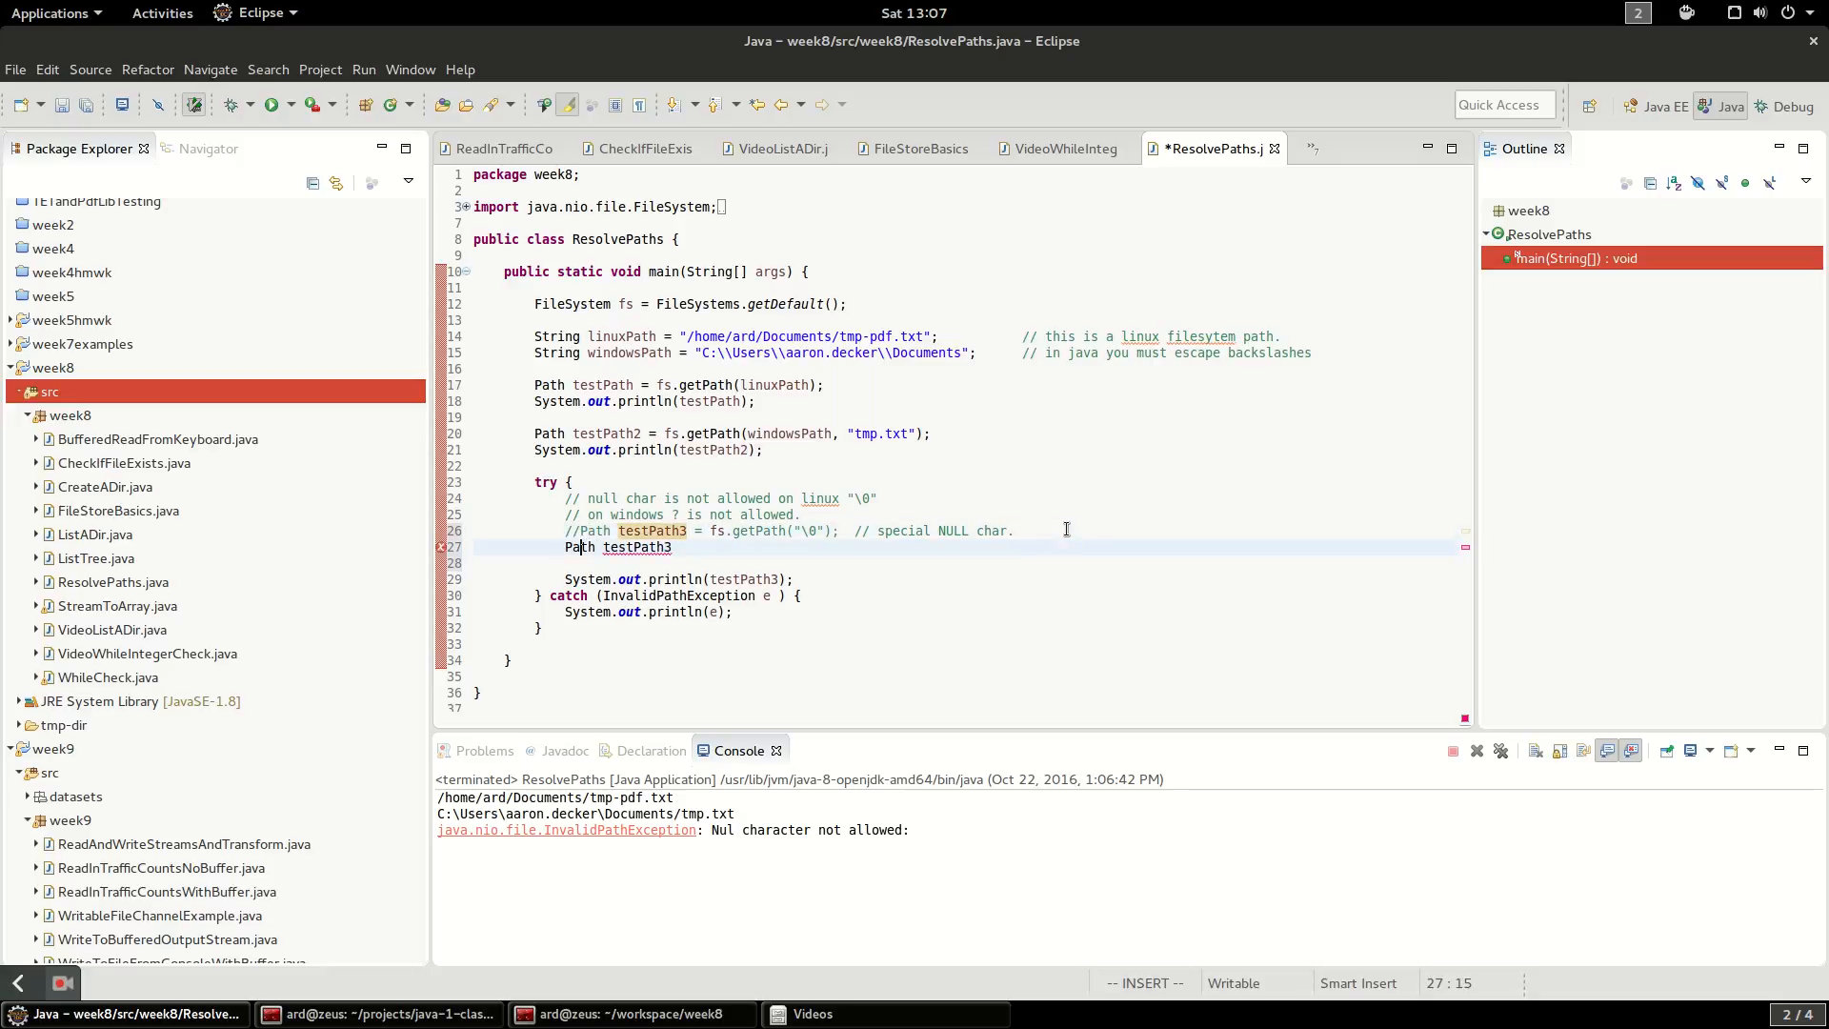
{"action": "type", "text": "="}
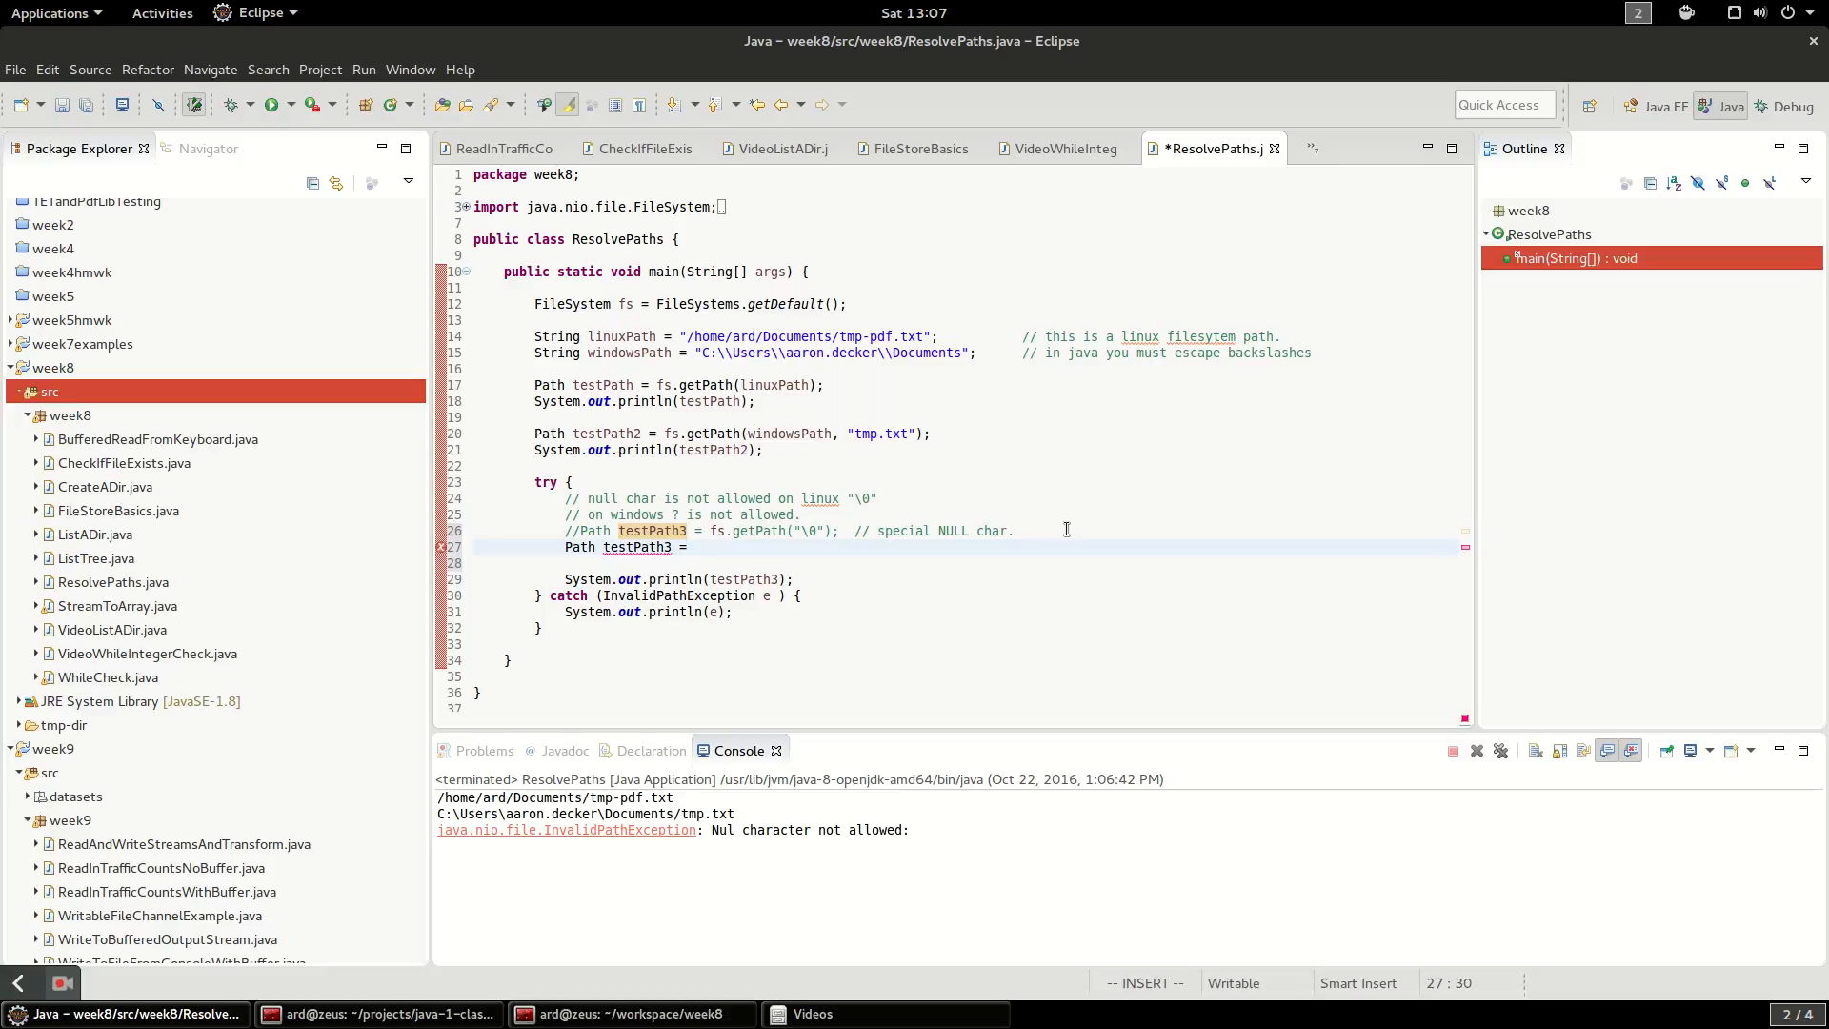
{"action": "type", "text": "Paths.get(\"\\0"}
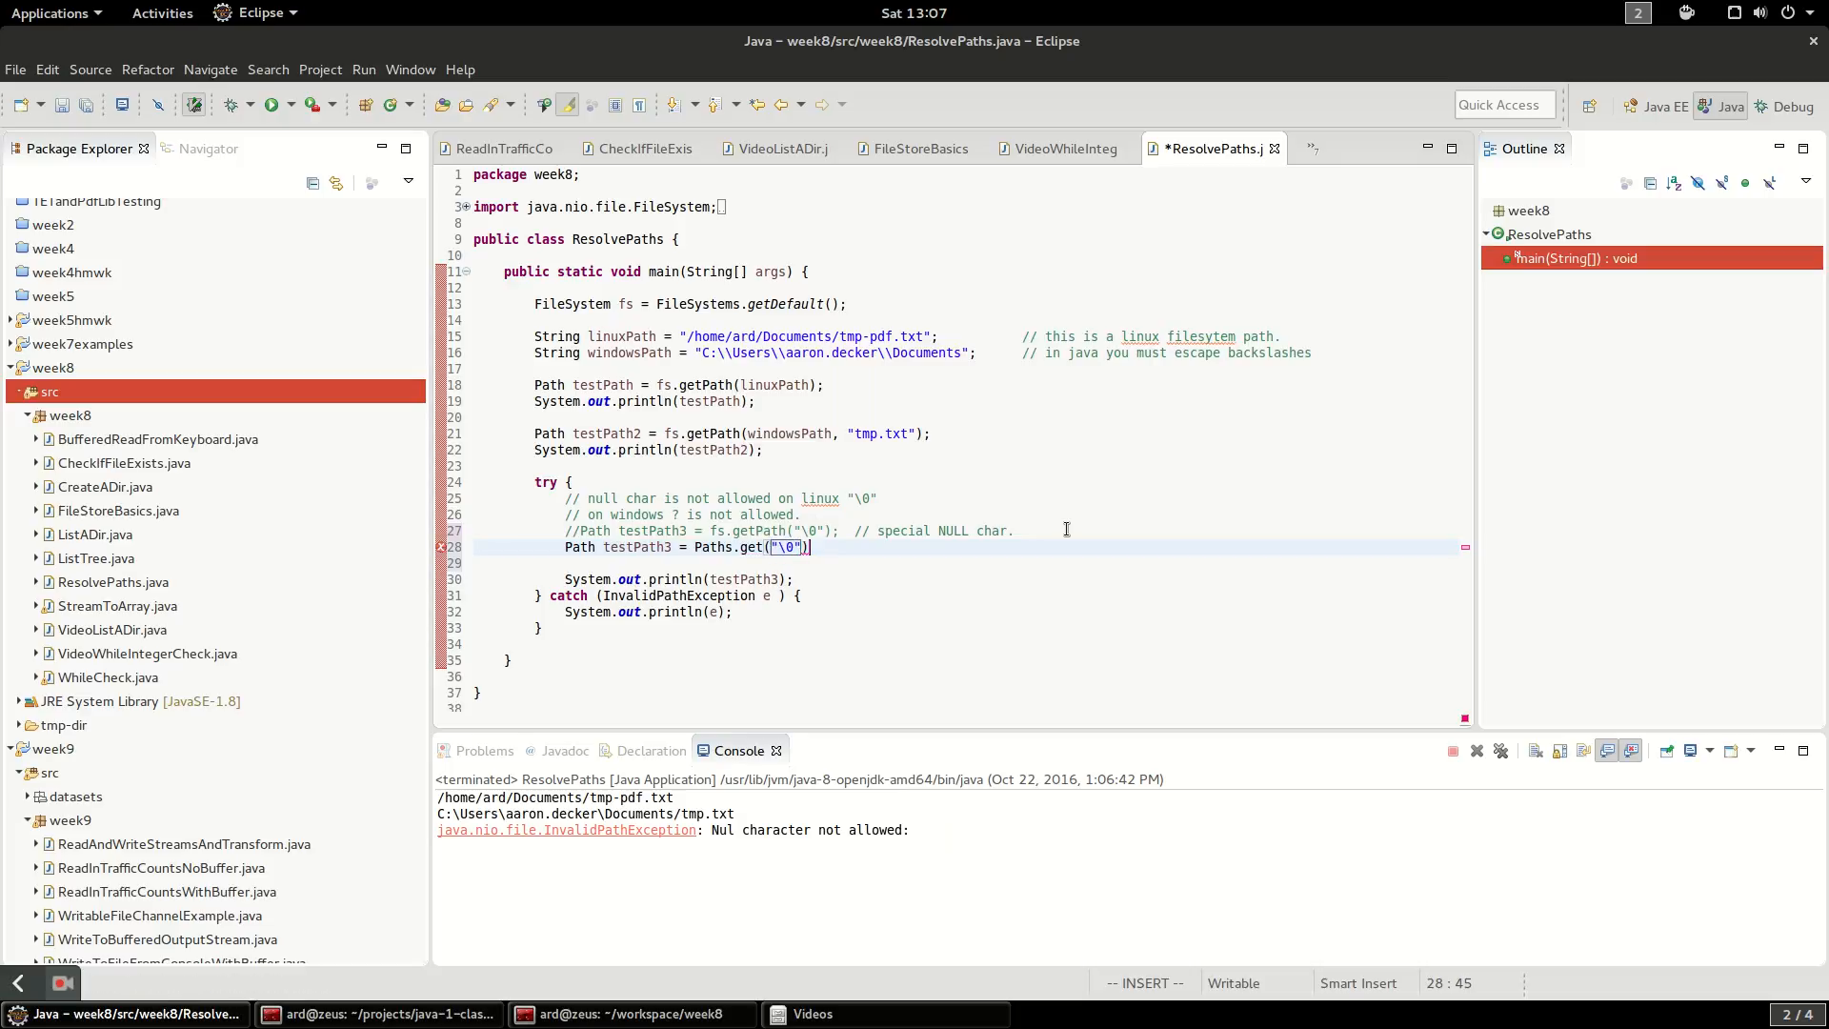
{"action": "type", "text": ";"}
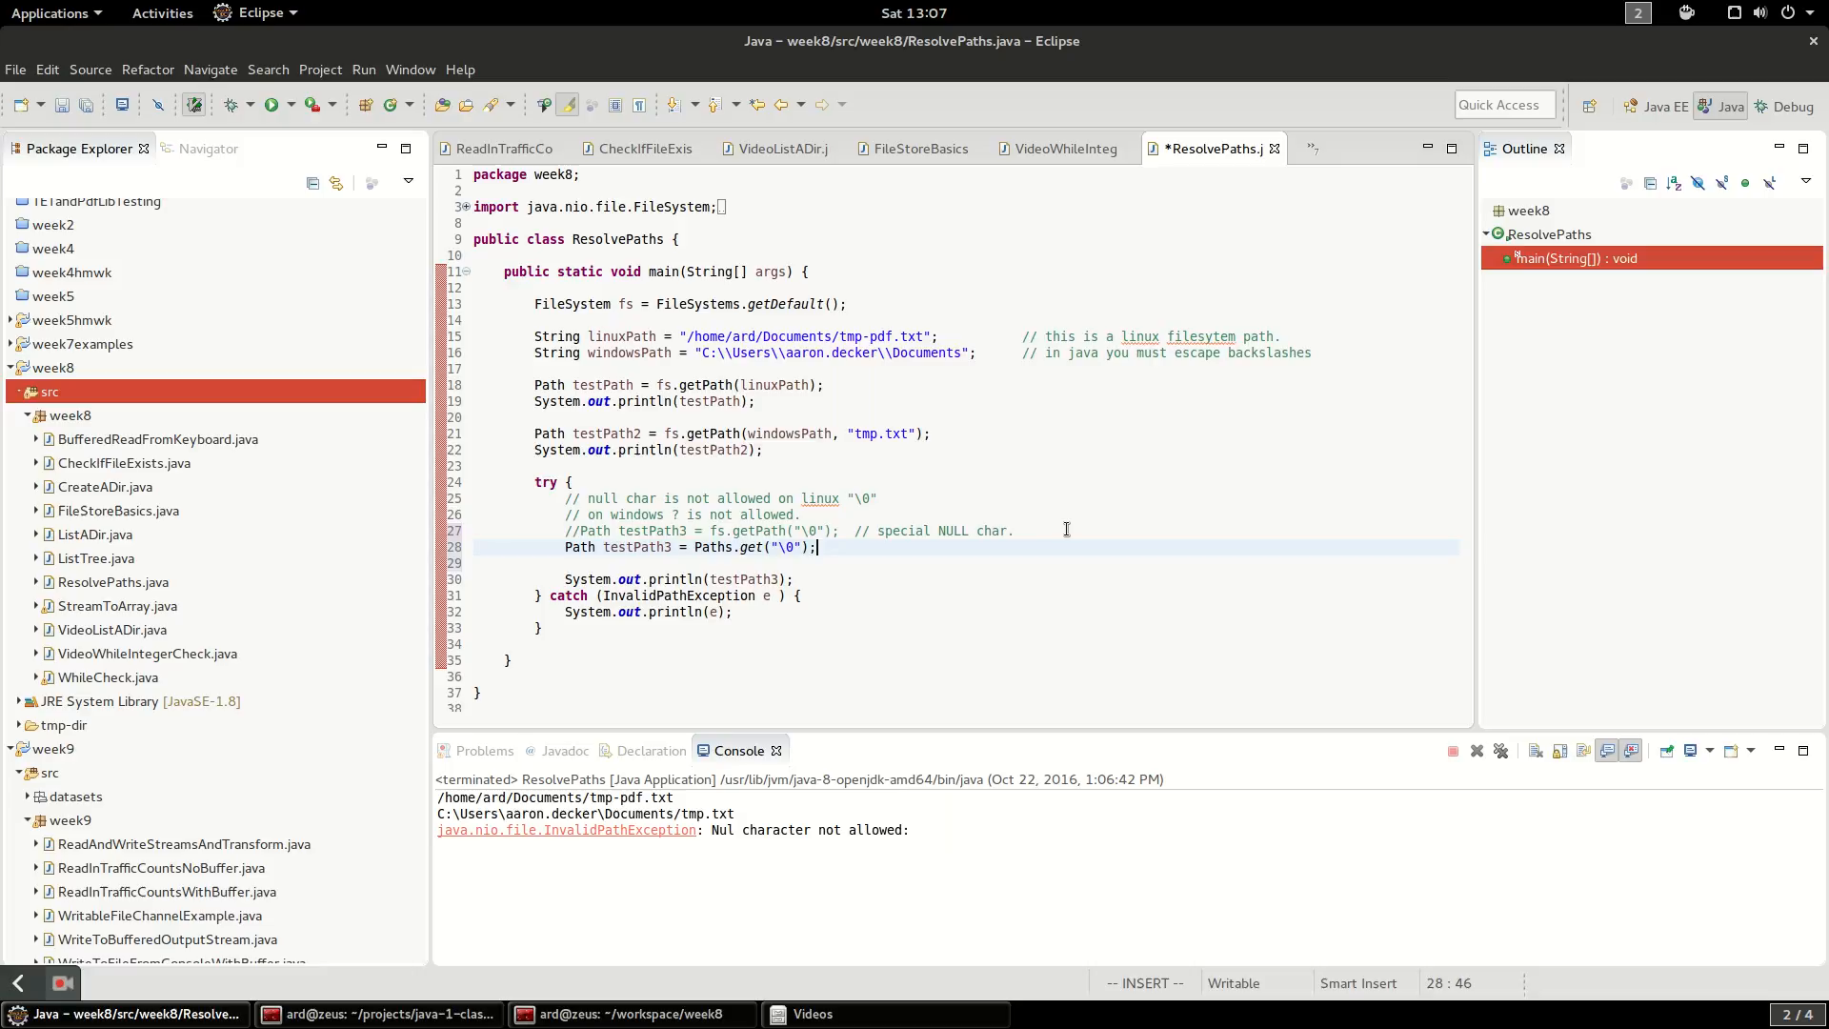
{"action": "key", "text": "ctrl+s"}
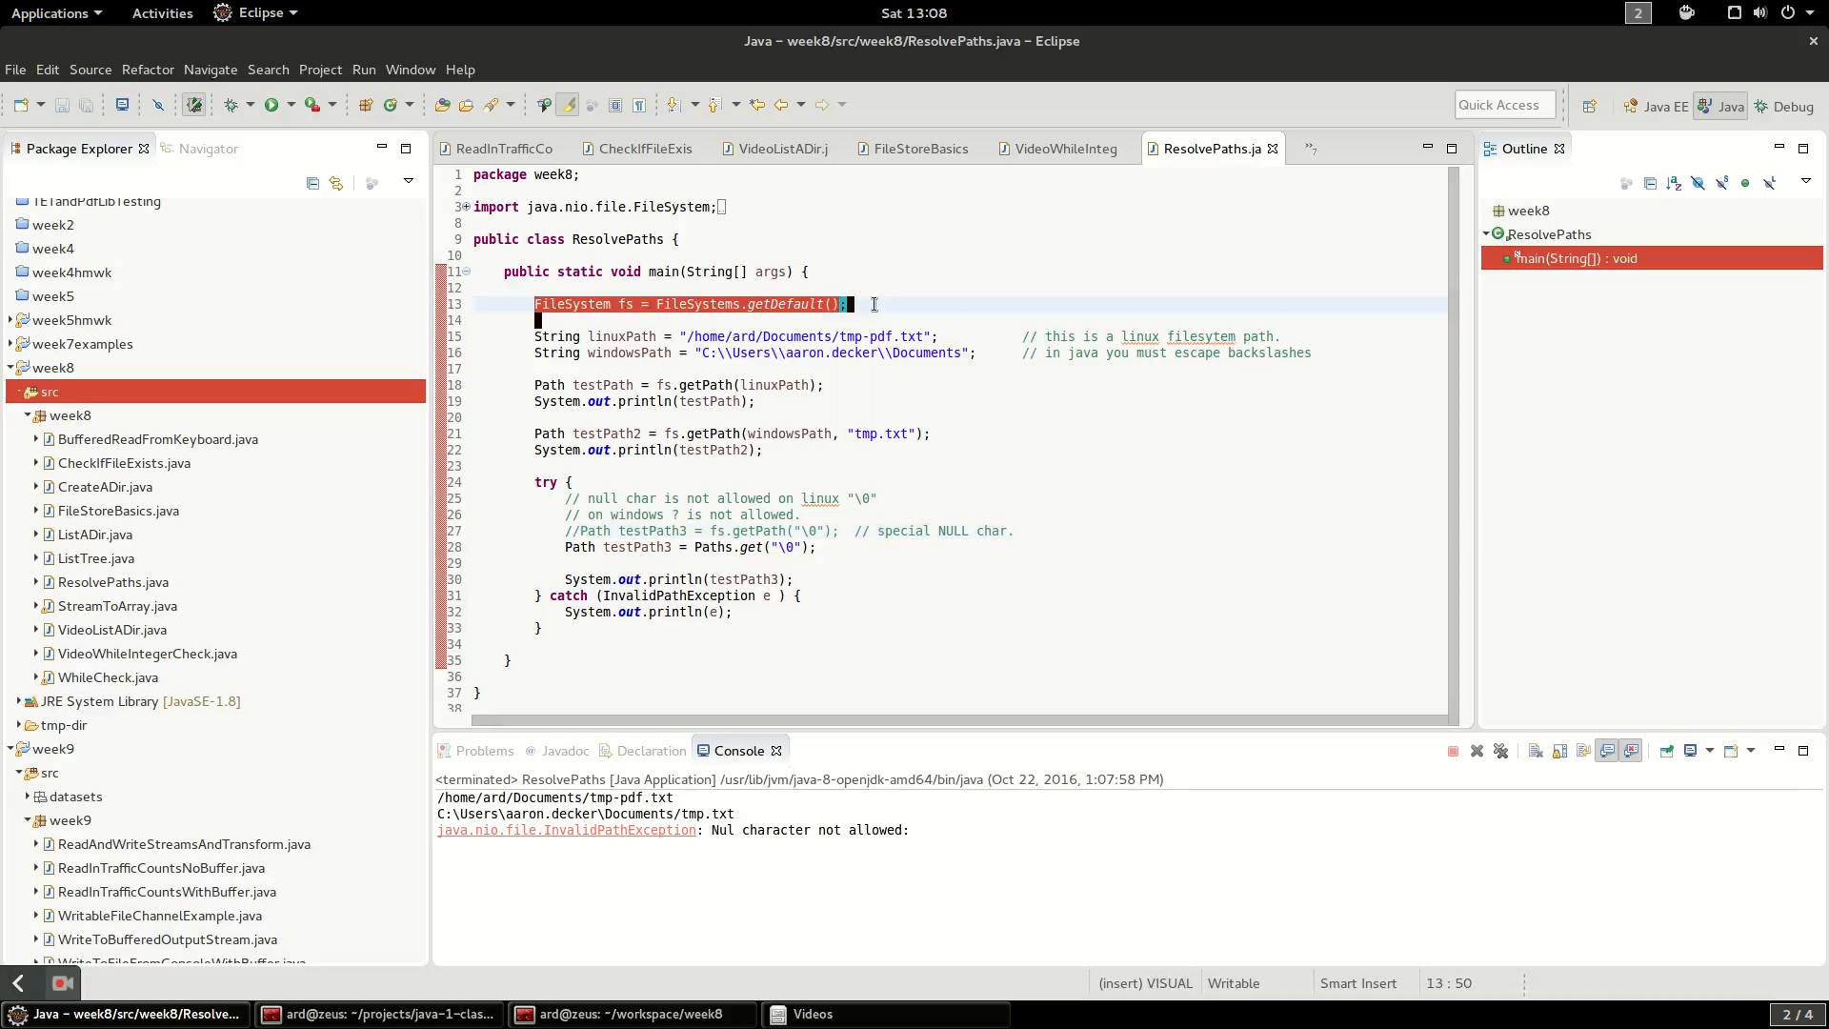
{"action": "left_click", "coordinate": [684, 383]}
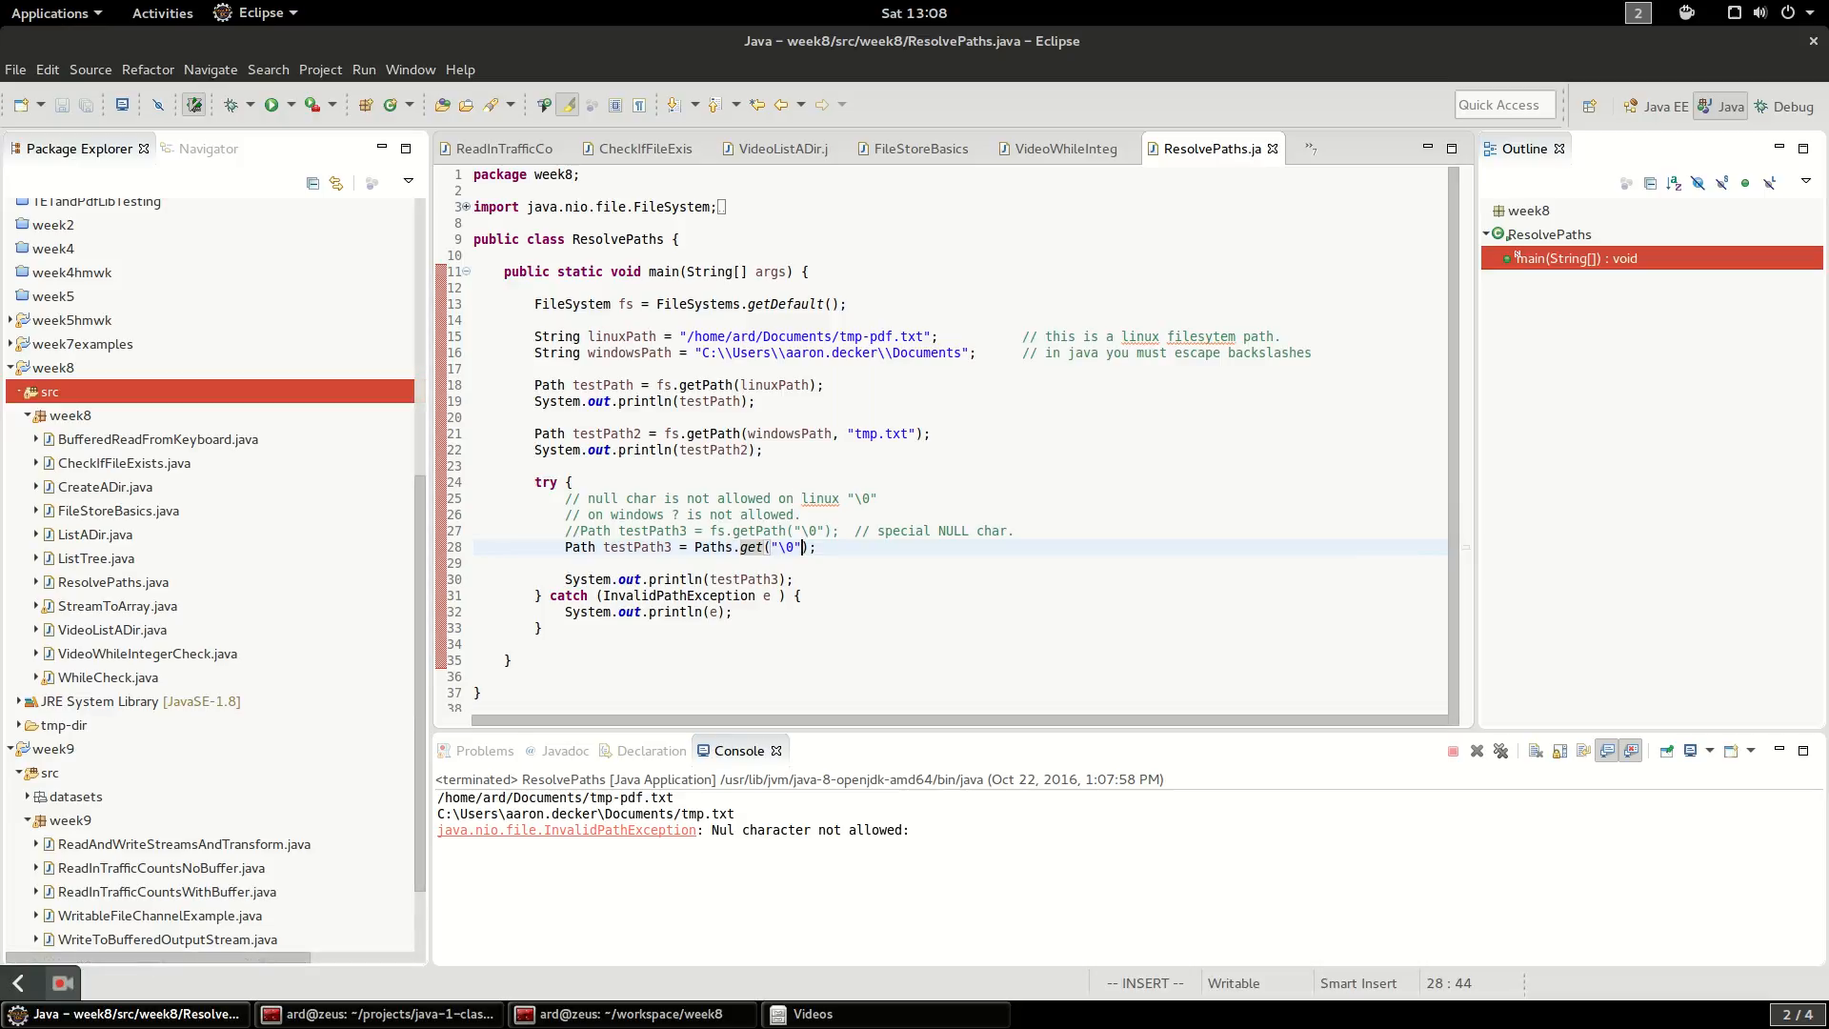
Create class VideoWhilePathCheck in week8 with a public static void main stub
{"action": "right_click", "coordinate": [70, 414]}
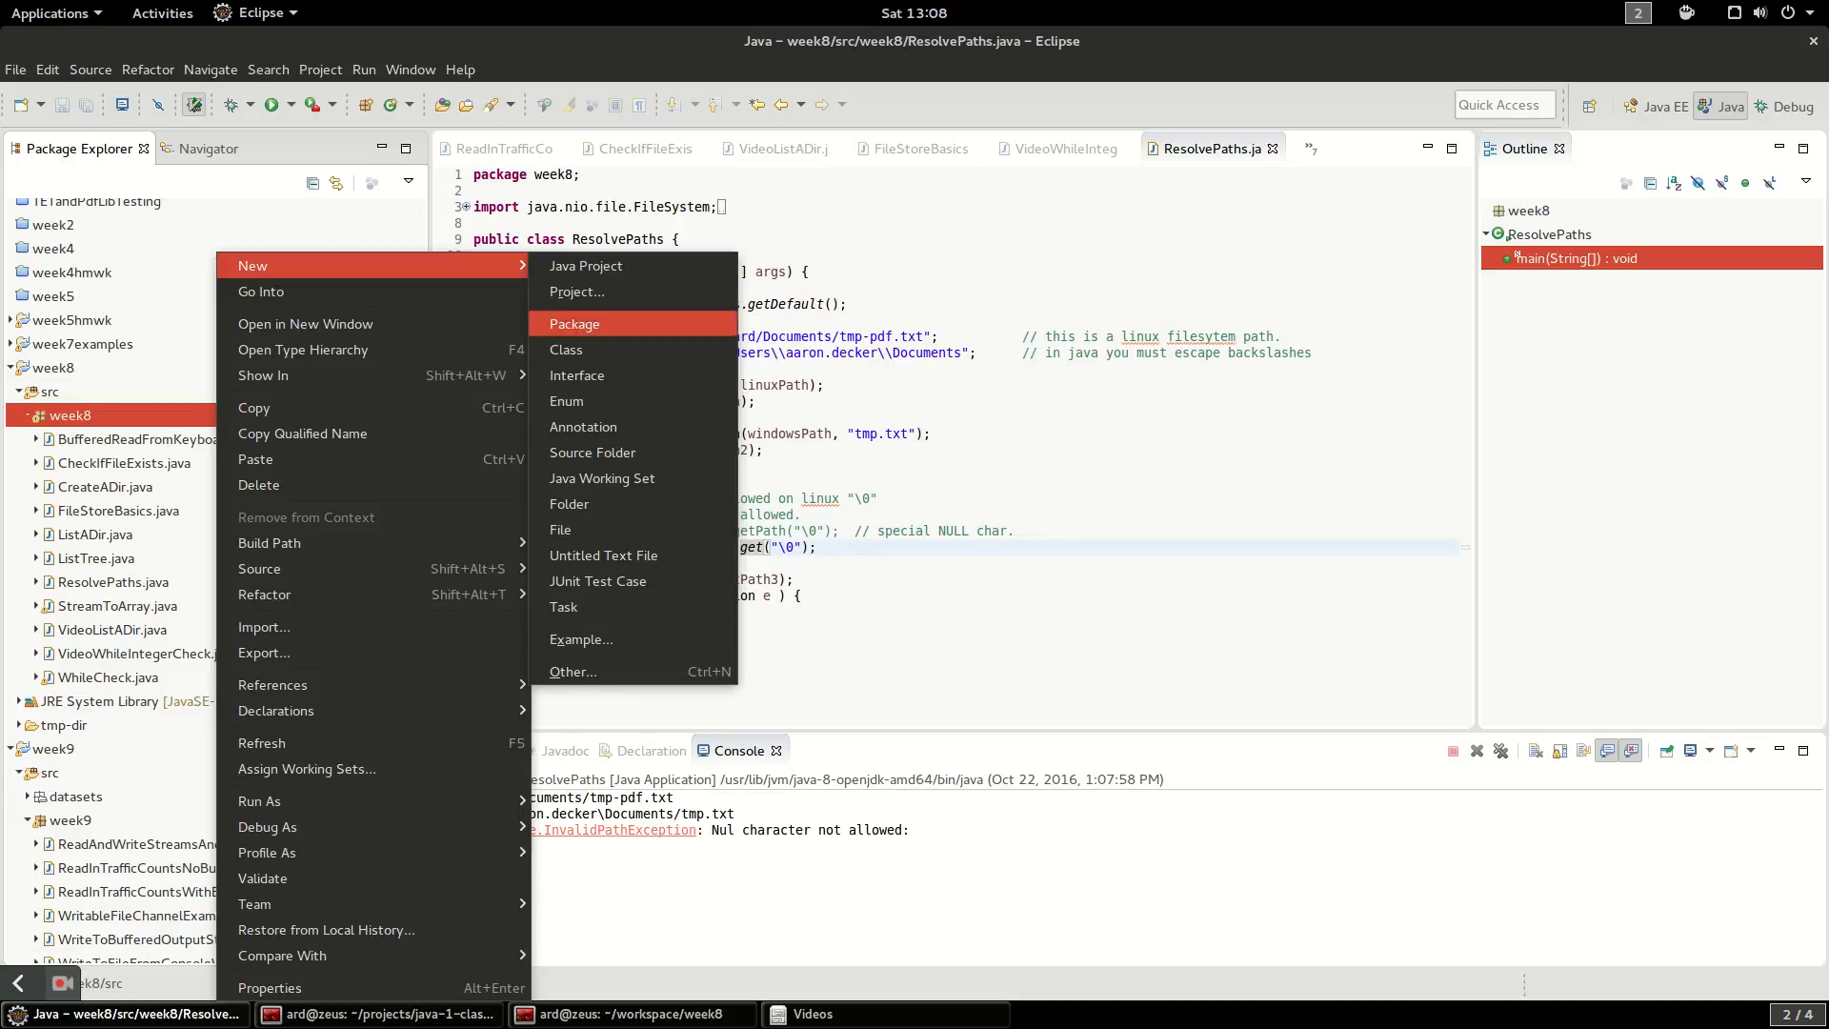
{"action": "left_click", "coordinate": [566, 351]}
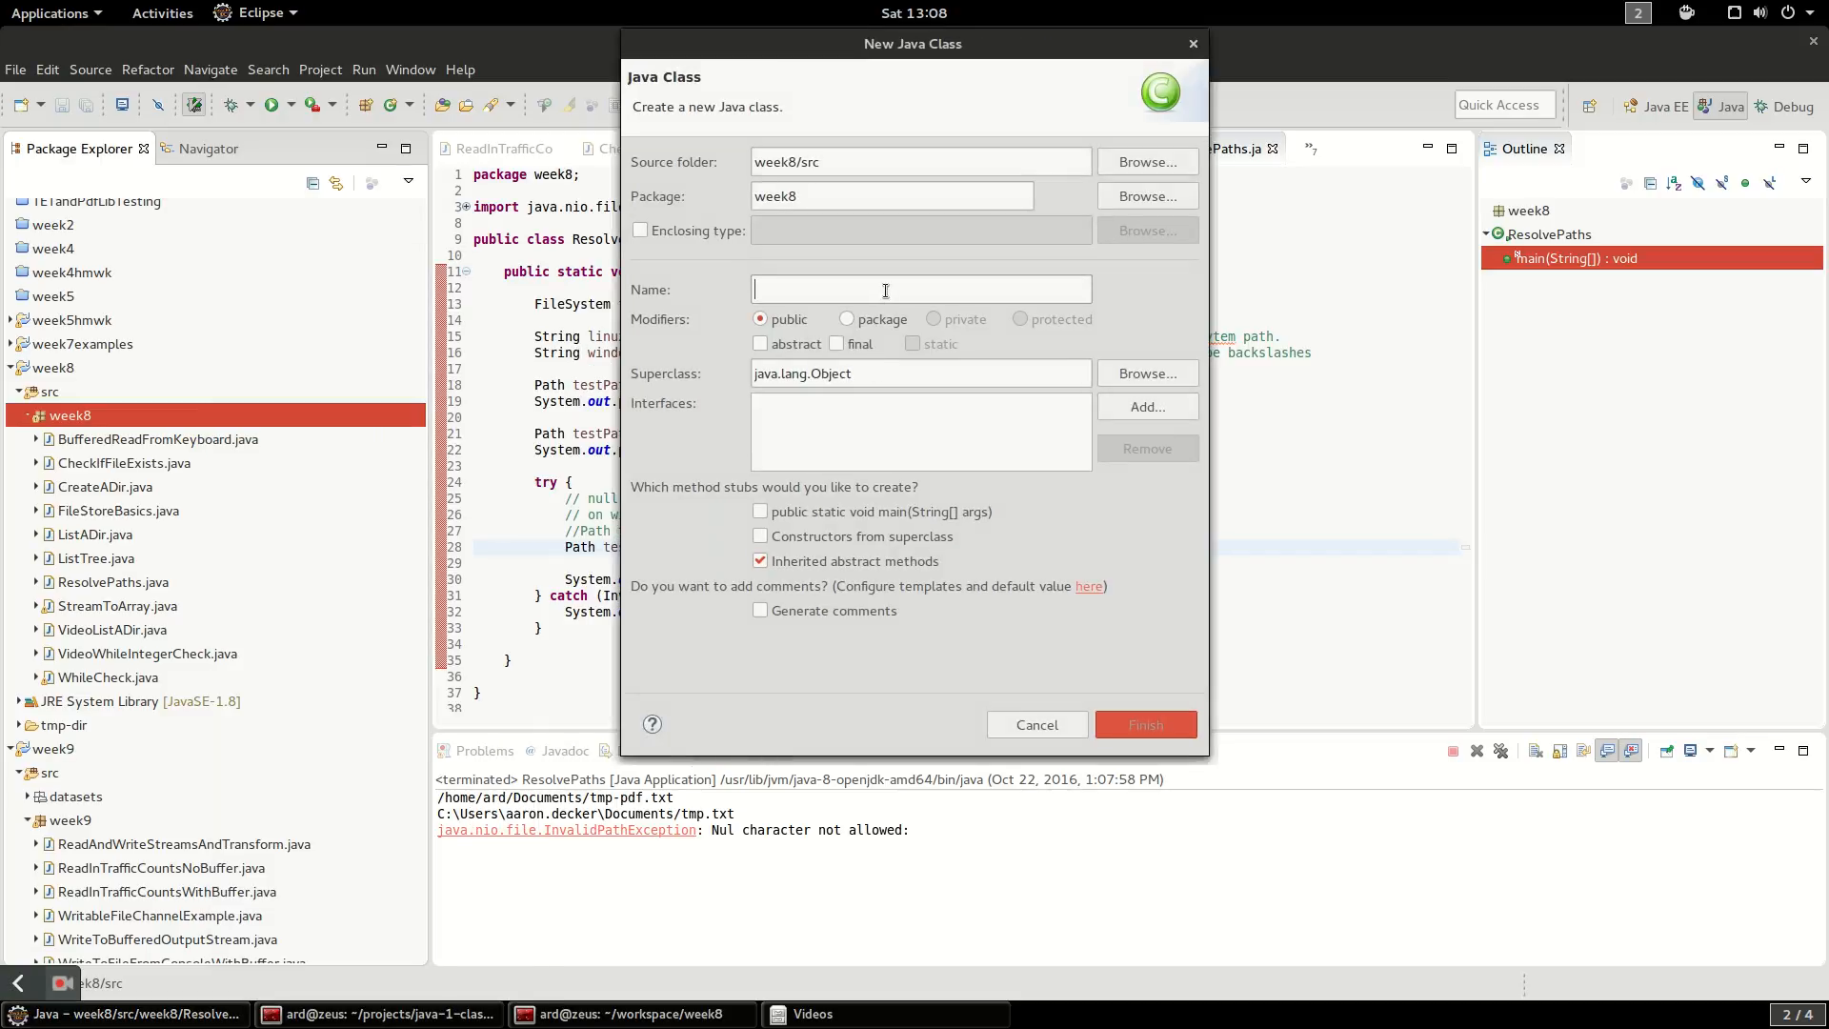
{"action": "type", "text": "Video"}
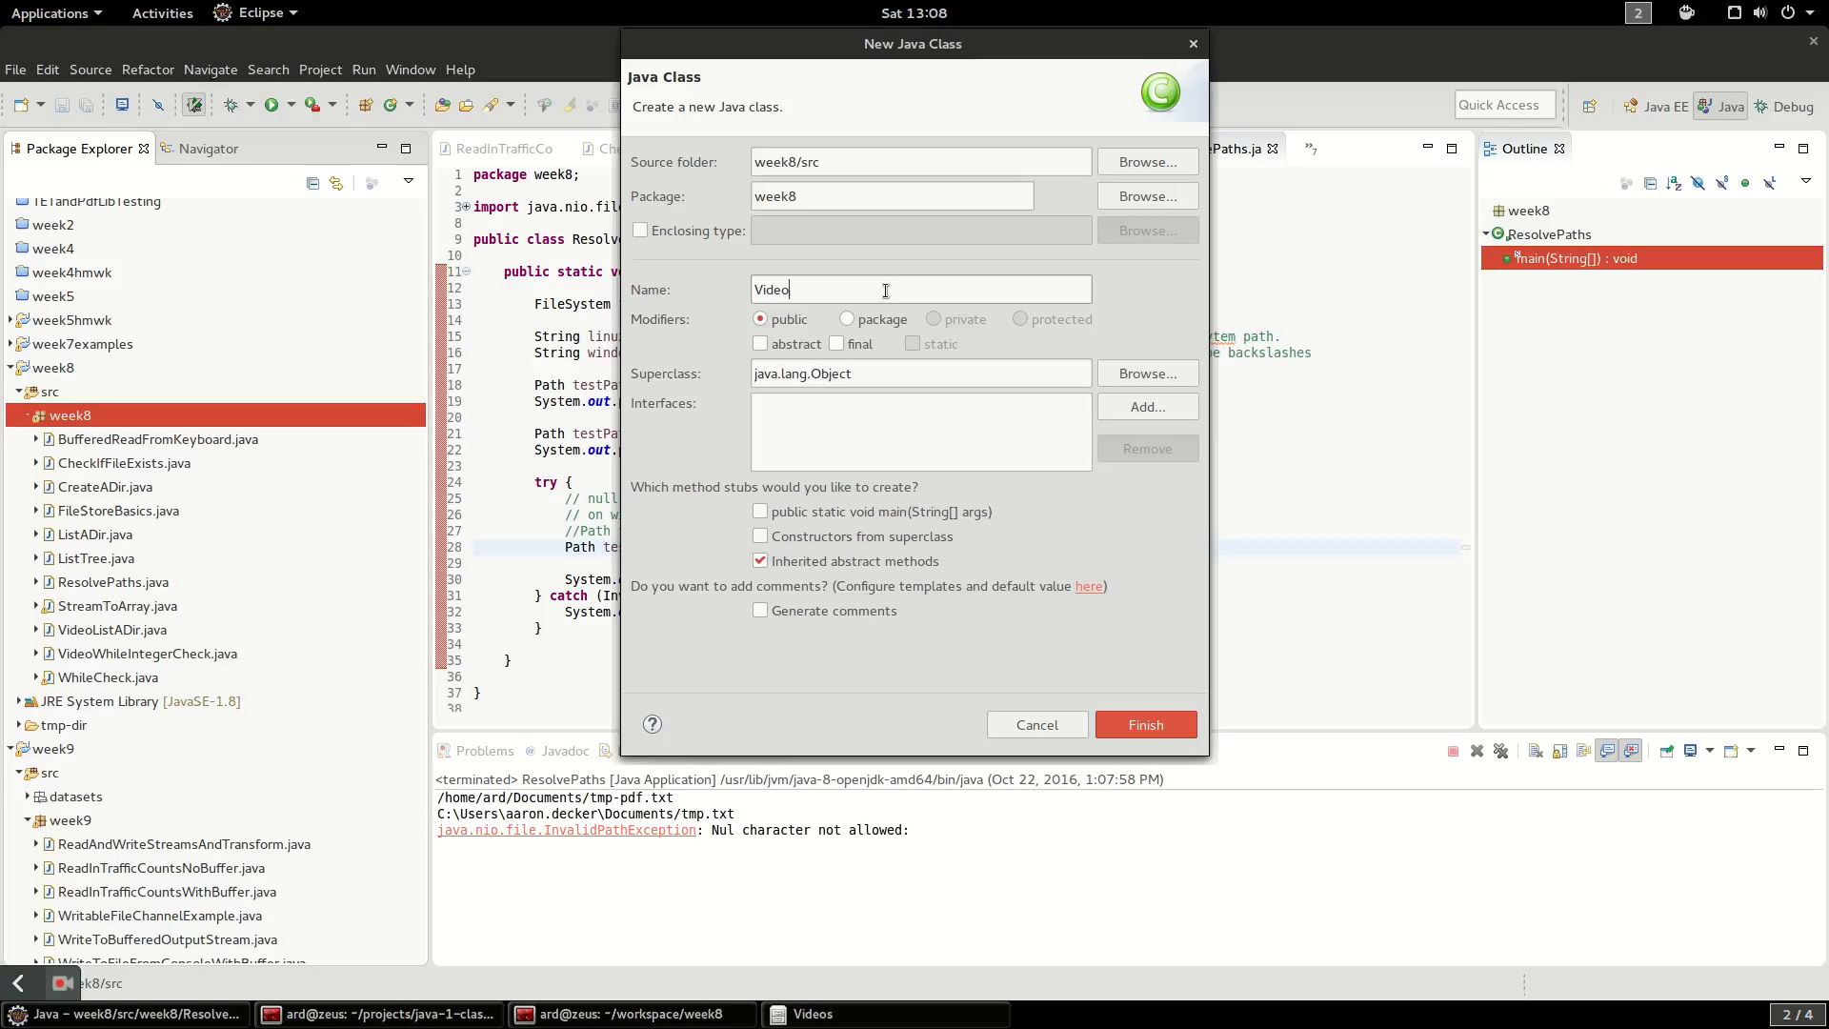
{"action": "type", "text": "While"}
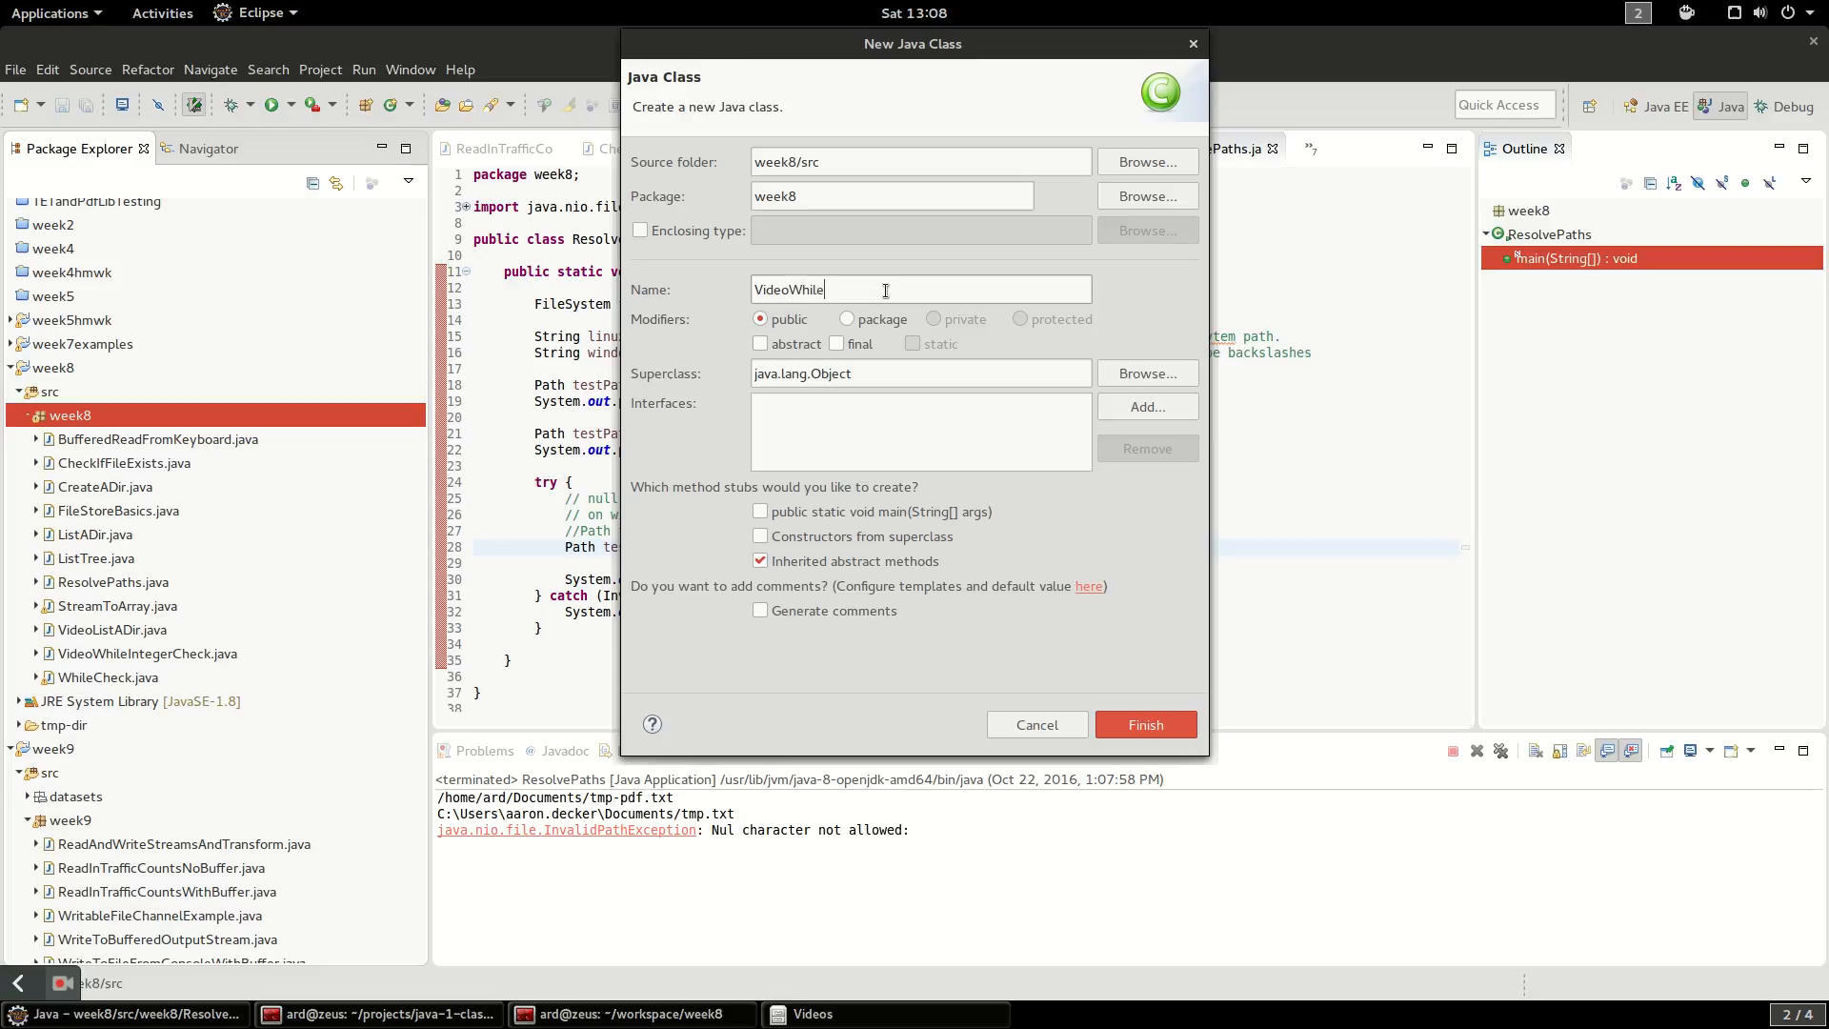
{"action": "type", "text": "PathCheck"}
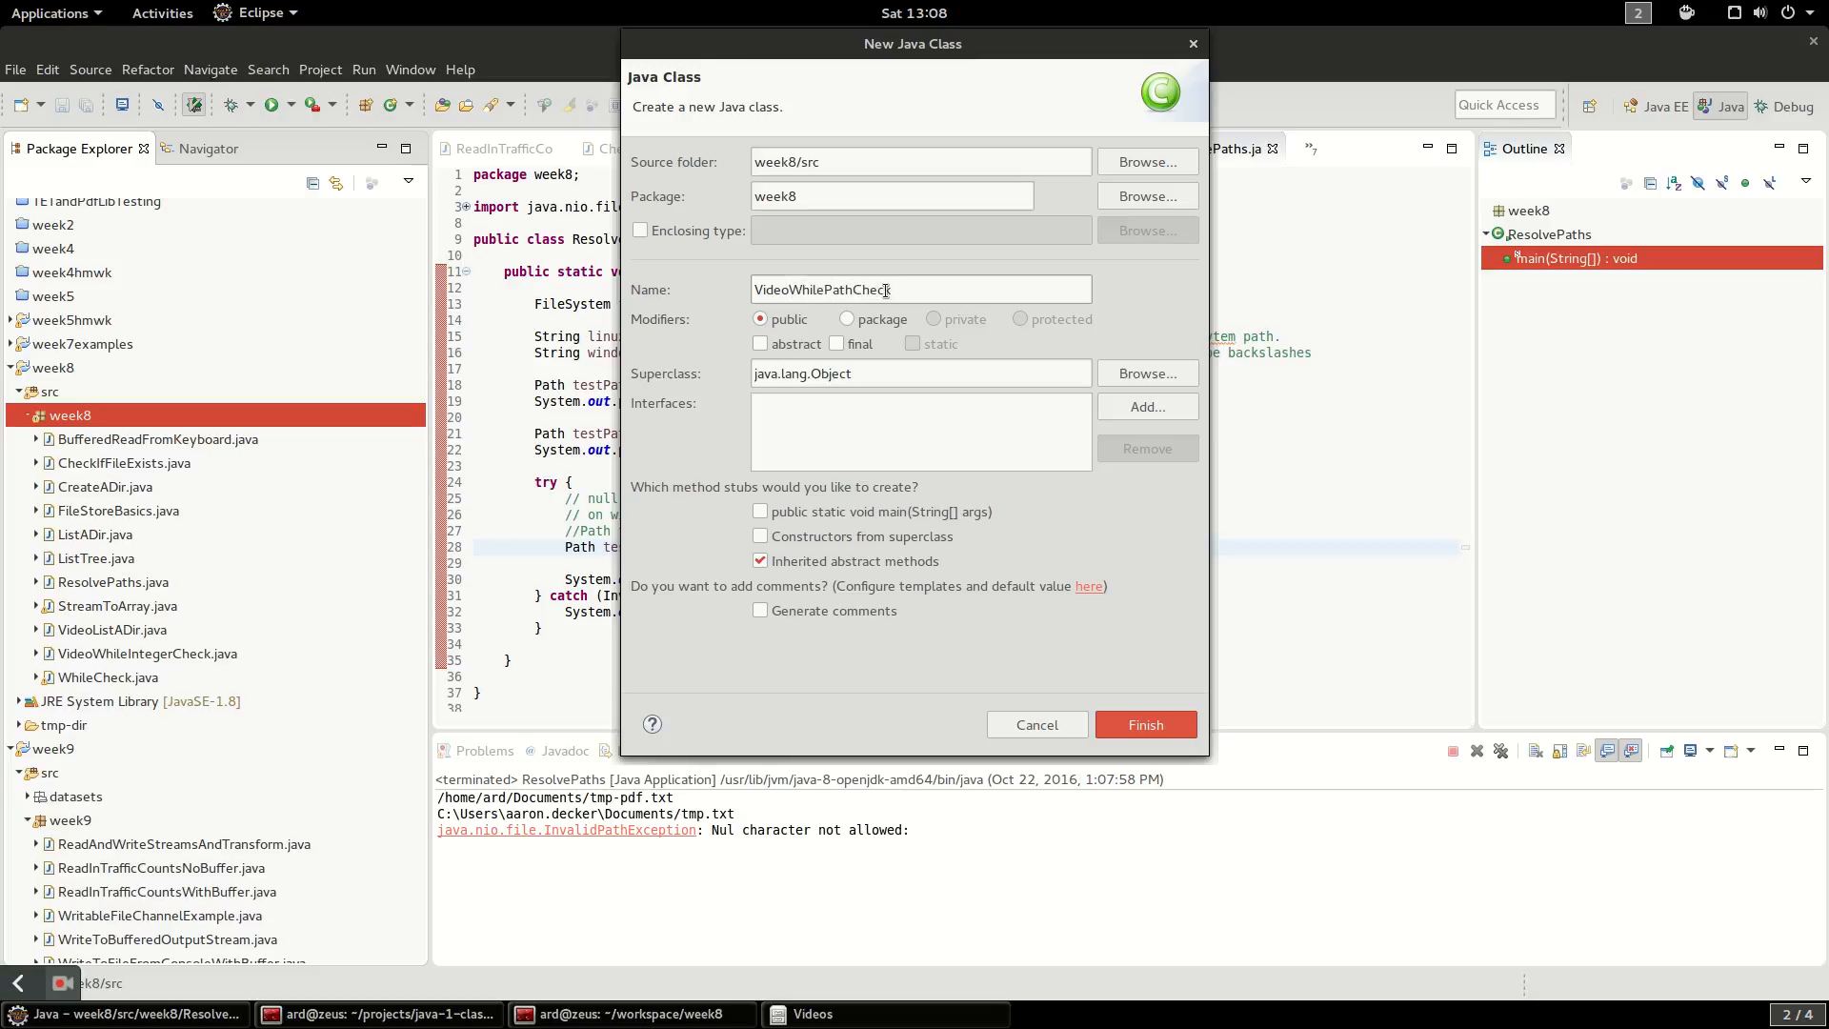
{"action": "left_click", "coordinate": [760, 511]}
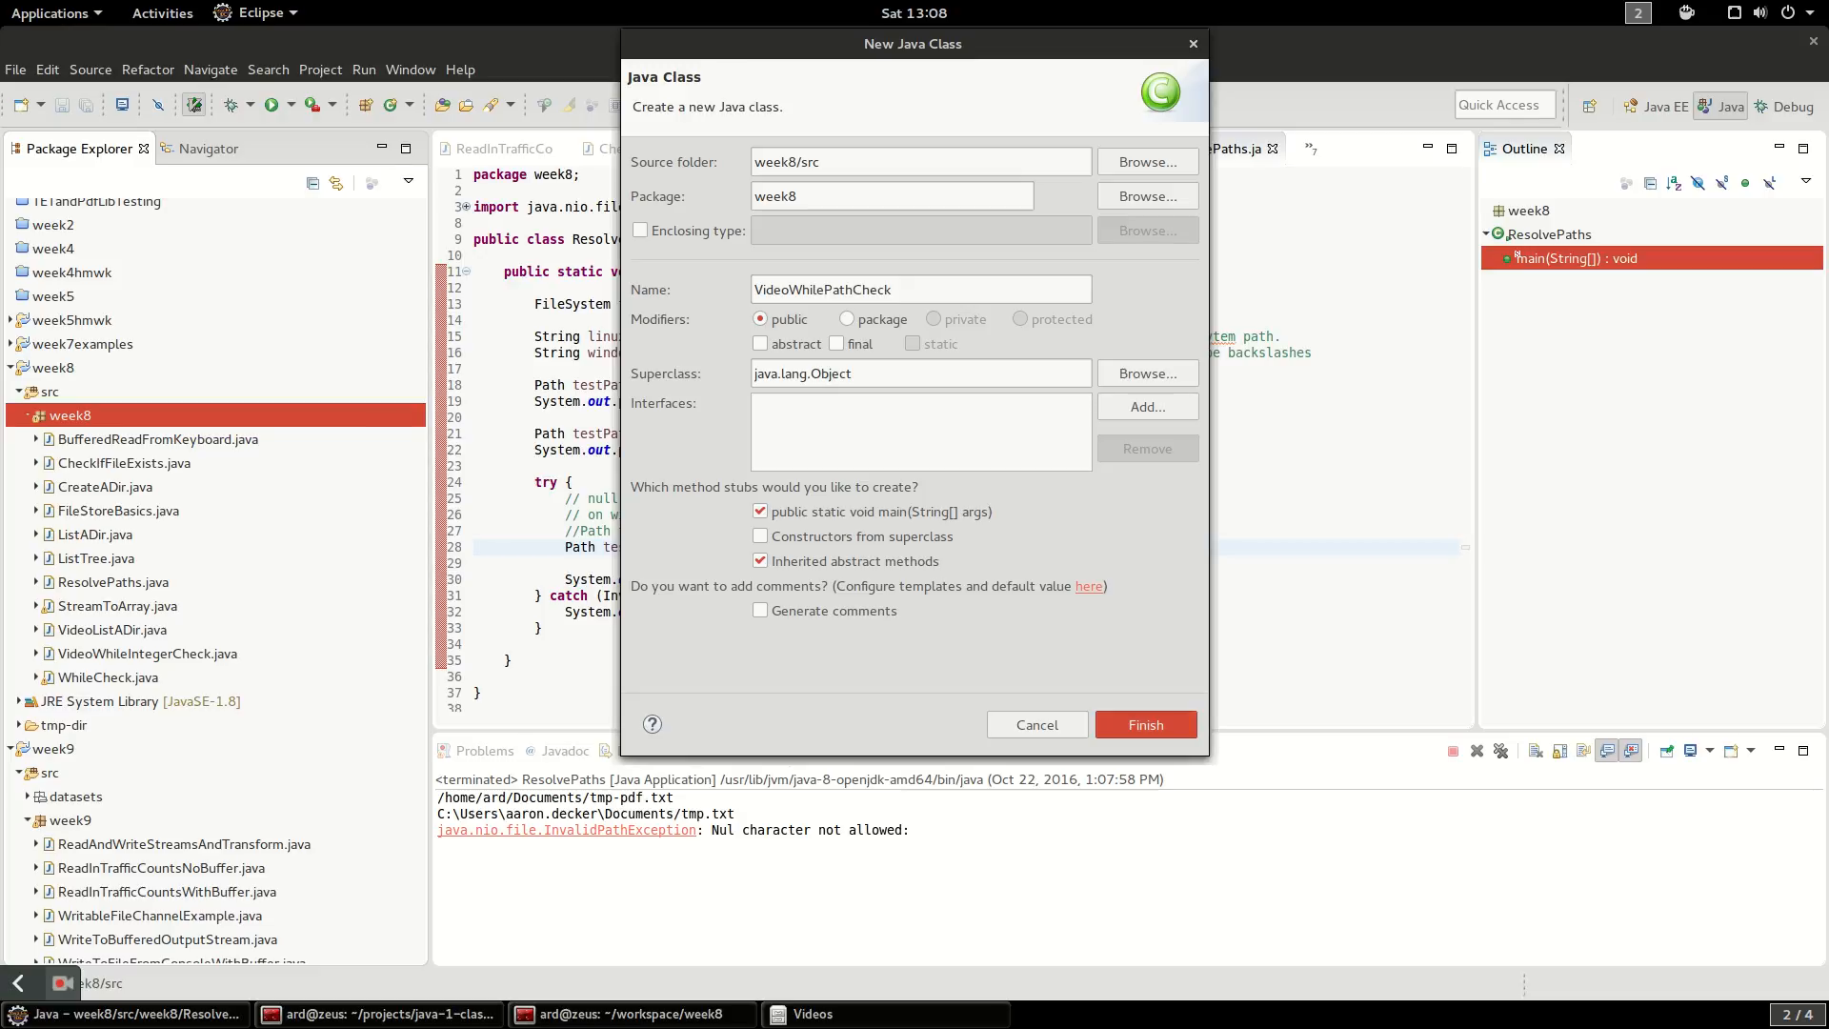
{"action": "left_click", "coordinate": [1143, 724]}
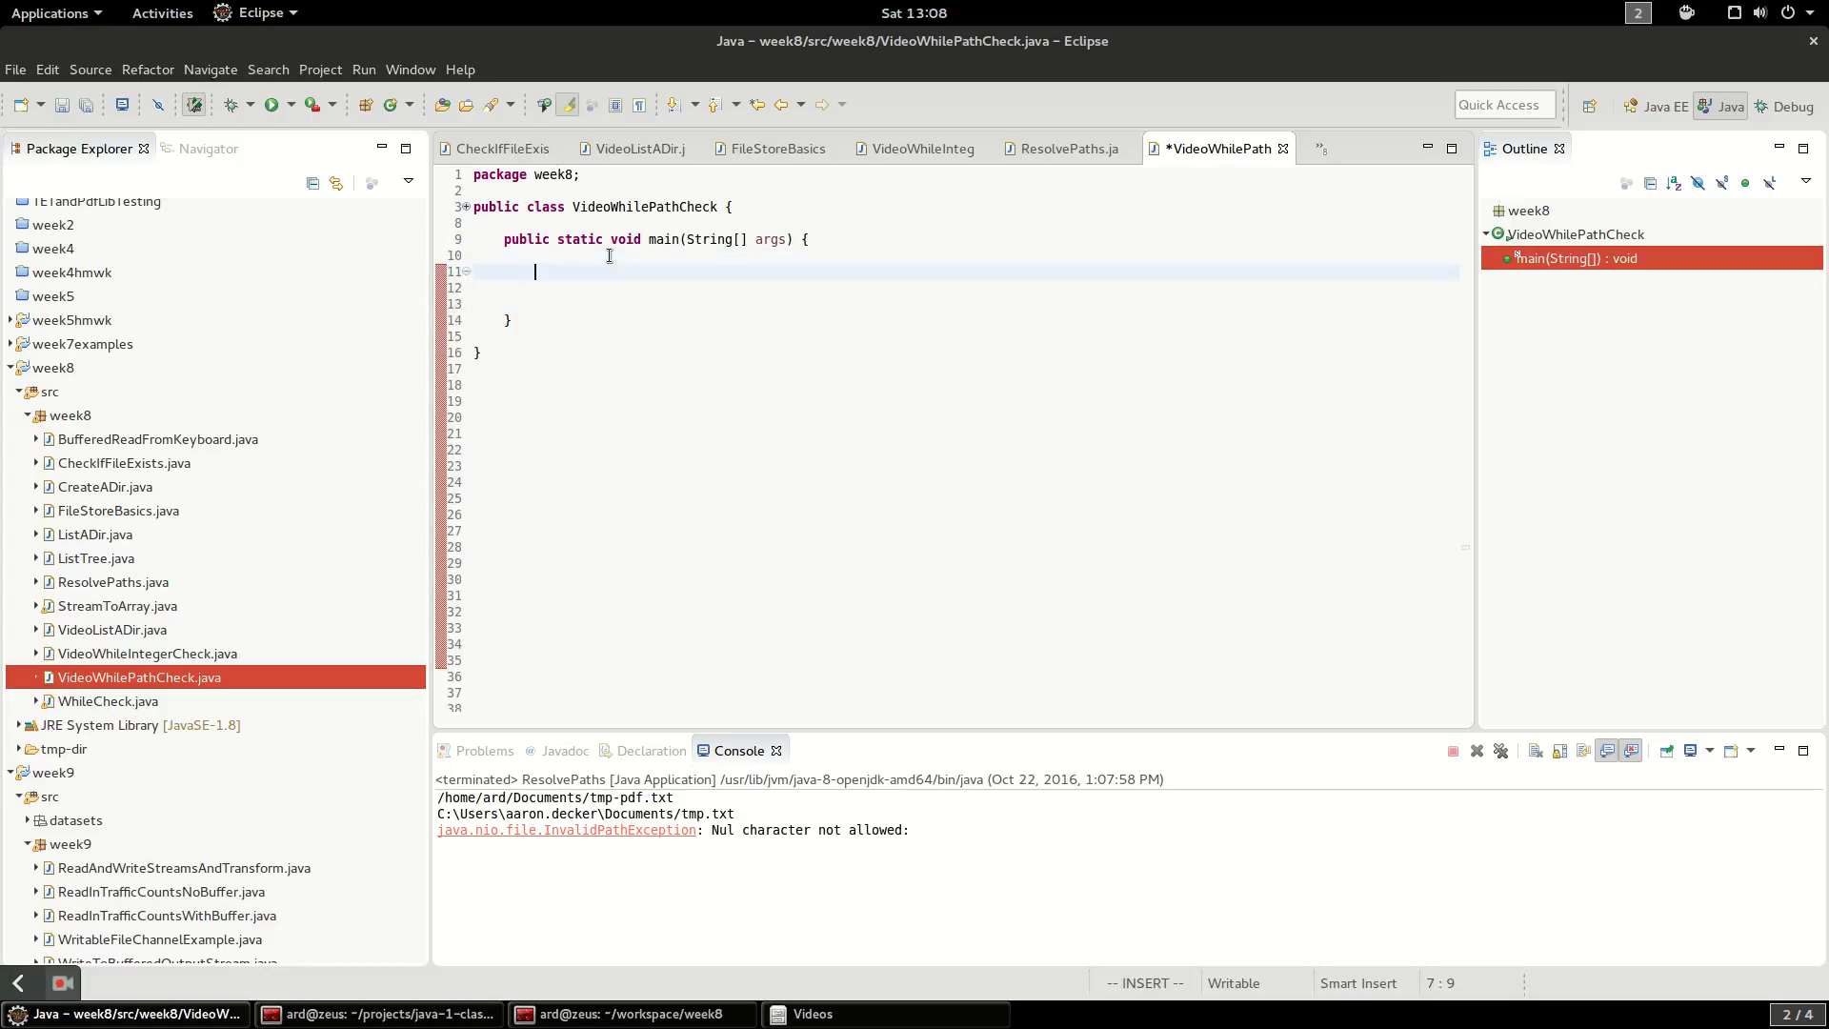
Declare Scanner scanner = new Scanner(System.in); in main
{"action": "type", "text": "Sca"}
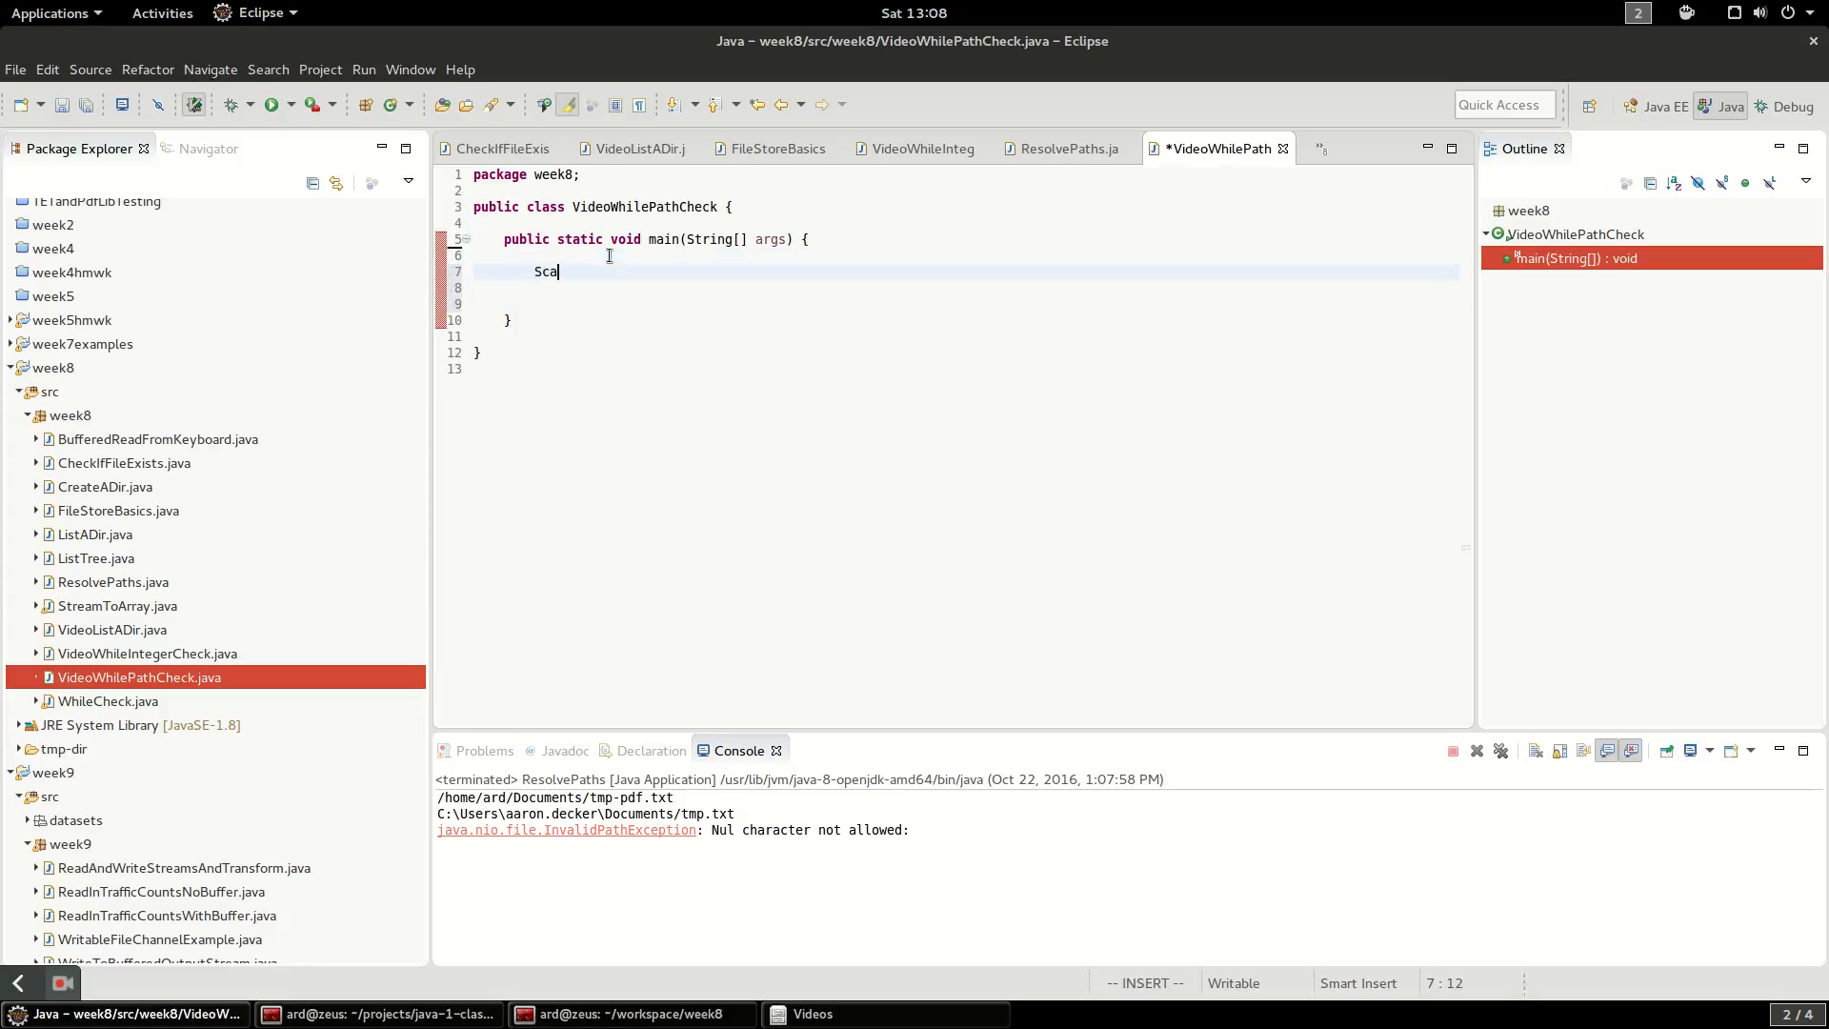
{"action": "type", "text": "nner"}
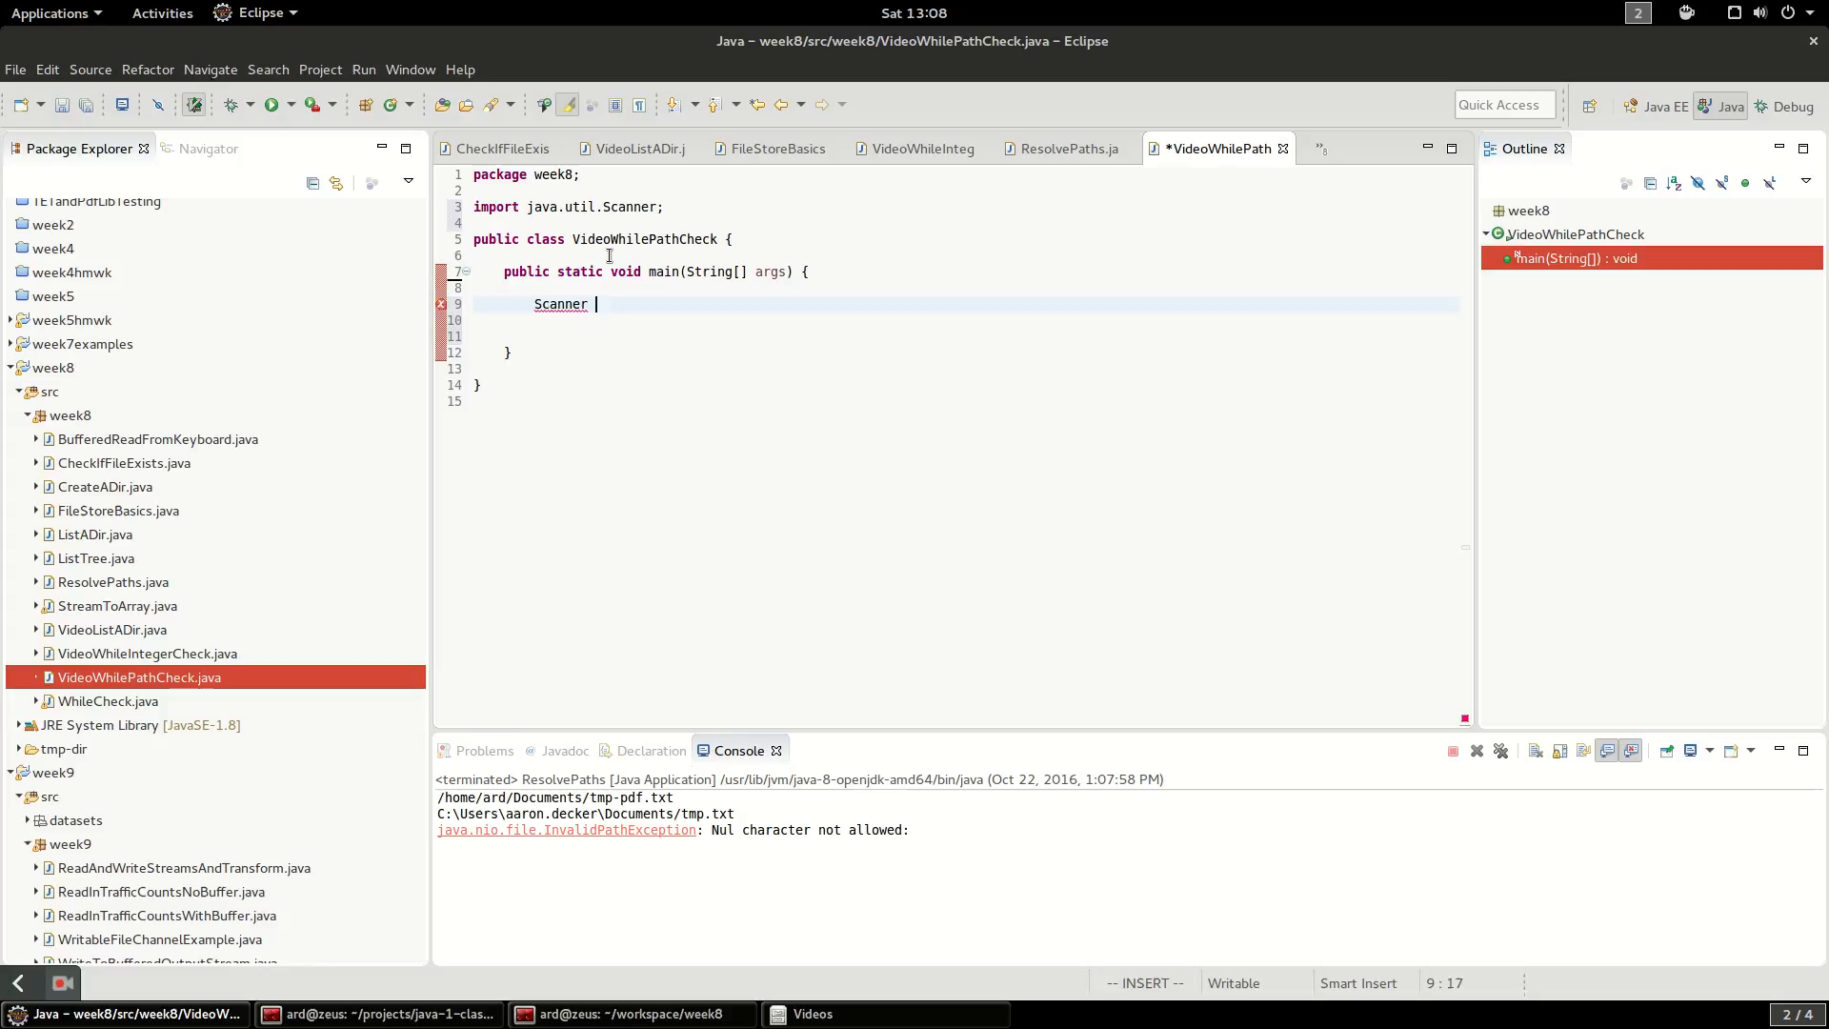
{"action": "type", "text": "scanner = new"}
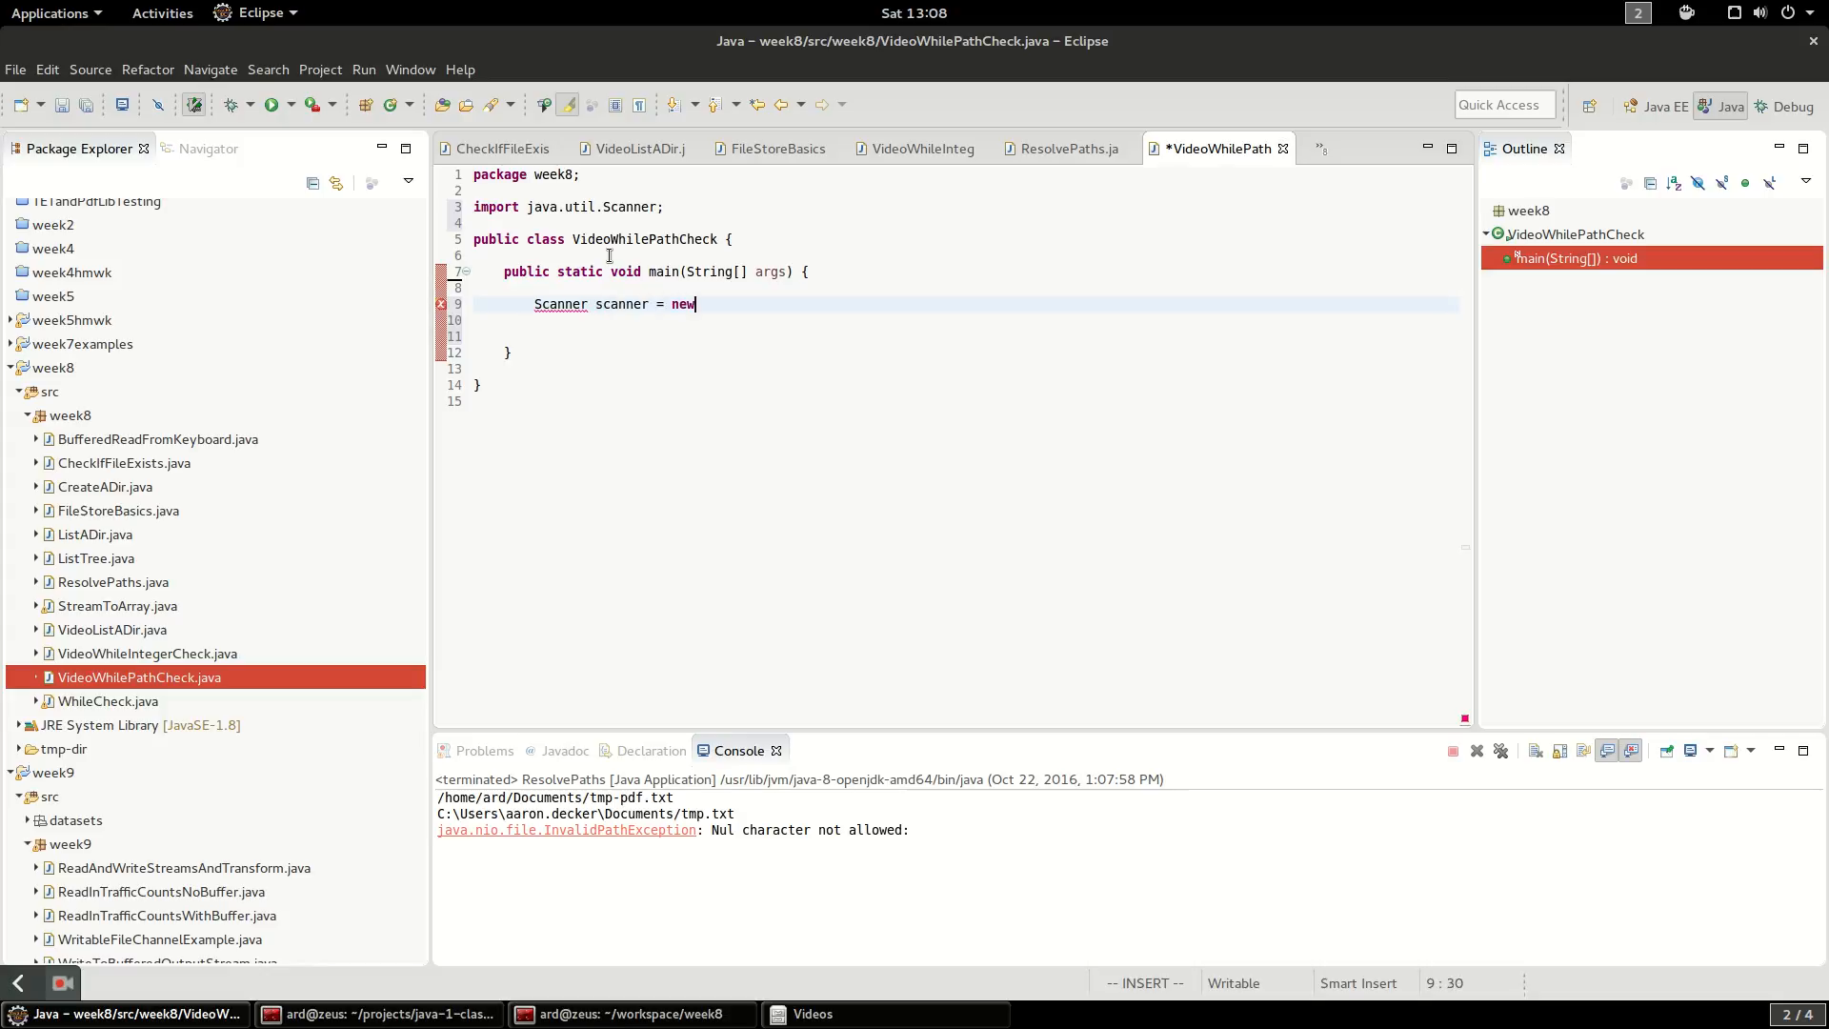
{"action": "type", "text": "Sc"}
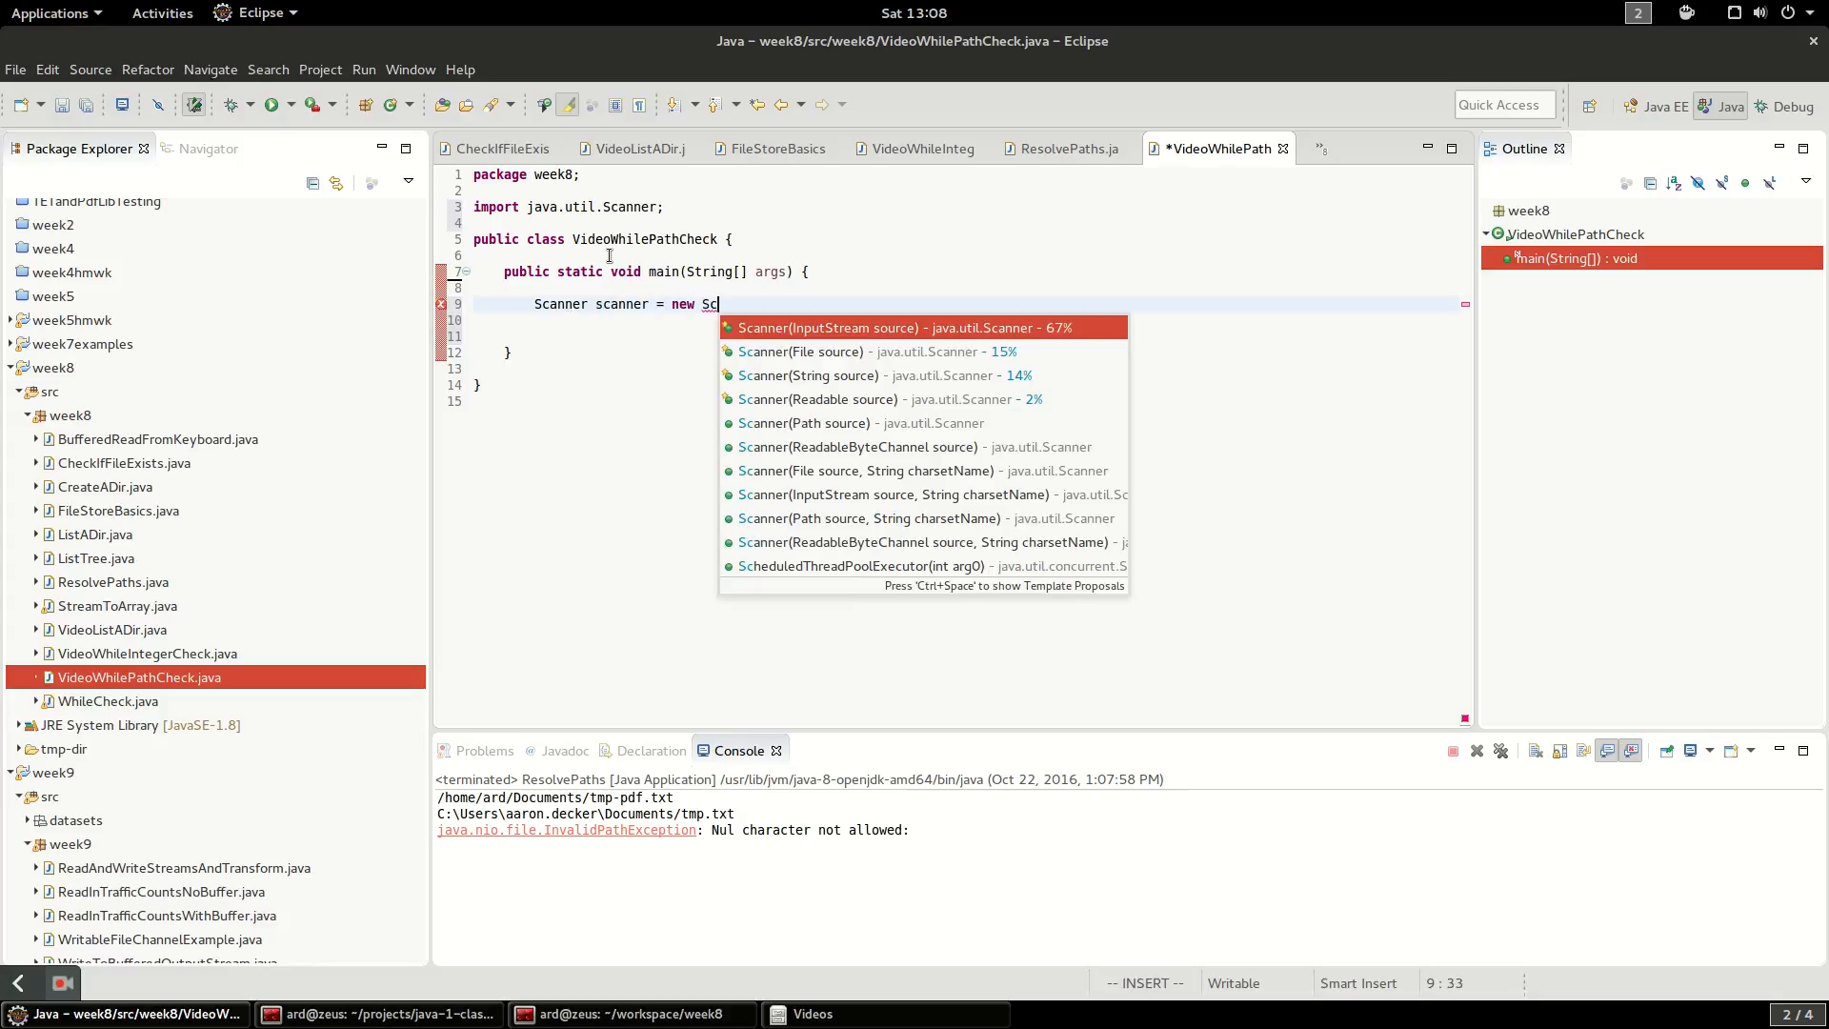
{"action": "type", "text": "canner(System.in);"}
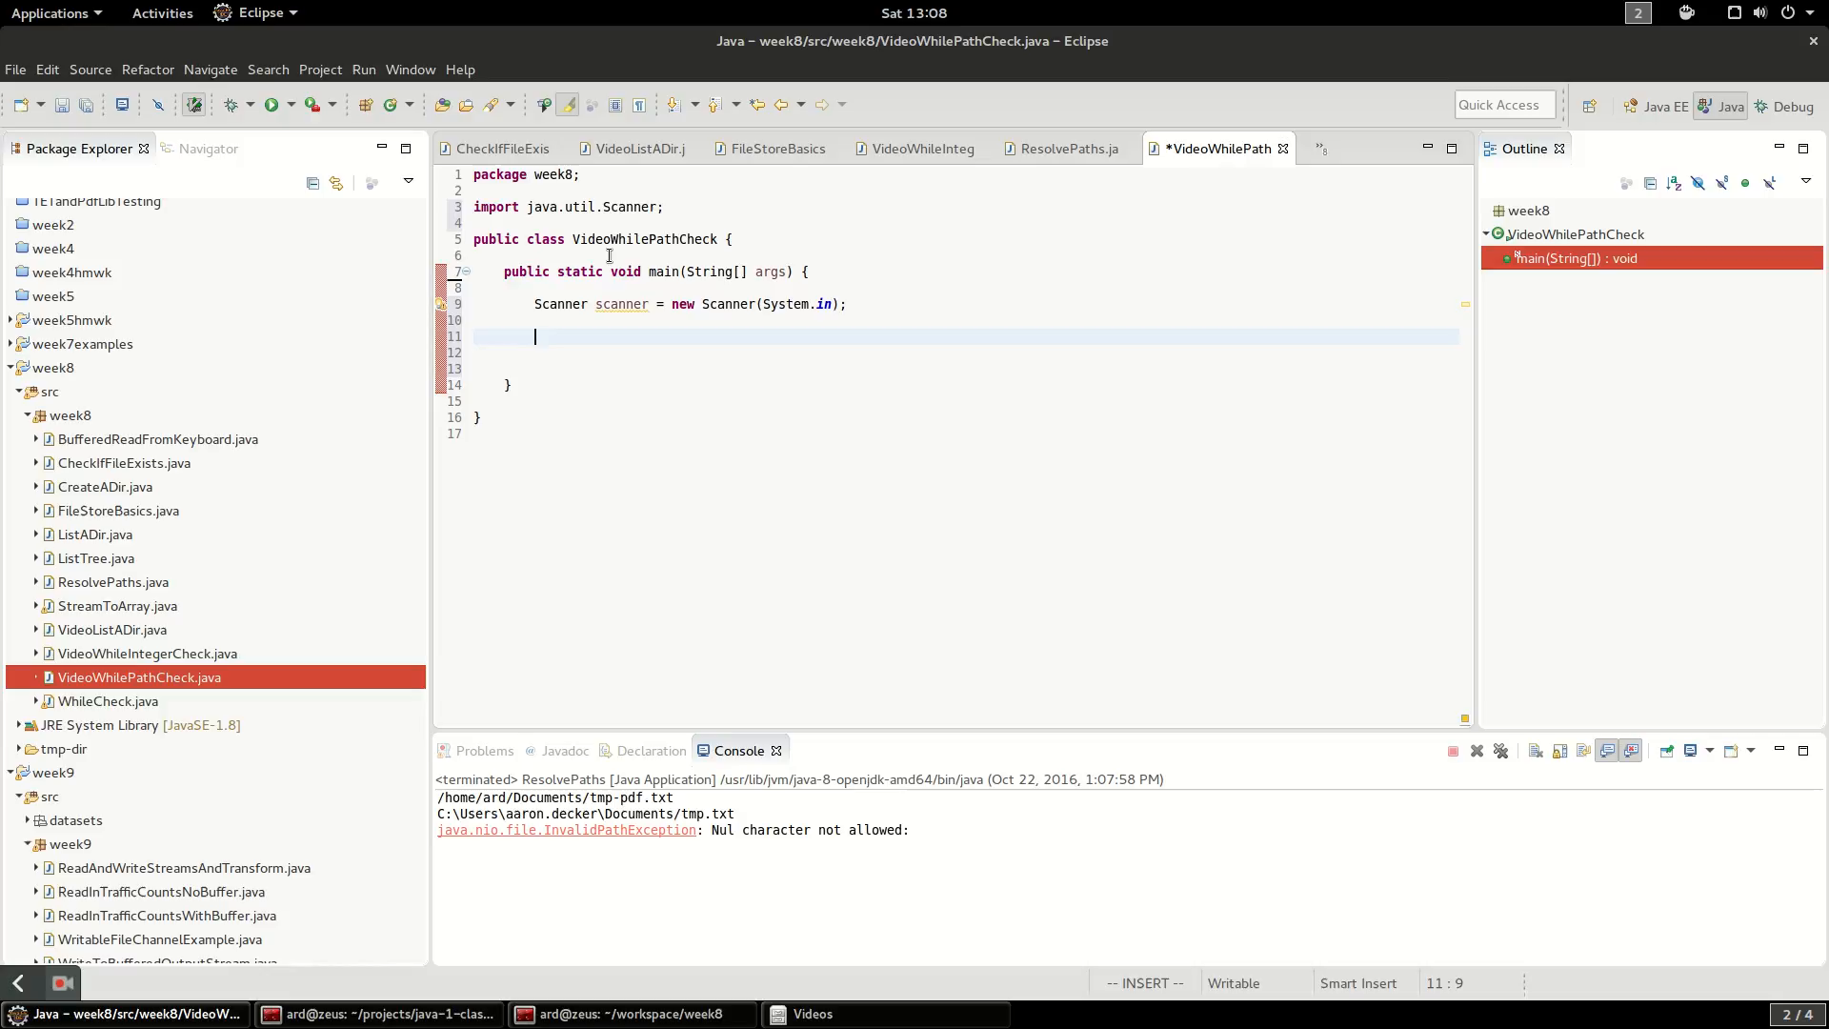
Declare Path userPath = null; using java.nio.file.Path from content assist
{"action": "type", "text": "Path"}
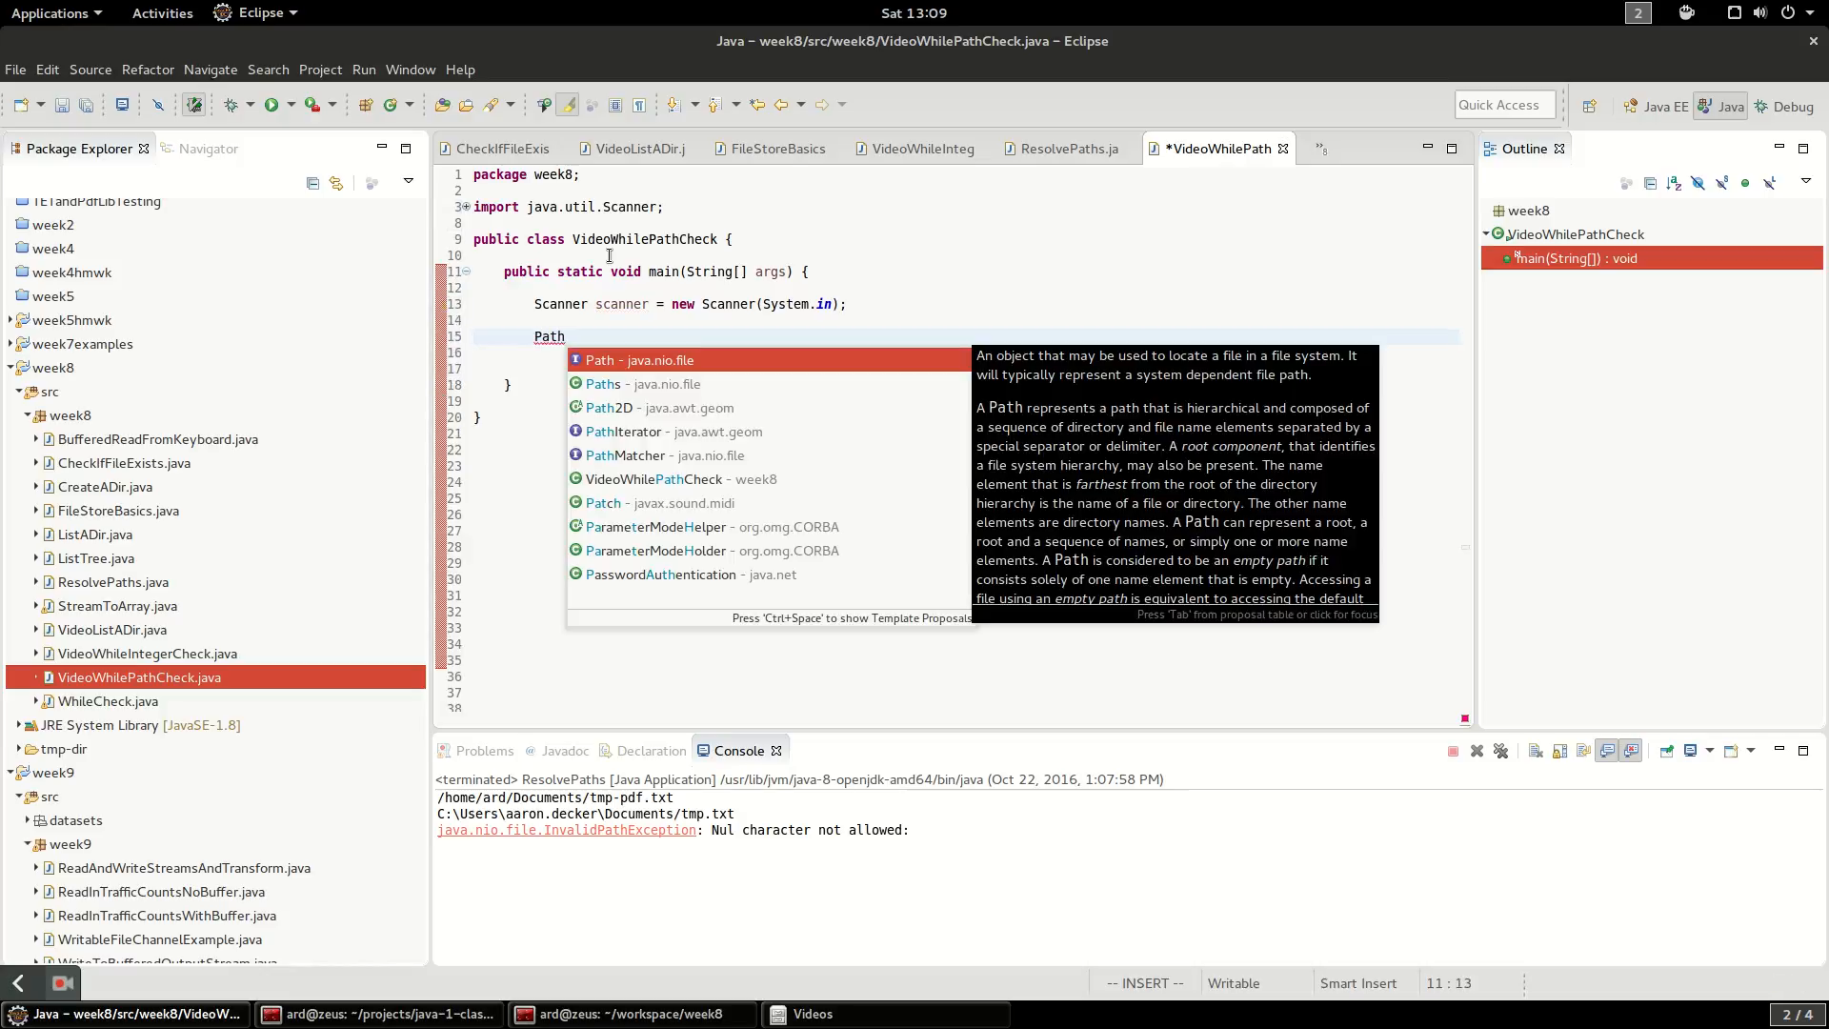
{"action": "left_click", "coordinate": [640, 361]}
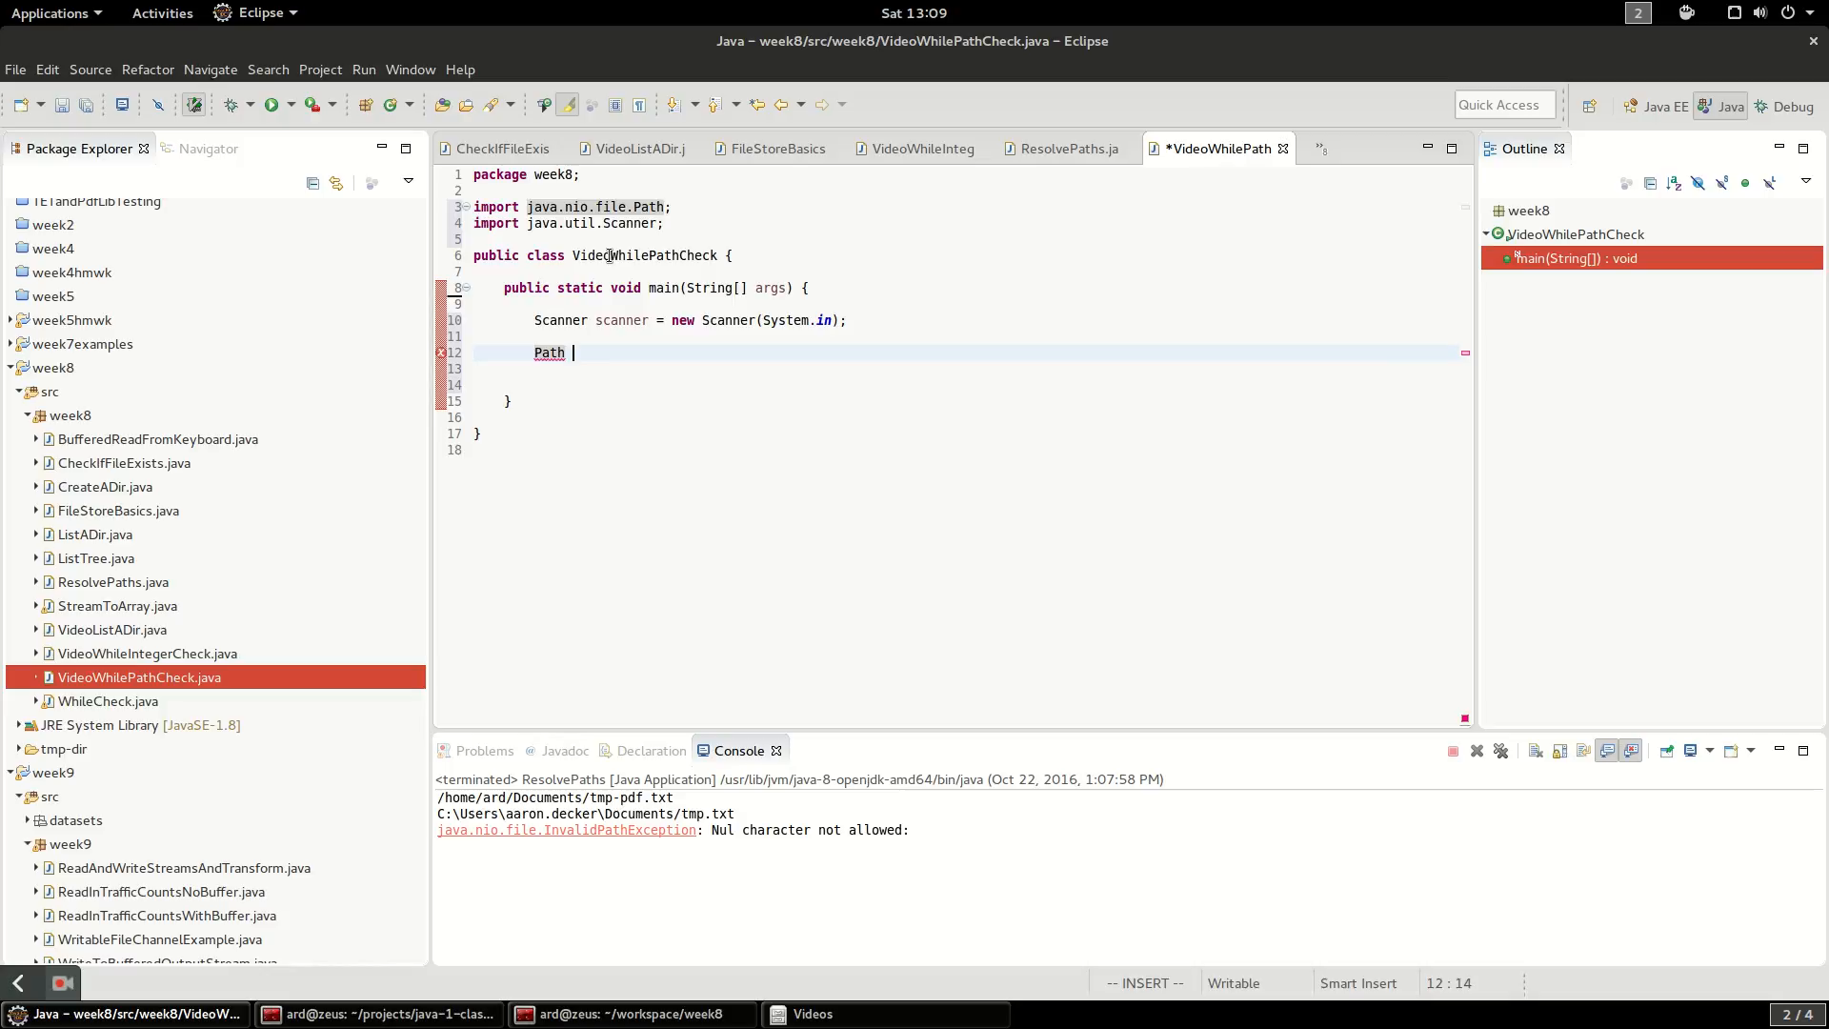
{"action": "type", "text": "userPath"}
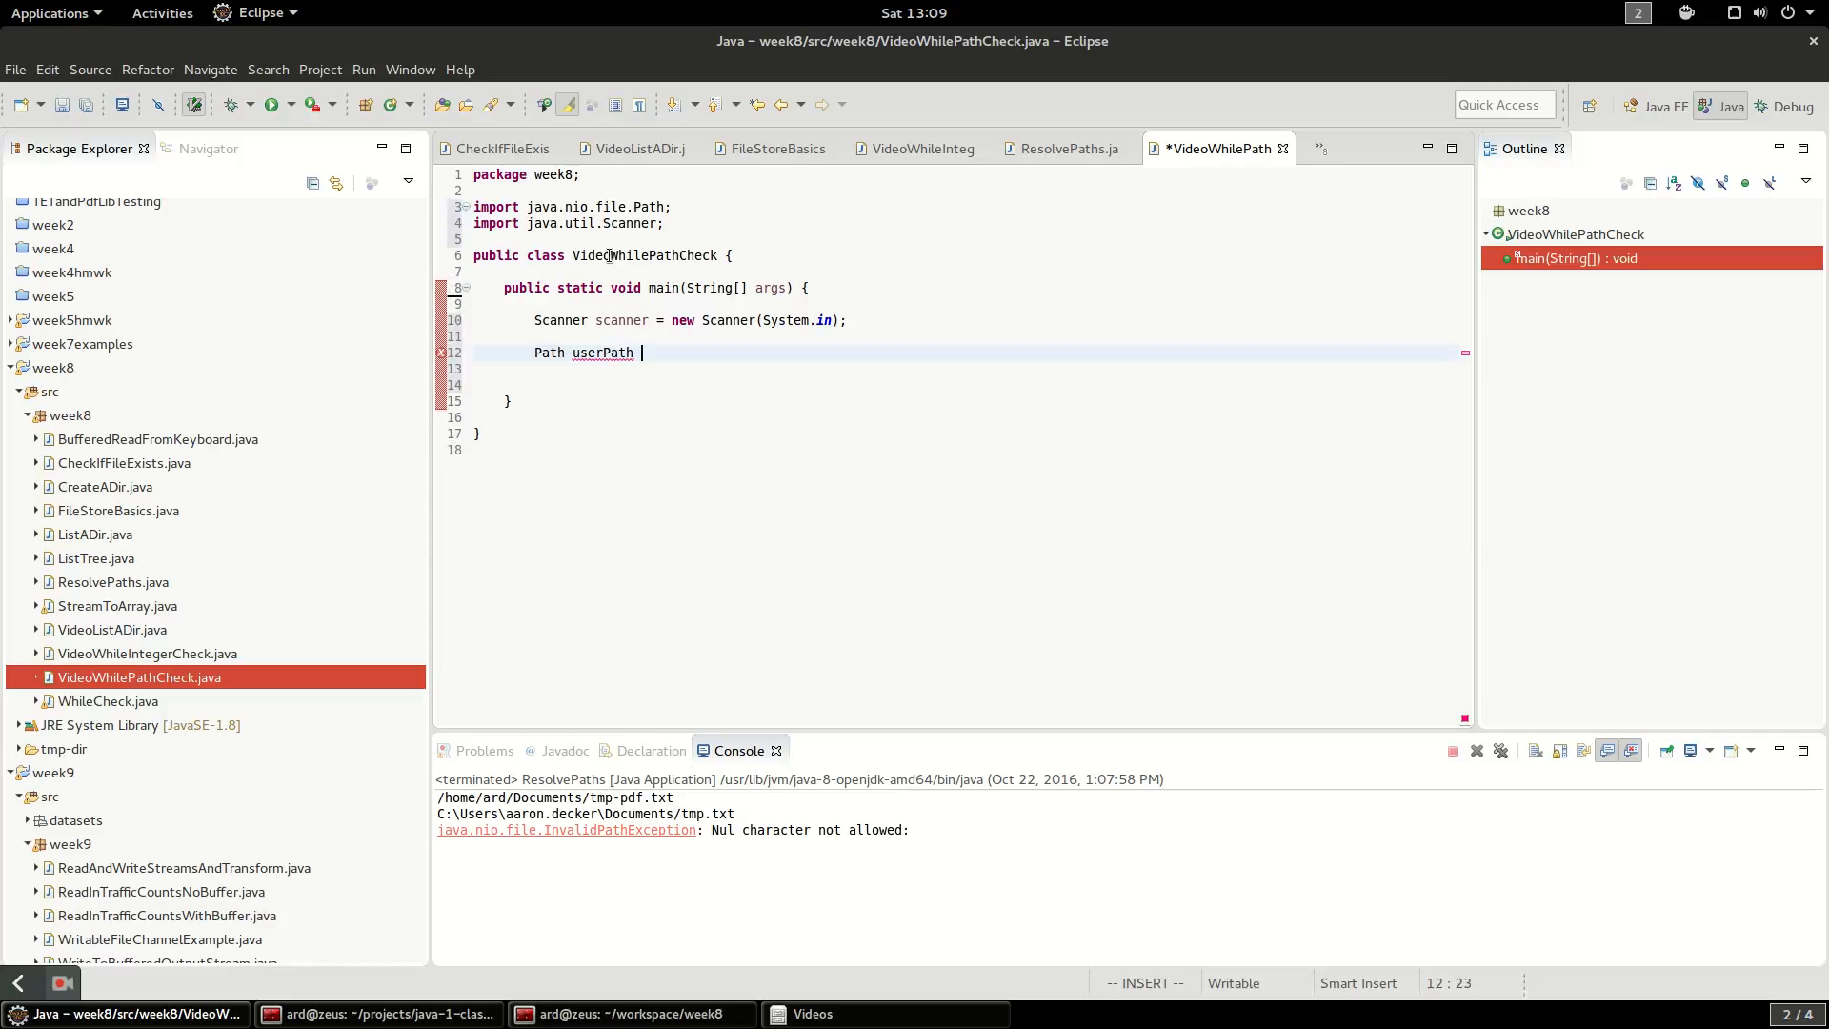
{"action": "type", "text": "= null;"}
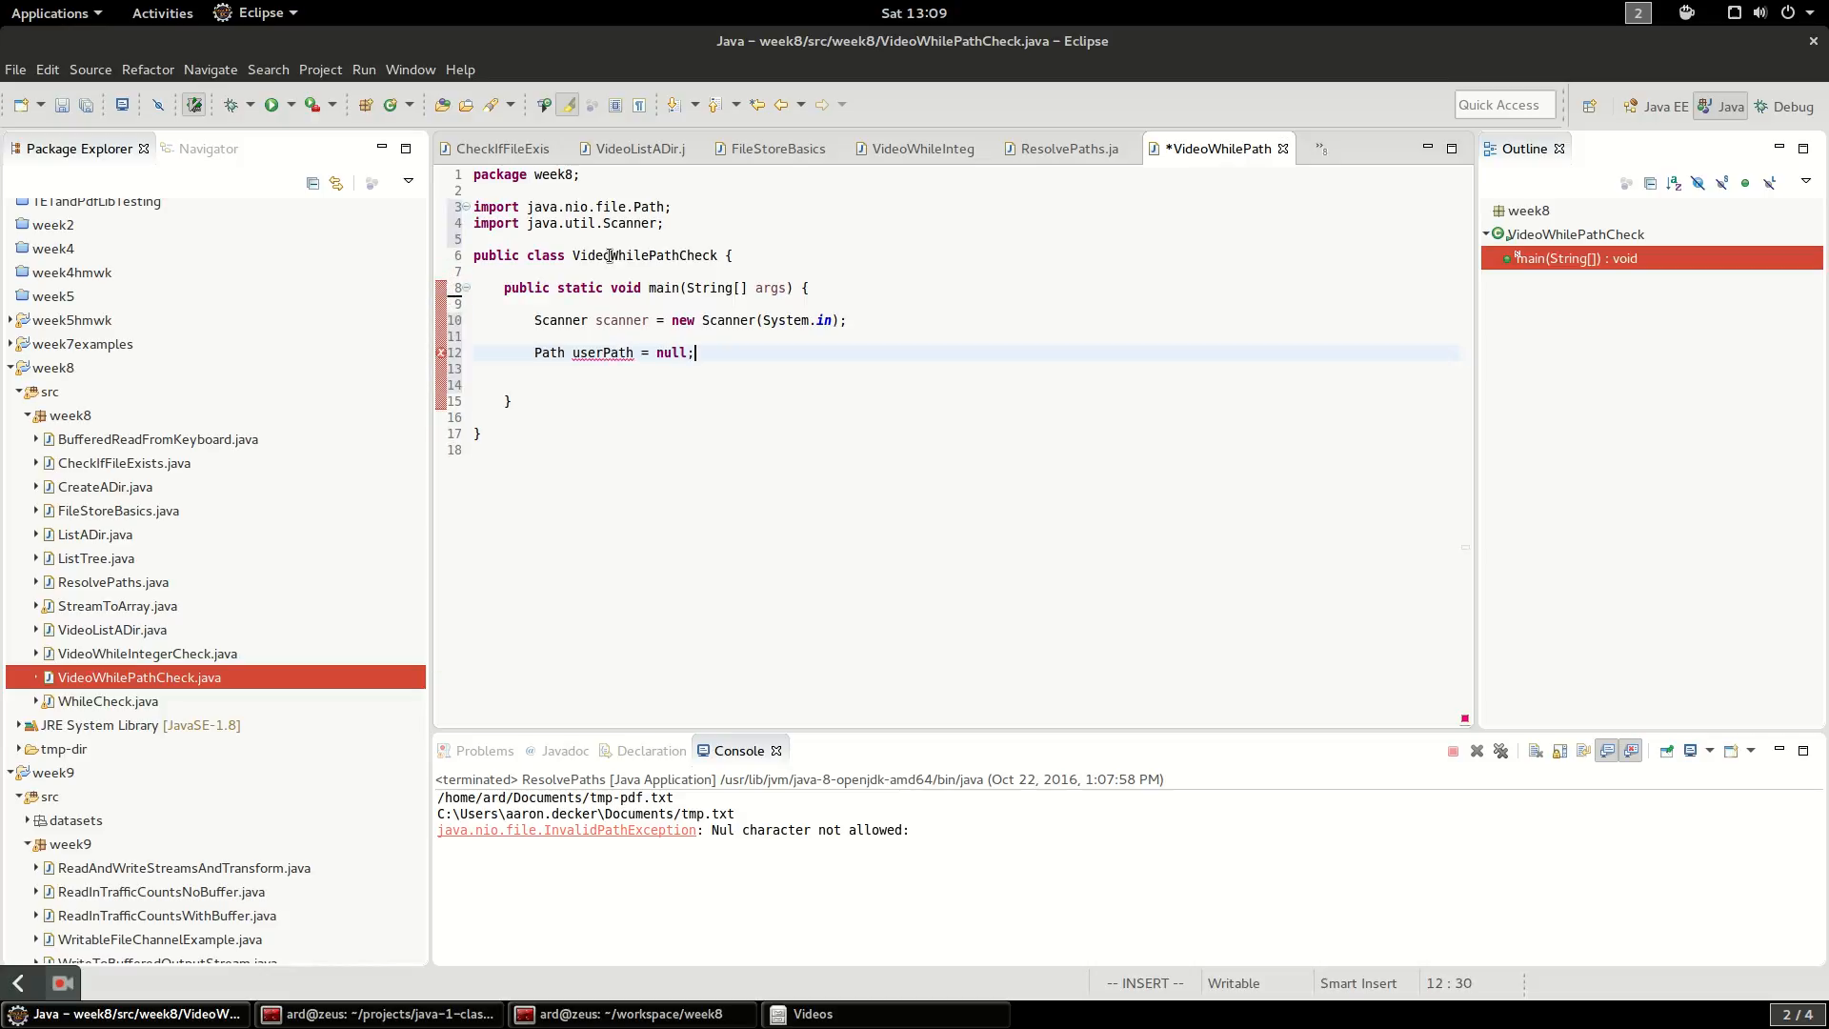
{"action": "key", "text": "Return"}
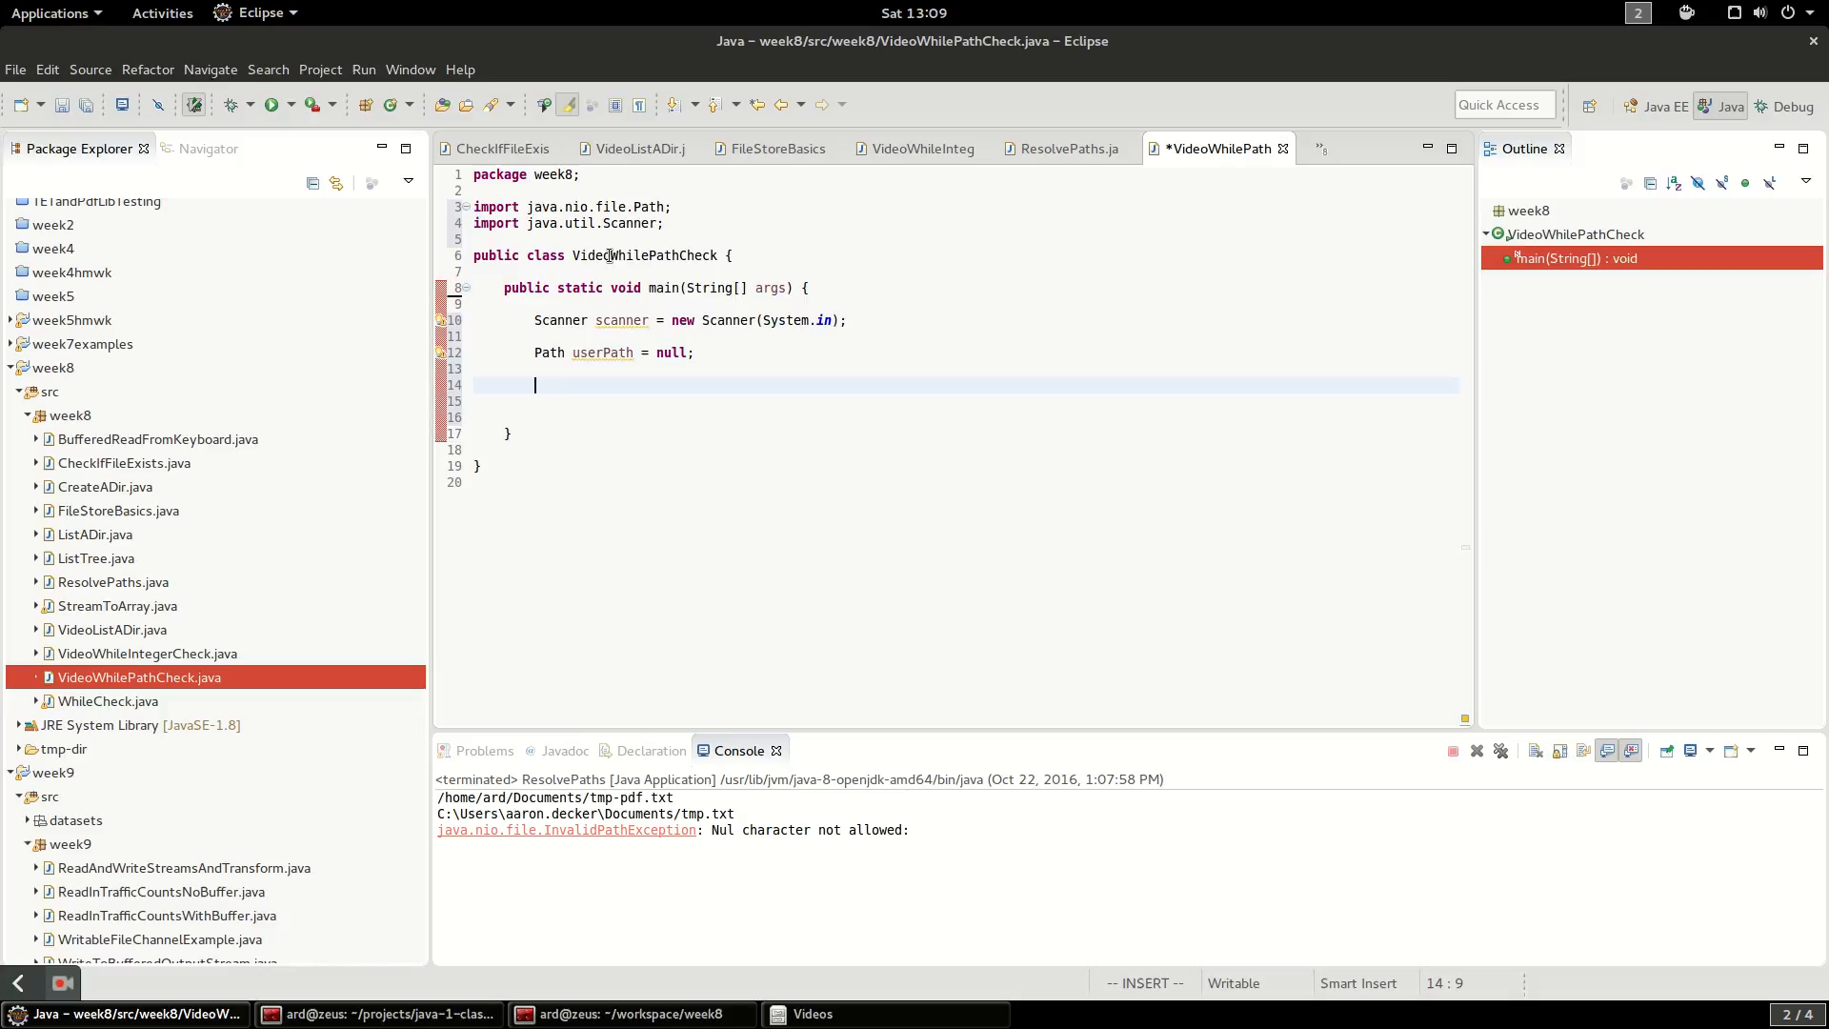
Declare boolean isValid = false; and start a while(isValid == false) loop with a try block
{"action": "type", "text": "bool"}
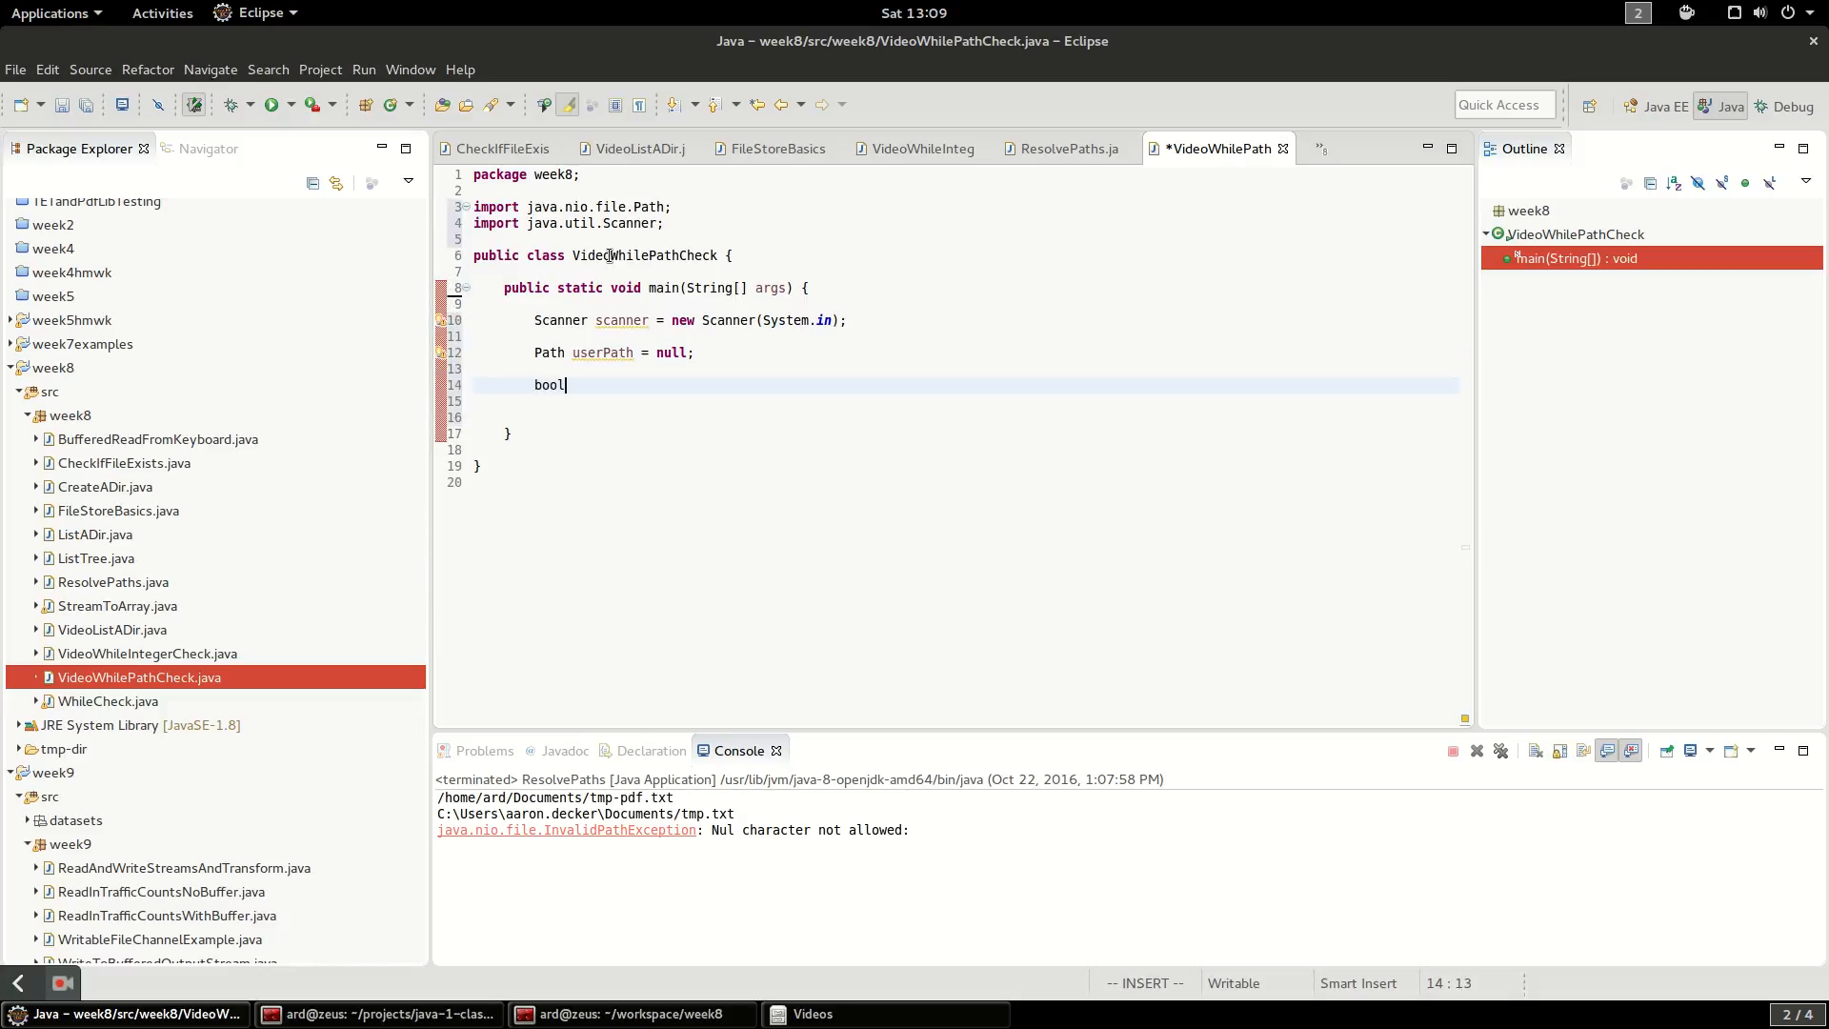
{"action": "type", "text": "ean isValid"}
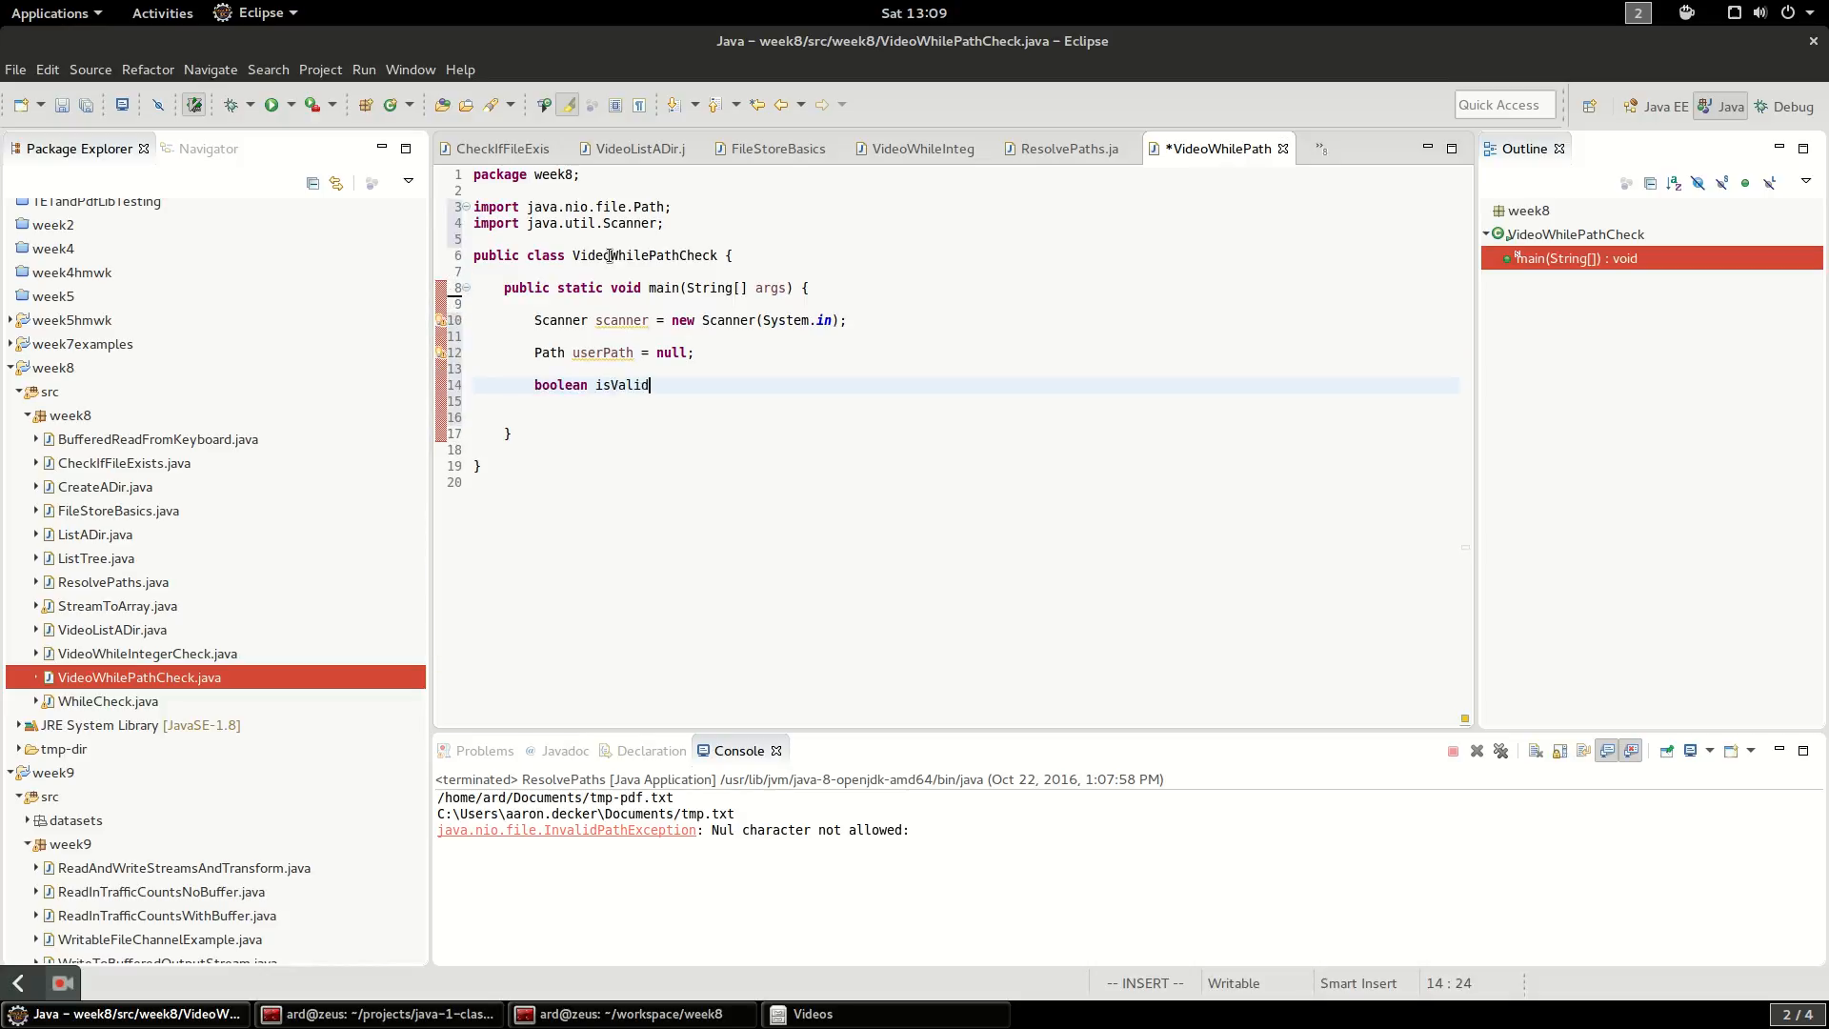
{"action": "type", "text": "= false"}
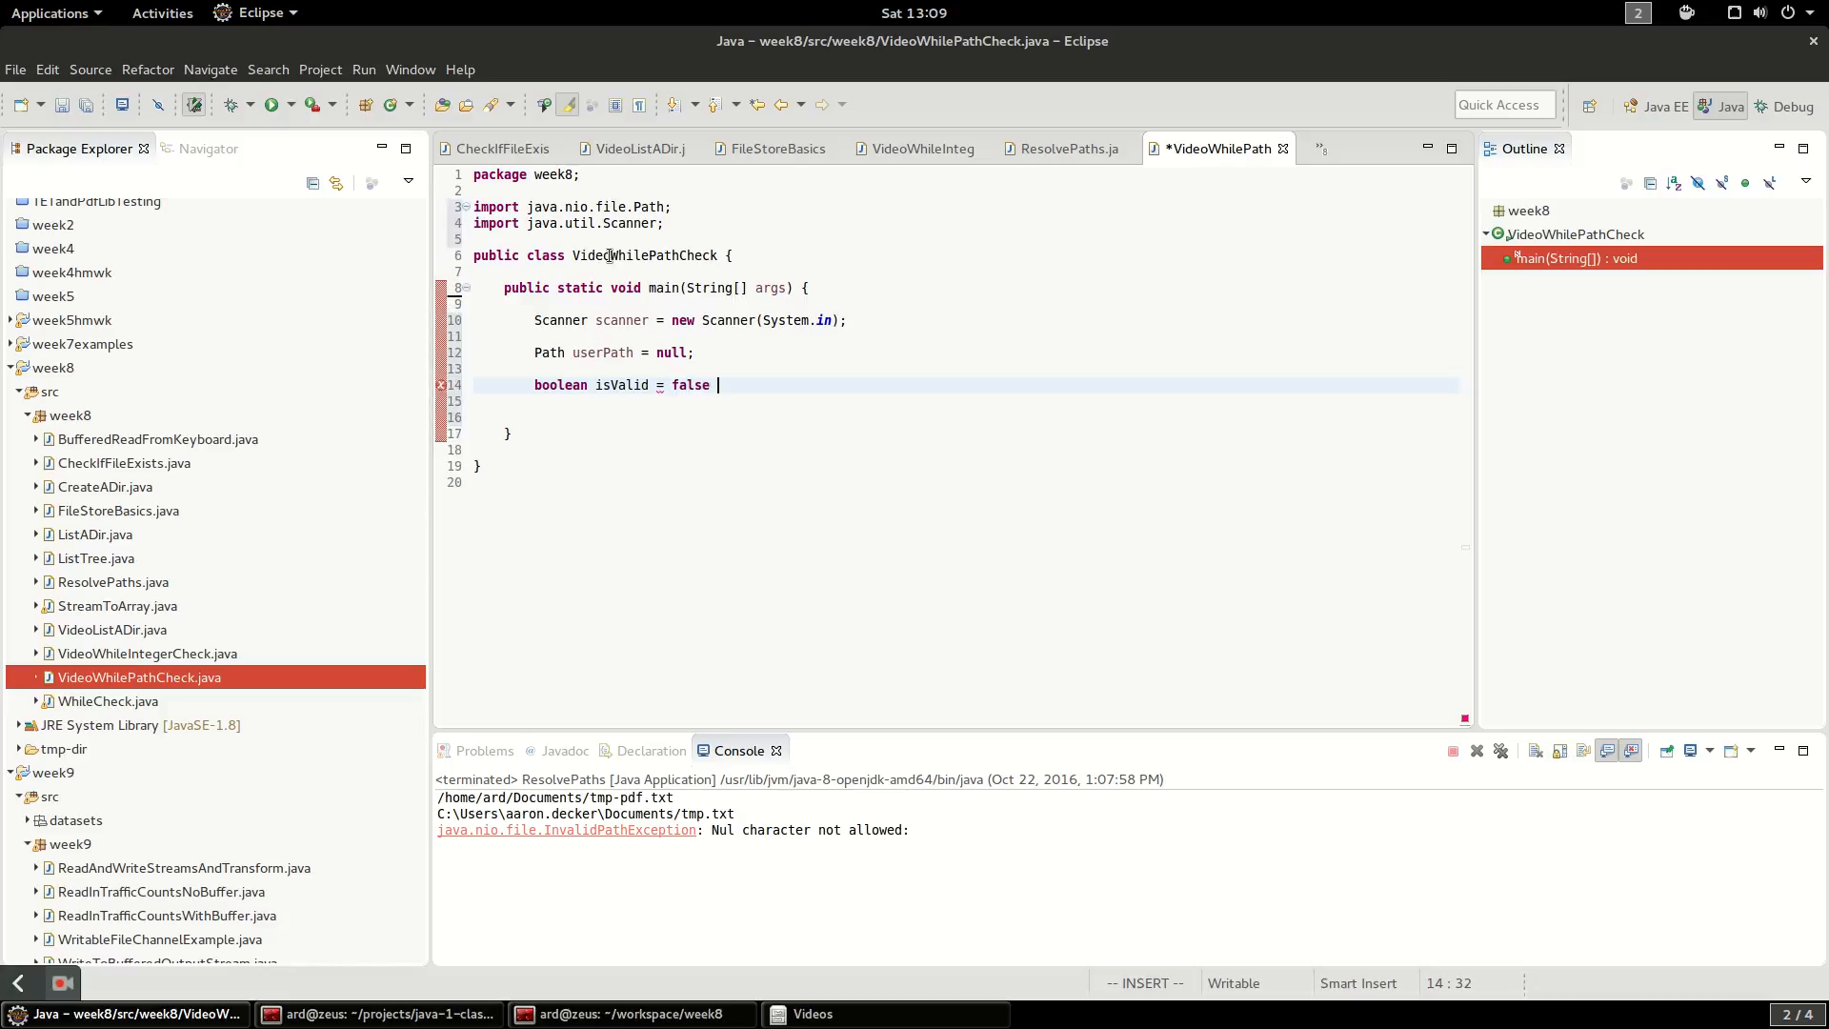
{"action": "type", "text": ";"}
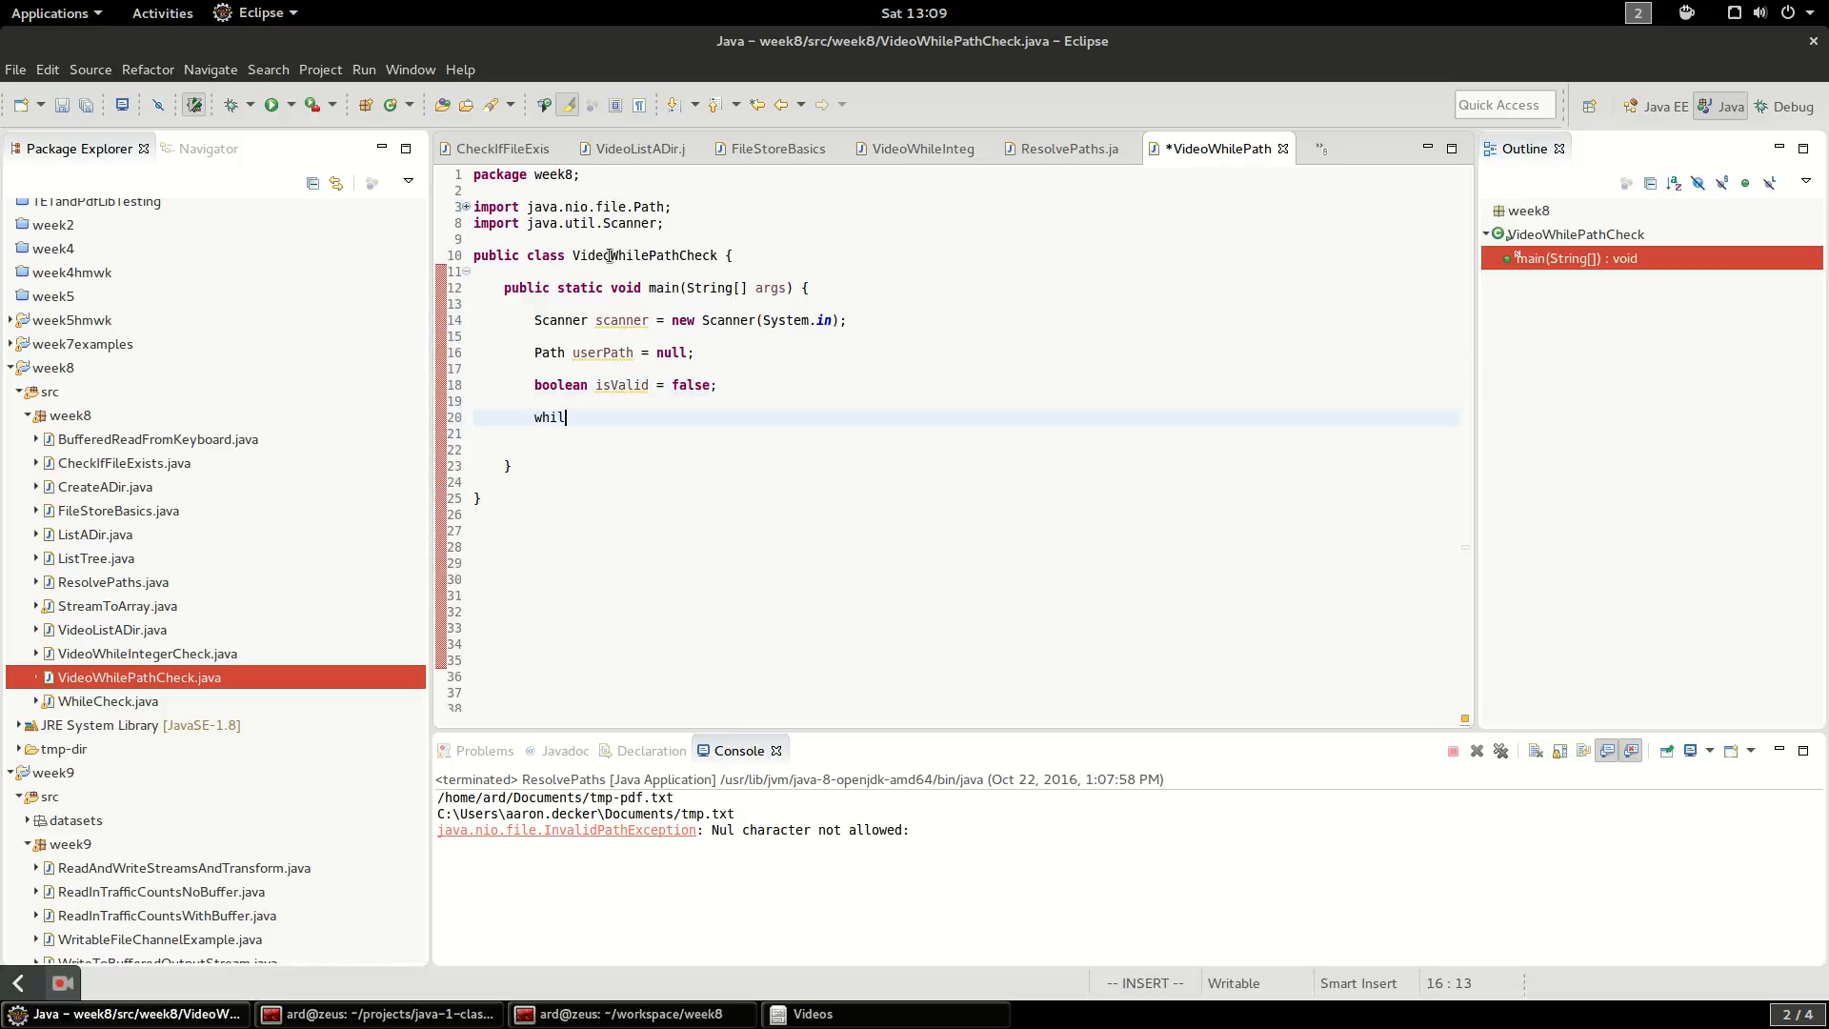
{"action": "type", "text": "e()"}
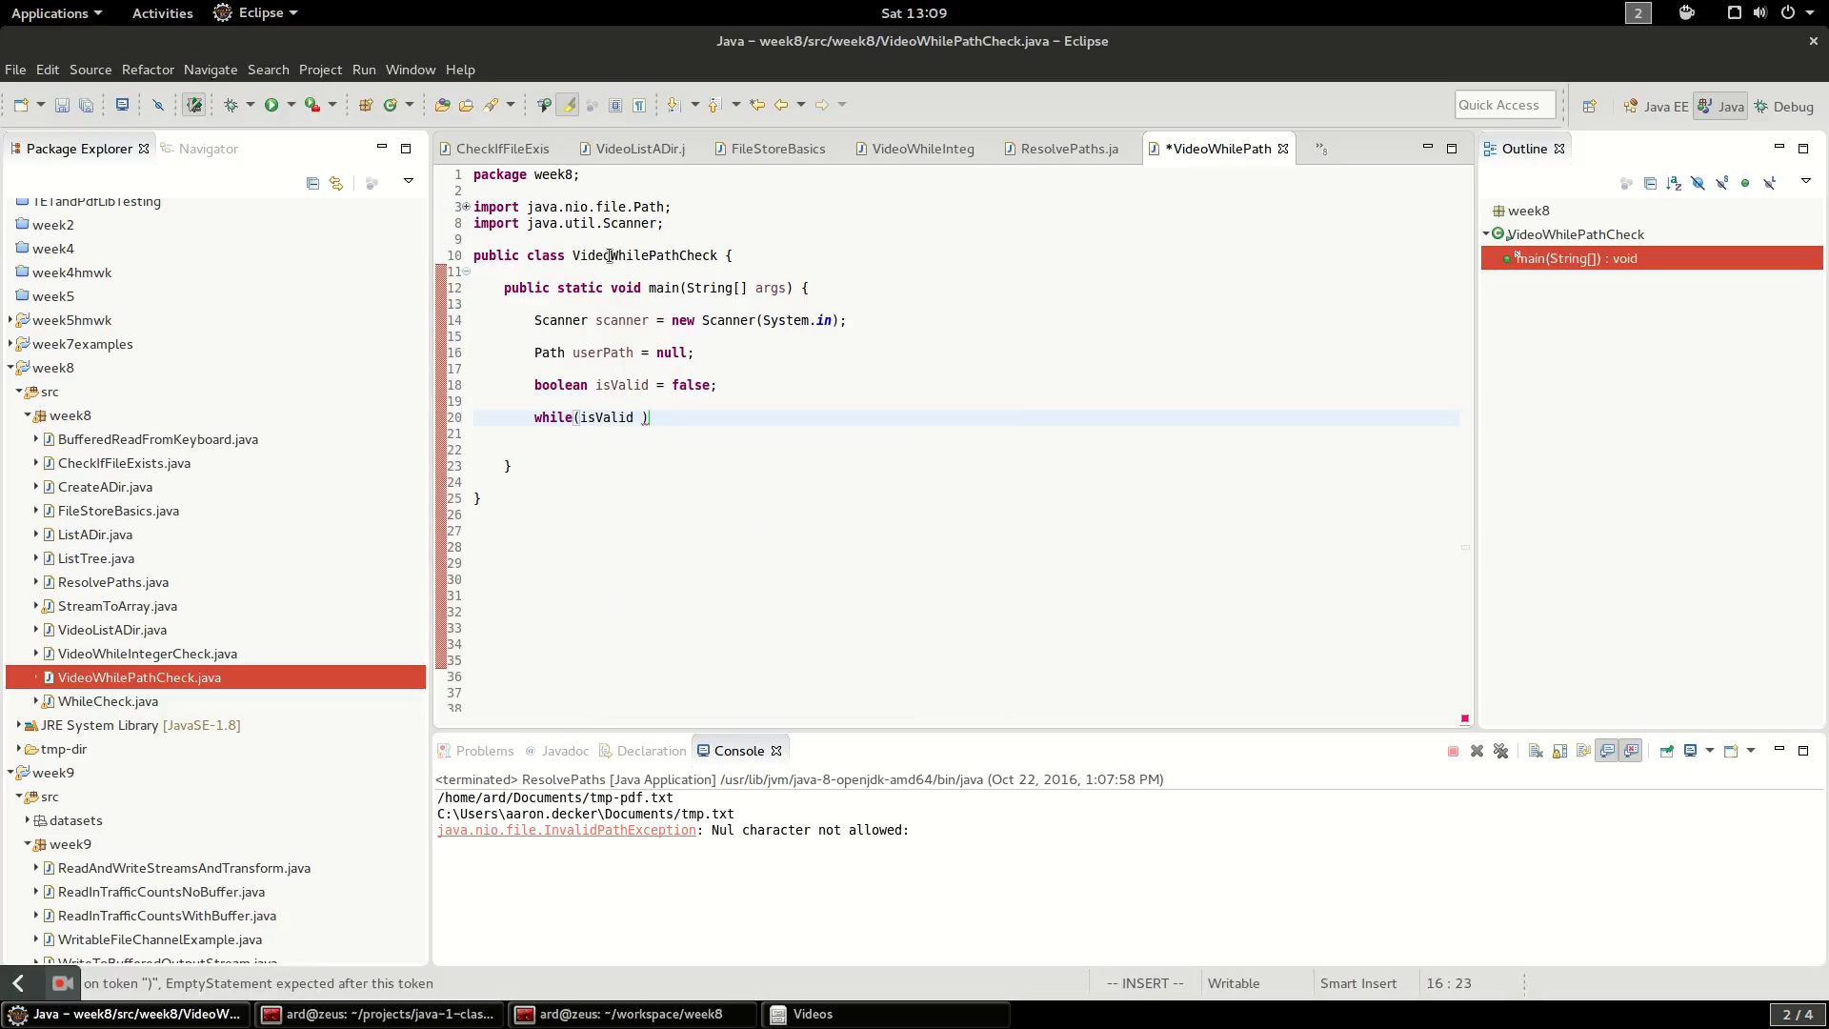
{"action": "type", "text": "== false"}
{"action": "type", "text": "try"}
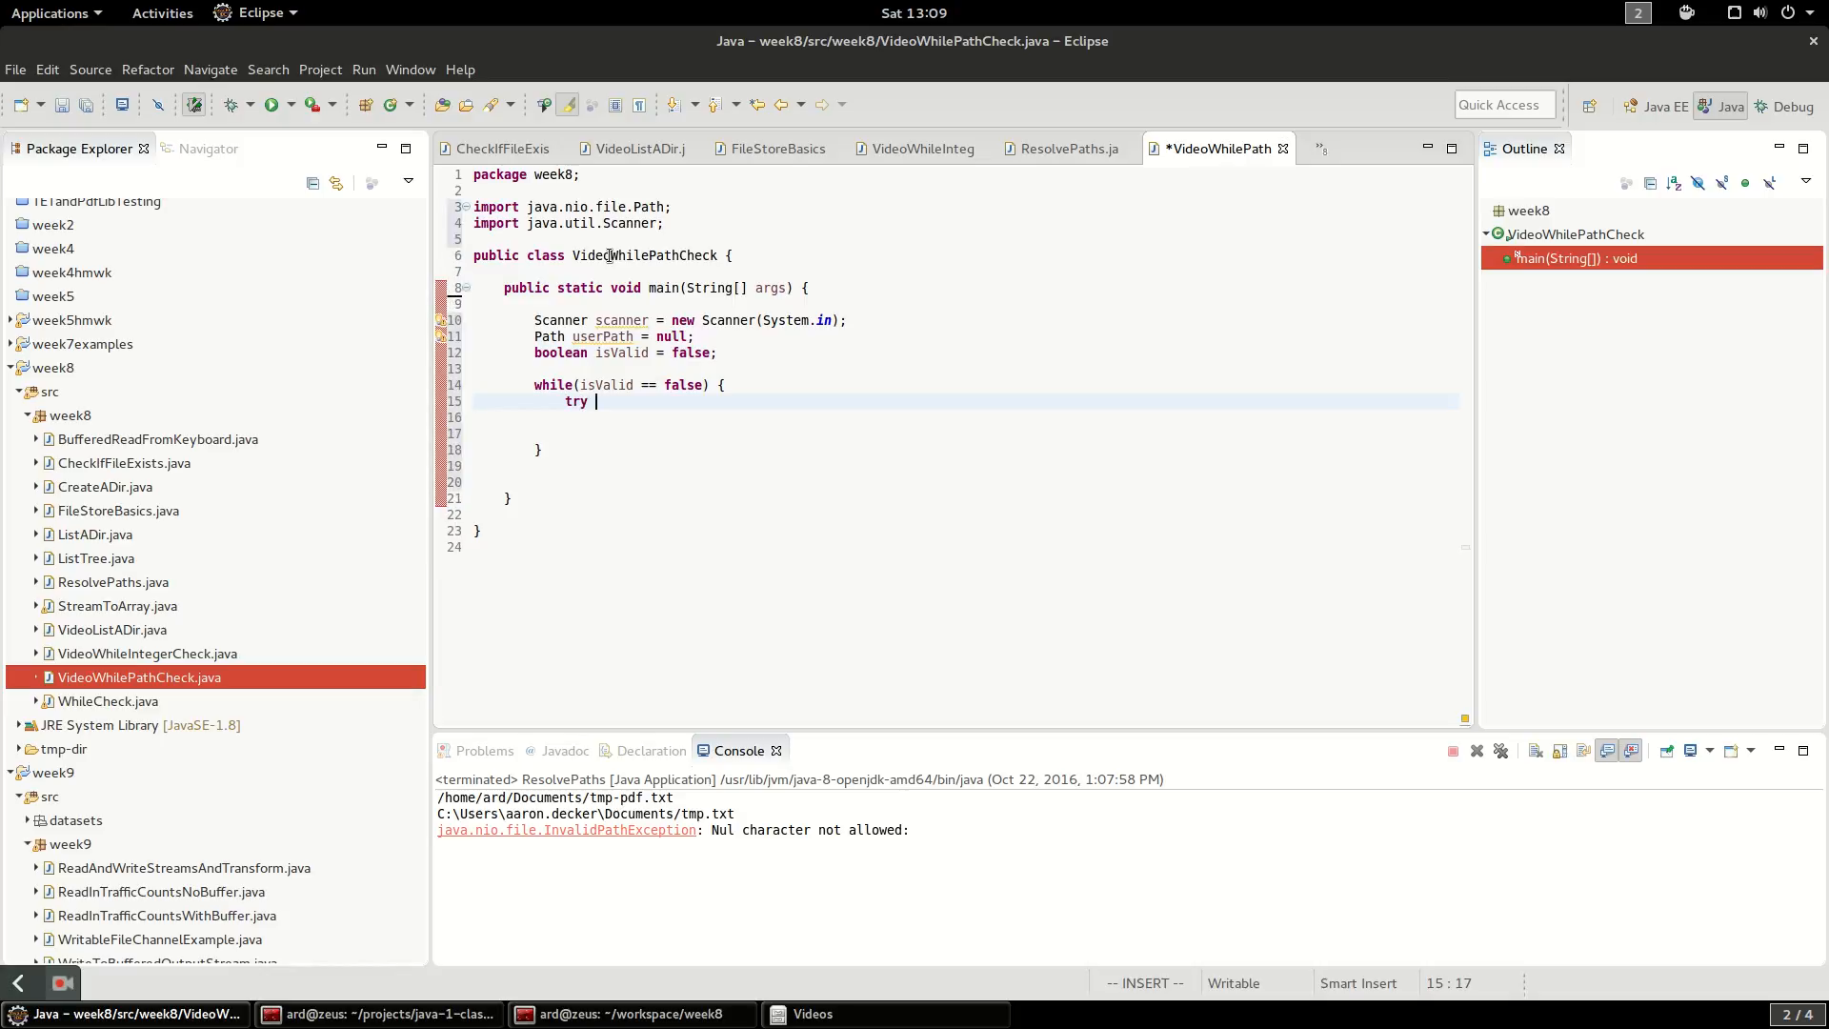
{"action": "type", "text": "{"}
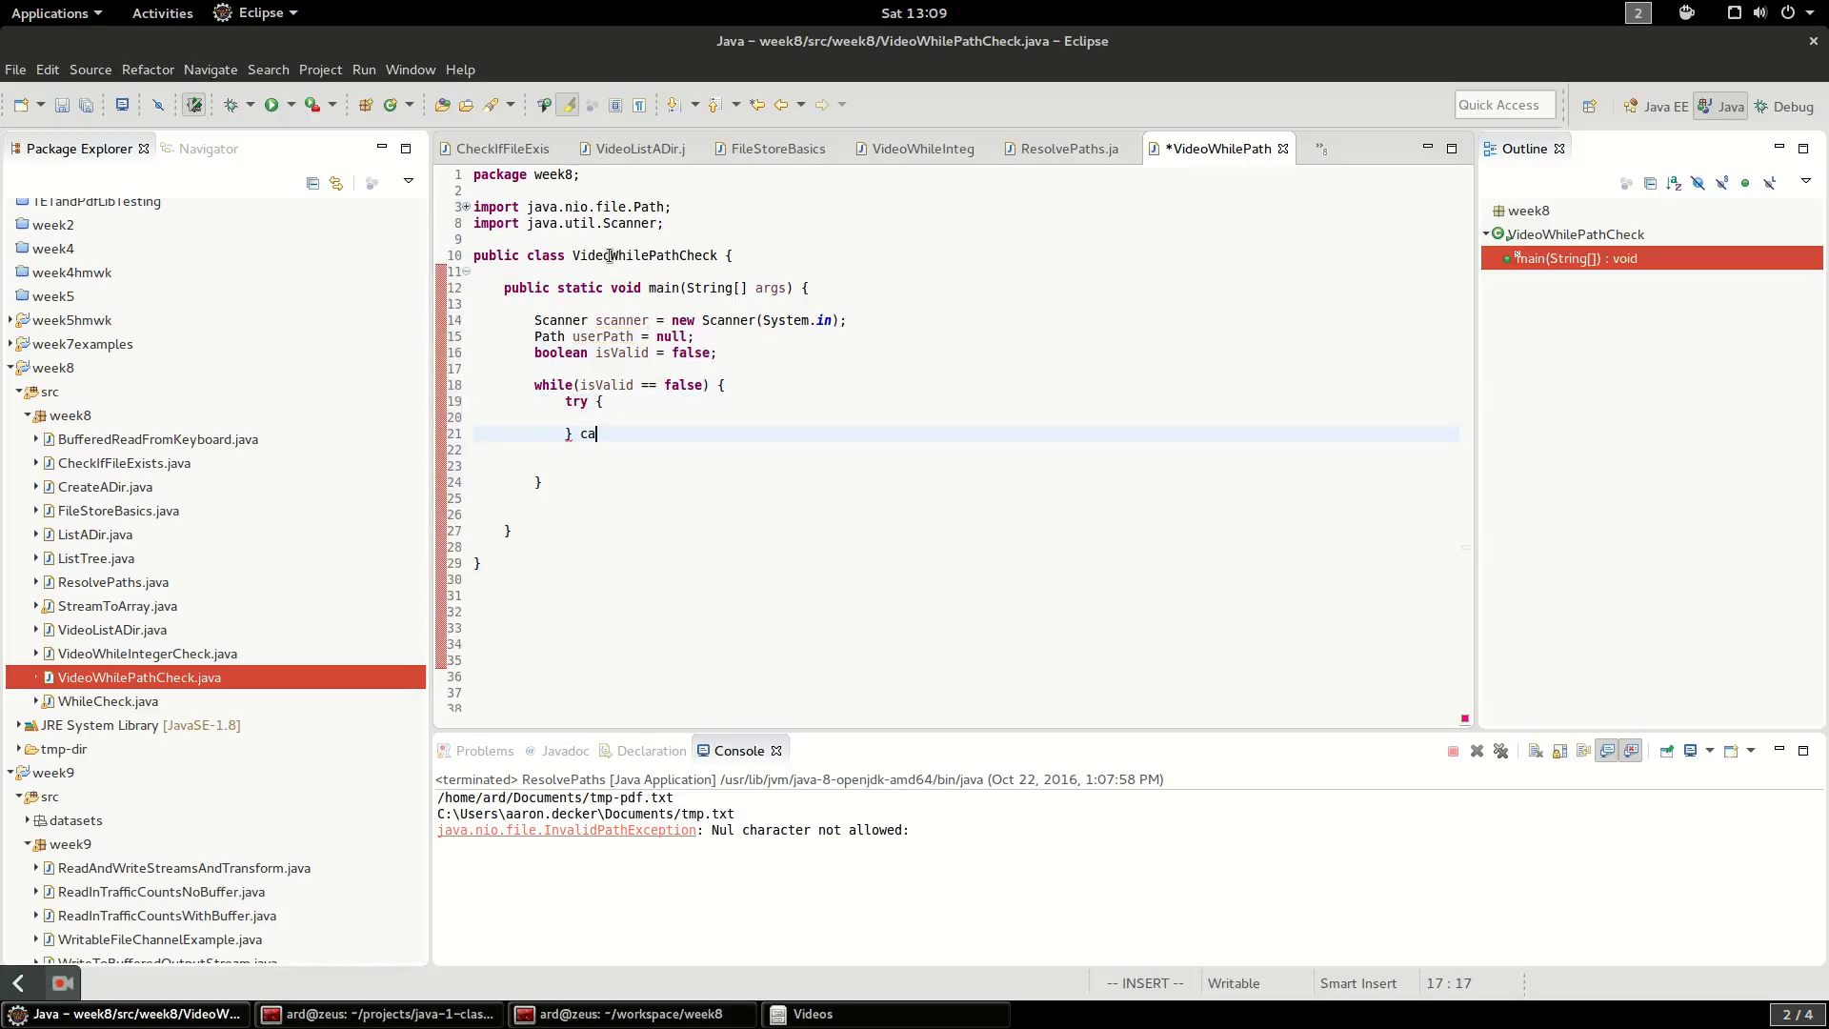
Catch InvalidPathException ex and print "Path was not valid"
{"action": "type", "text": "tch ("}
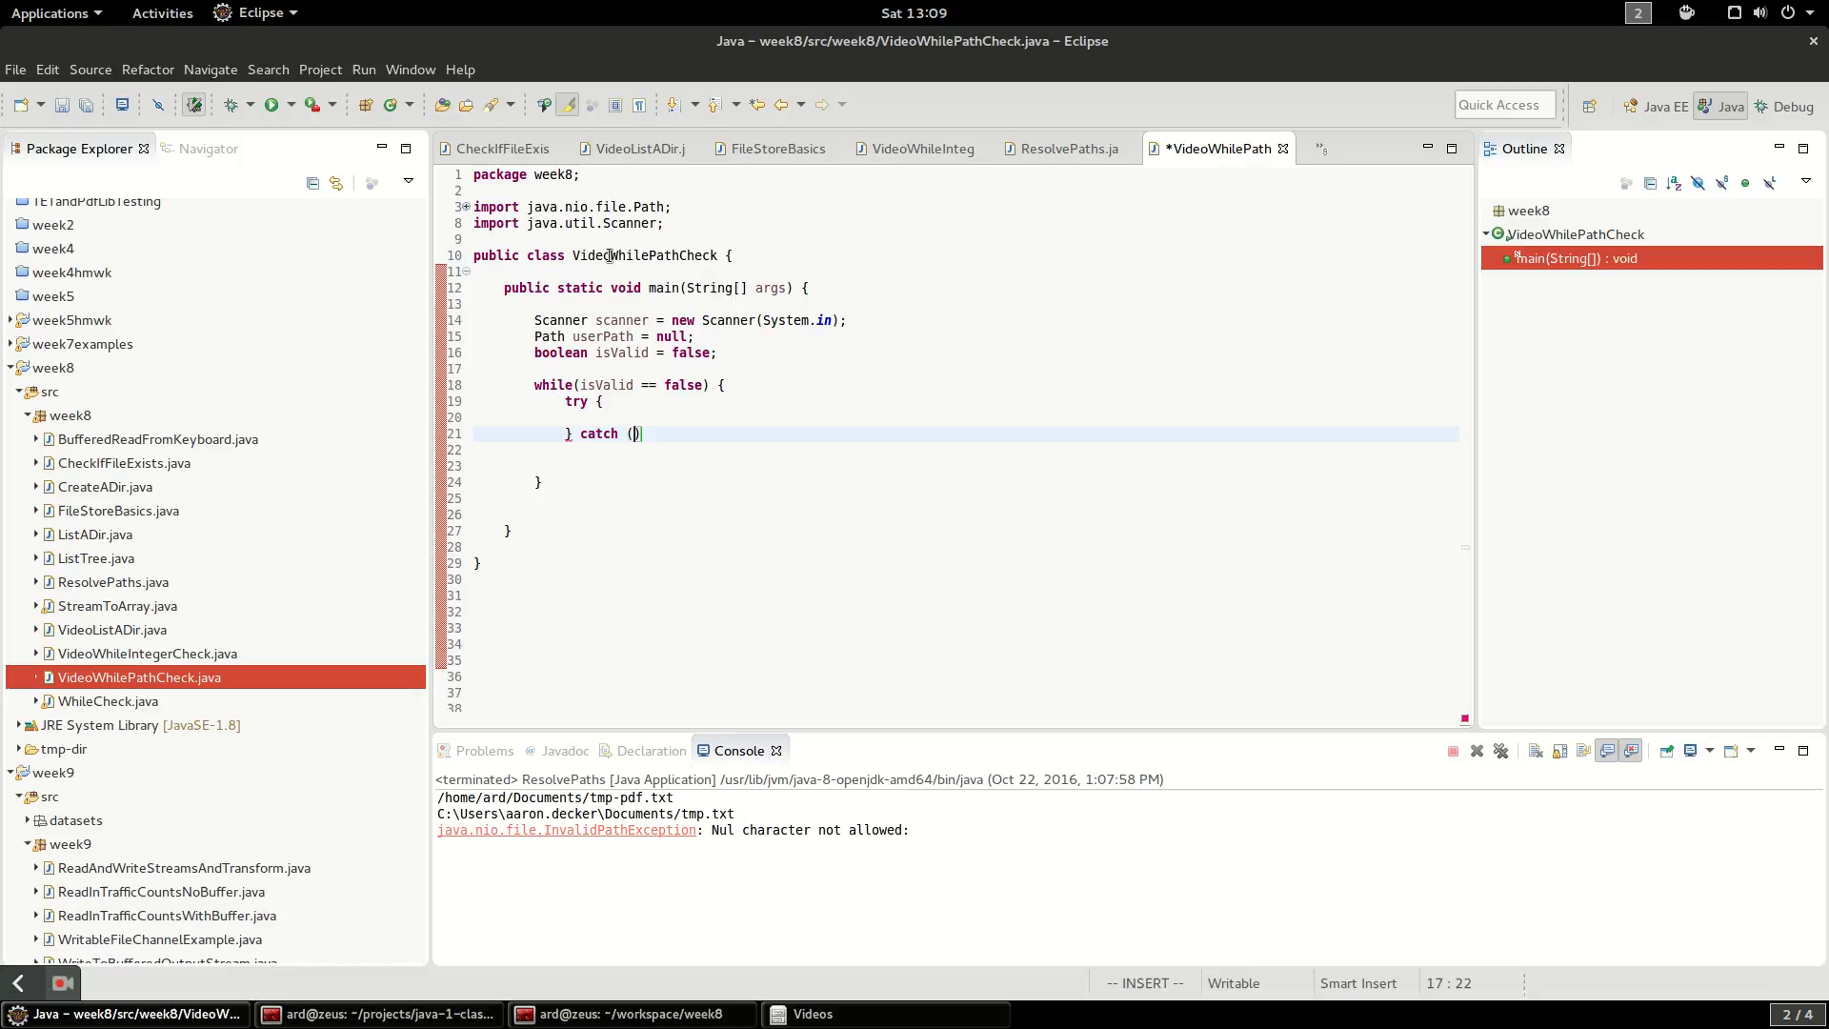
{"action": "type", "text": "I"}
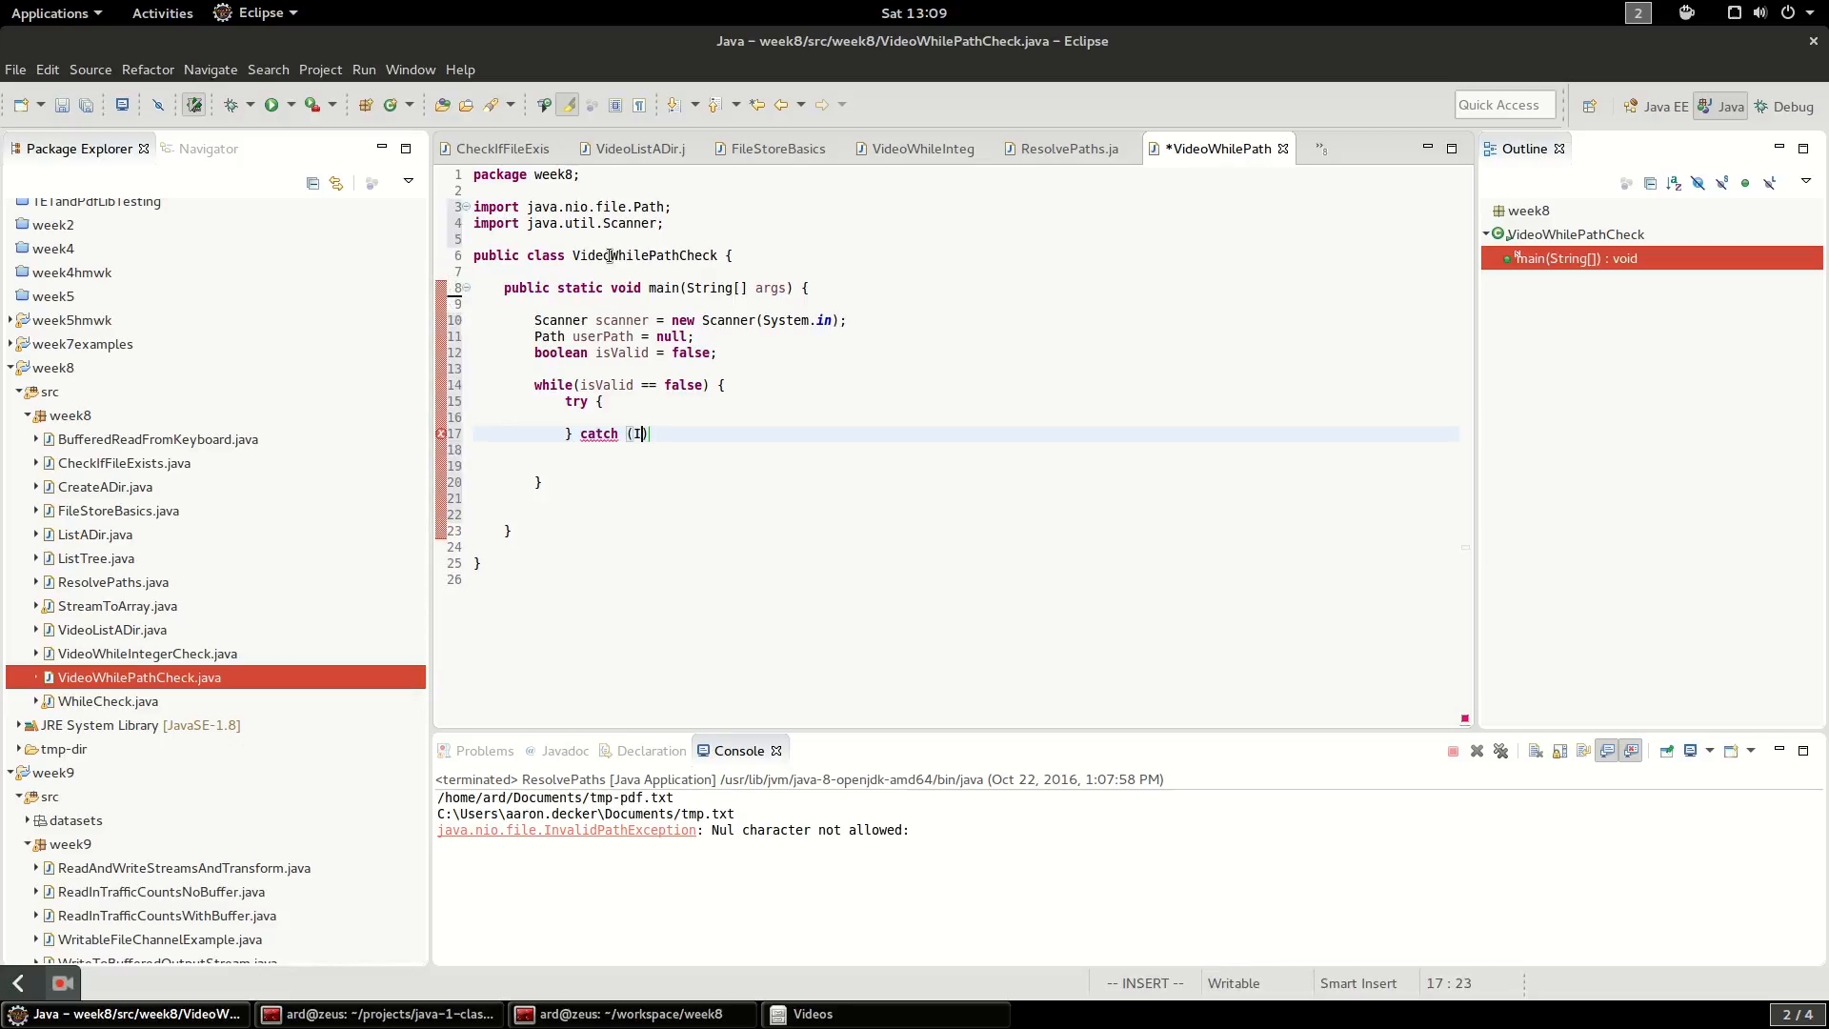
{"action": "type", "text": "nvalidPathException"}
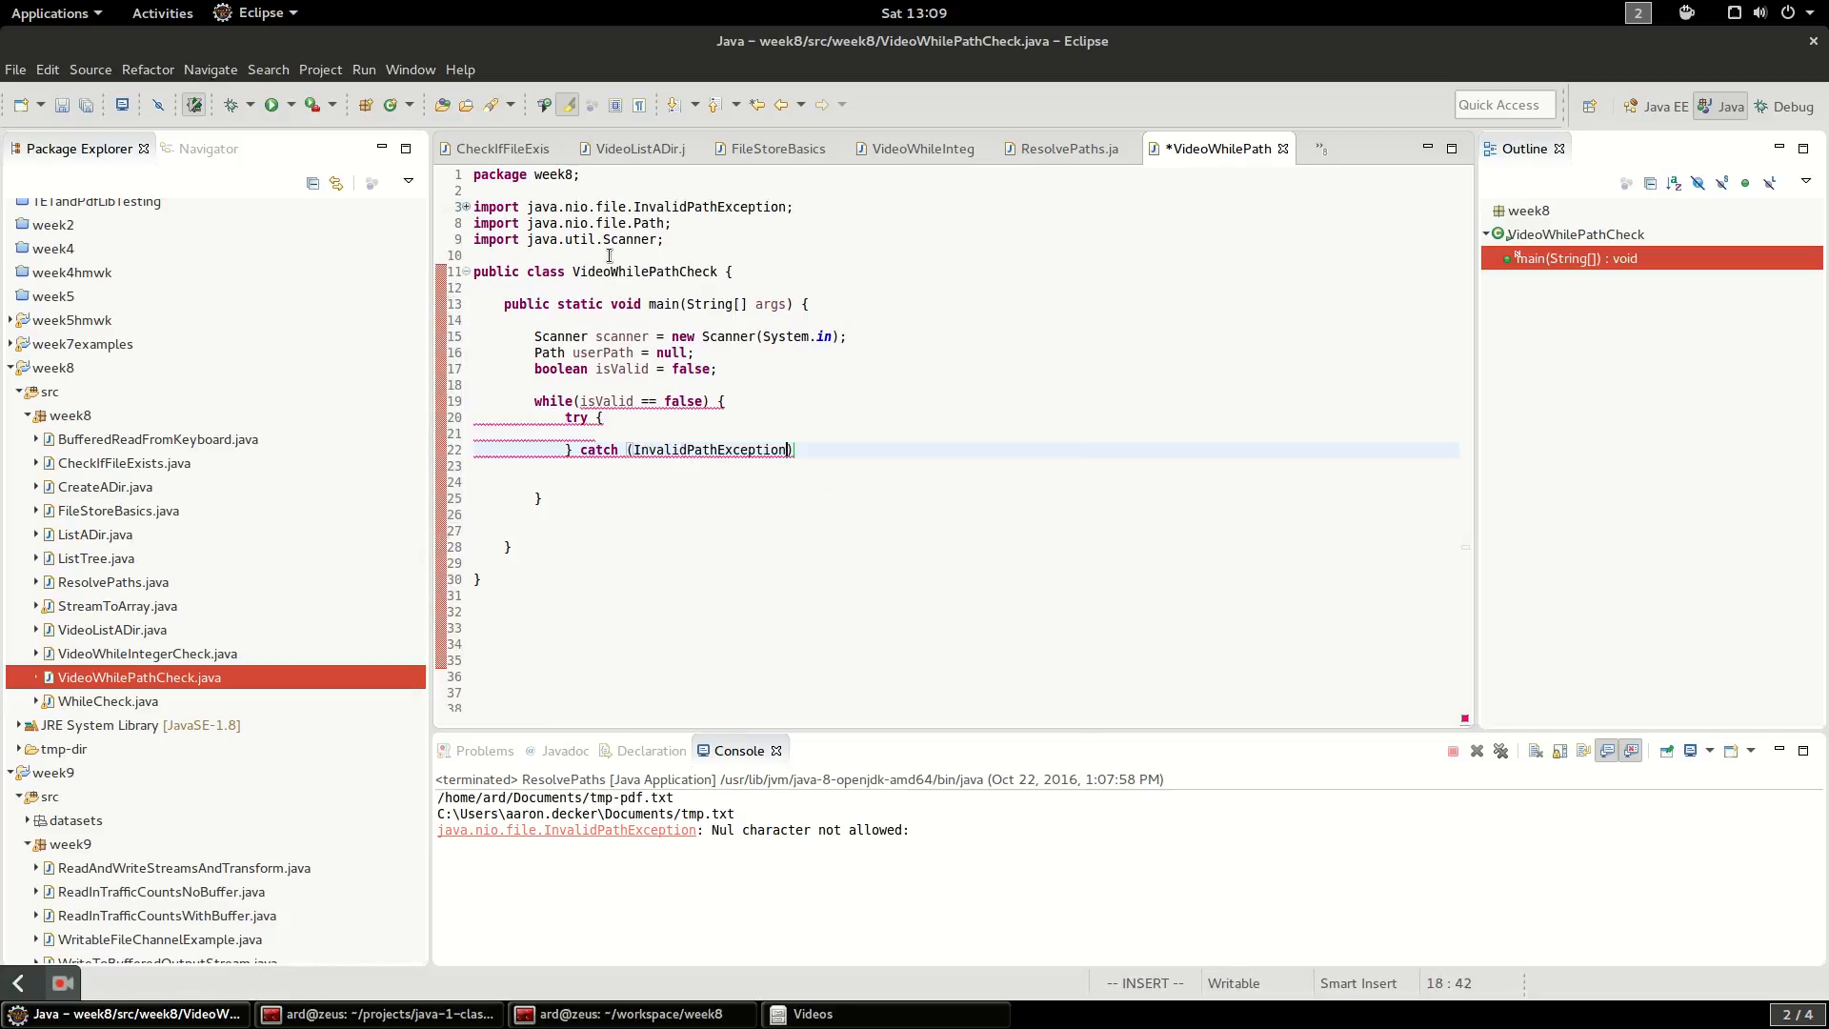
{"action": "type", "text": "ex) {"}
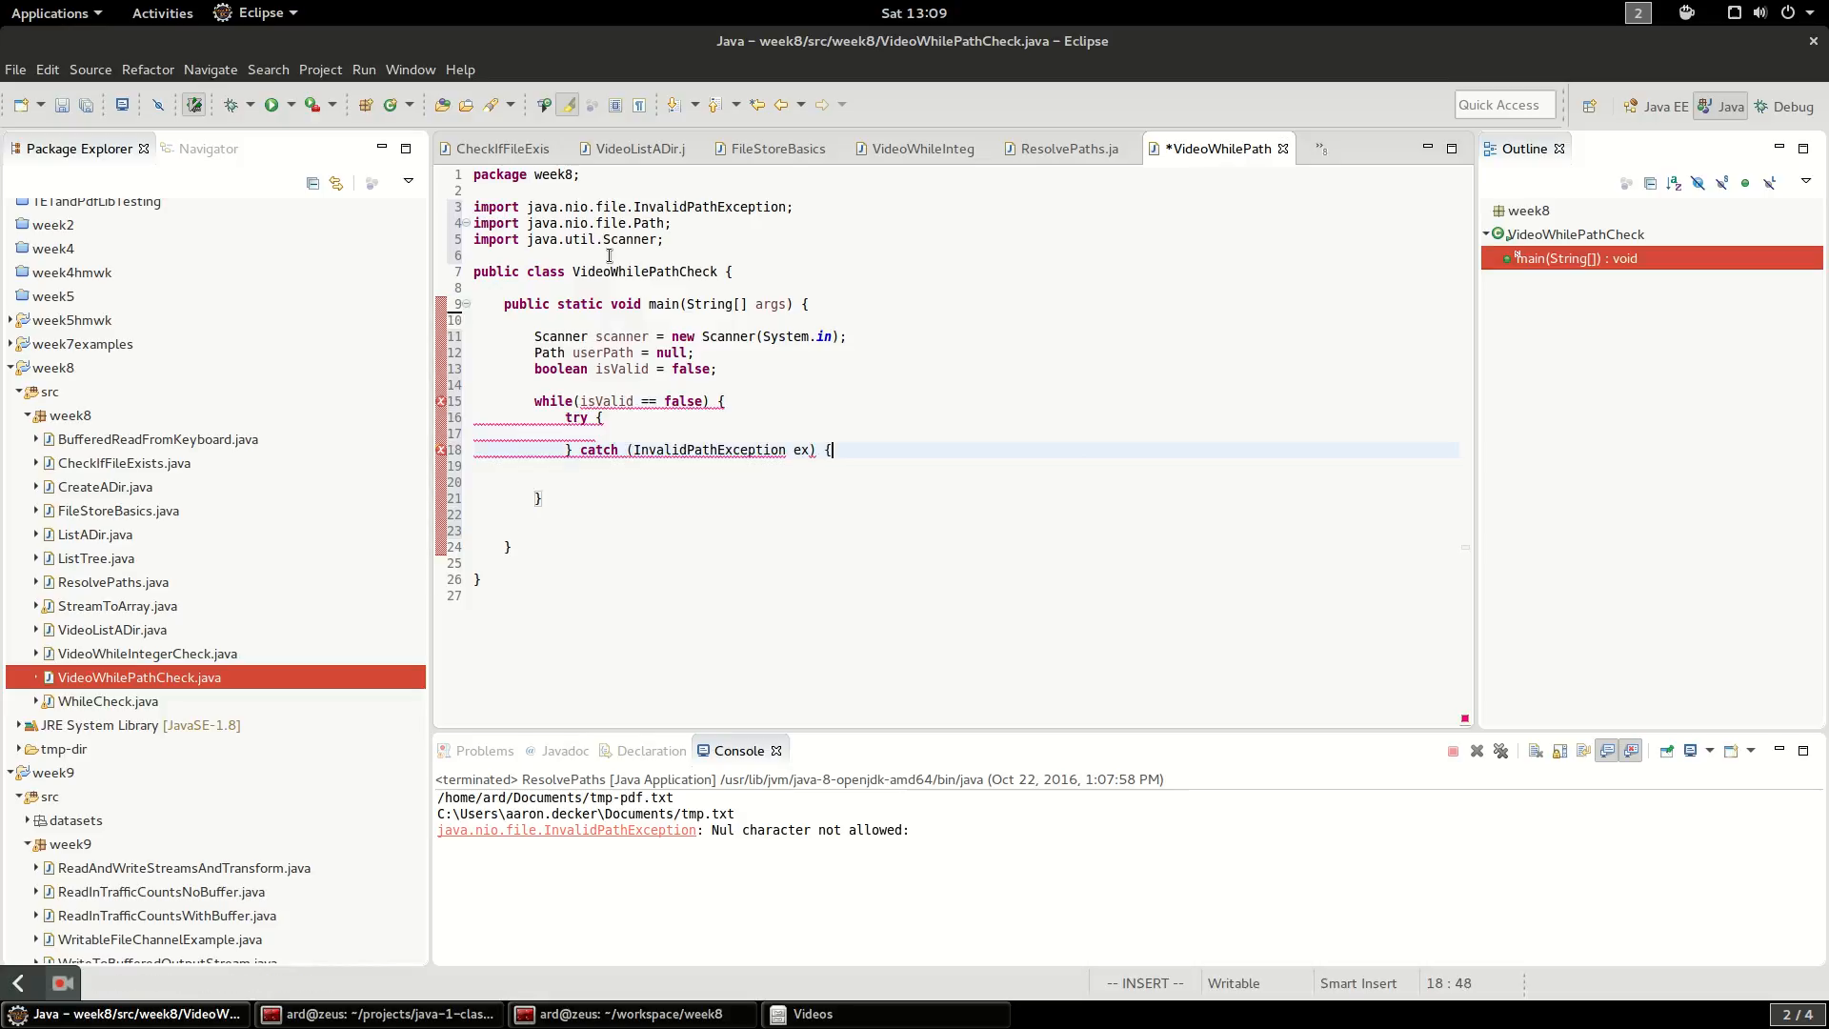
{"action": "type", "text": "syso"}
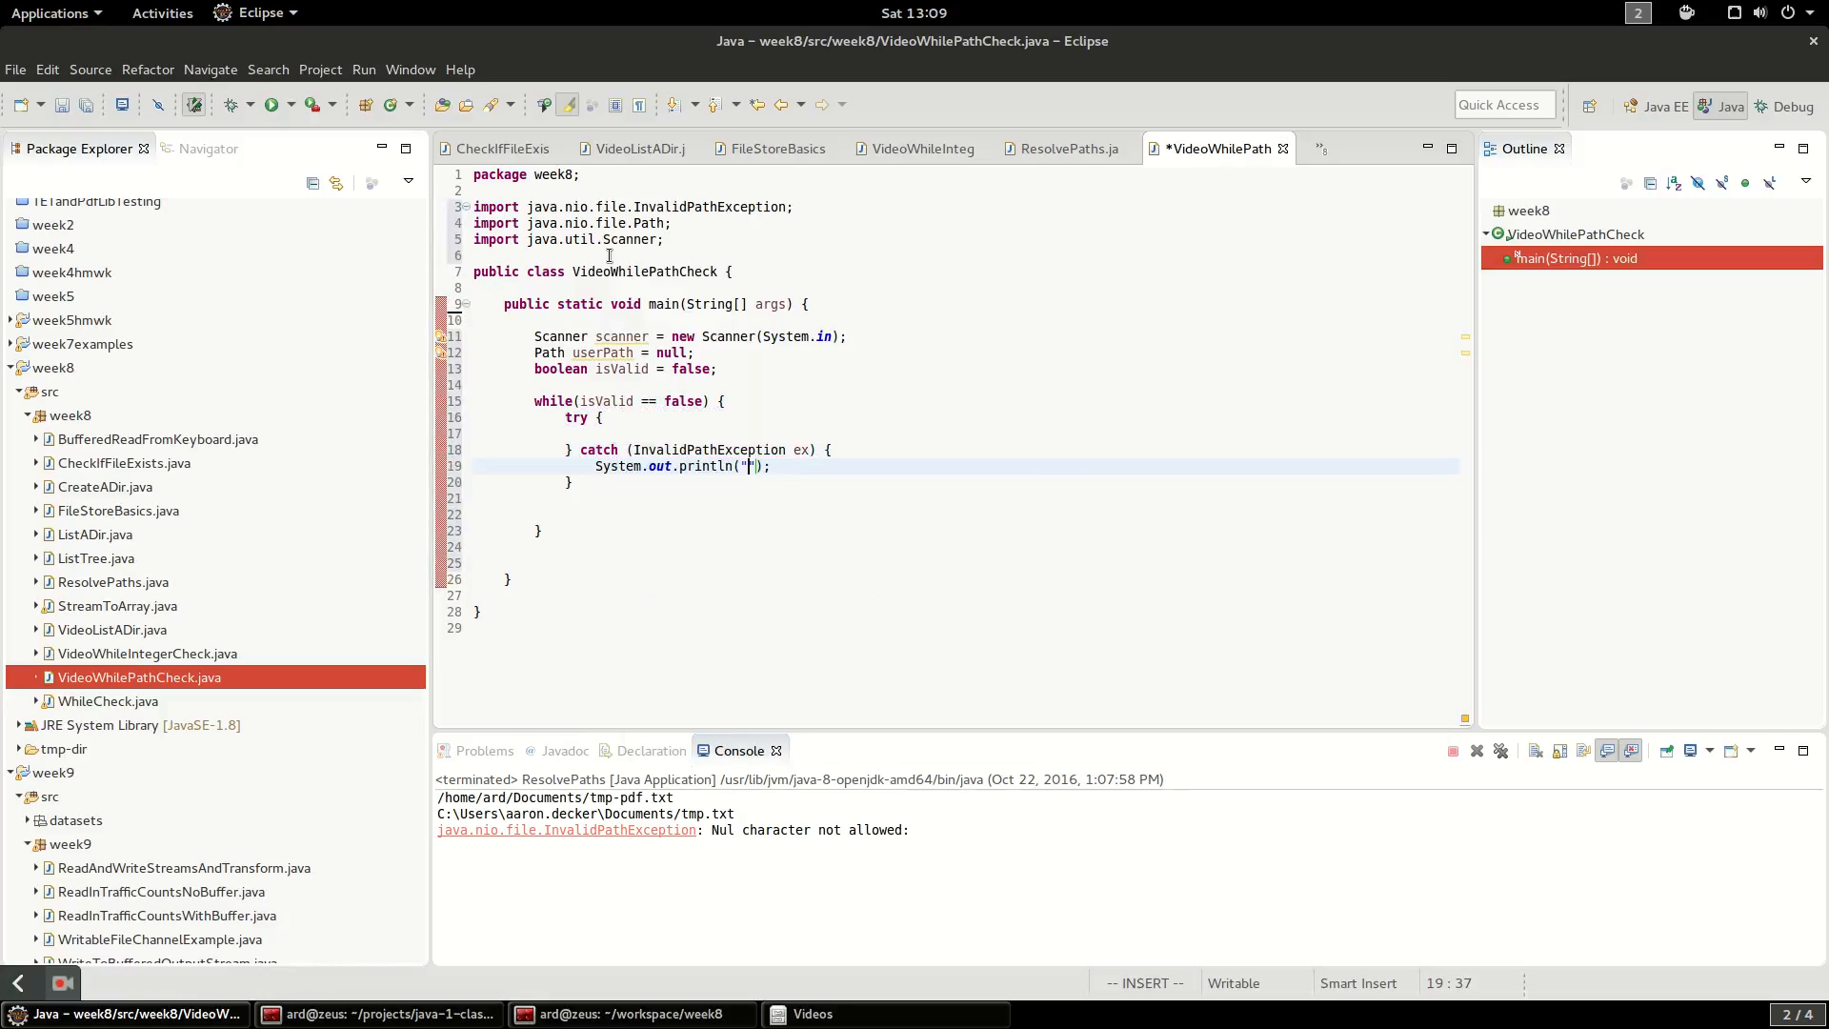
{"action": "type", "text": "Path was not valid"}
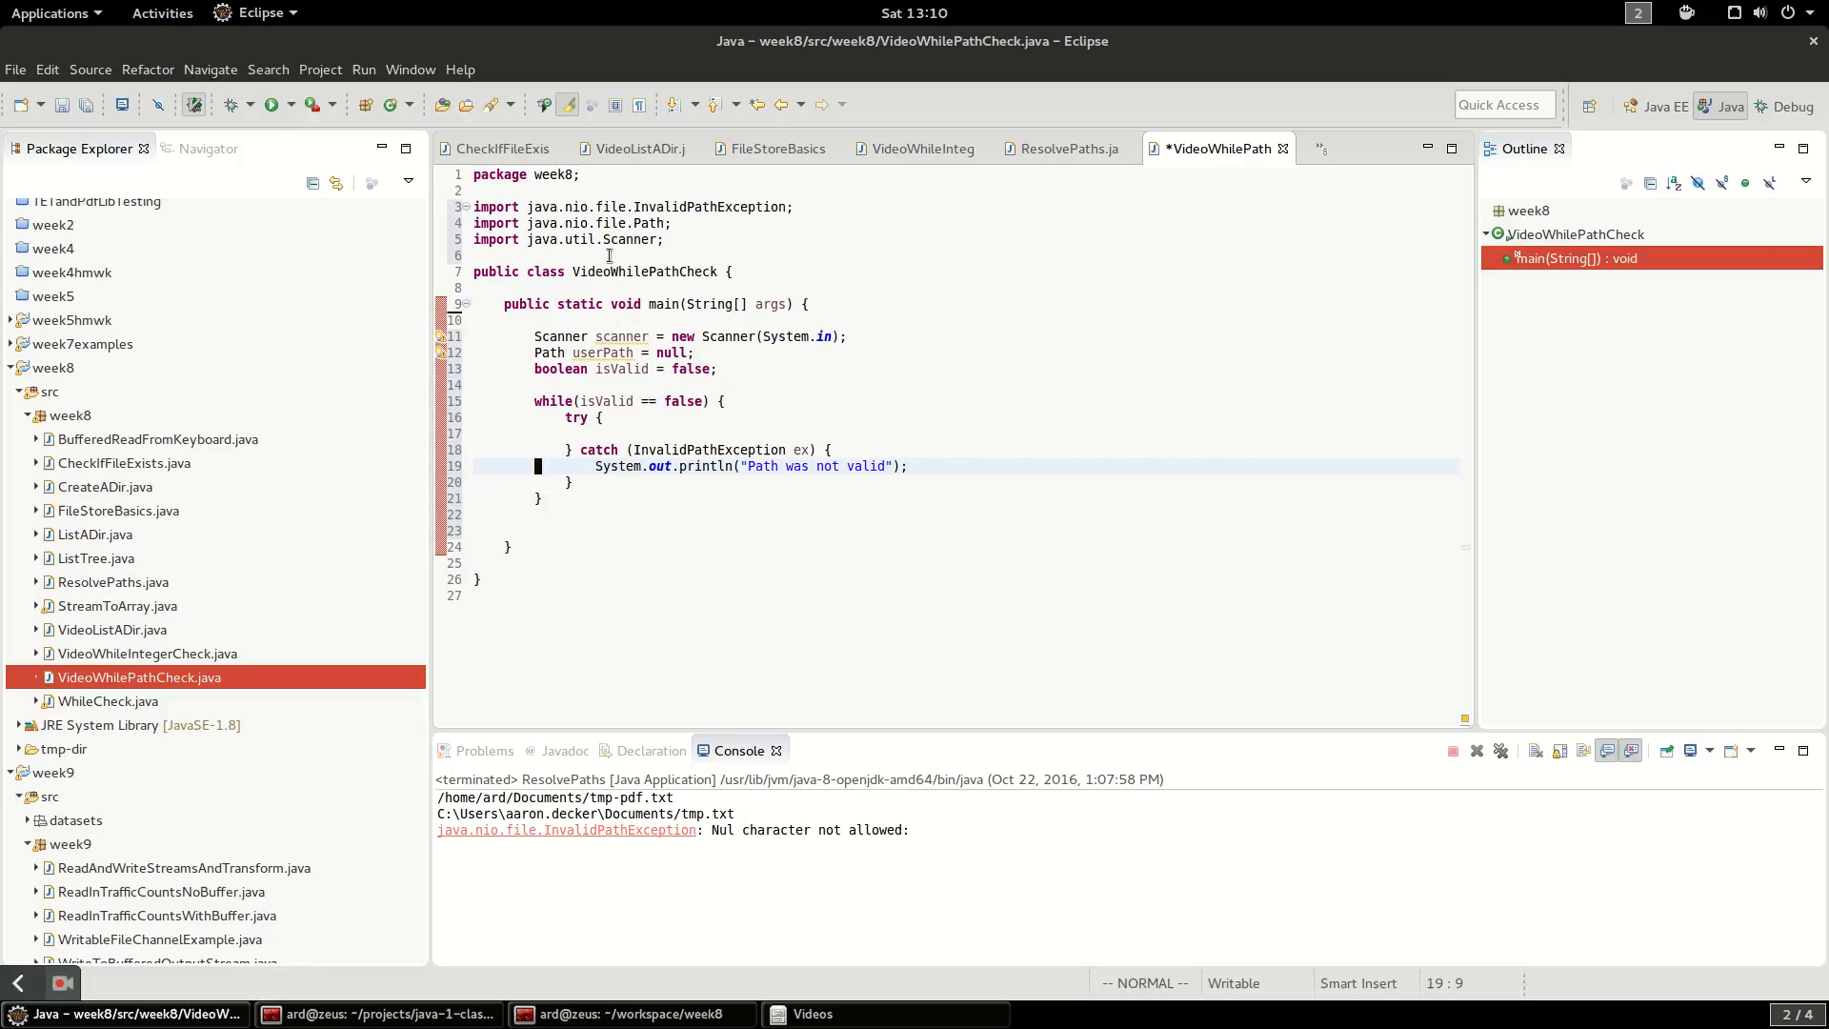
Inside try, print the prompt "Please enter a filepath:"
{"action": "key", "text": "o"}
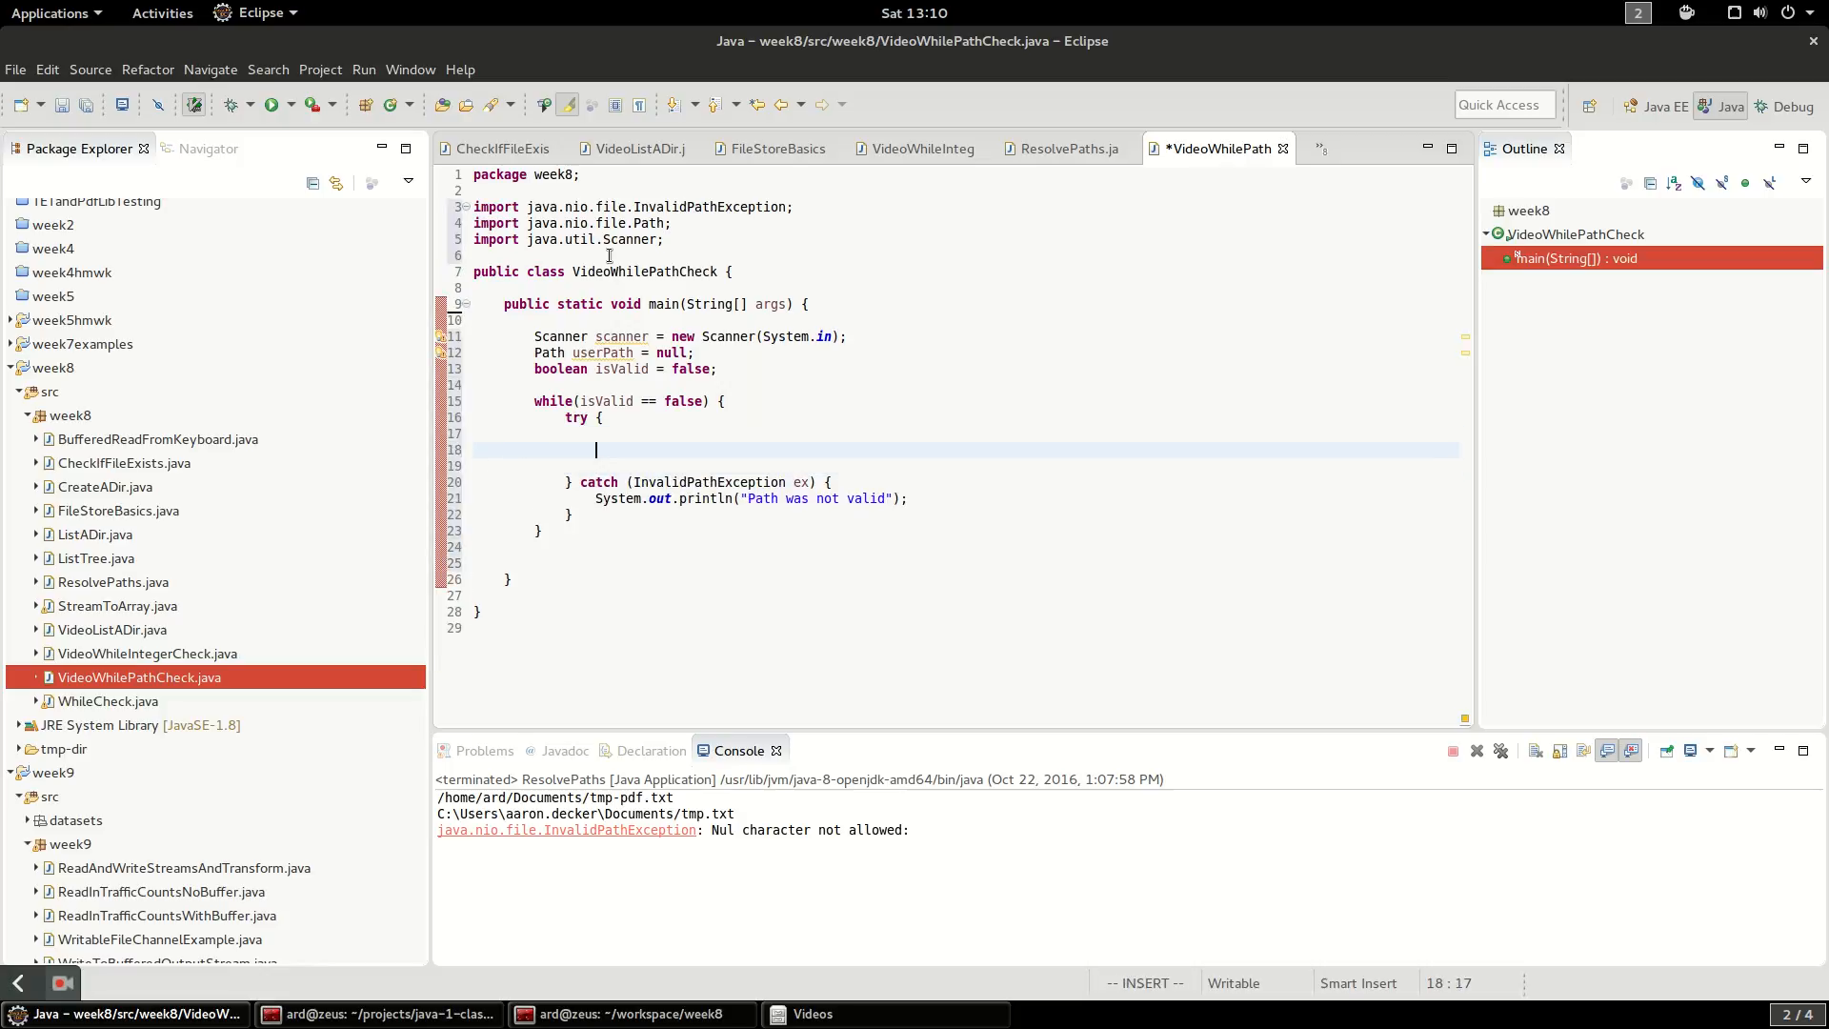
{"action": "type", "text": "System.out.println(\"\");"}
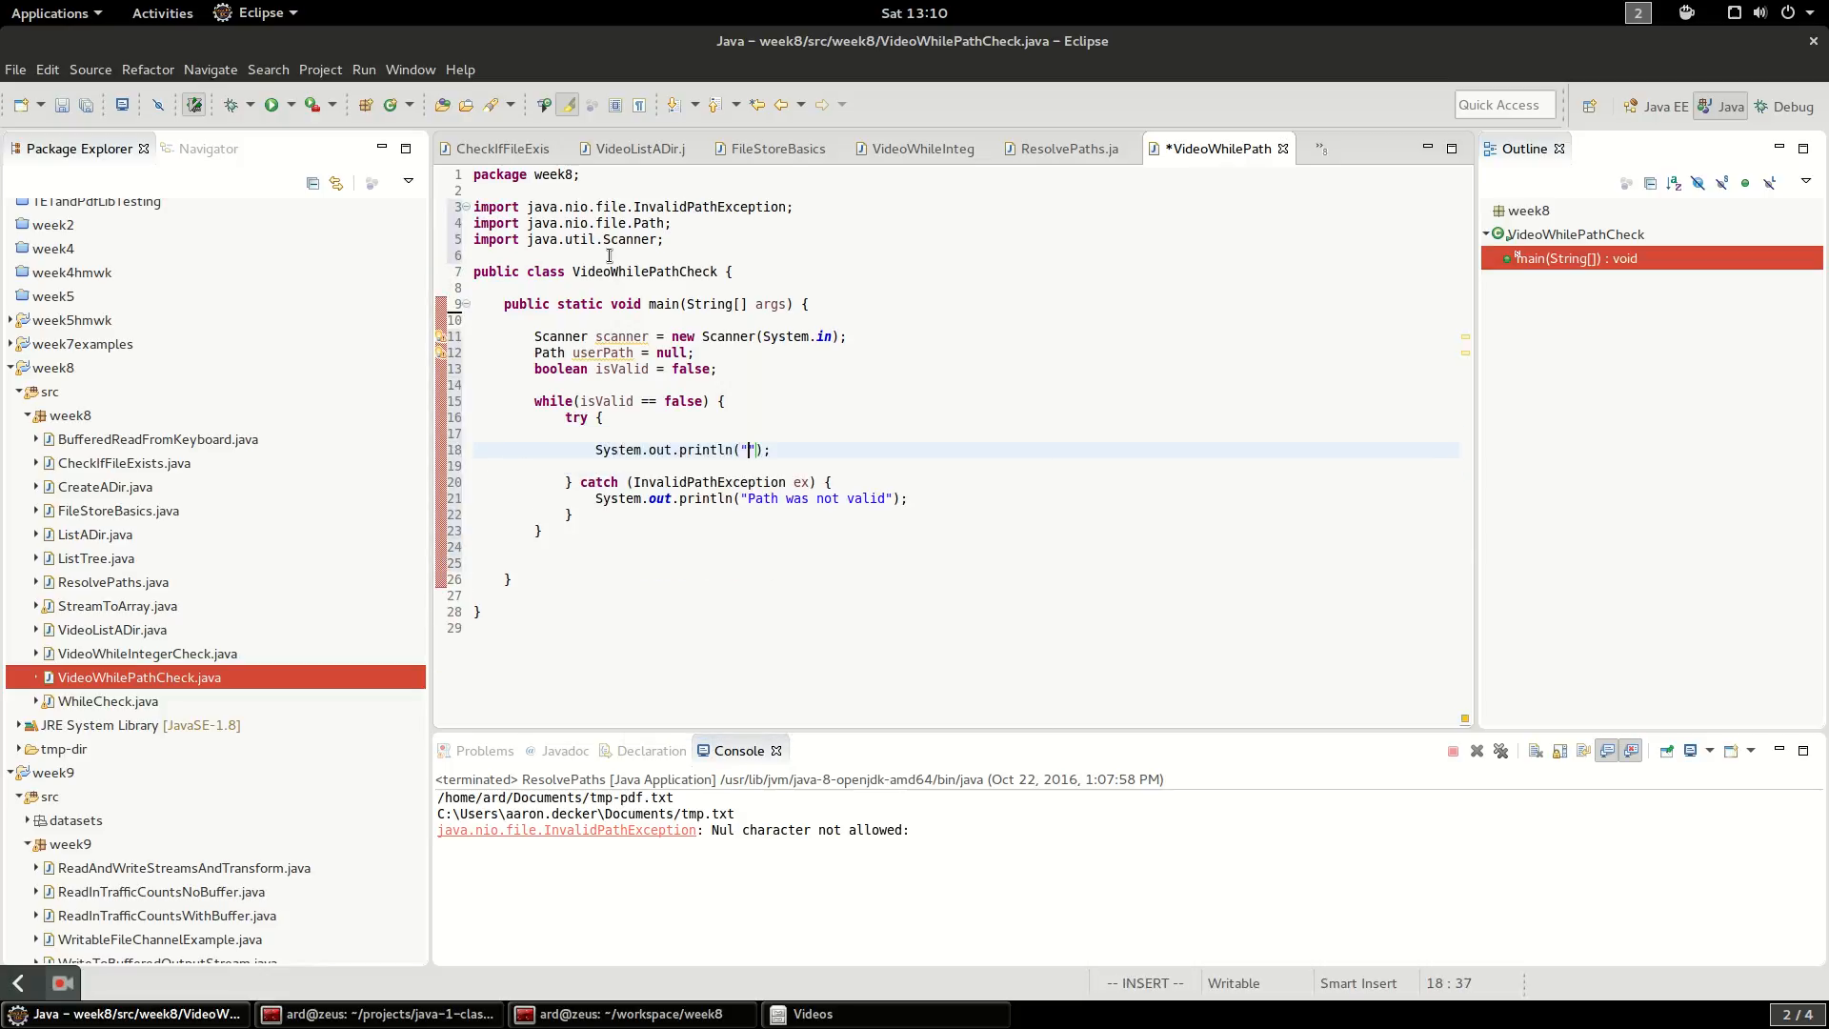
{"action": "type", "text": "Please"}
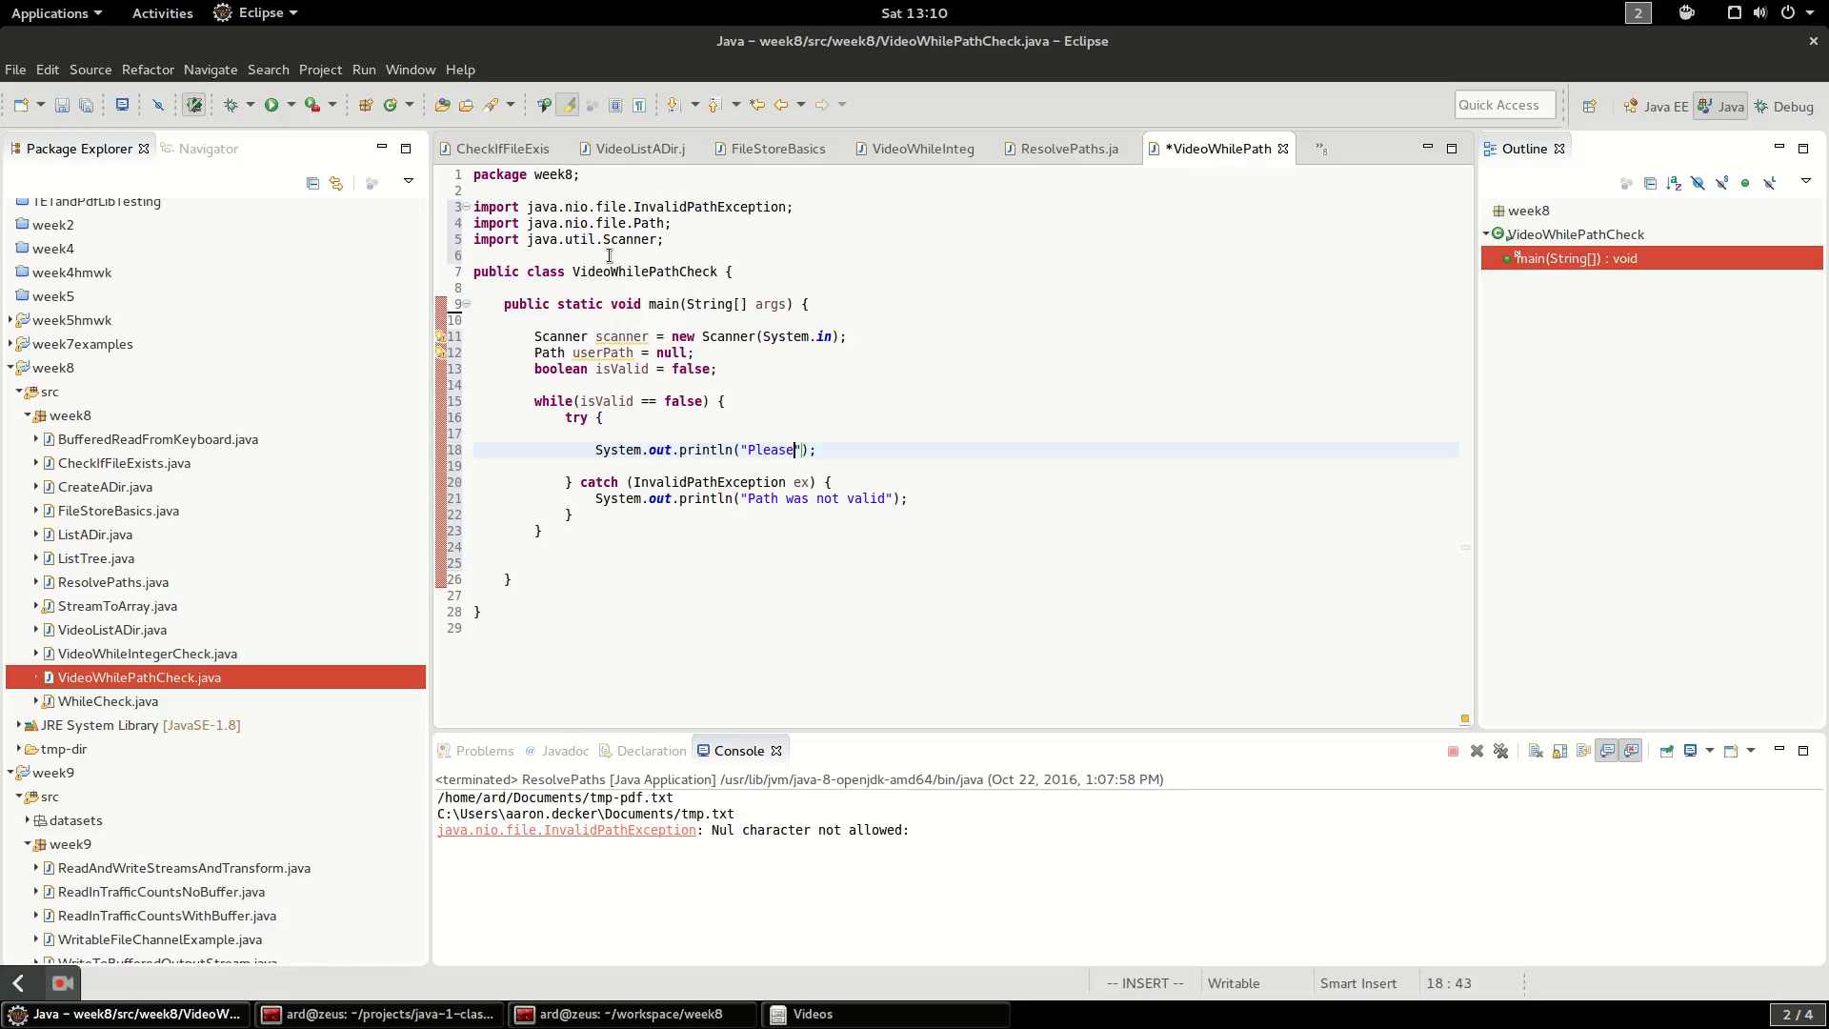
{"action": "type", "text": "enter a f"}
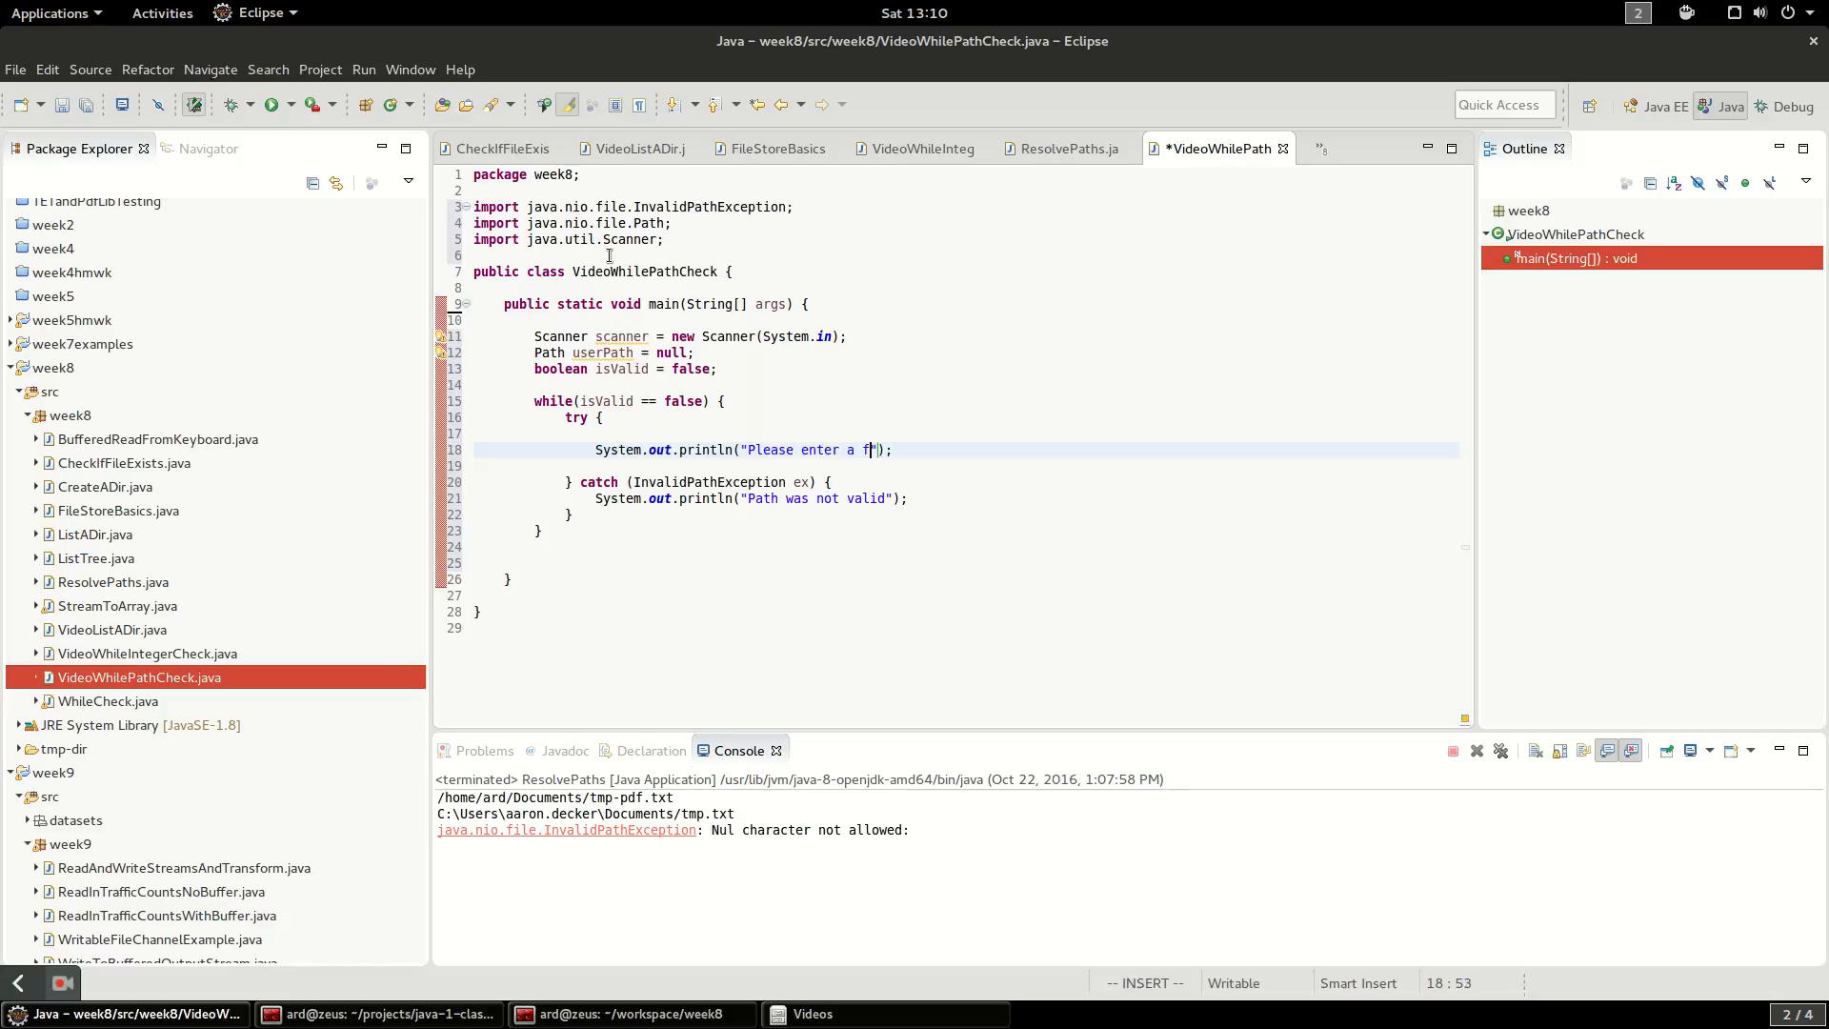
{"action": "type", "text": "ilepath"}
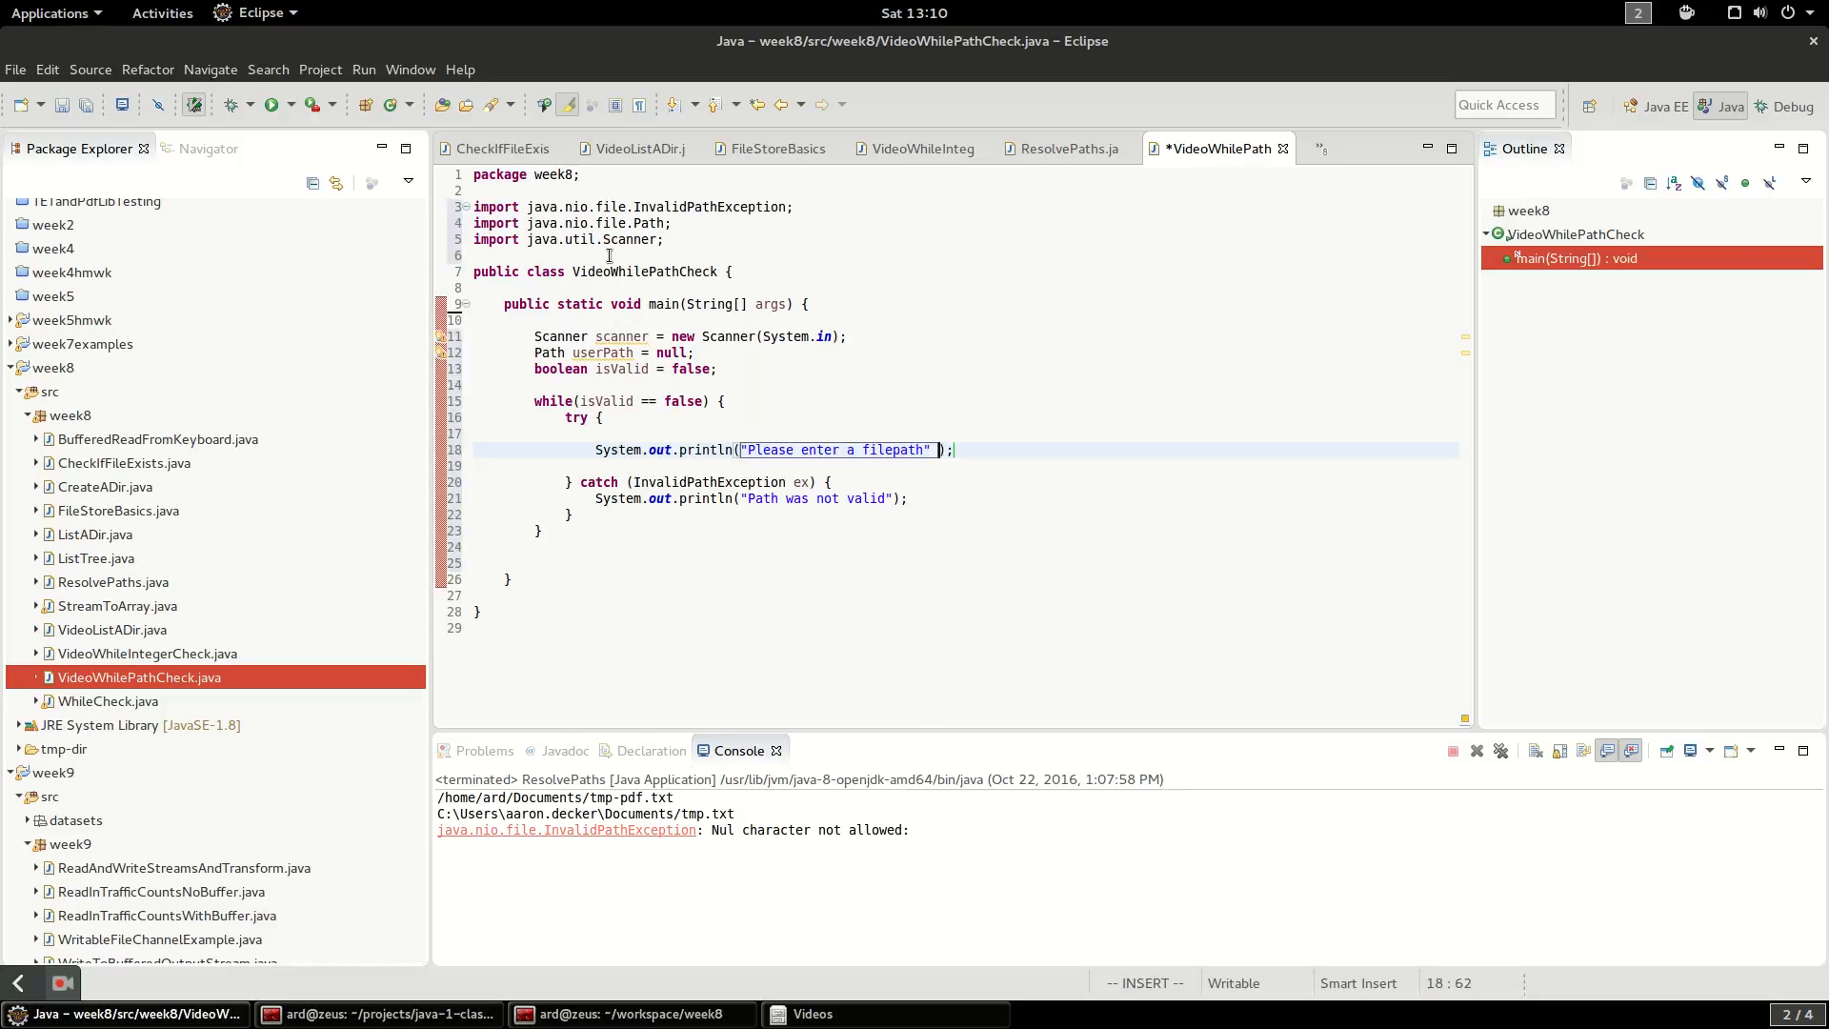
{"action": "type", "text": ":"}
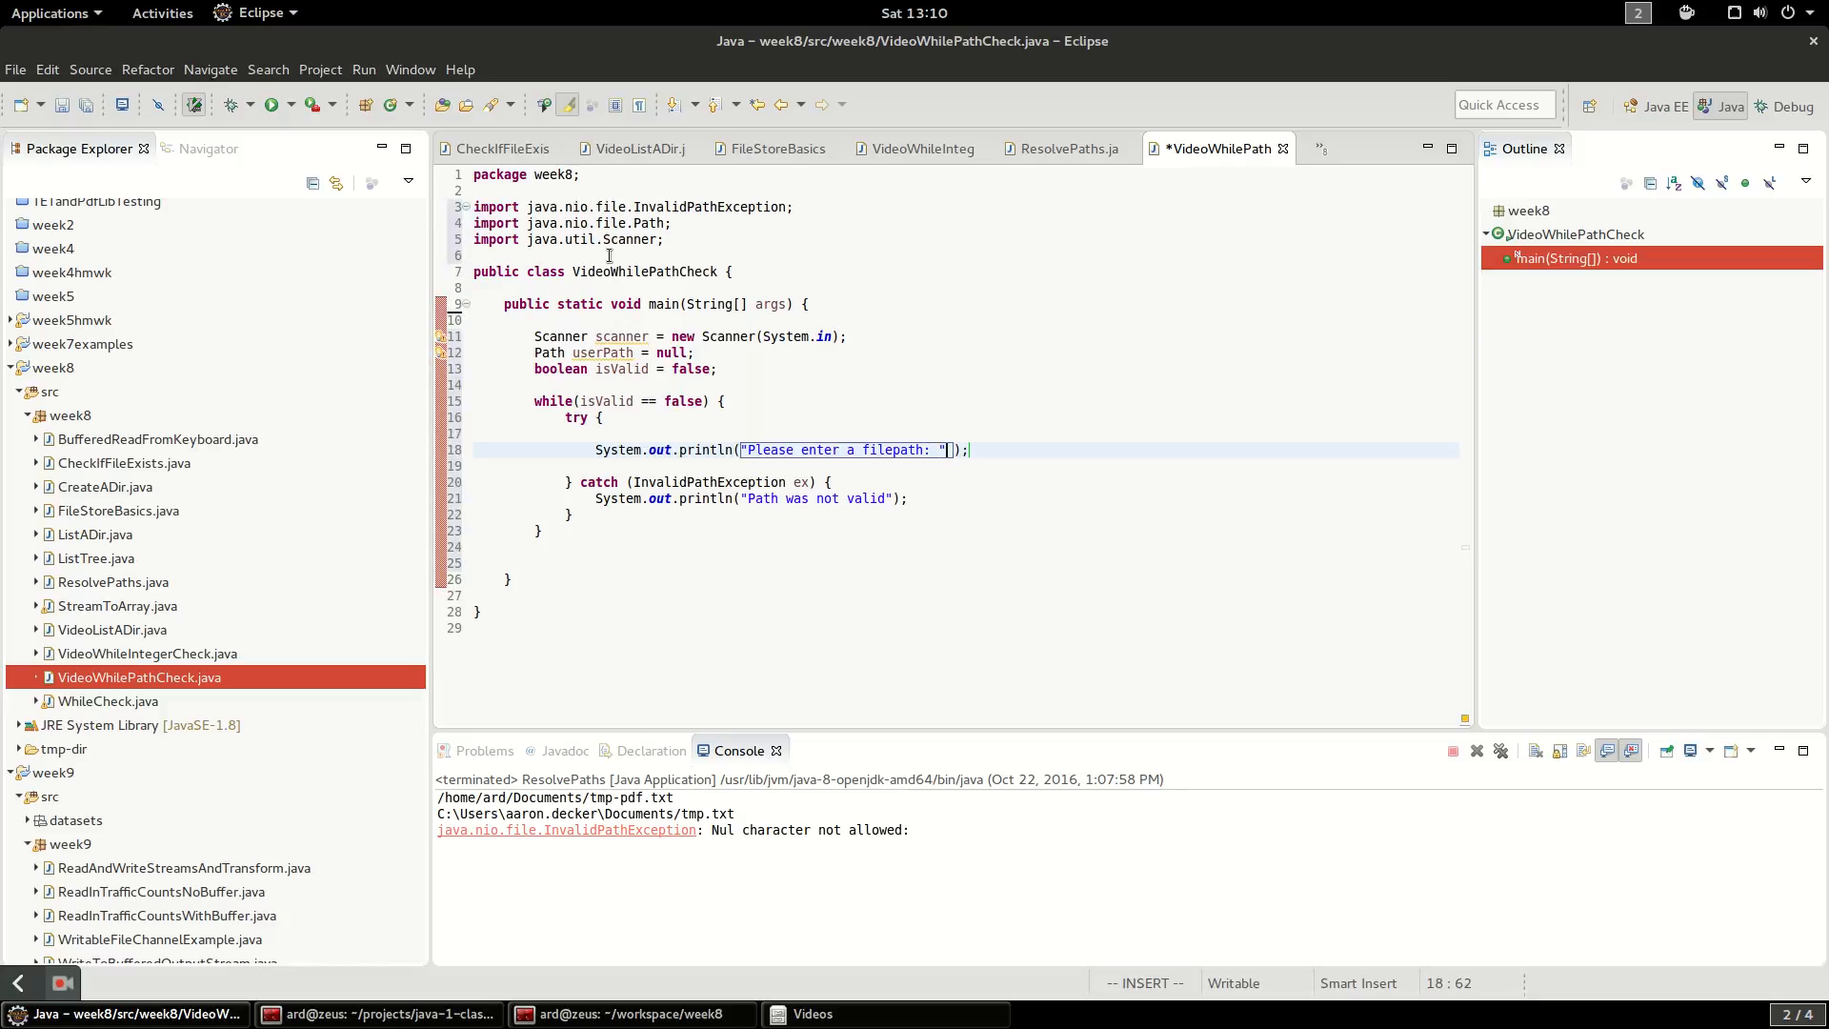
{"action": "key", "text": "Return"}
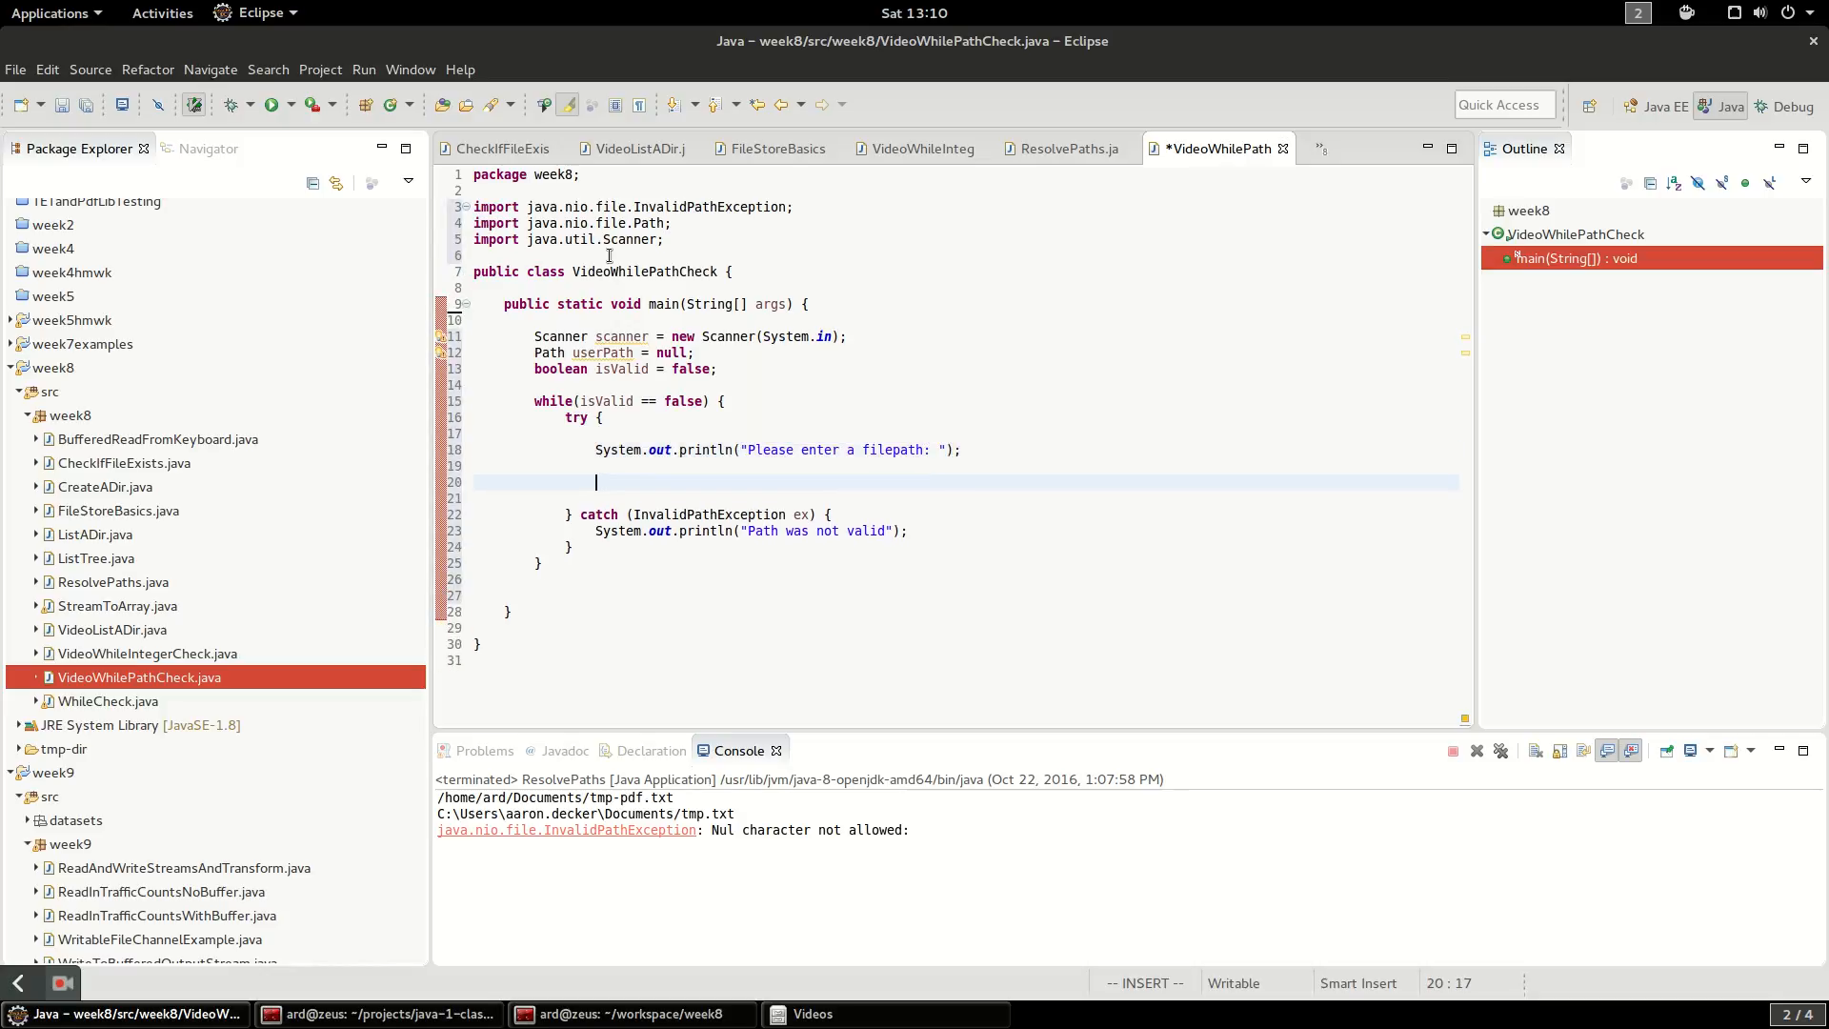
Read String filePath = scanner.nextLine(); and begin userPath = Paths.get(filePath);
{"action": "type", "text": "String"}
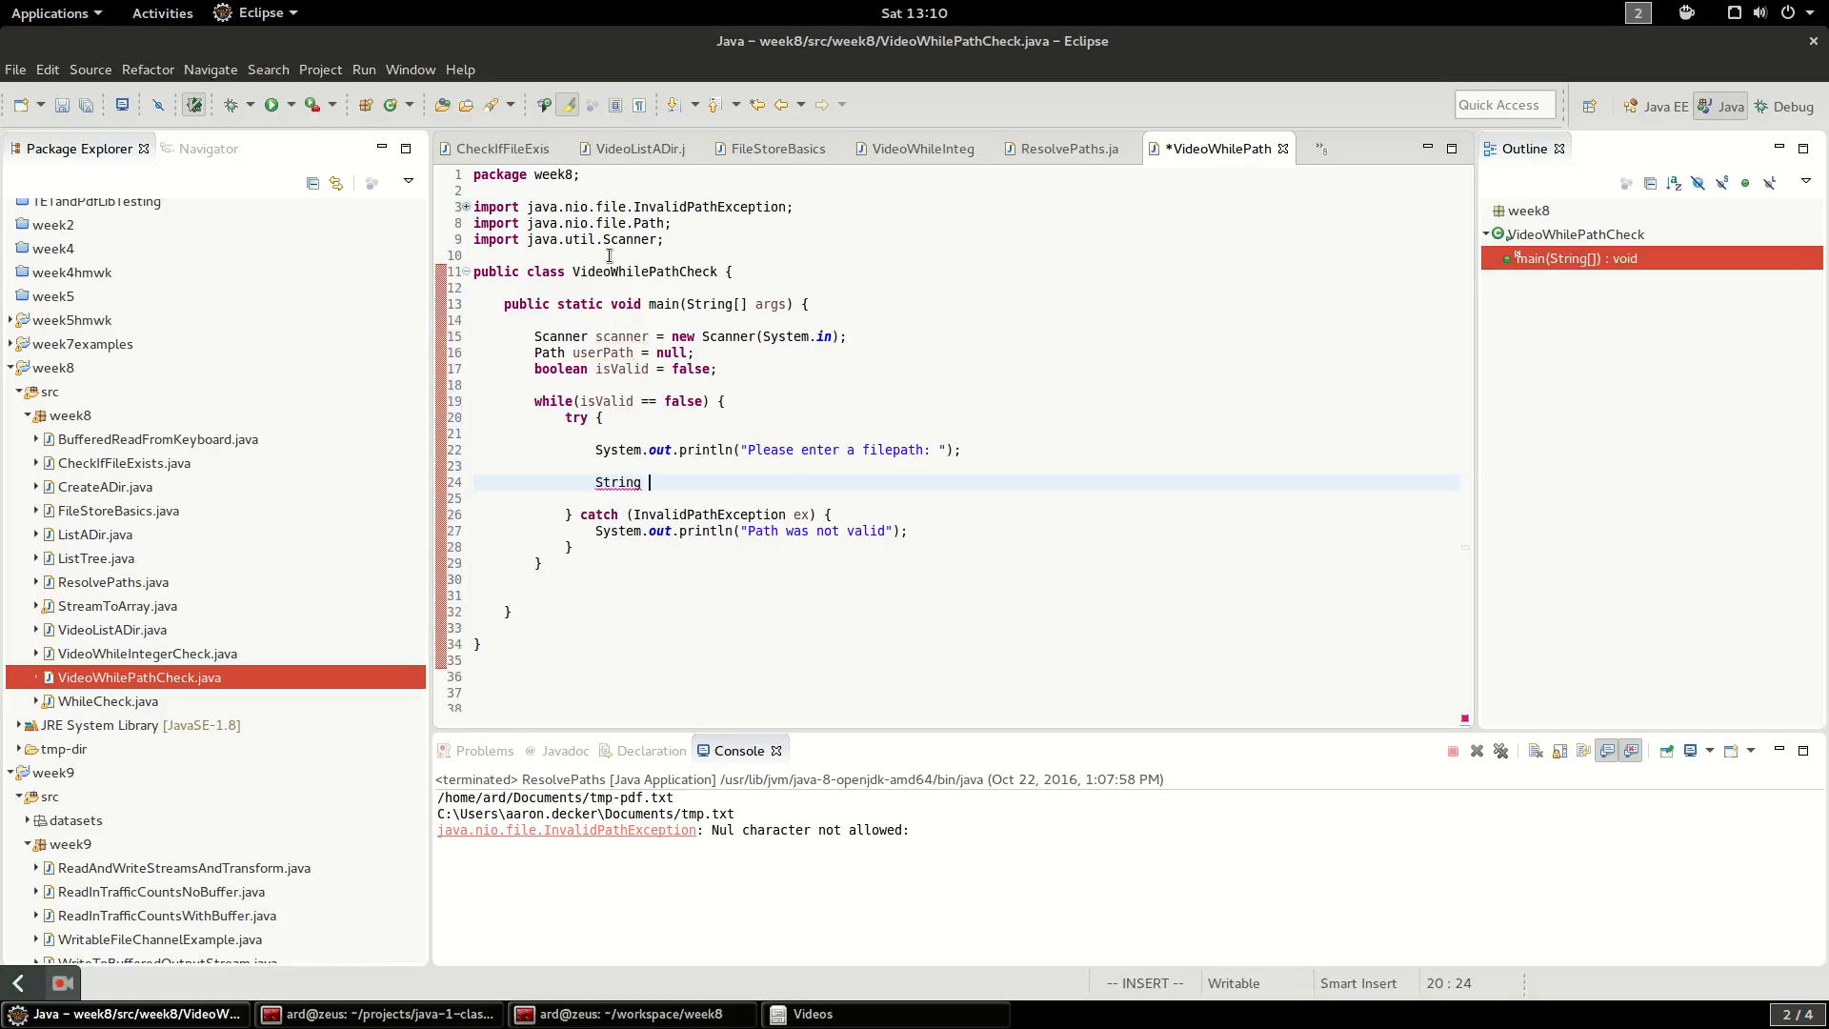
{"action": "type", "text": "file"}
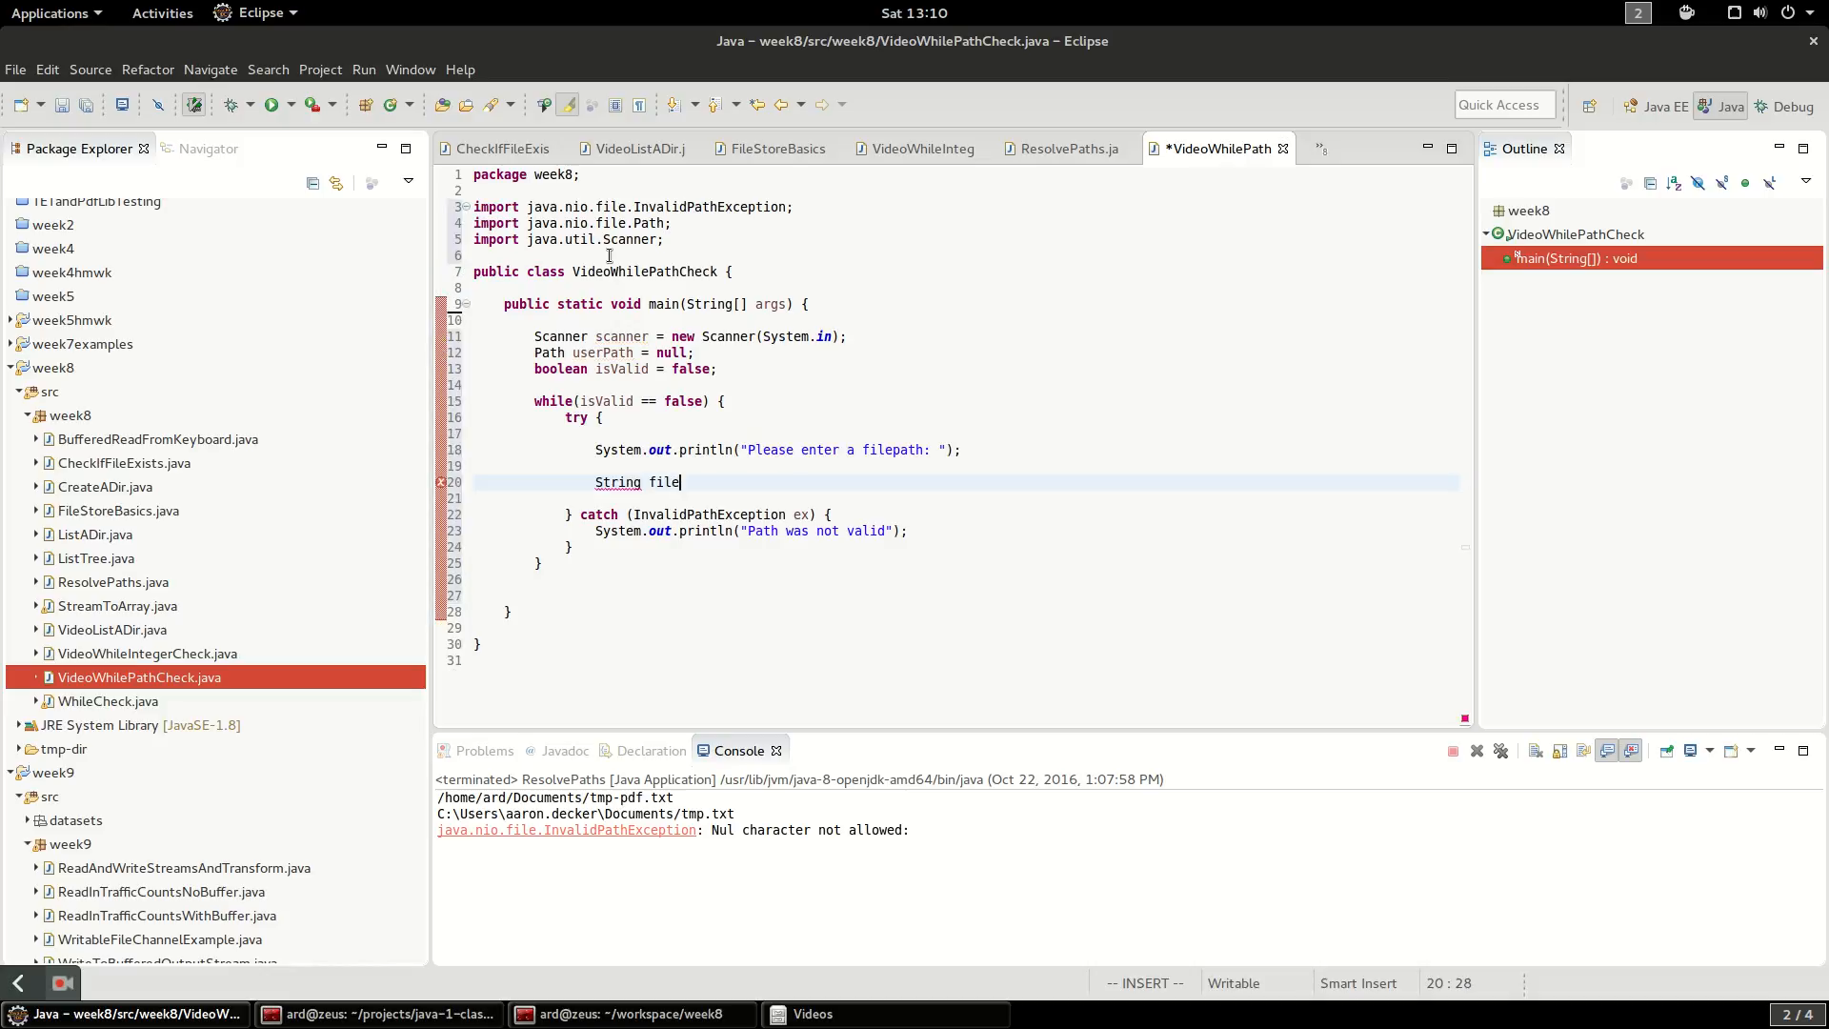
{"action": "type", "text": "Path = s"}
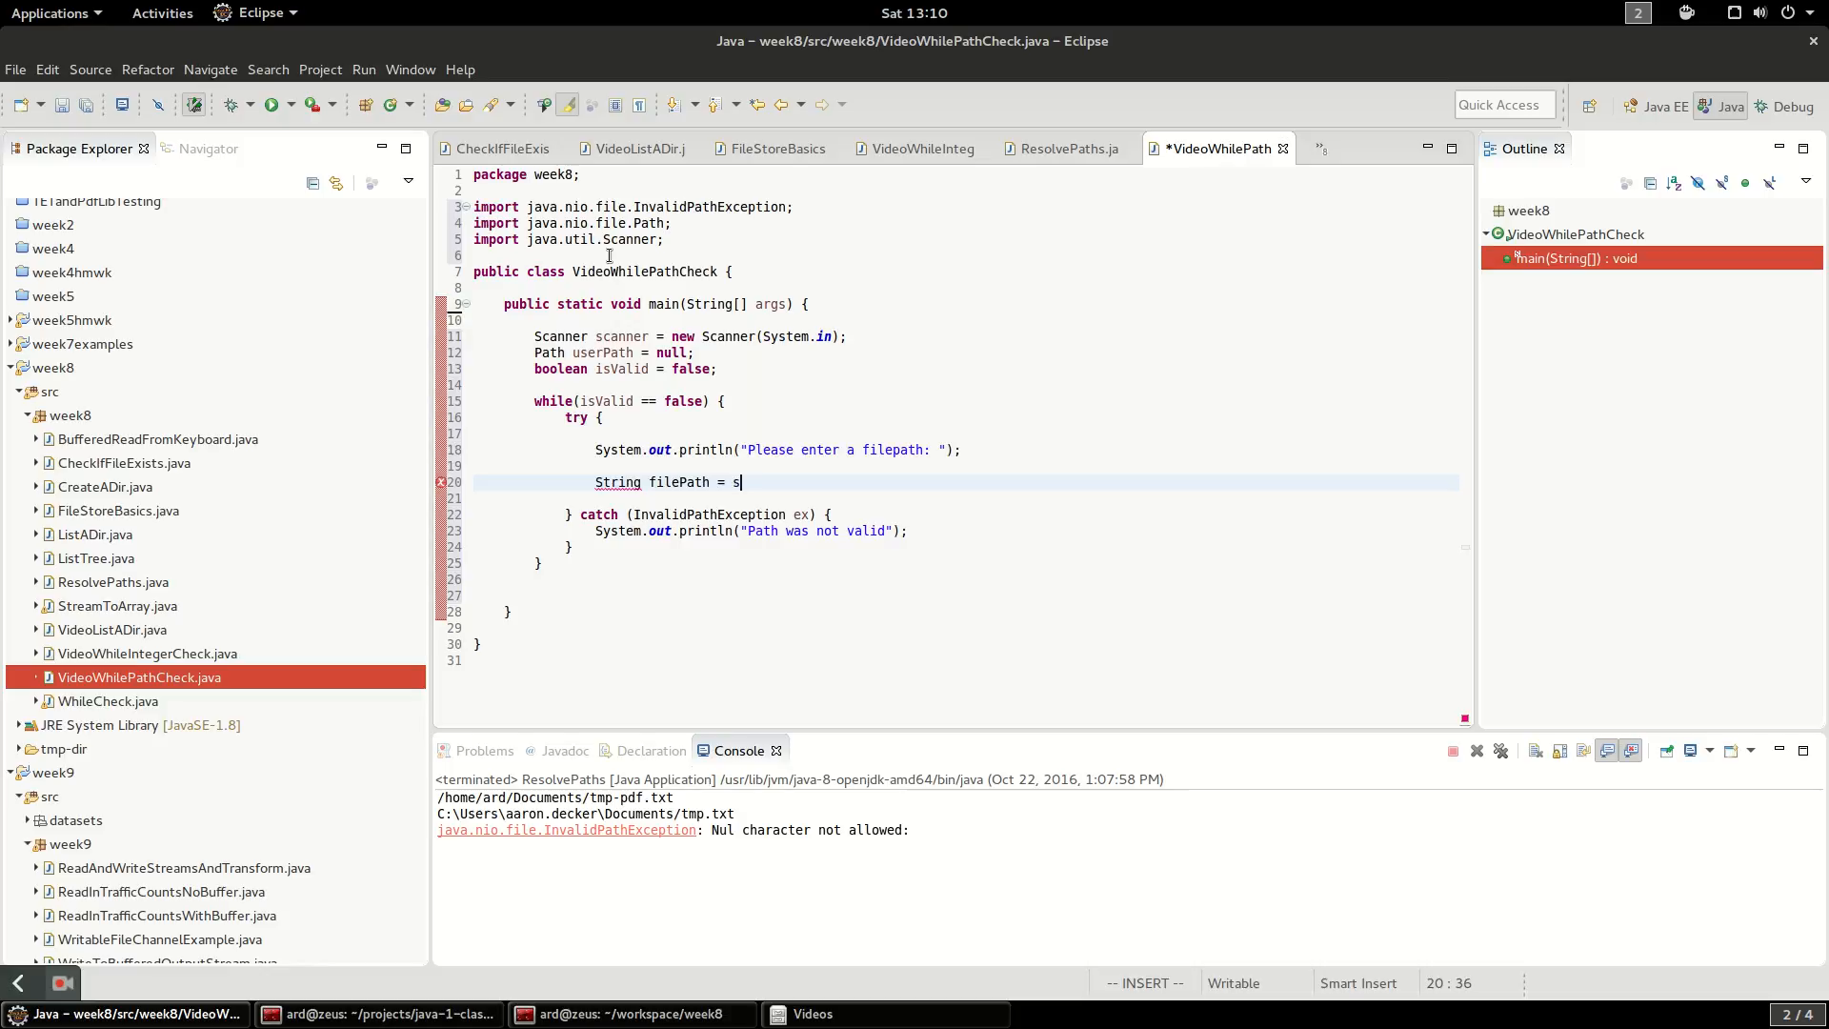
{"action": "type", "text": "canner.nextLine();"}
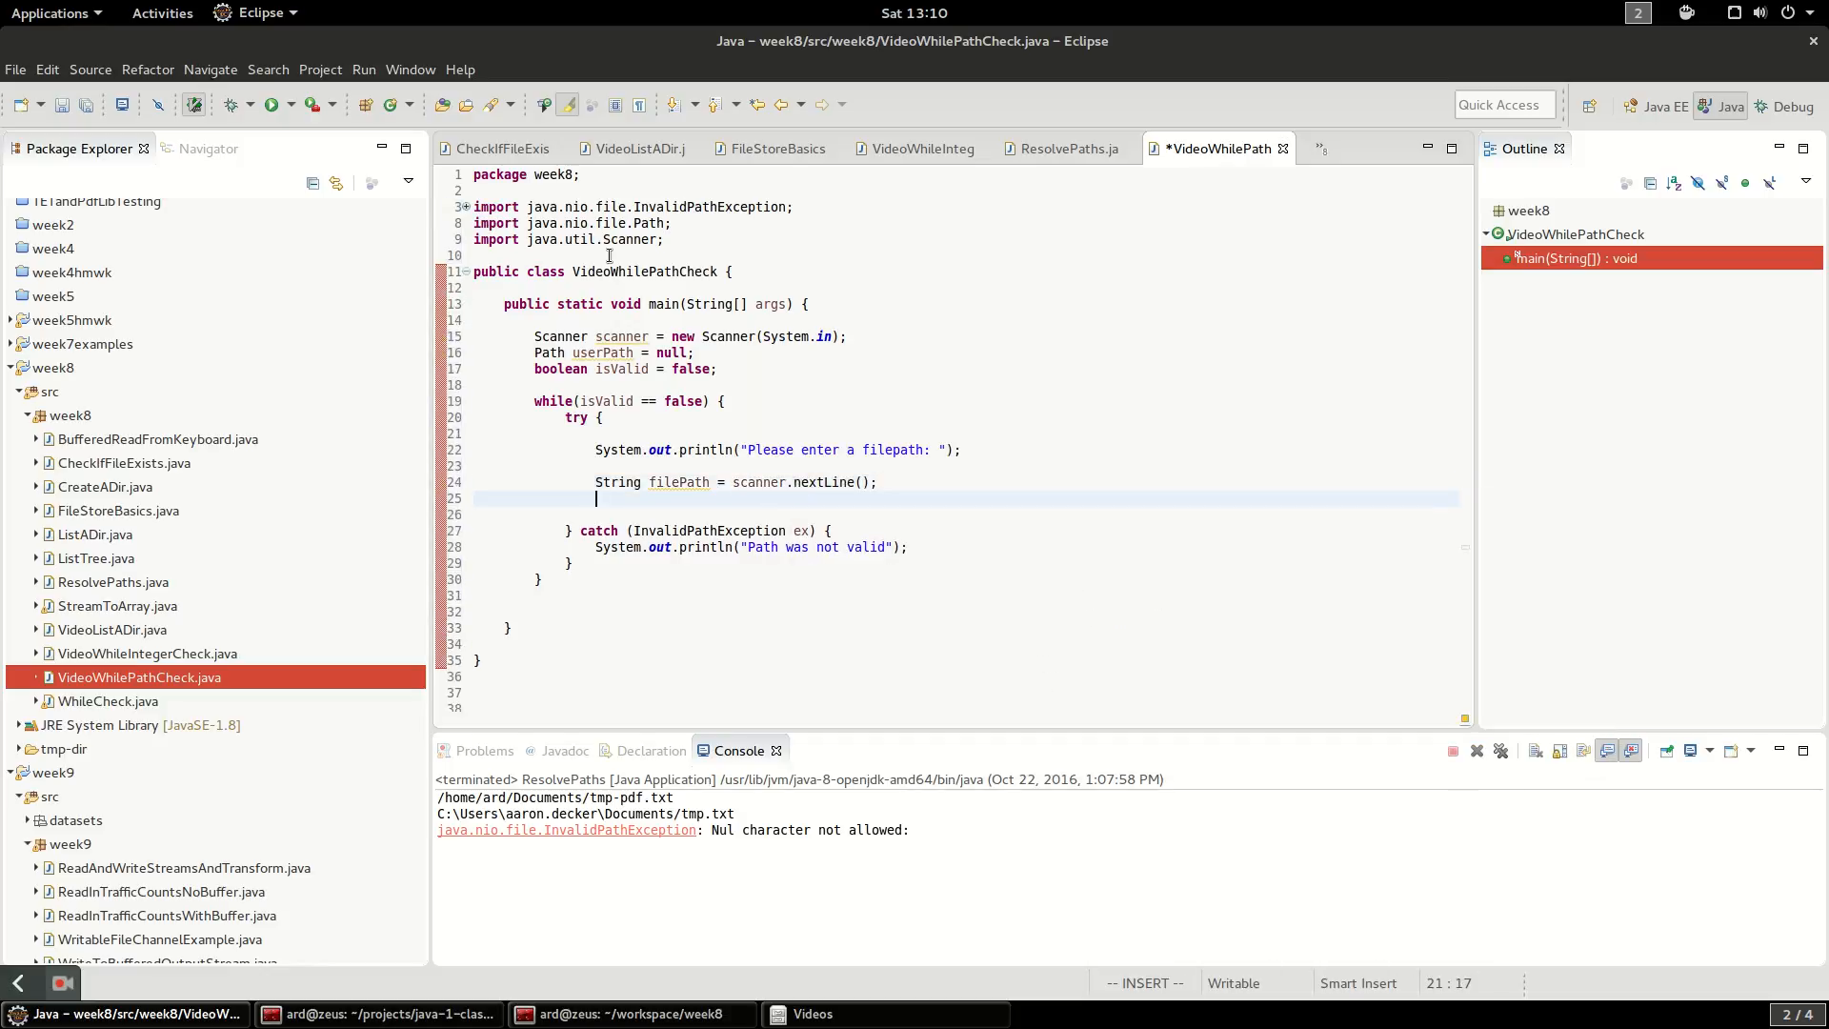
{"action": "key", "text": "Return"}
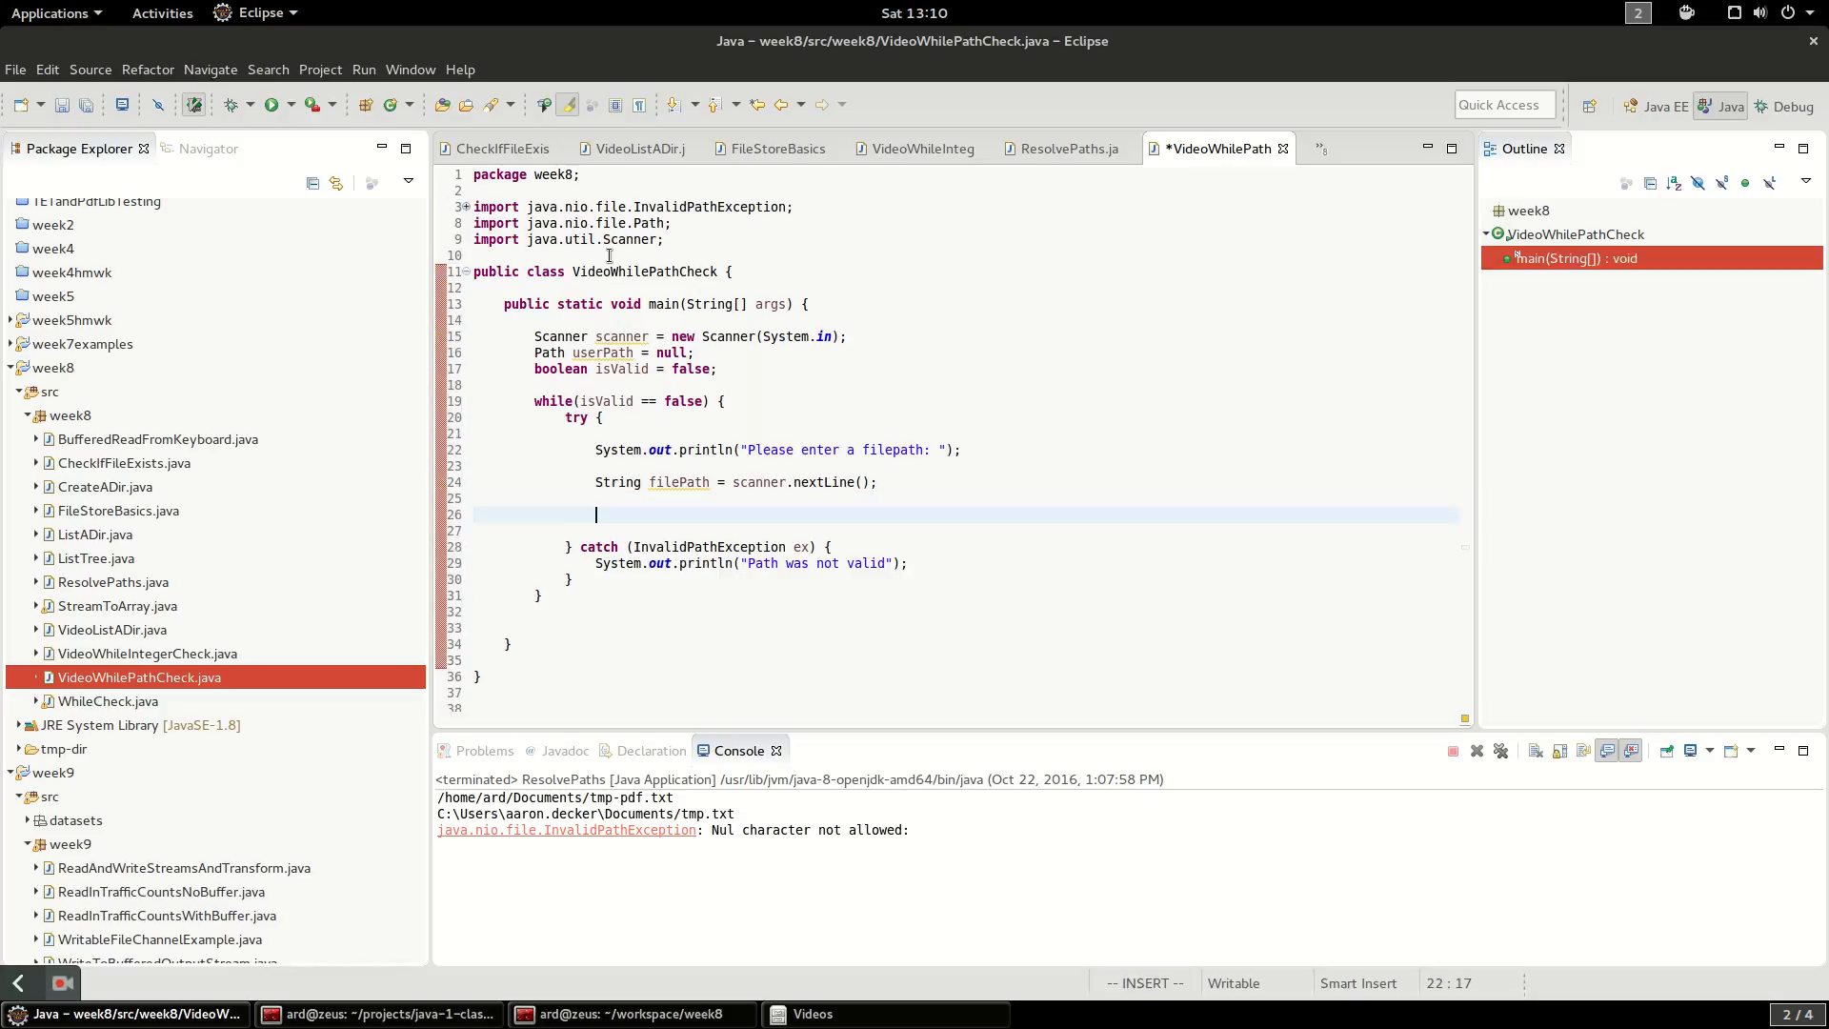
{"action": "type", "text": "userP"}
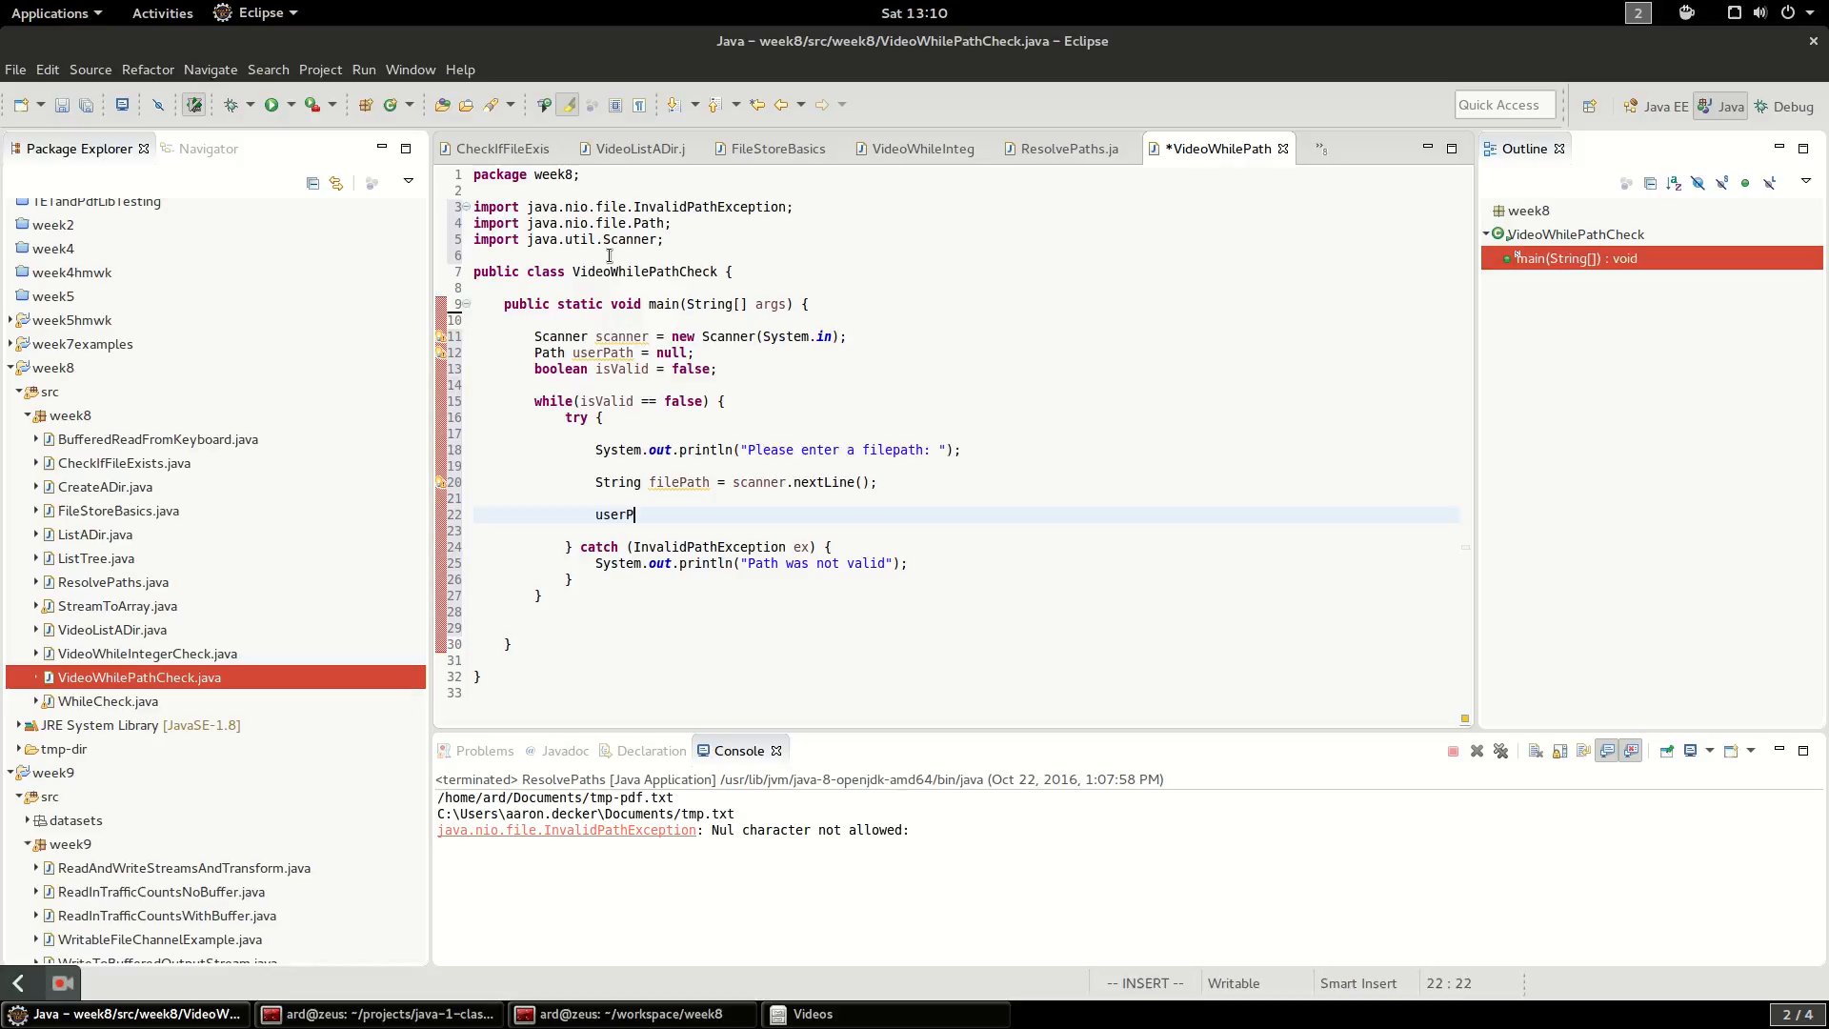
{"action": "type", "text": "ath = Path"}
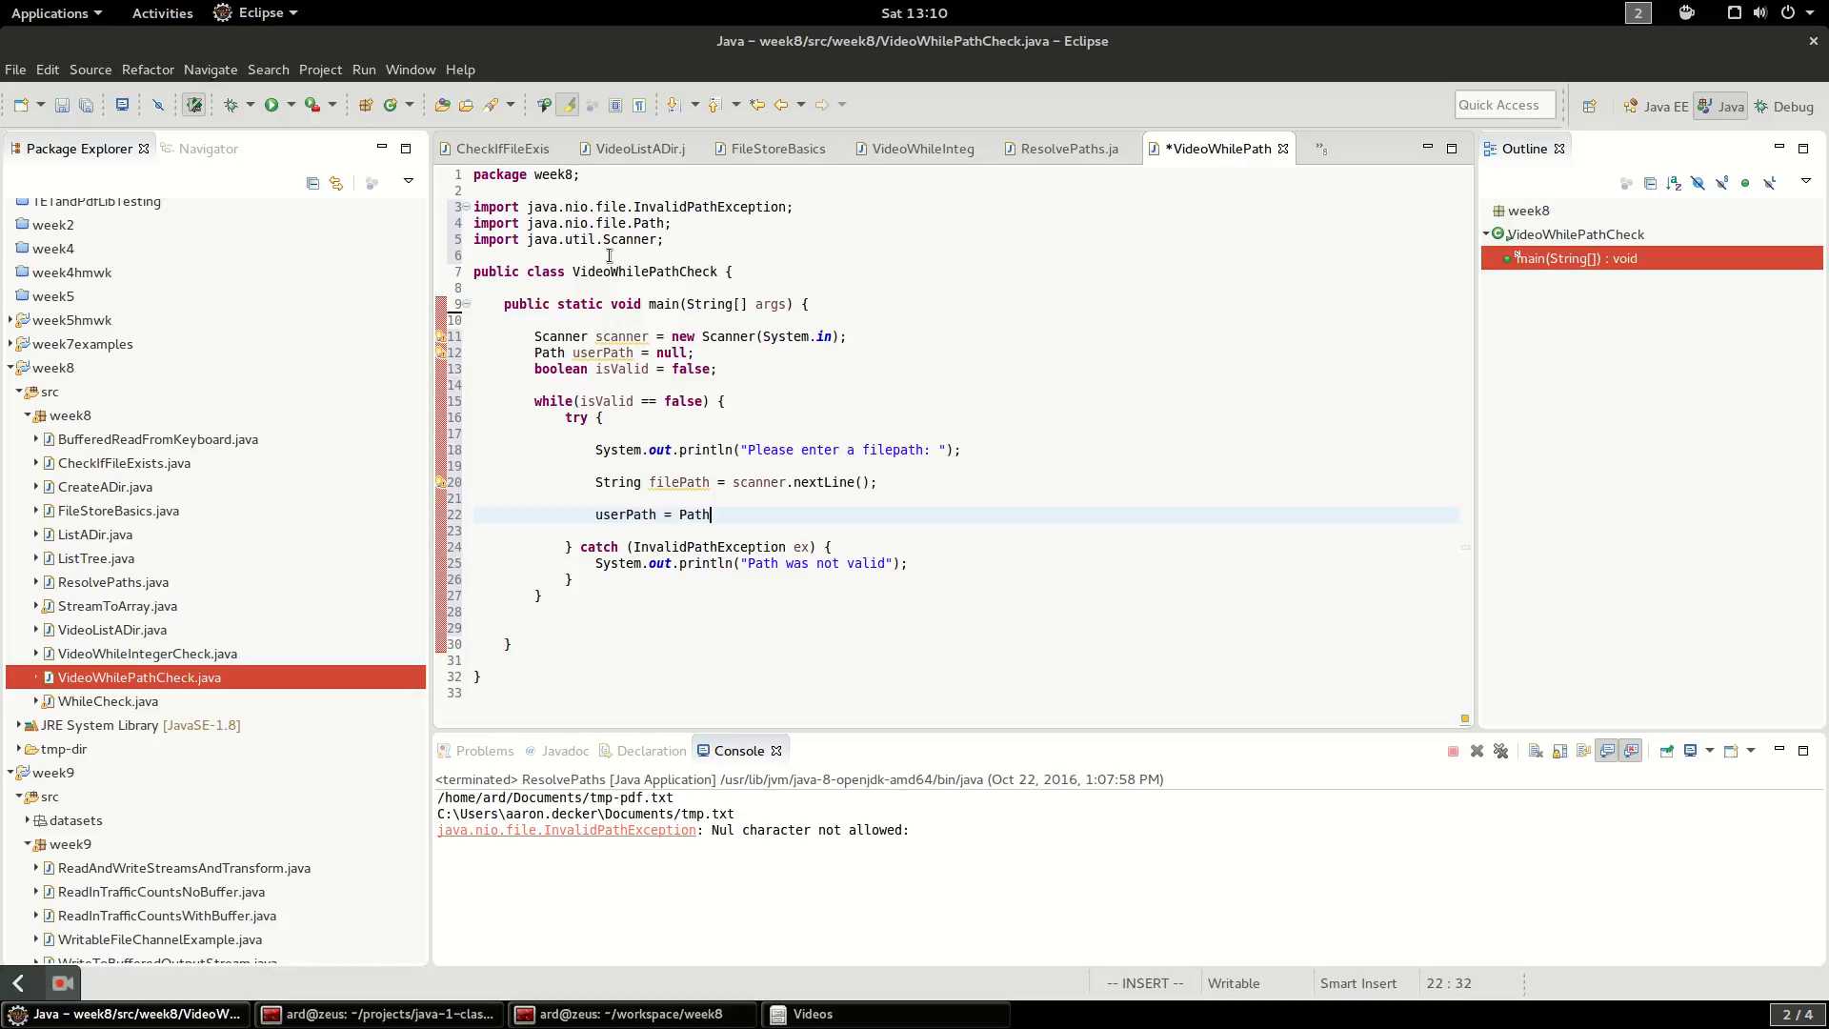
{"action": "type", "text": "s.get(filePath"}
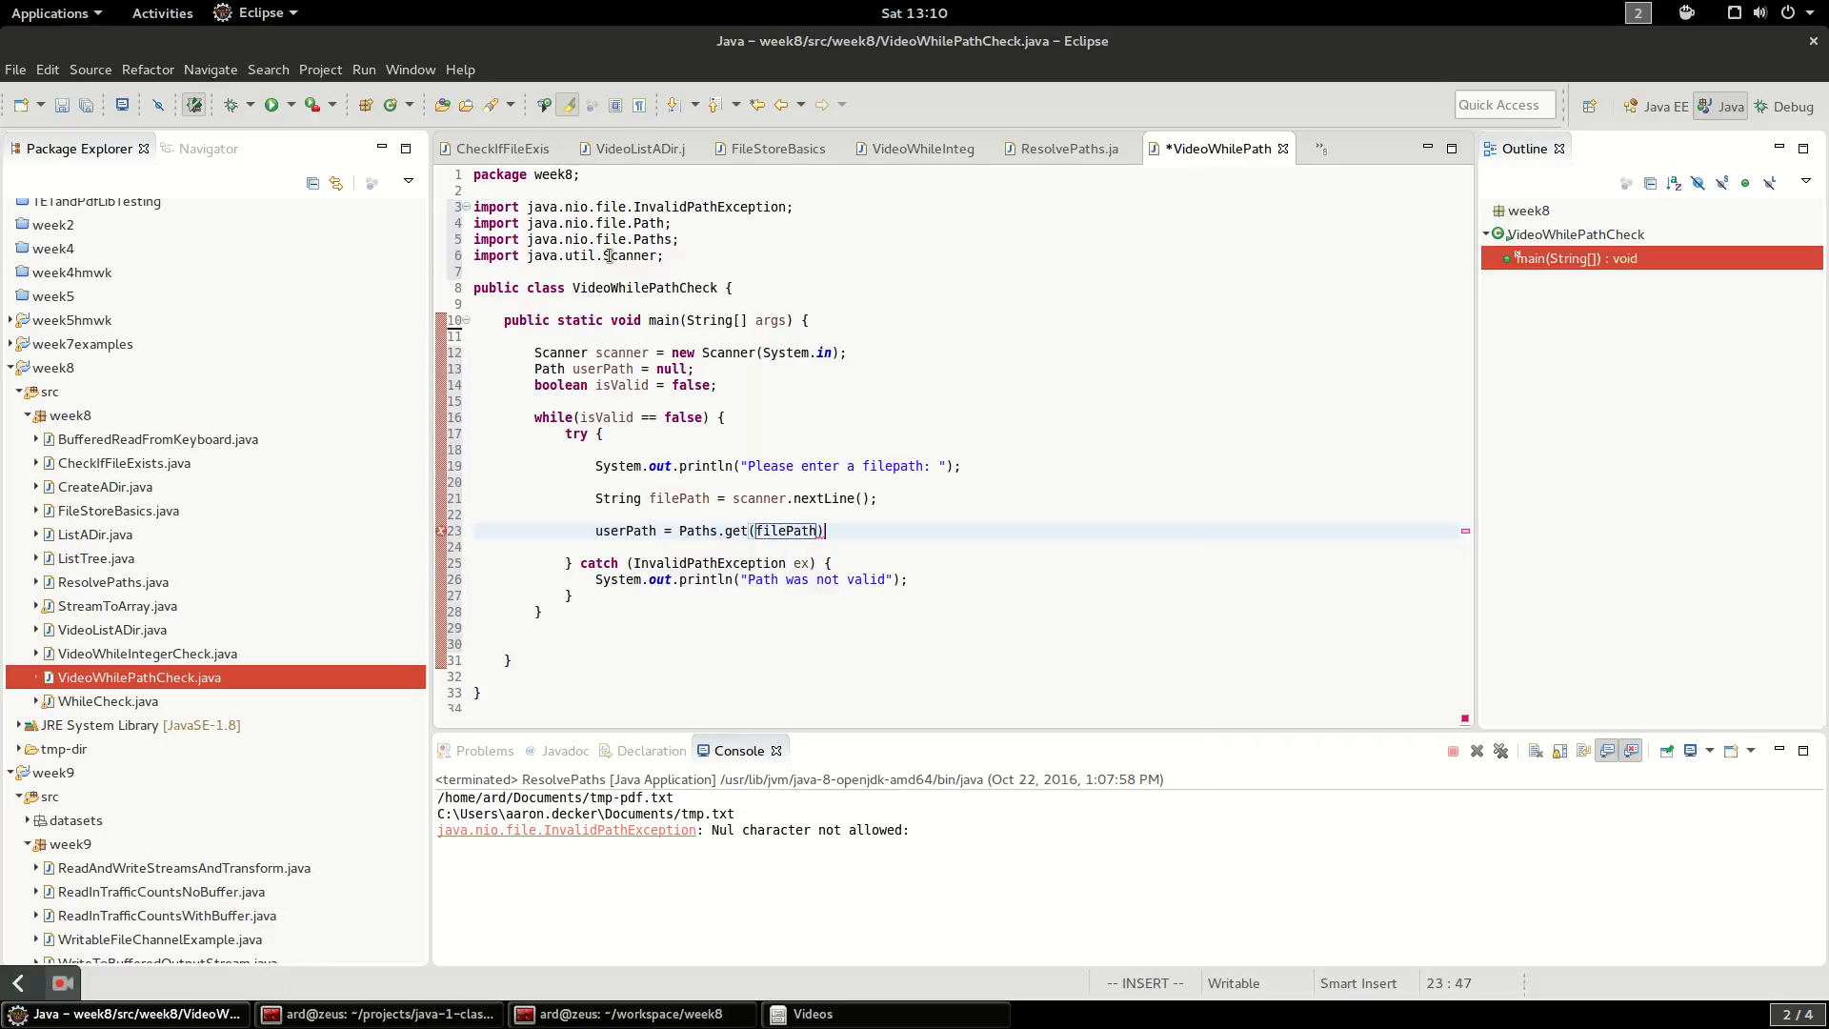
Start a new line after the userPath = Paths.get(filePath); statement
{"action": "type", "text": ";"}
{"action": "key", "text": "Return"}
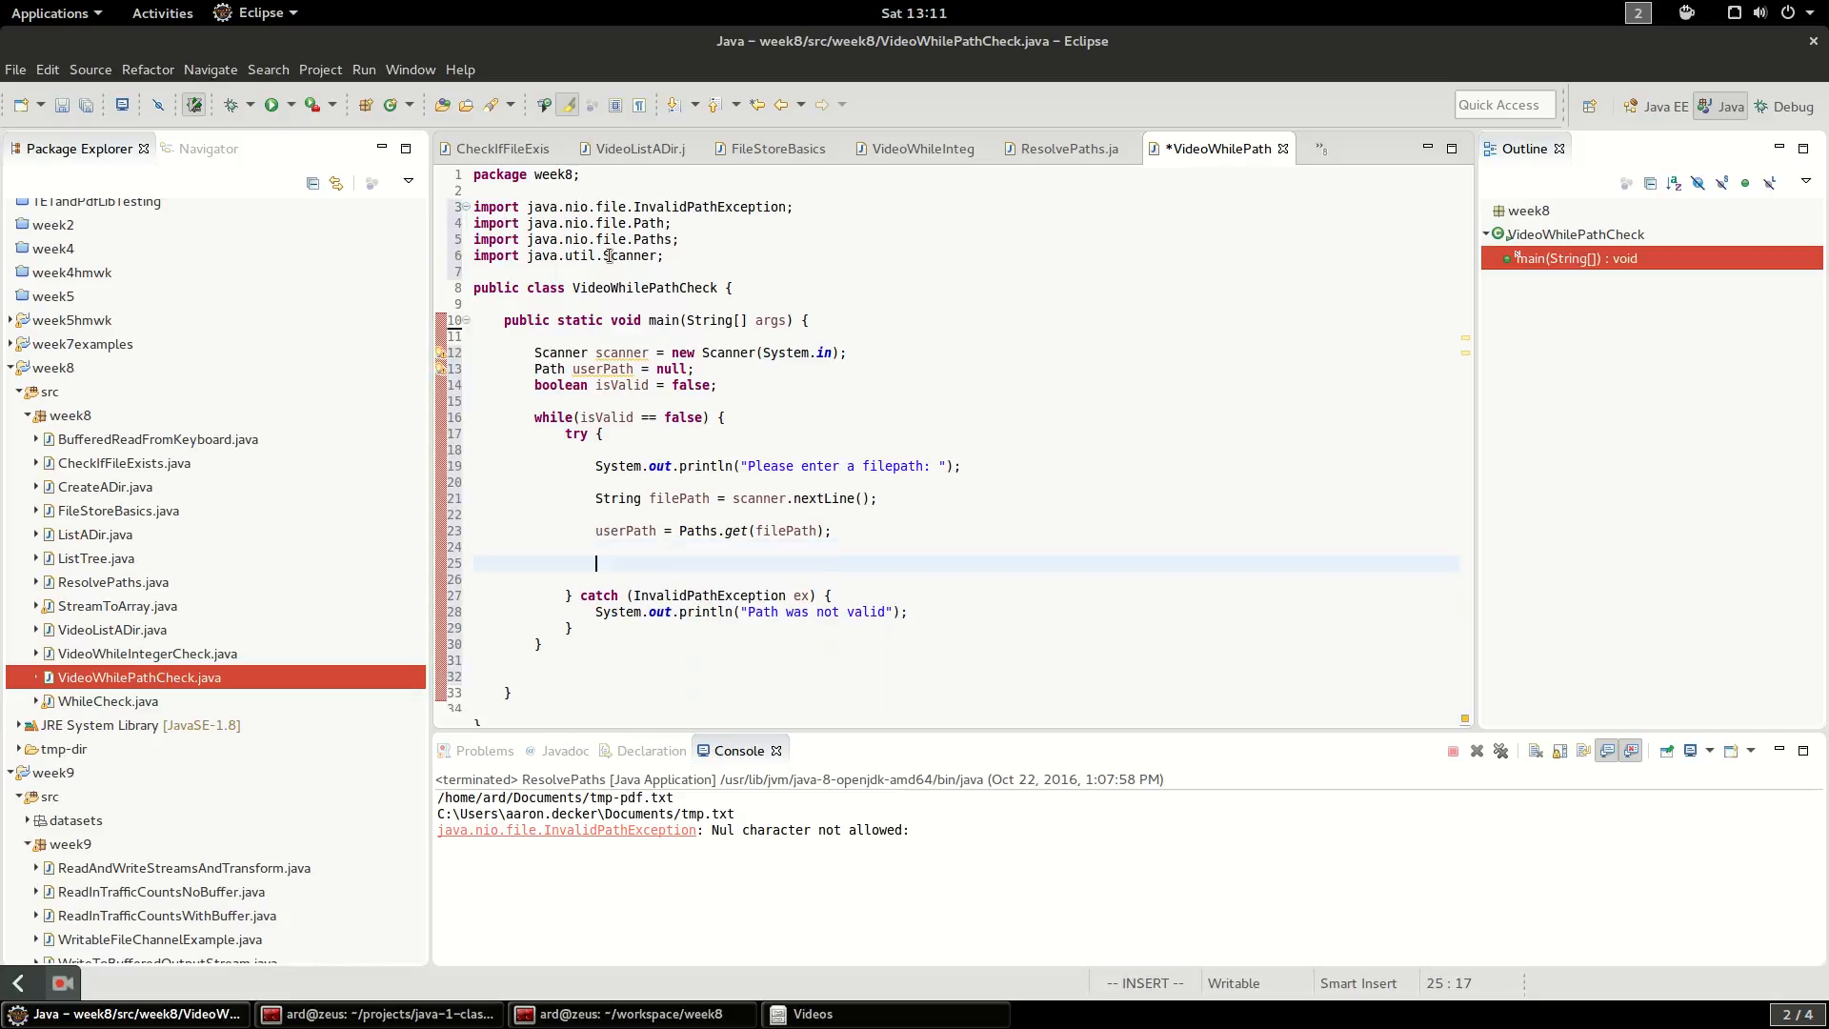
Write if(Files.exists(userPath)) with userPath chosen via content assist
{"action": "key", "text": "Return"}
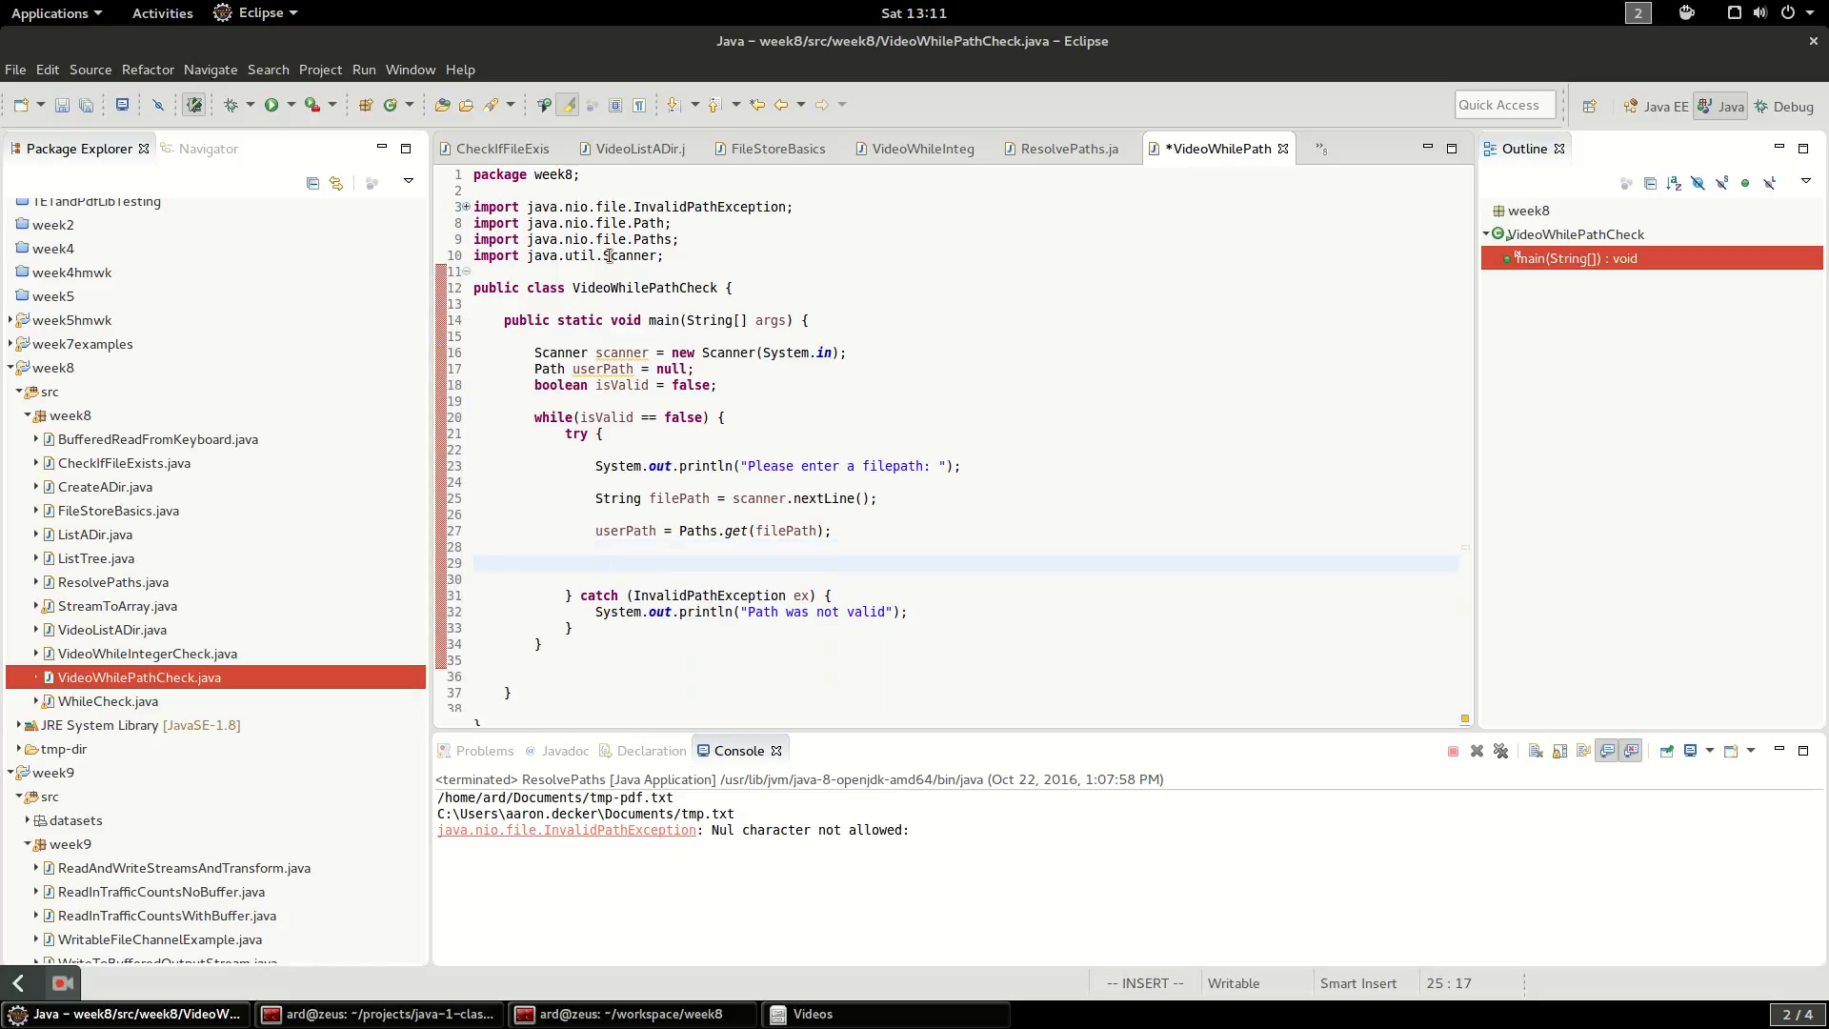
{"action": "type", "text": "i"}
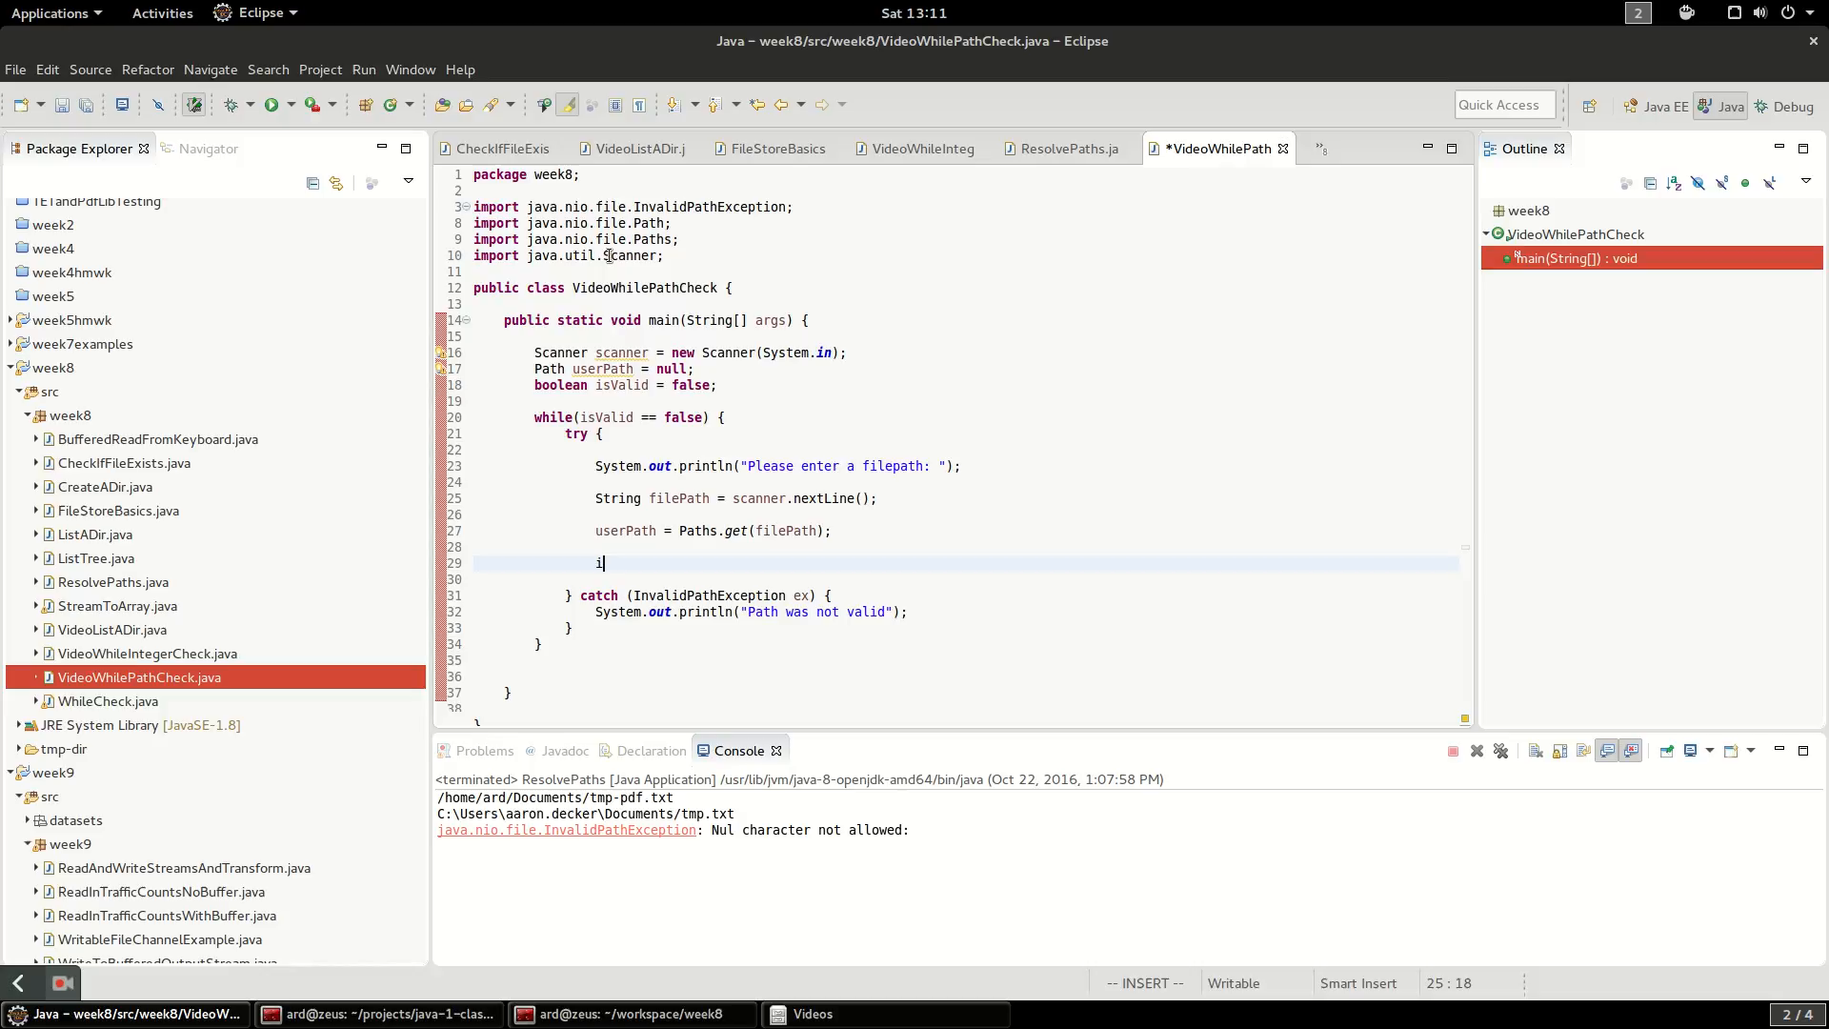
{"action": "type", "text": "f()"}
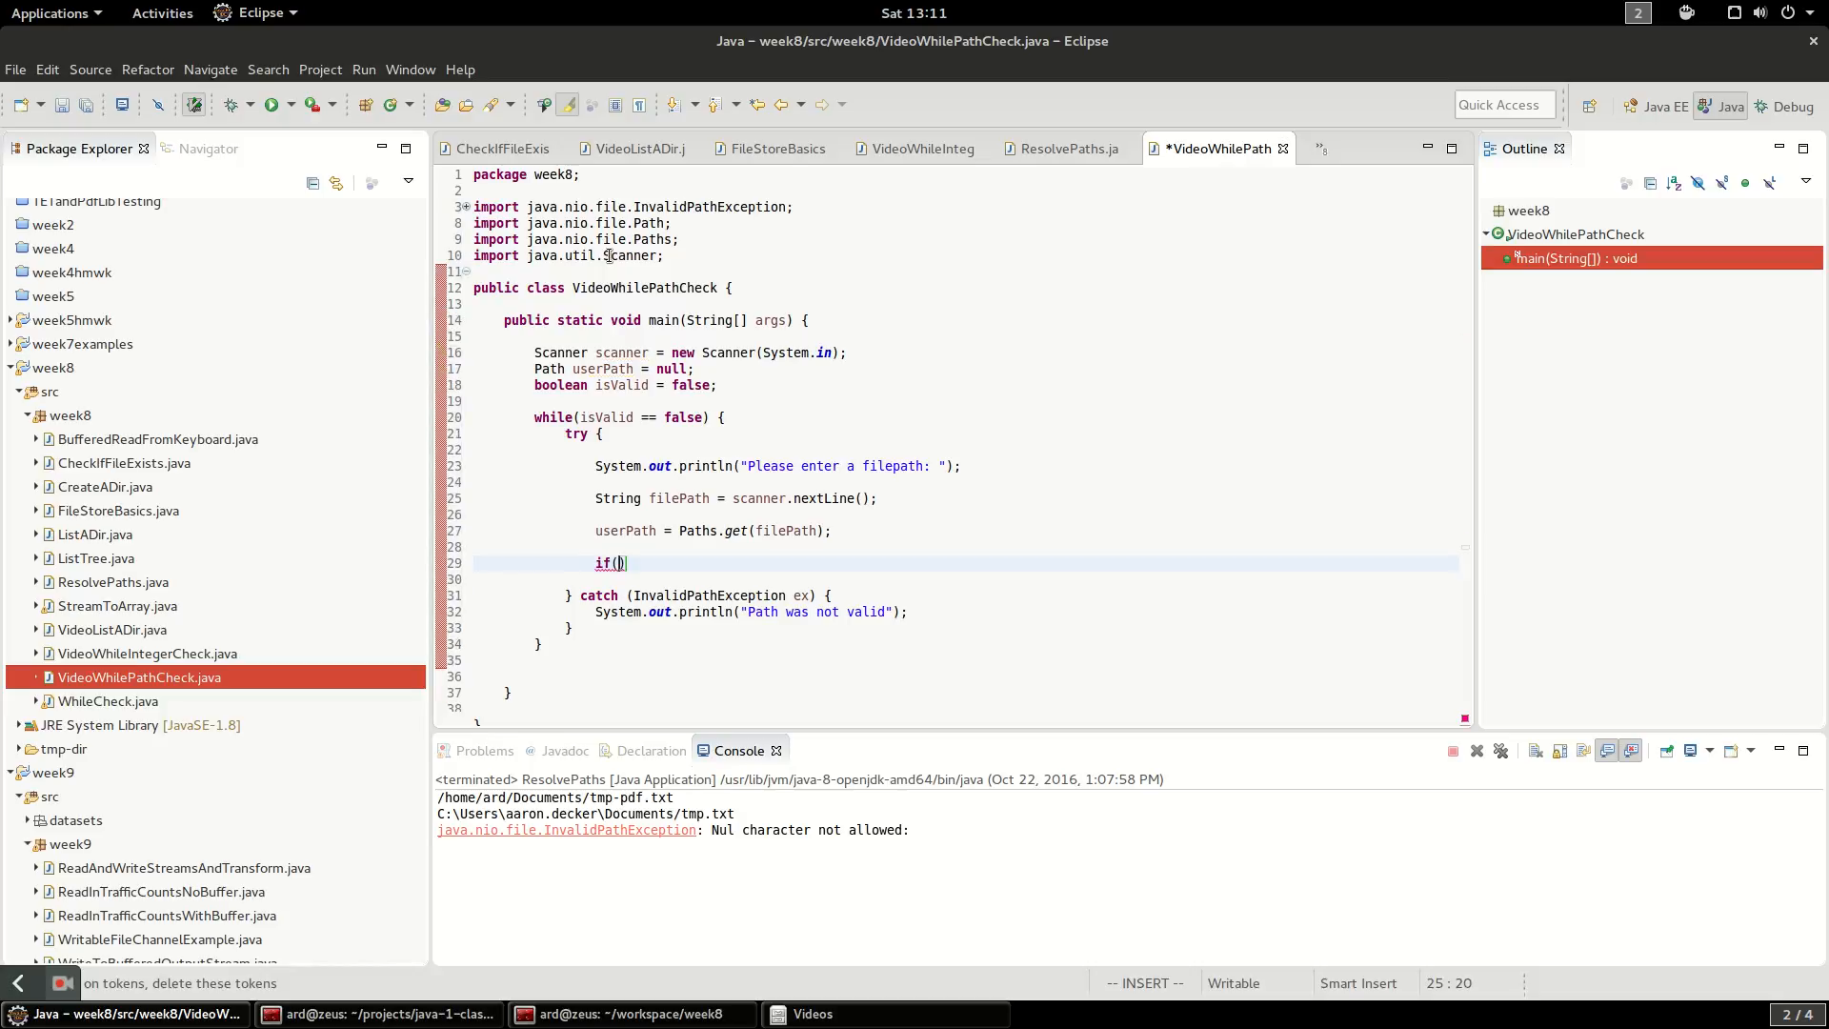
{"action": "type", "text": "Files."}
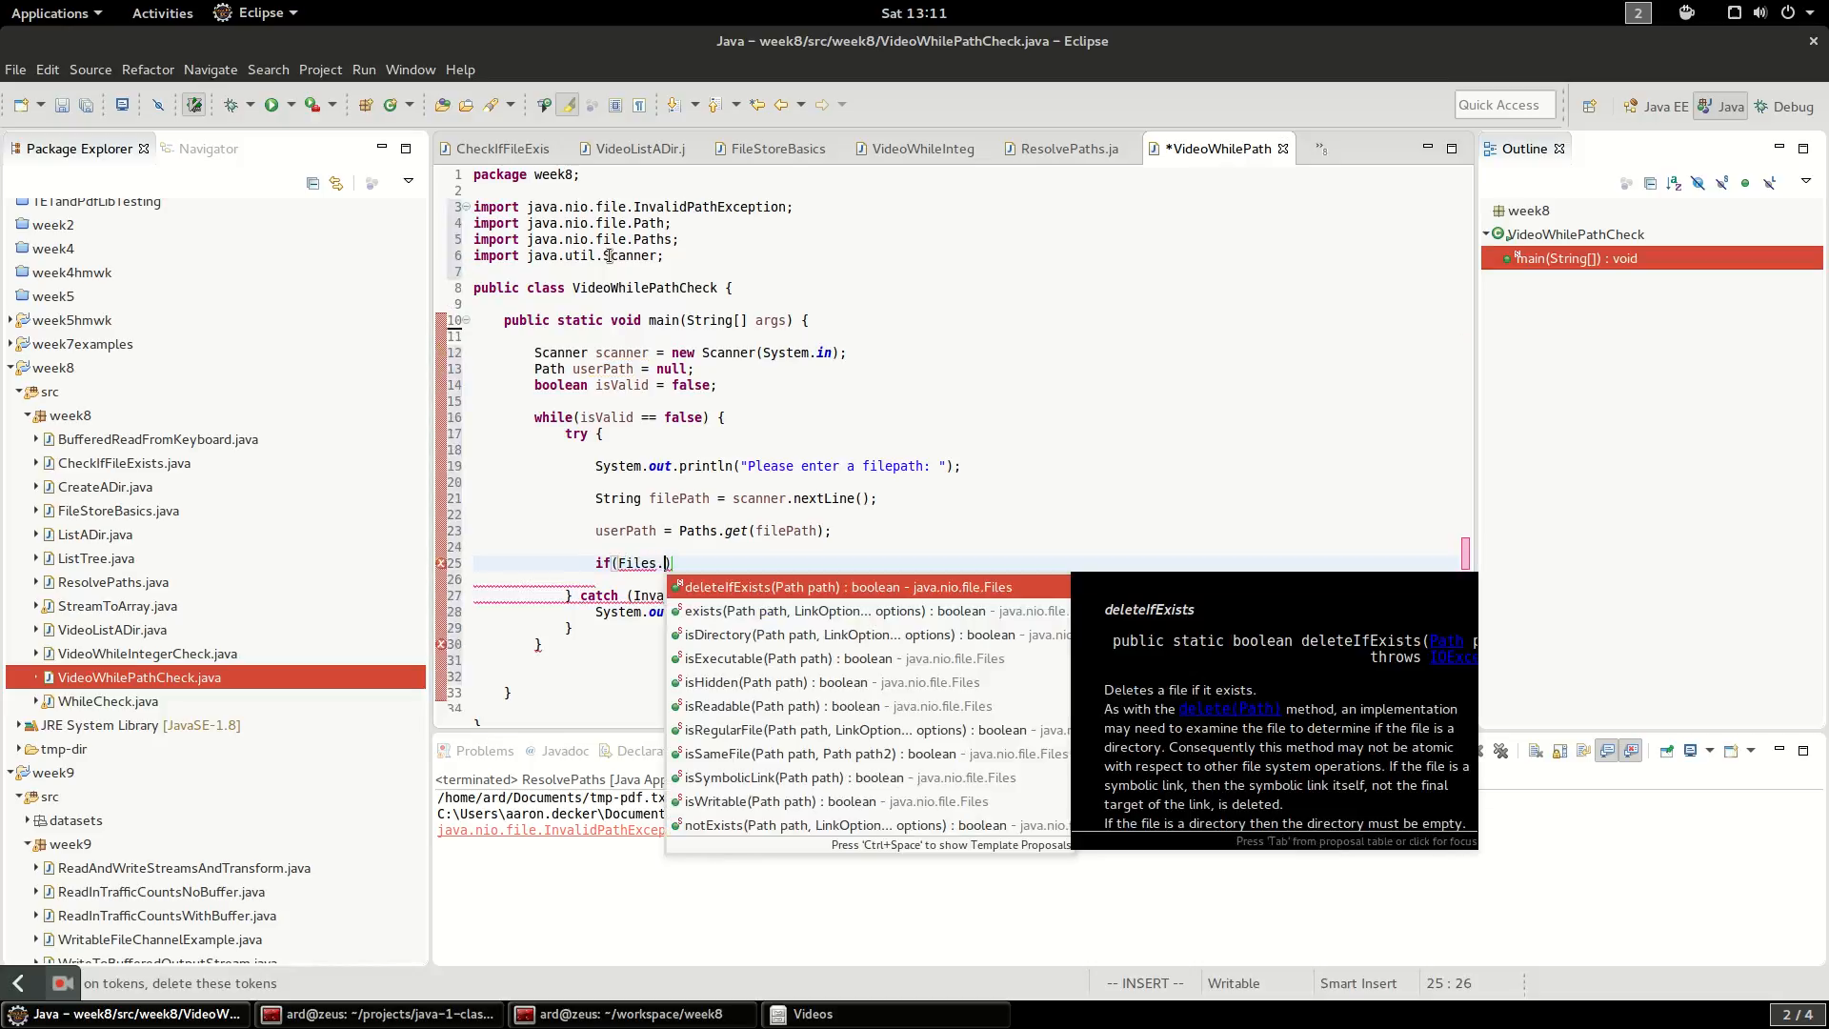
{"action": "type", "text": "exists(path, options"}
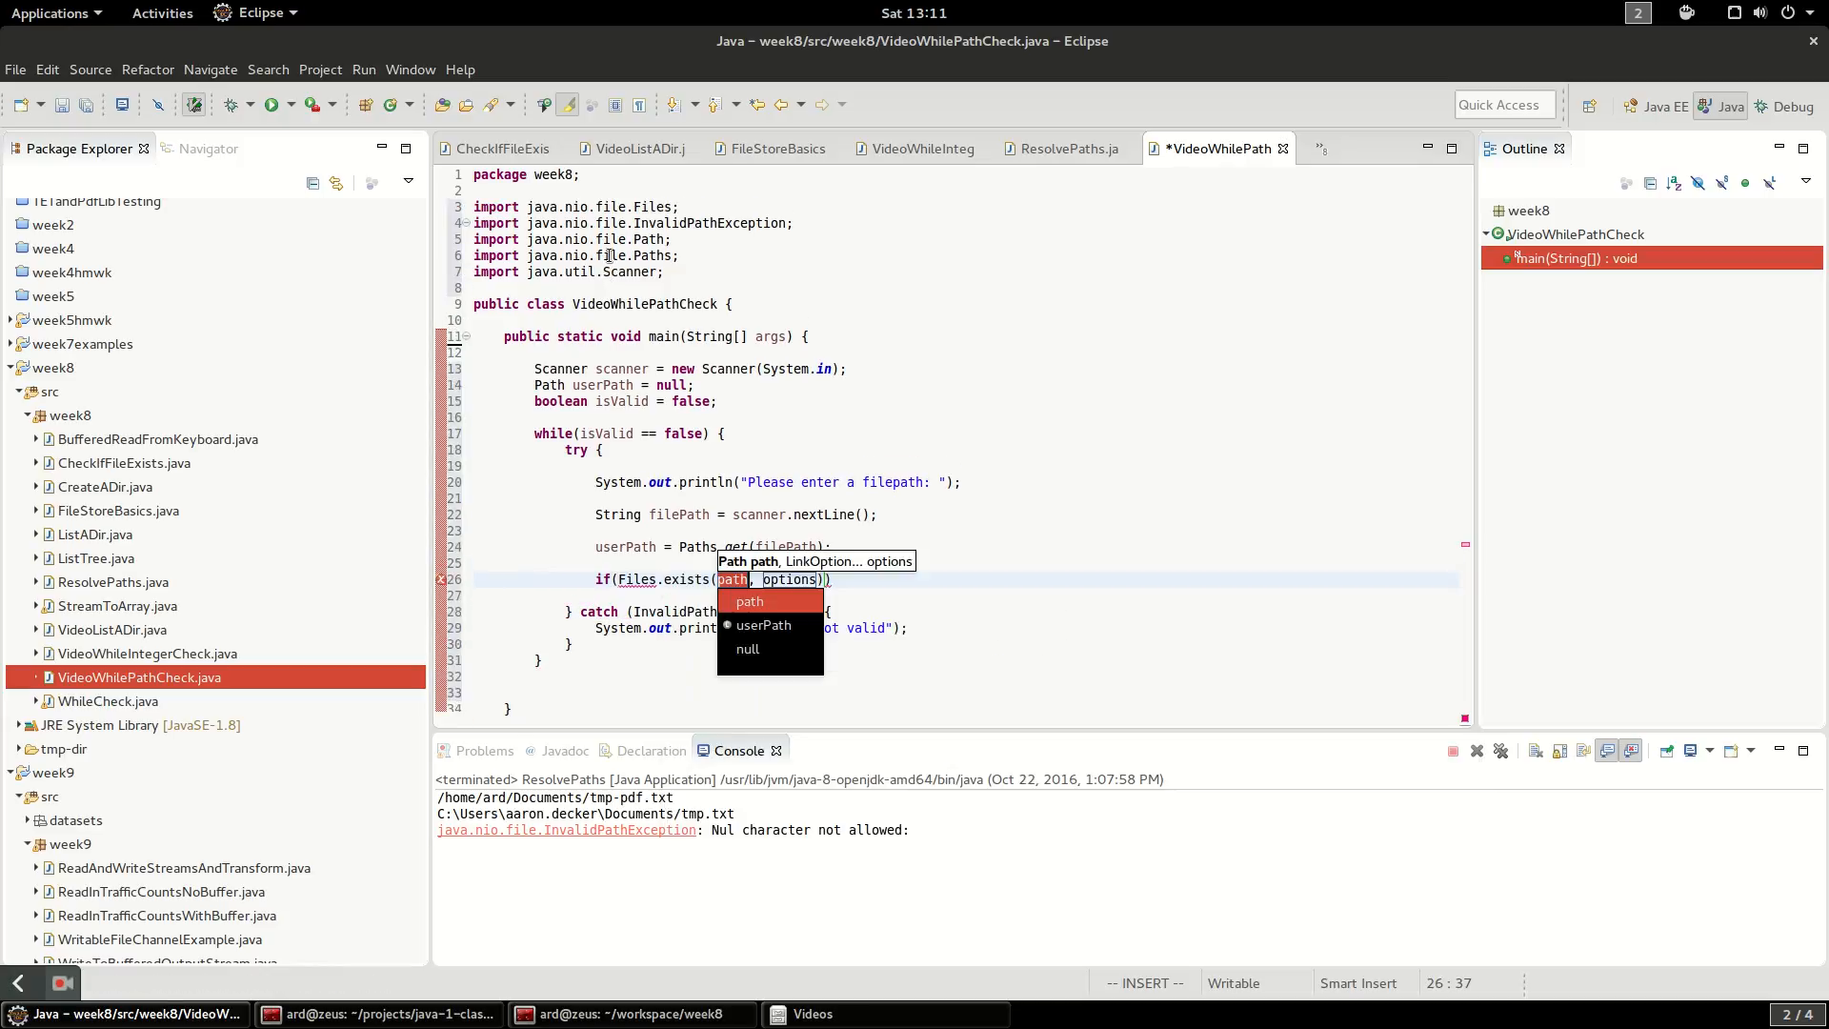
{"action": "left_click", "coordinate": [766, 625]}
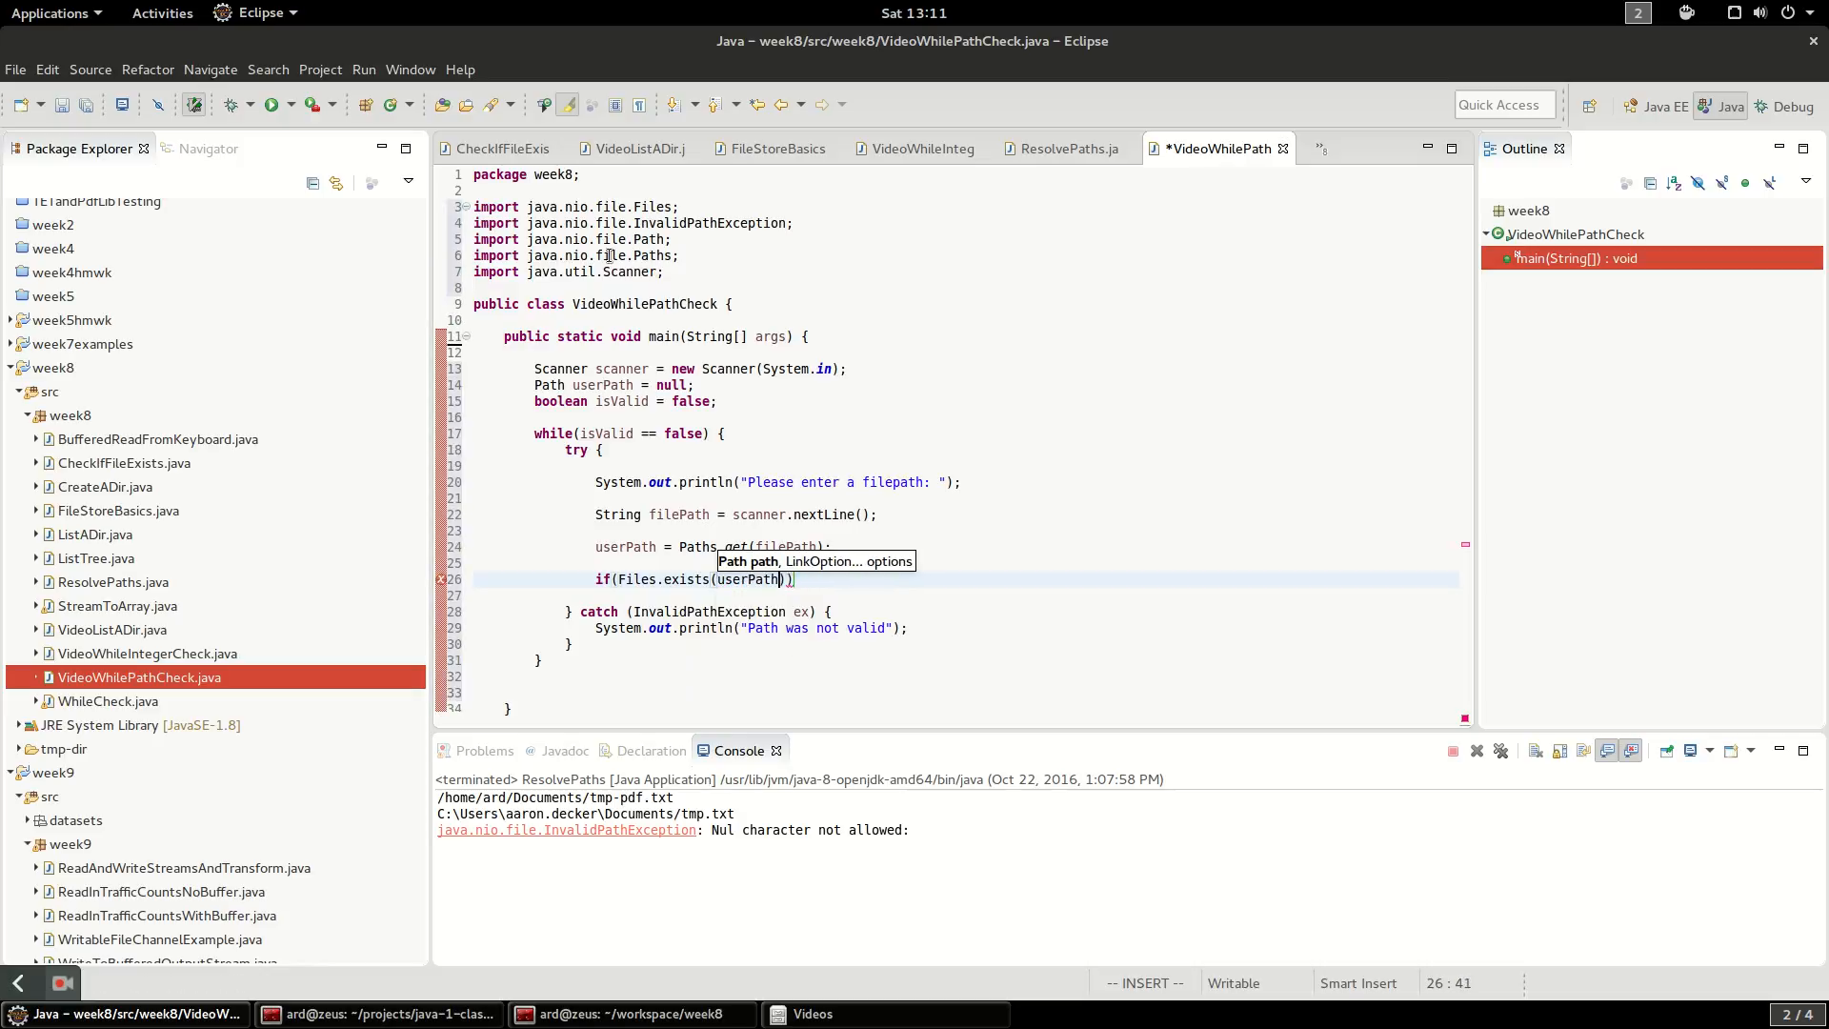
{"action": "type", "text": " {"}
{"action": "key", "text": "Return"}
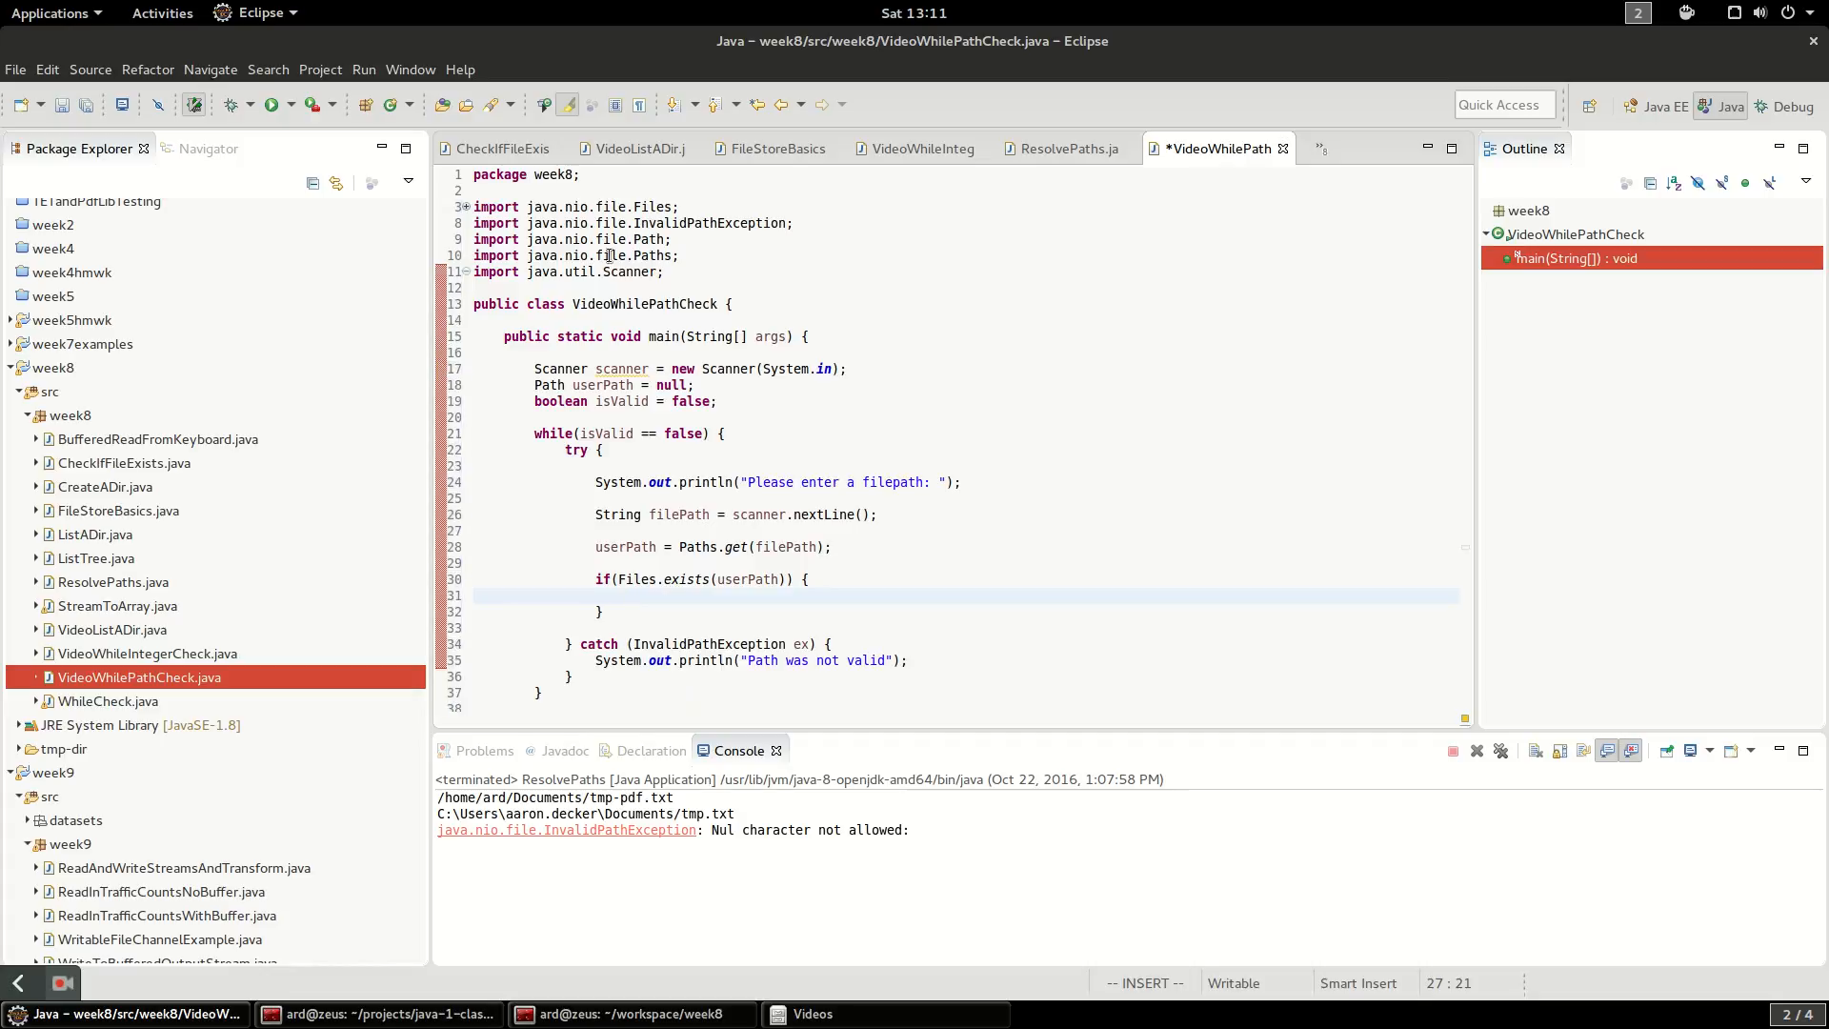
Set isValid = true in the if, else print "Sorry, that file did not exist"
{"action": "left_click", "coordinate": [627, 596]}
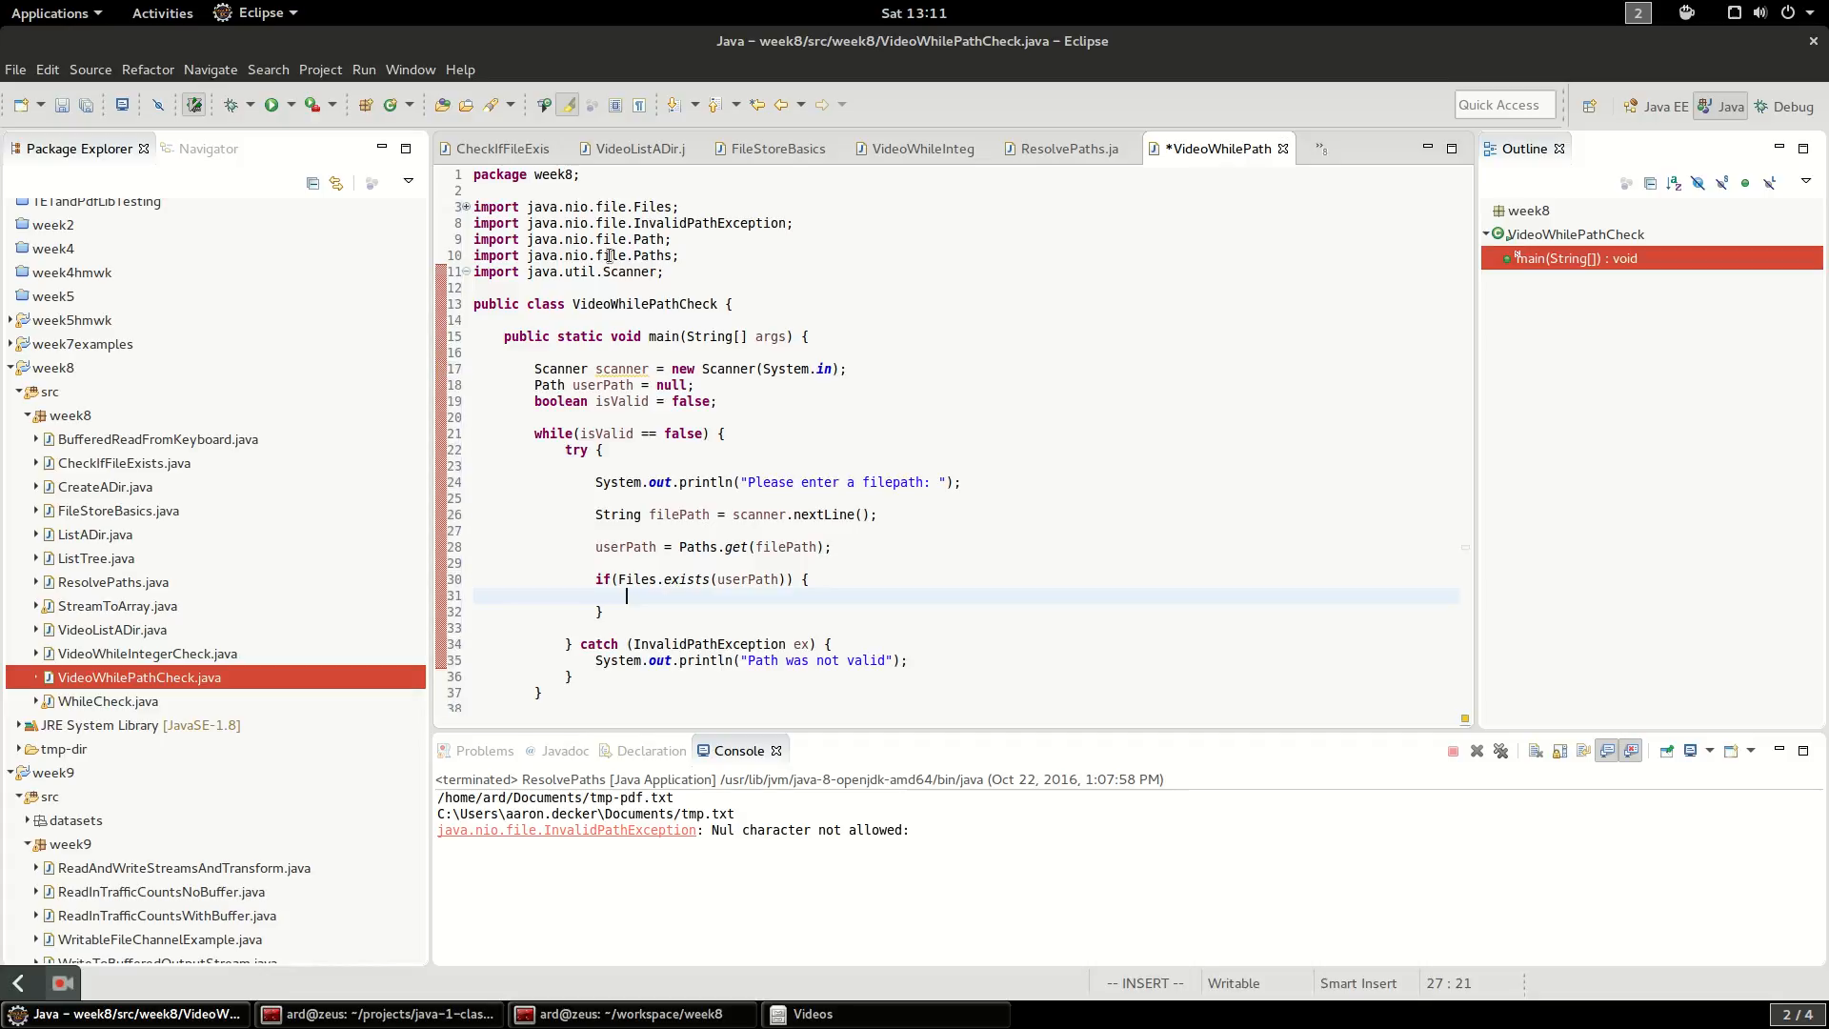
{"action": "type", "text": "isValid = true;"}
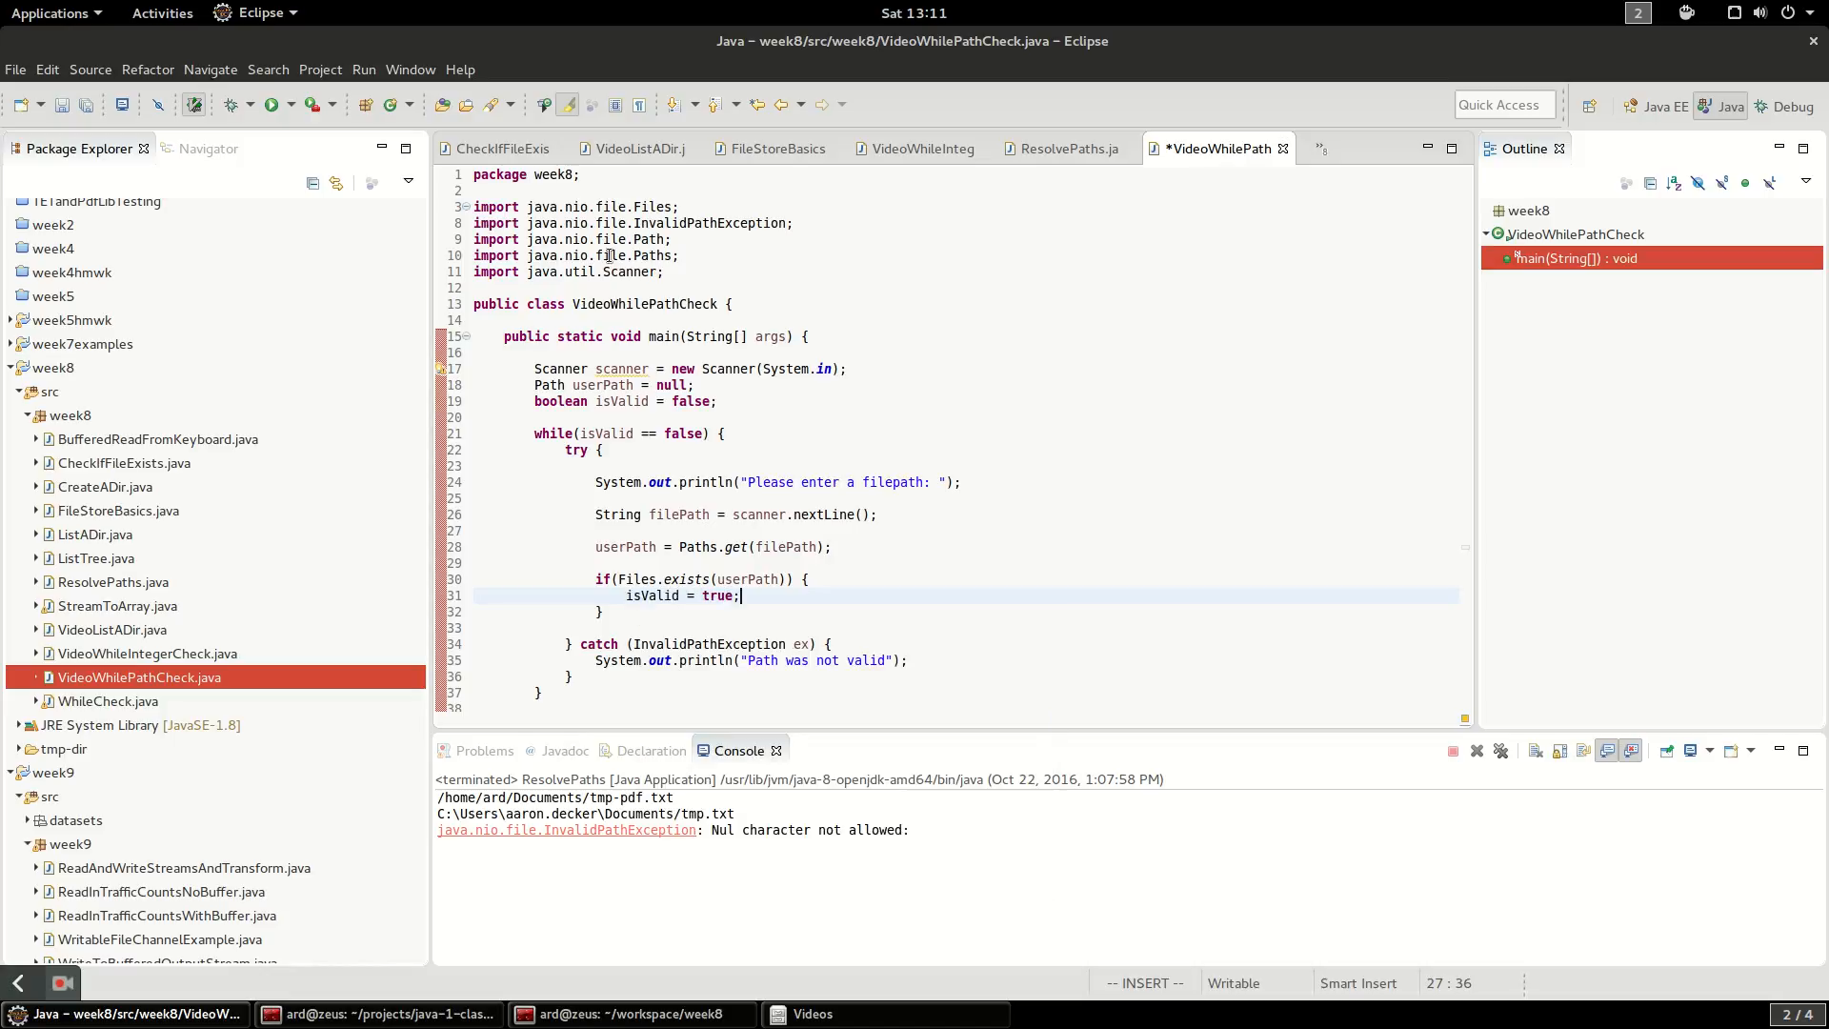
{"action": "type", "text": "} else {"}
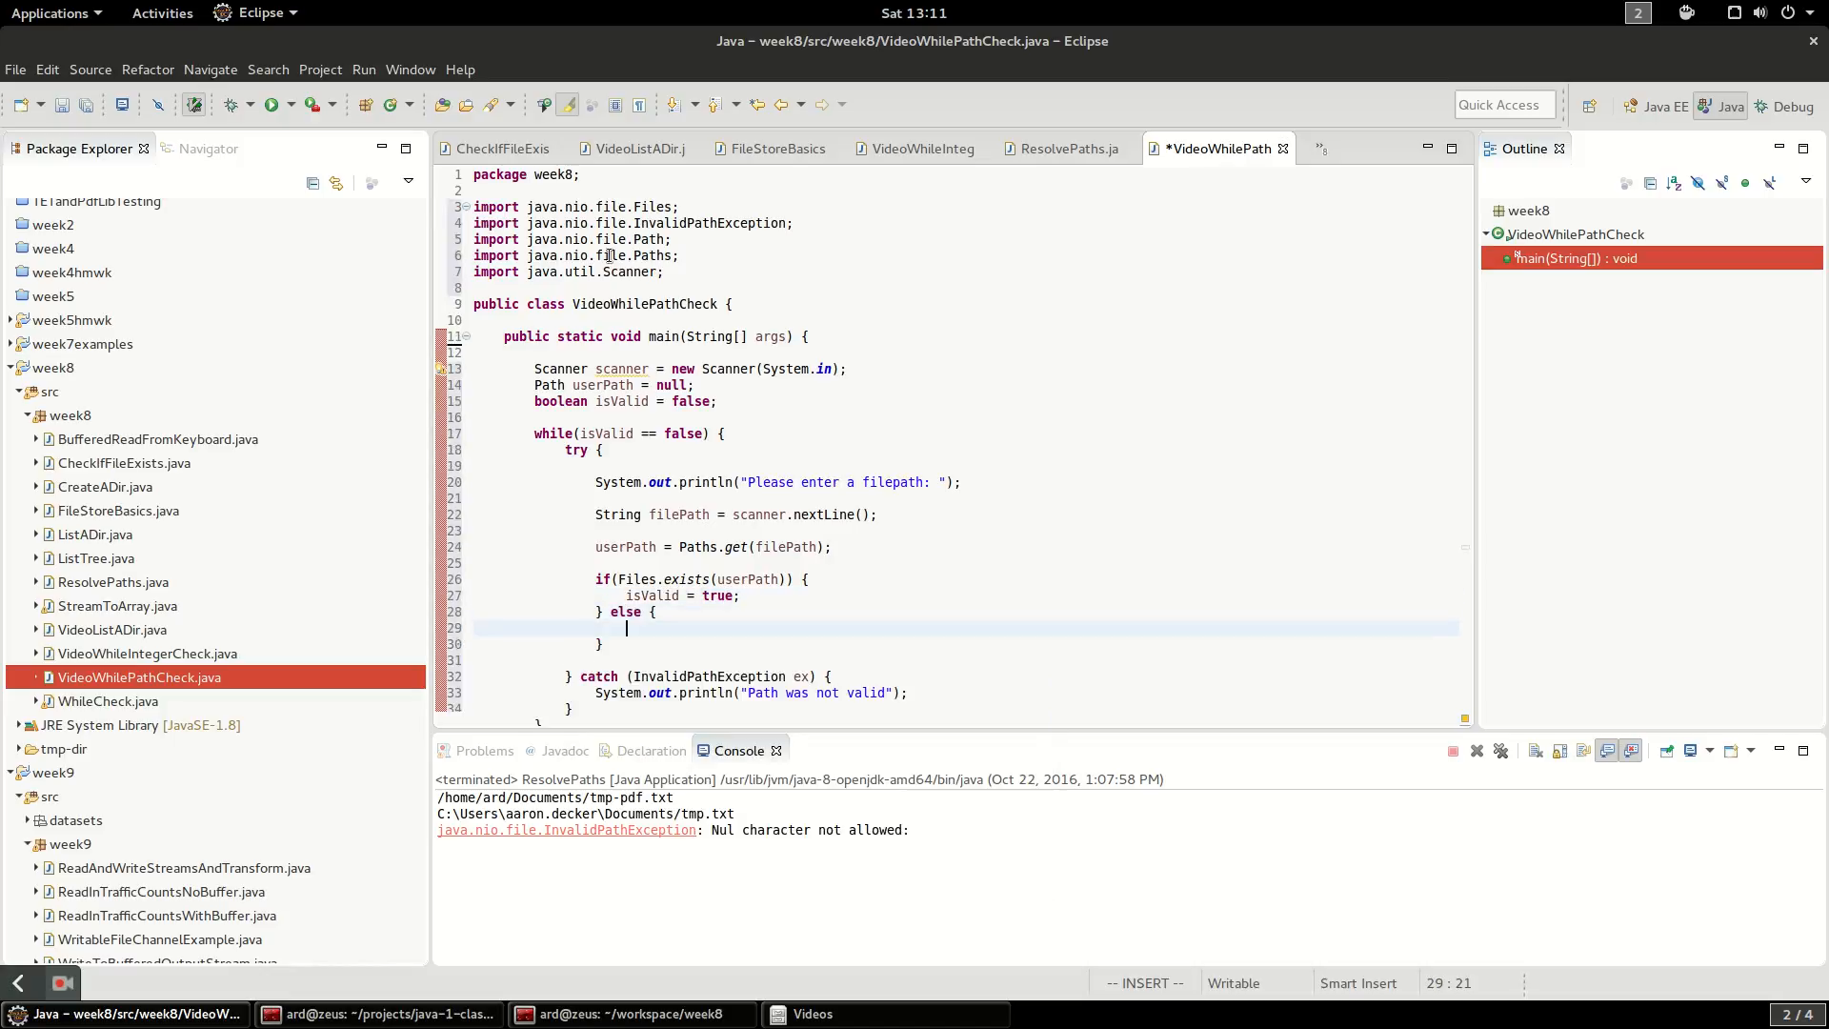
{"action": "type", "text": "System.out.println(\"\");"}
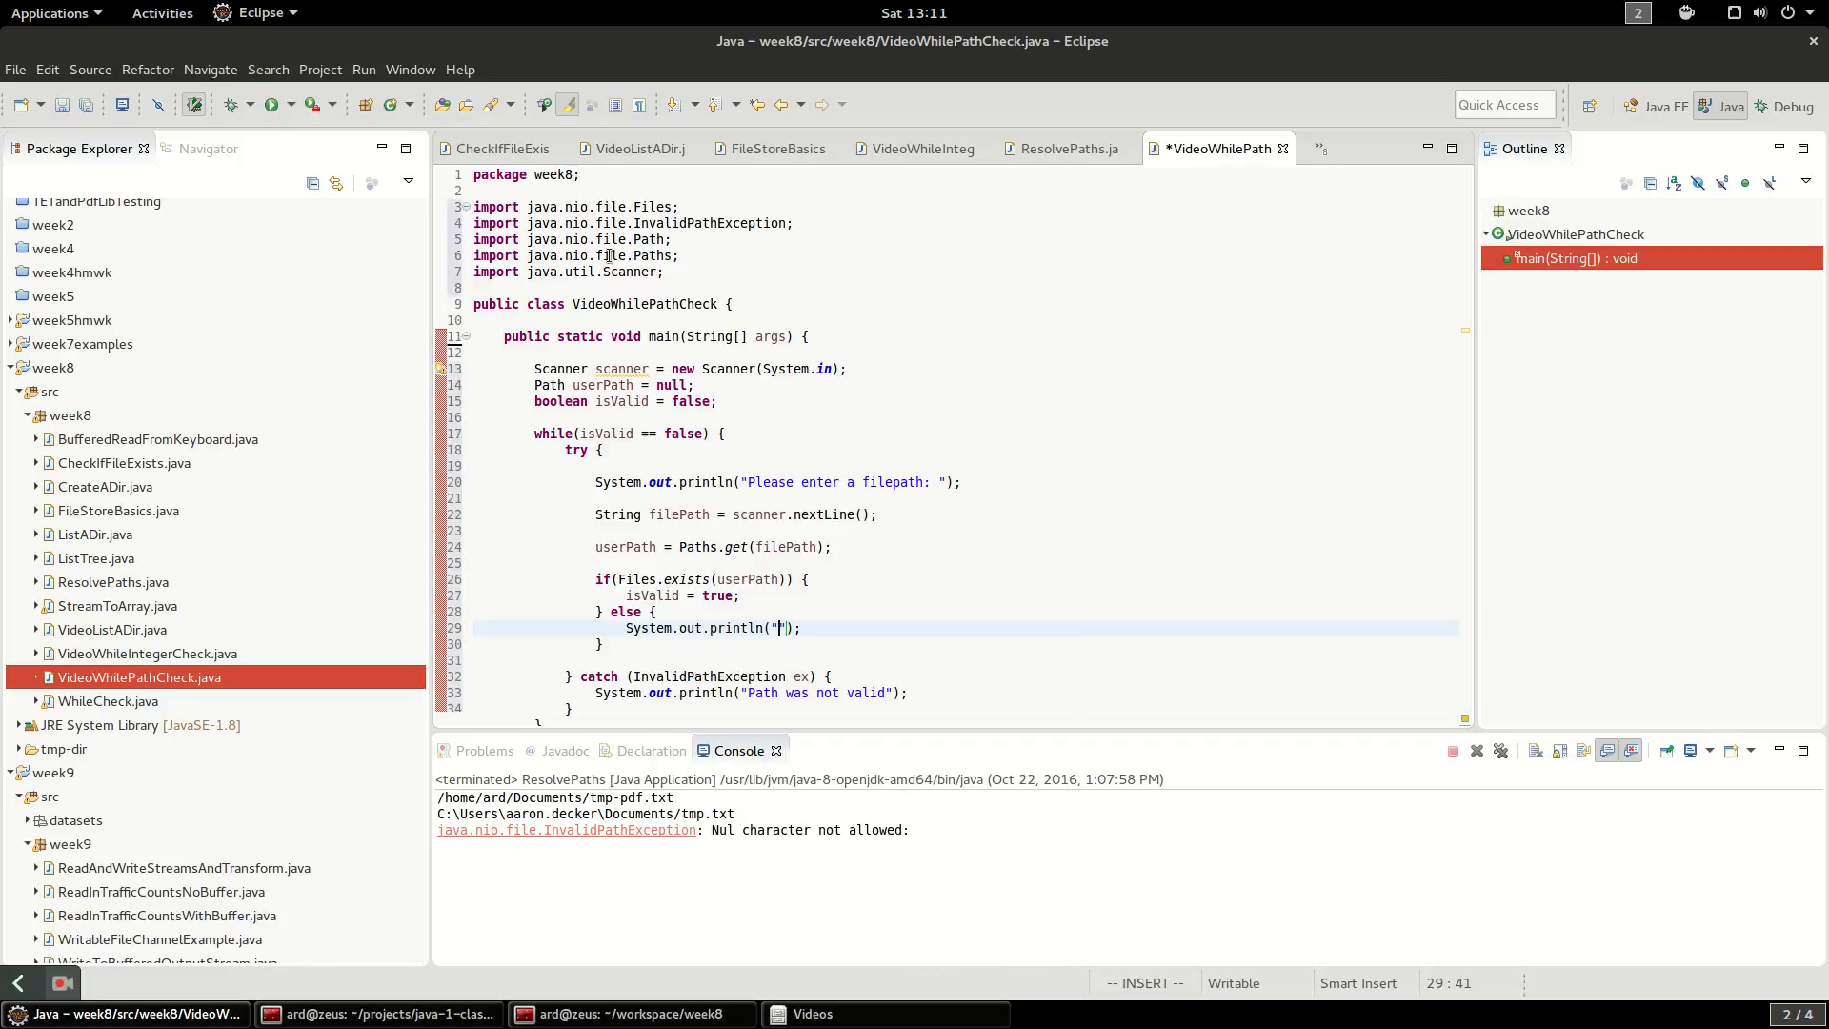
{"action": "type", "text": "Sorry, t"}
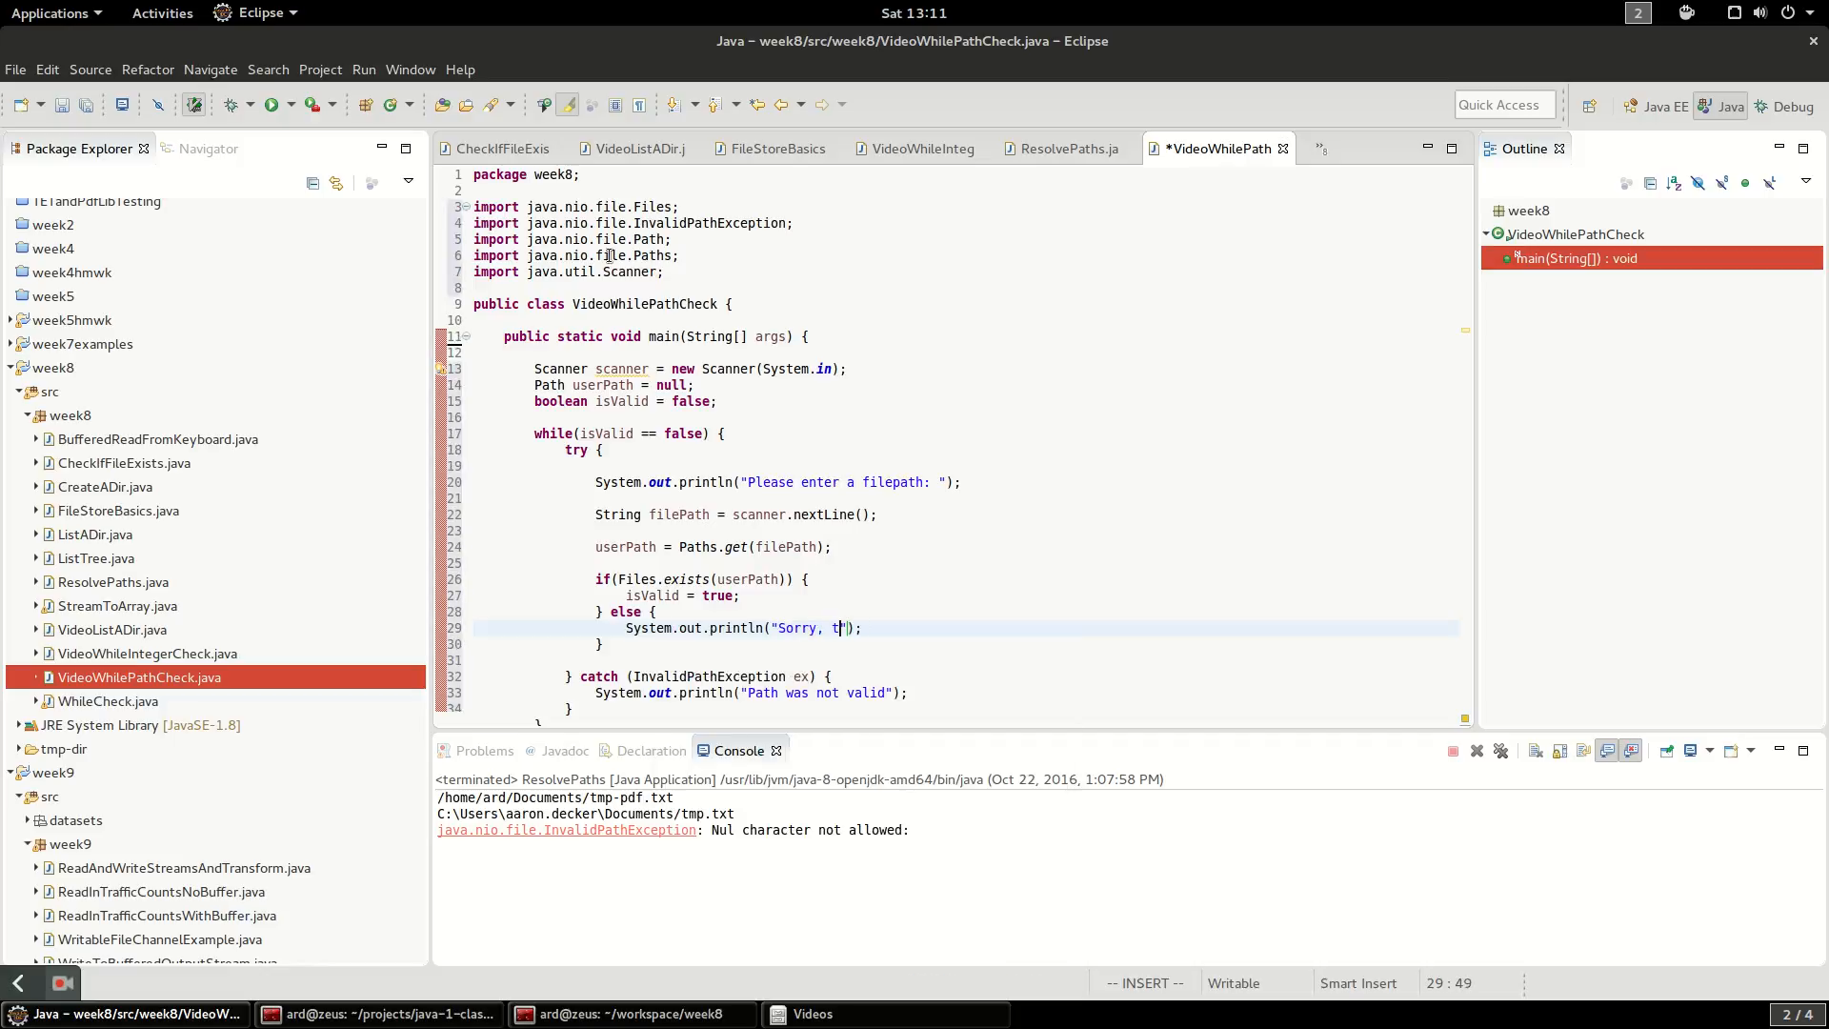
{"action": "type", "text": "hat file did not"}
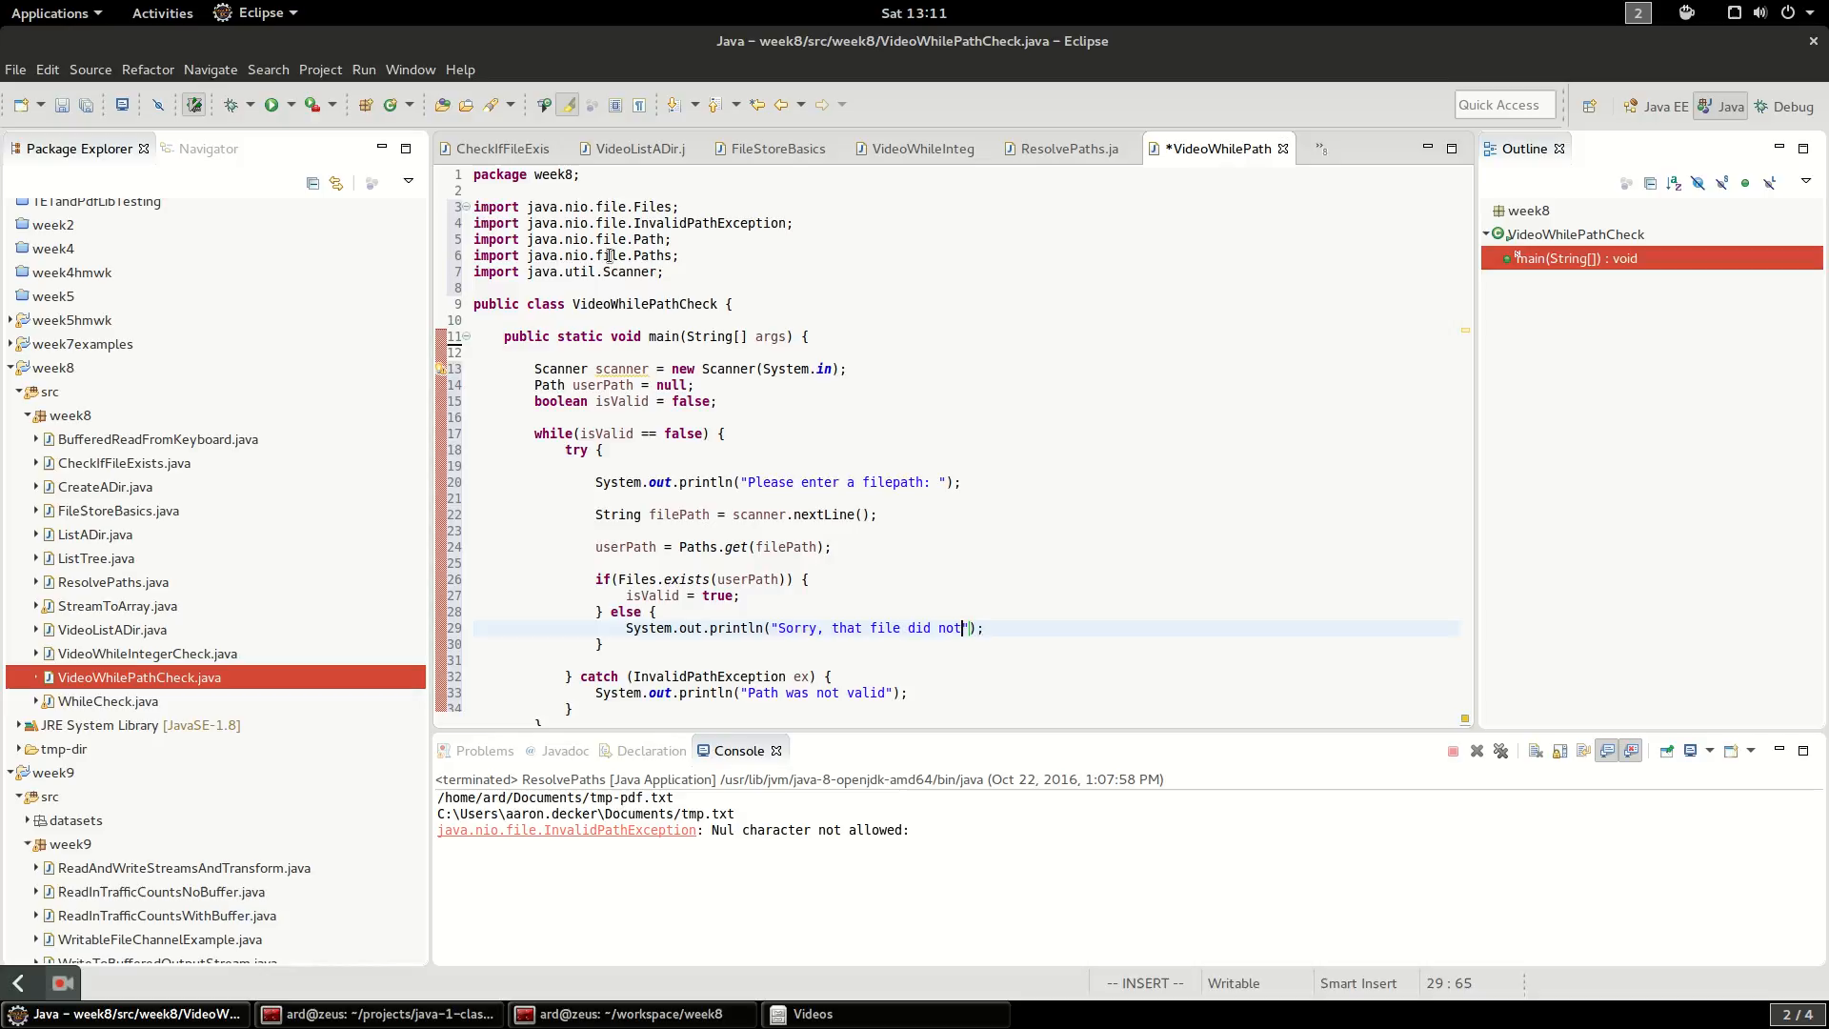
{"action": "type", "text": "exist"}
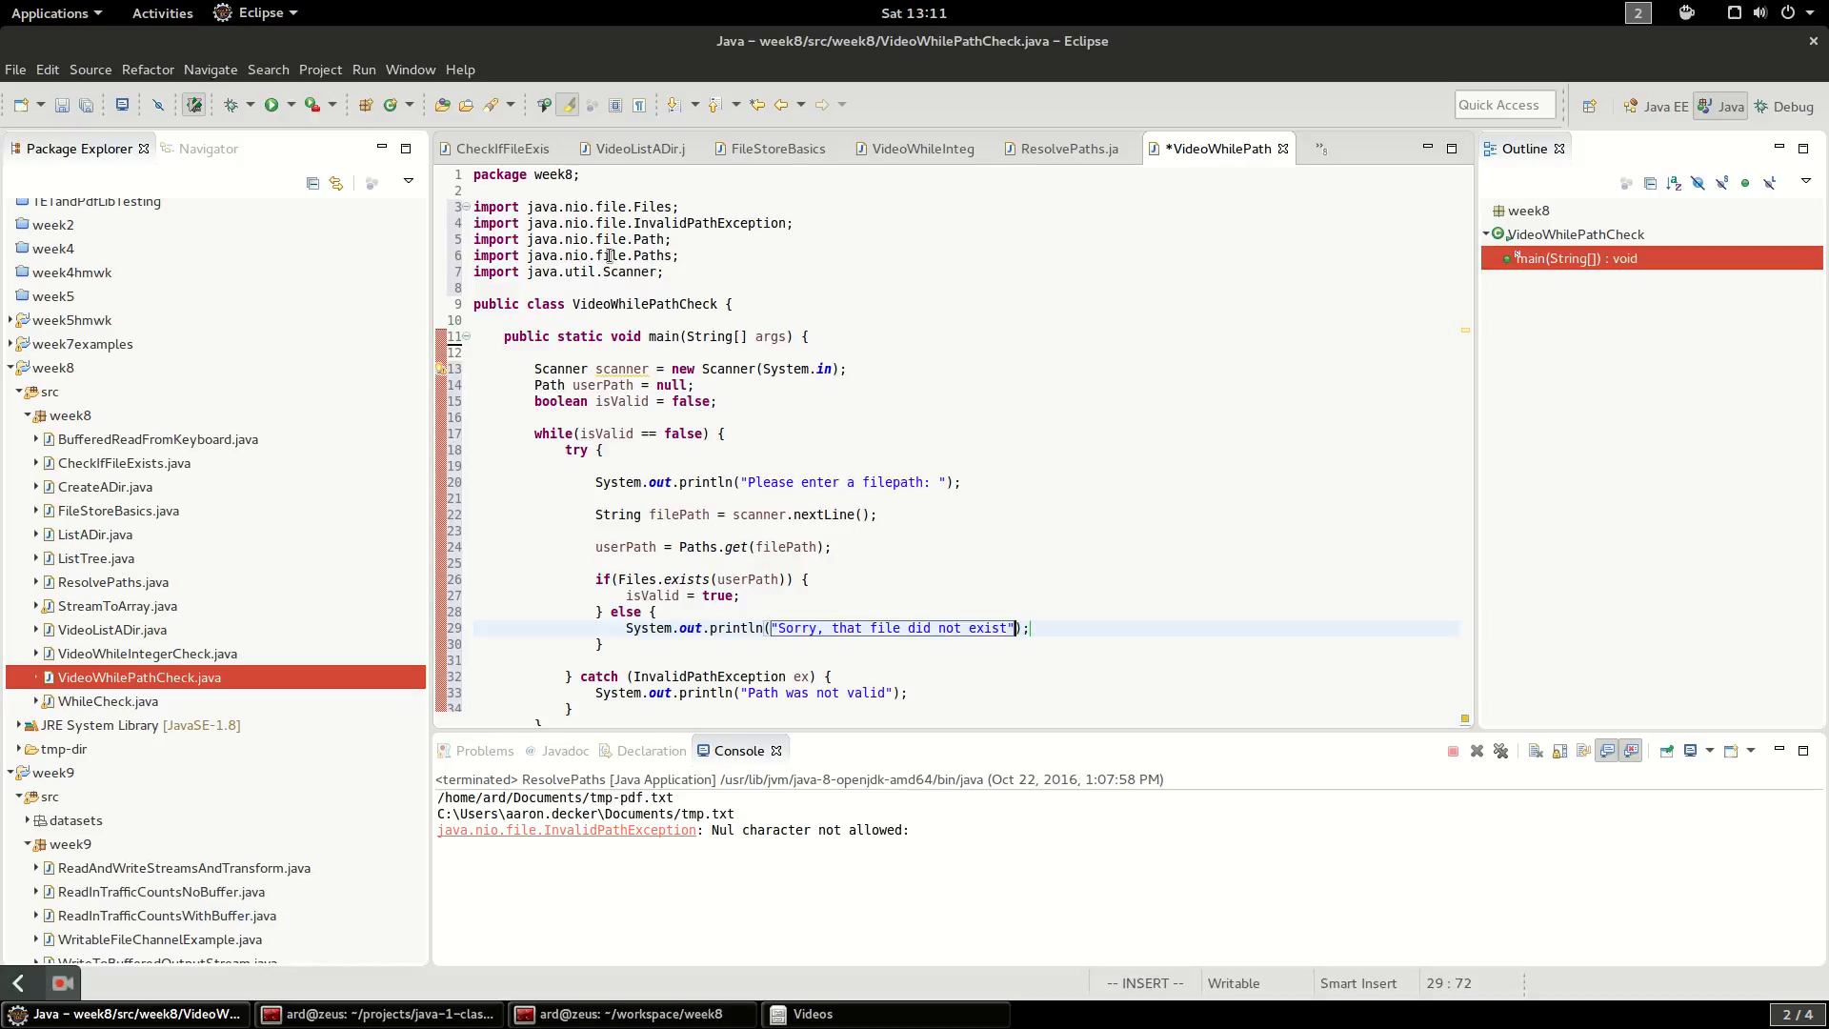
{"action": "key", "text": "Return"}
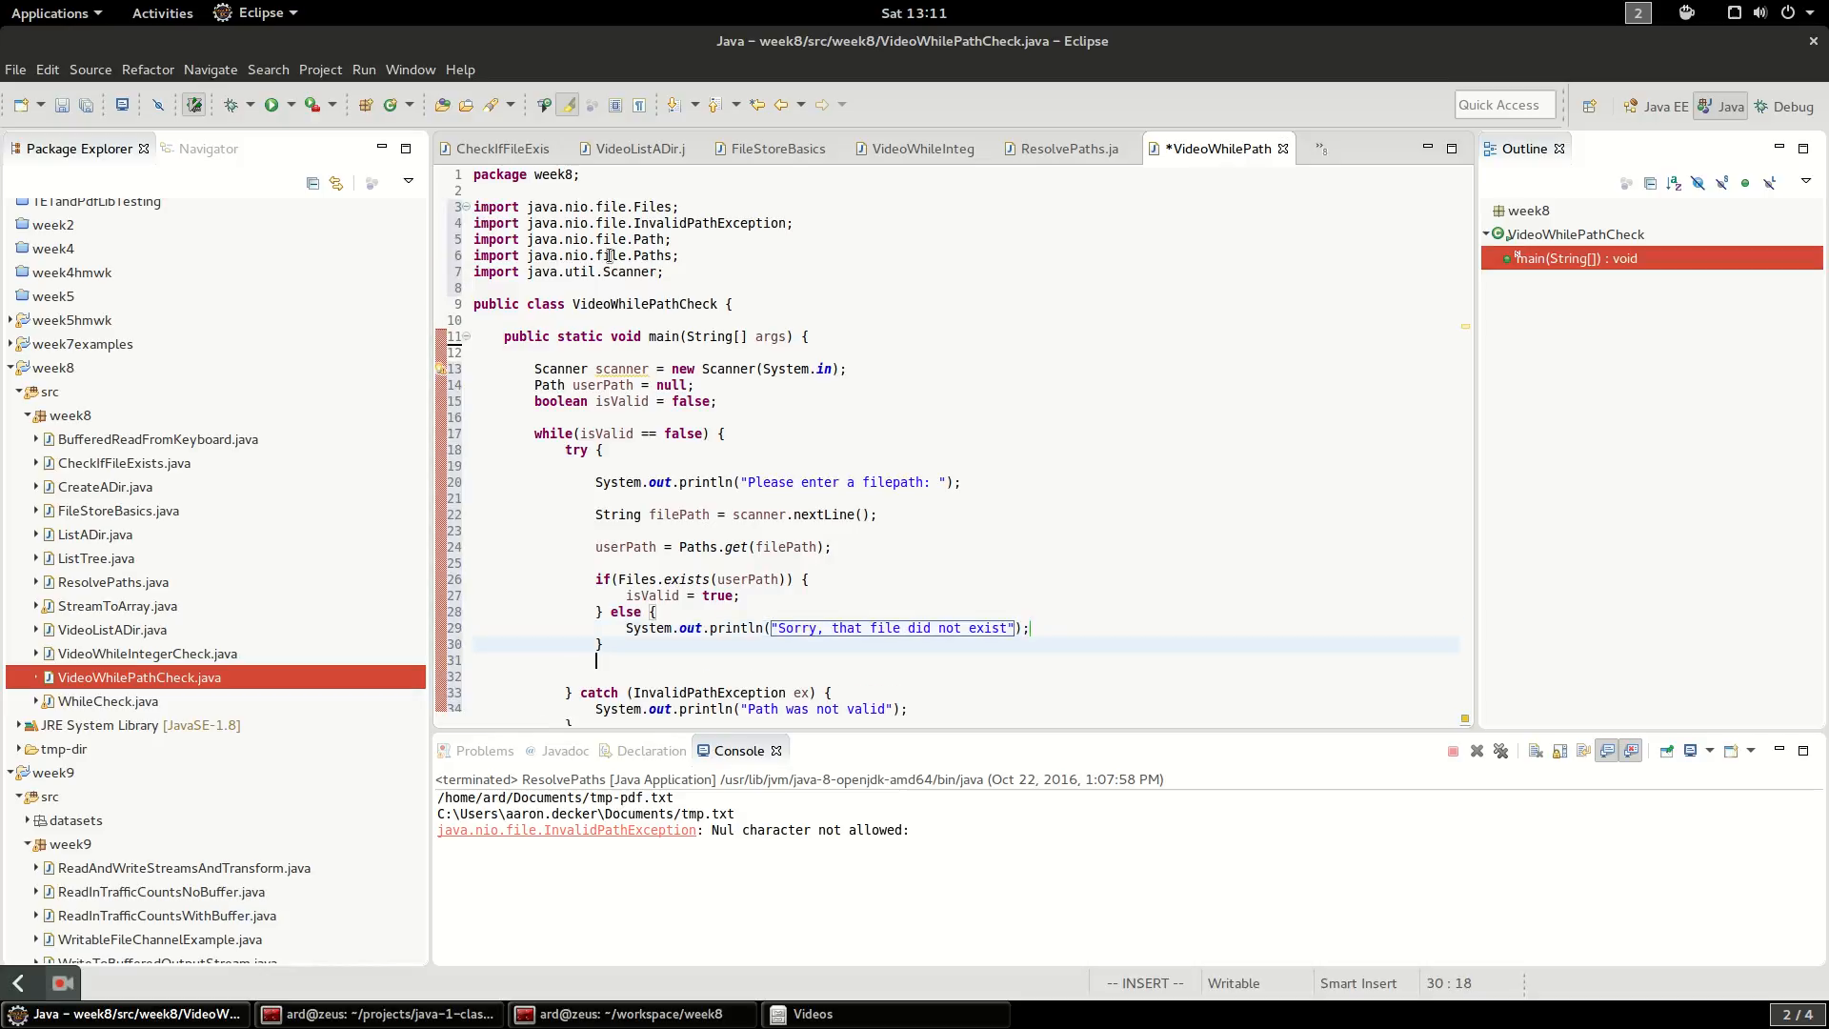
Add a blank println after the if/else, then a valid-input comment and println("user's path: " + userPath) after the loop
{"action": "type", "text": "System.out.println();"}
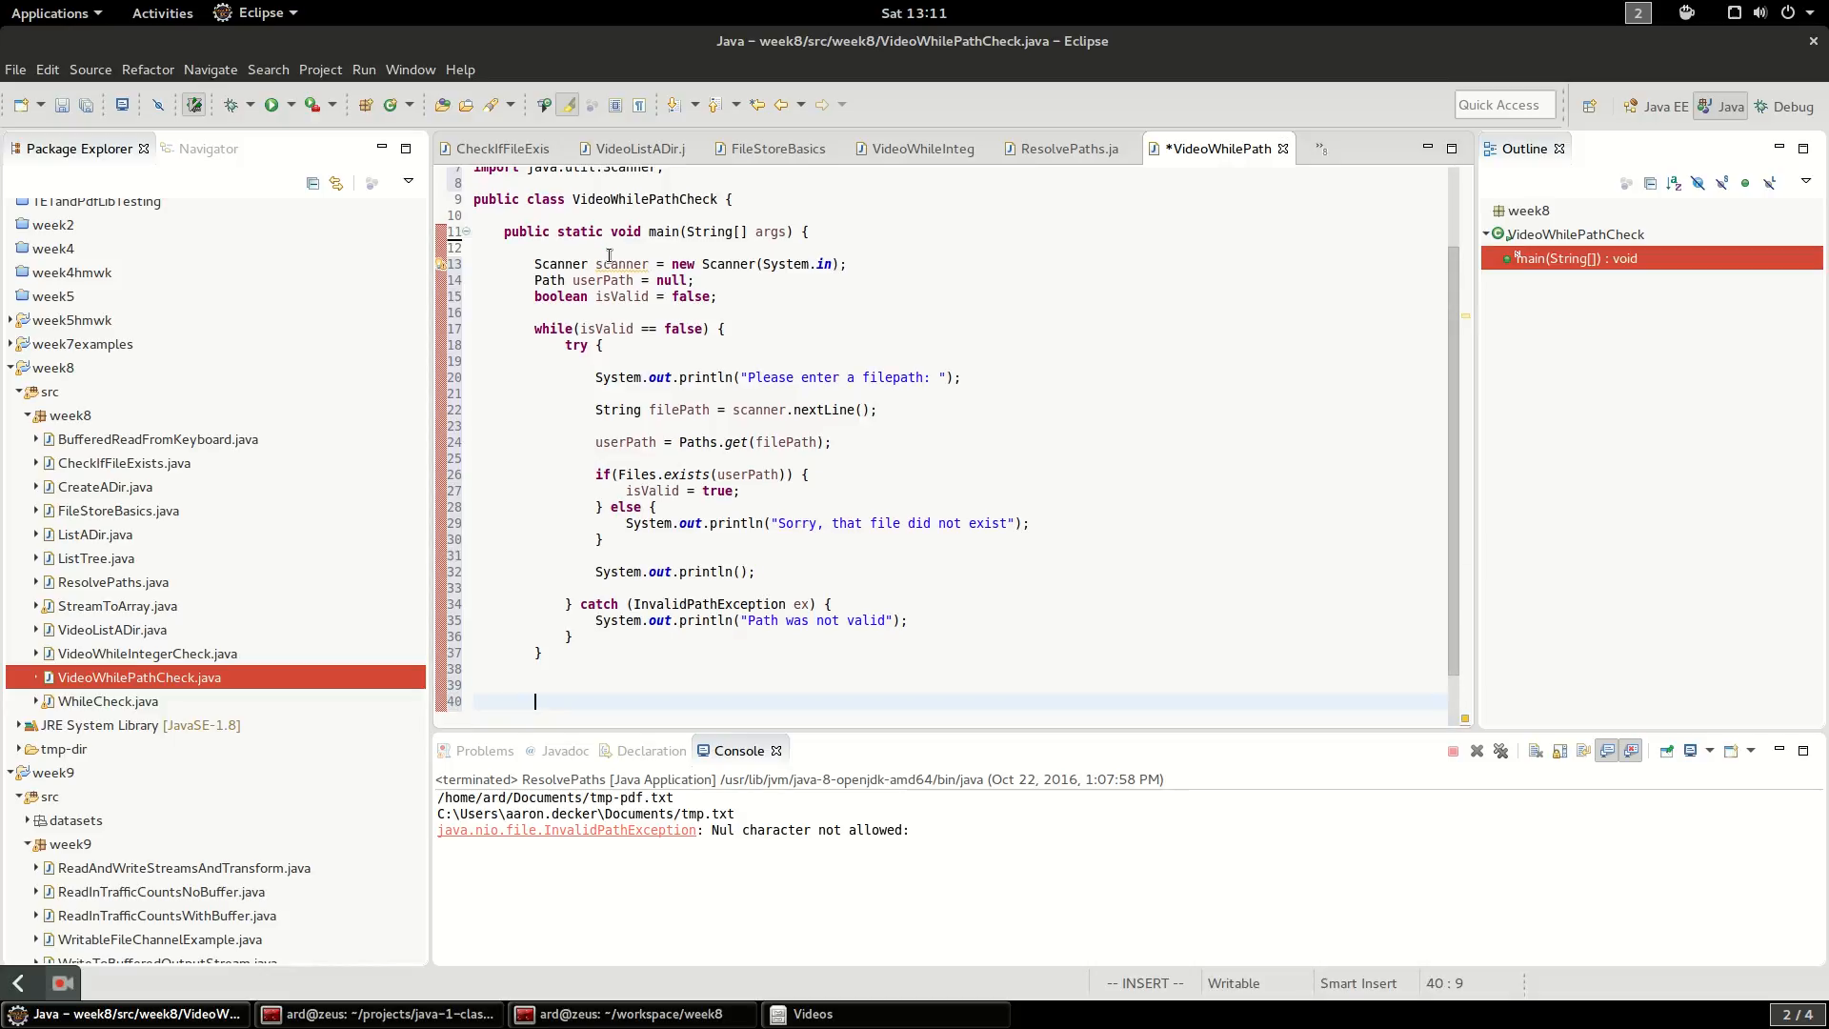
{"action": "type", "text": "//"}
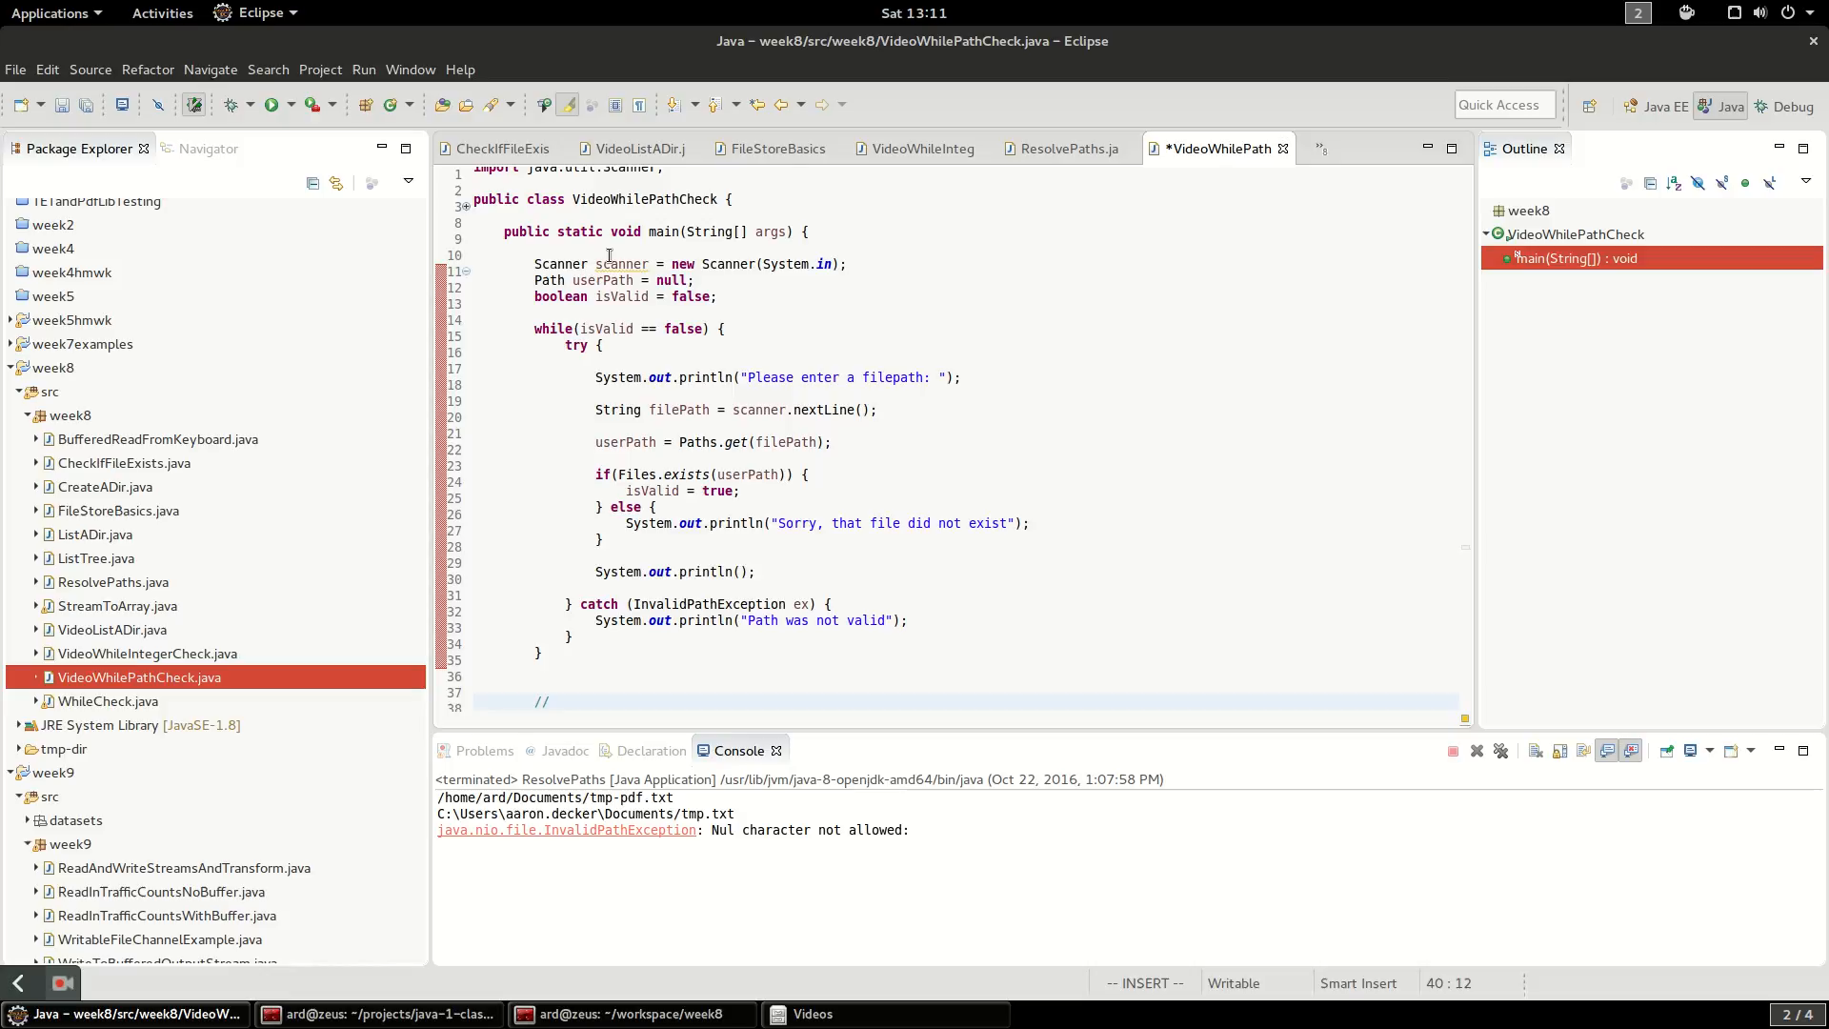
{"action": "type", "text": "we have valid input."}
{"action": "type", "text": "System.out.println();"}
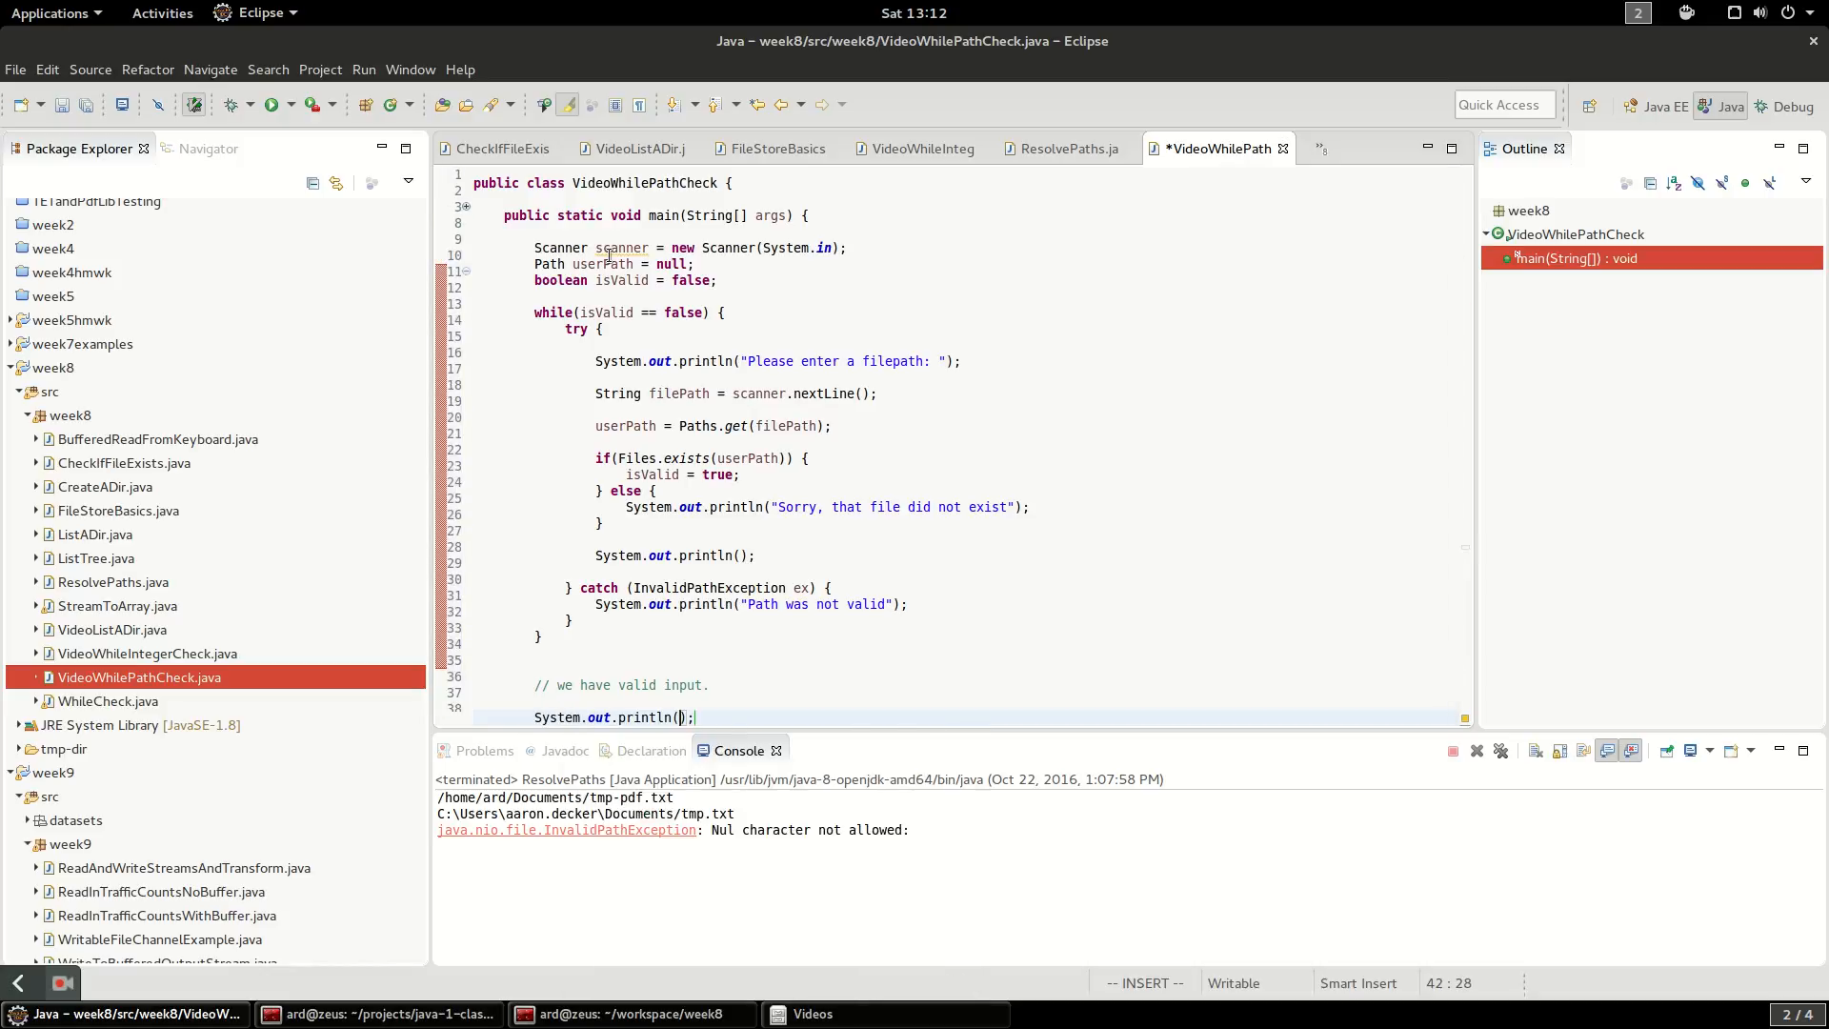
{"action": "type", "text": "user's path: \""}
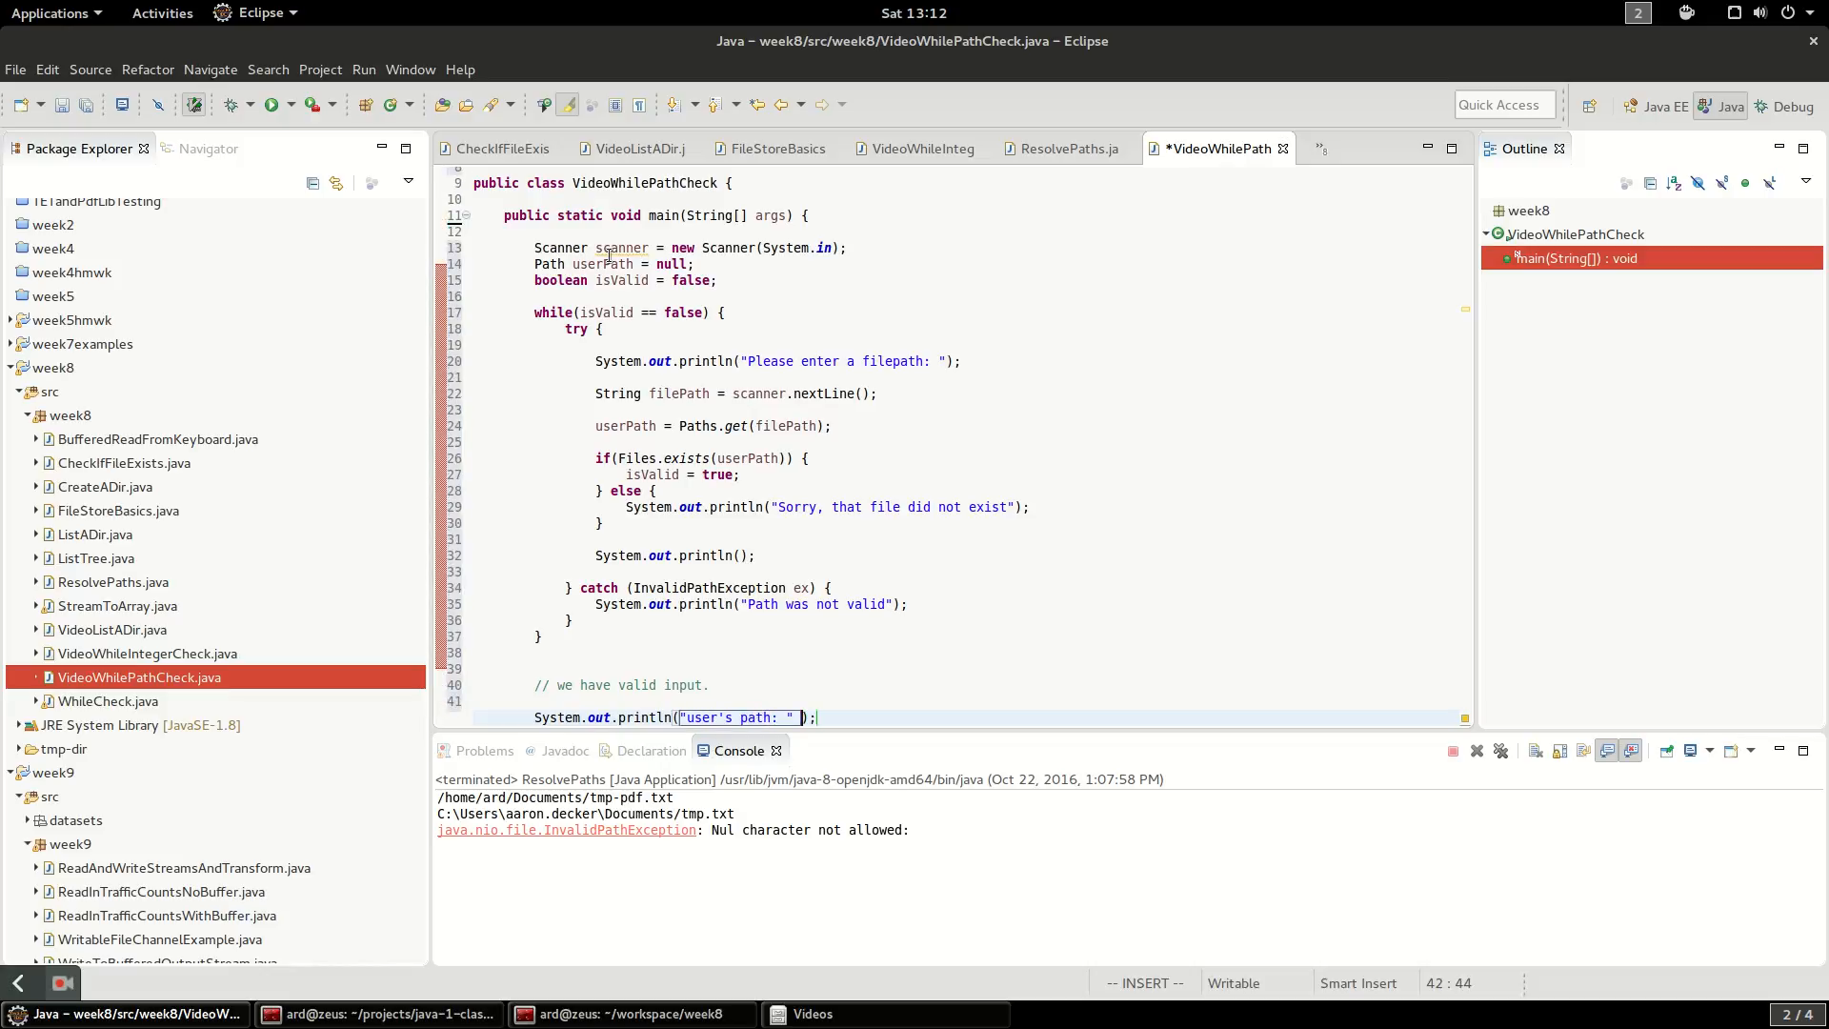
{"action": "type", "text": "+ userP"}
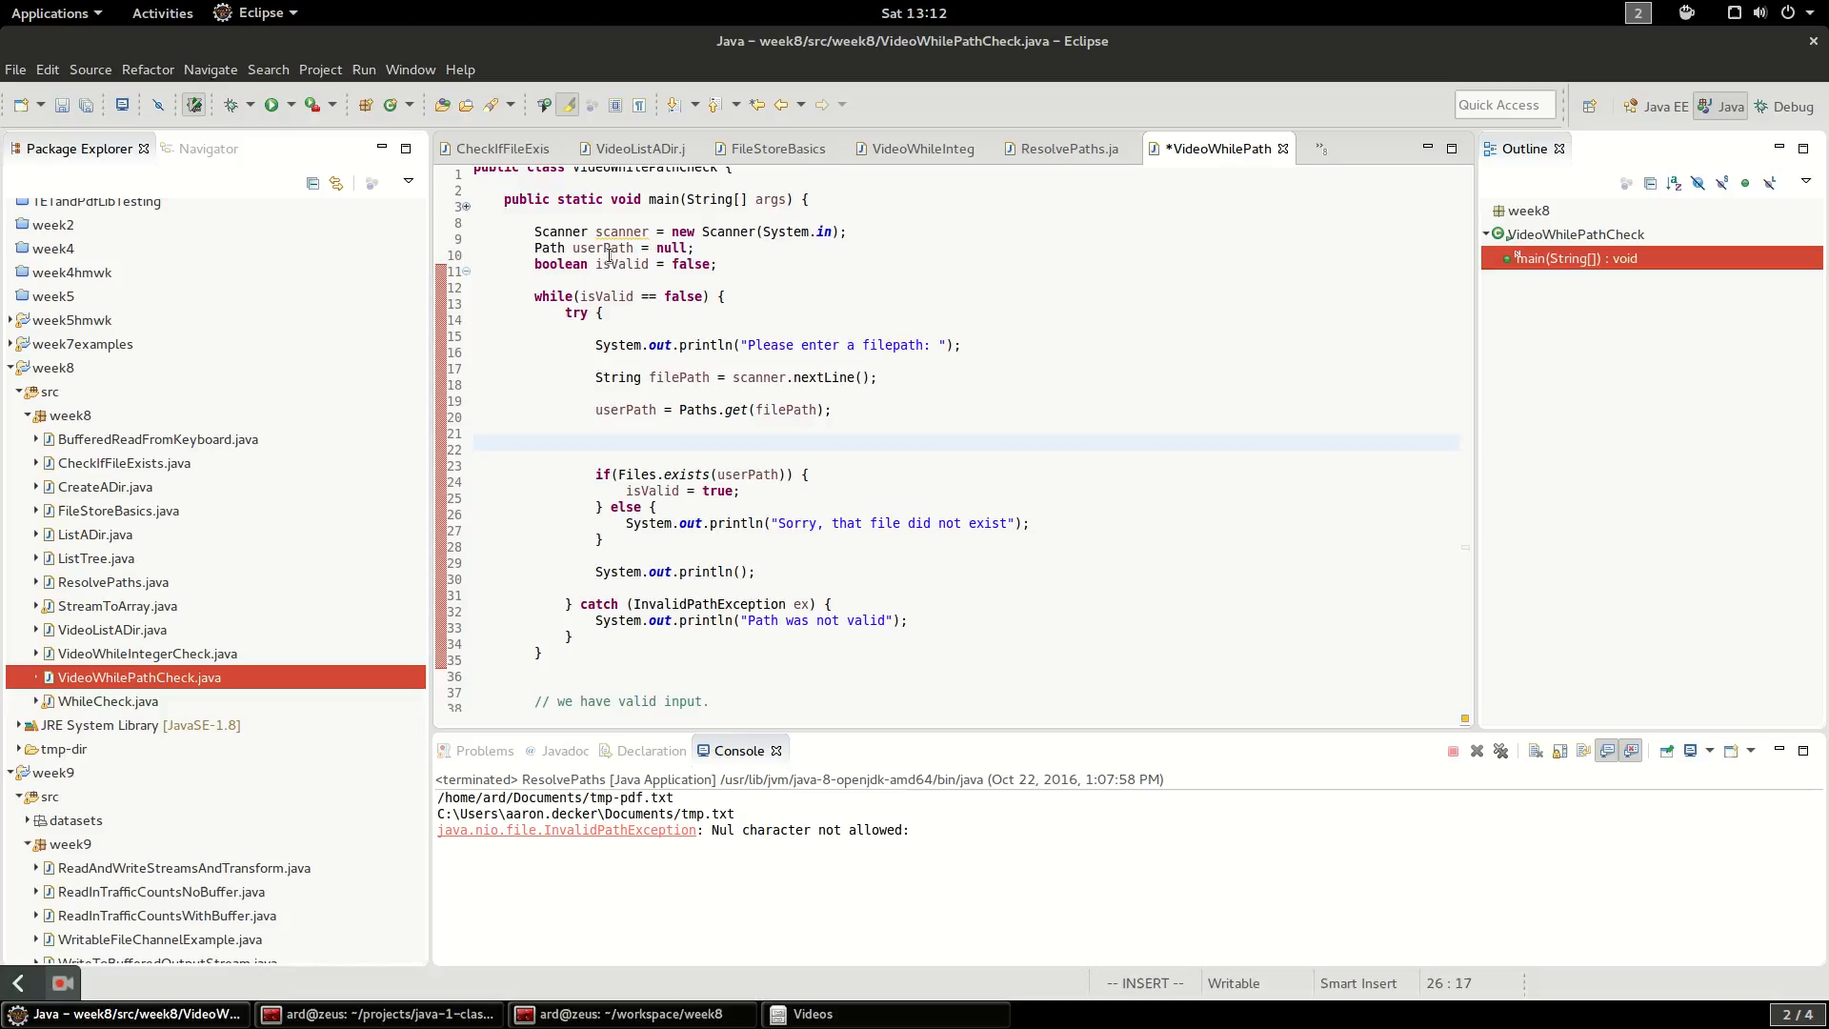
Add if(filePath.trim() == "") check before the existence check
{"action": "left_click", "coordinate": [597, 443]}
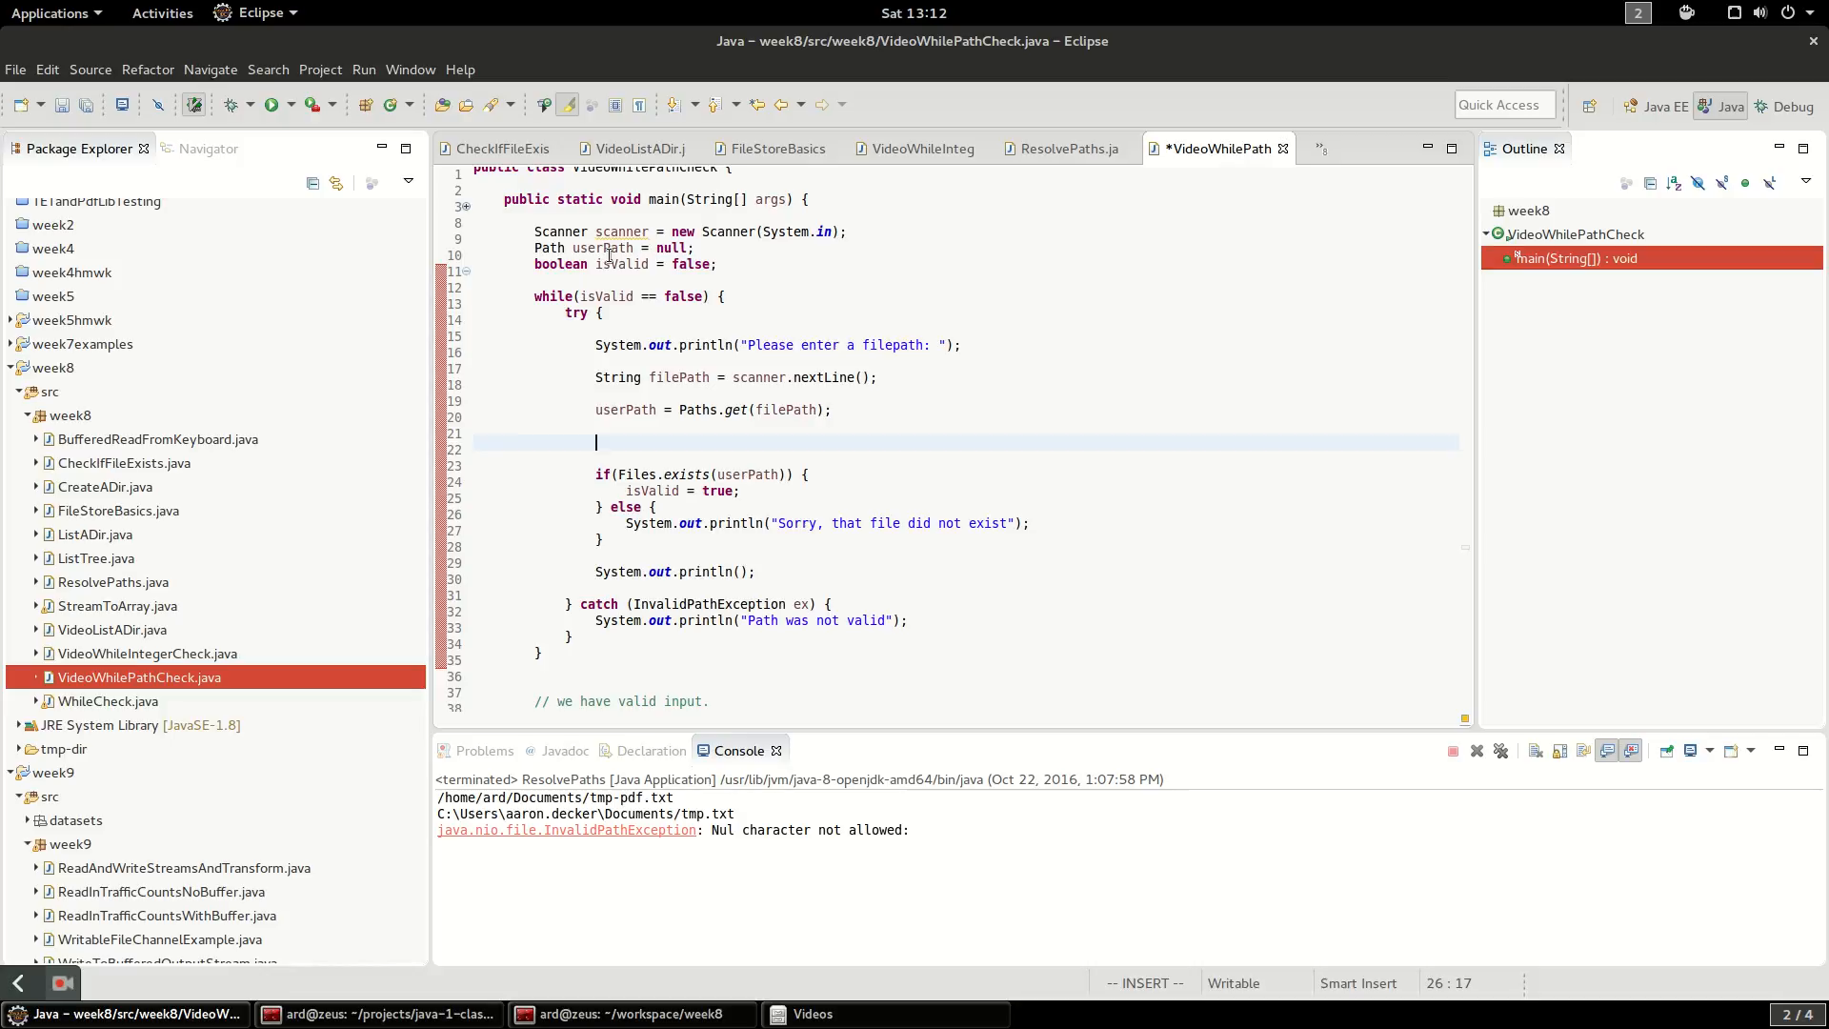
{"action": "type", "text": "if"}
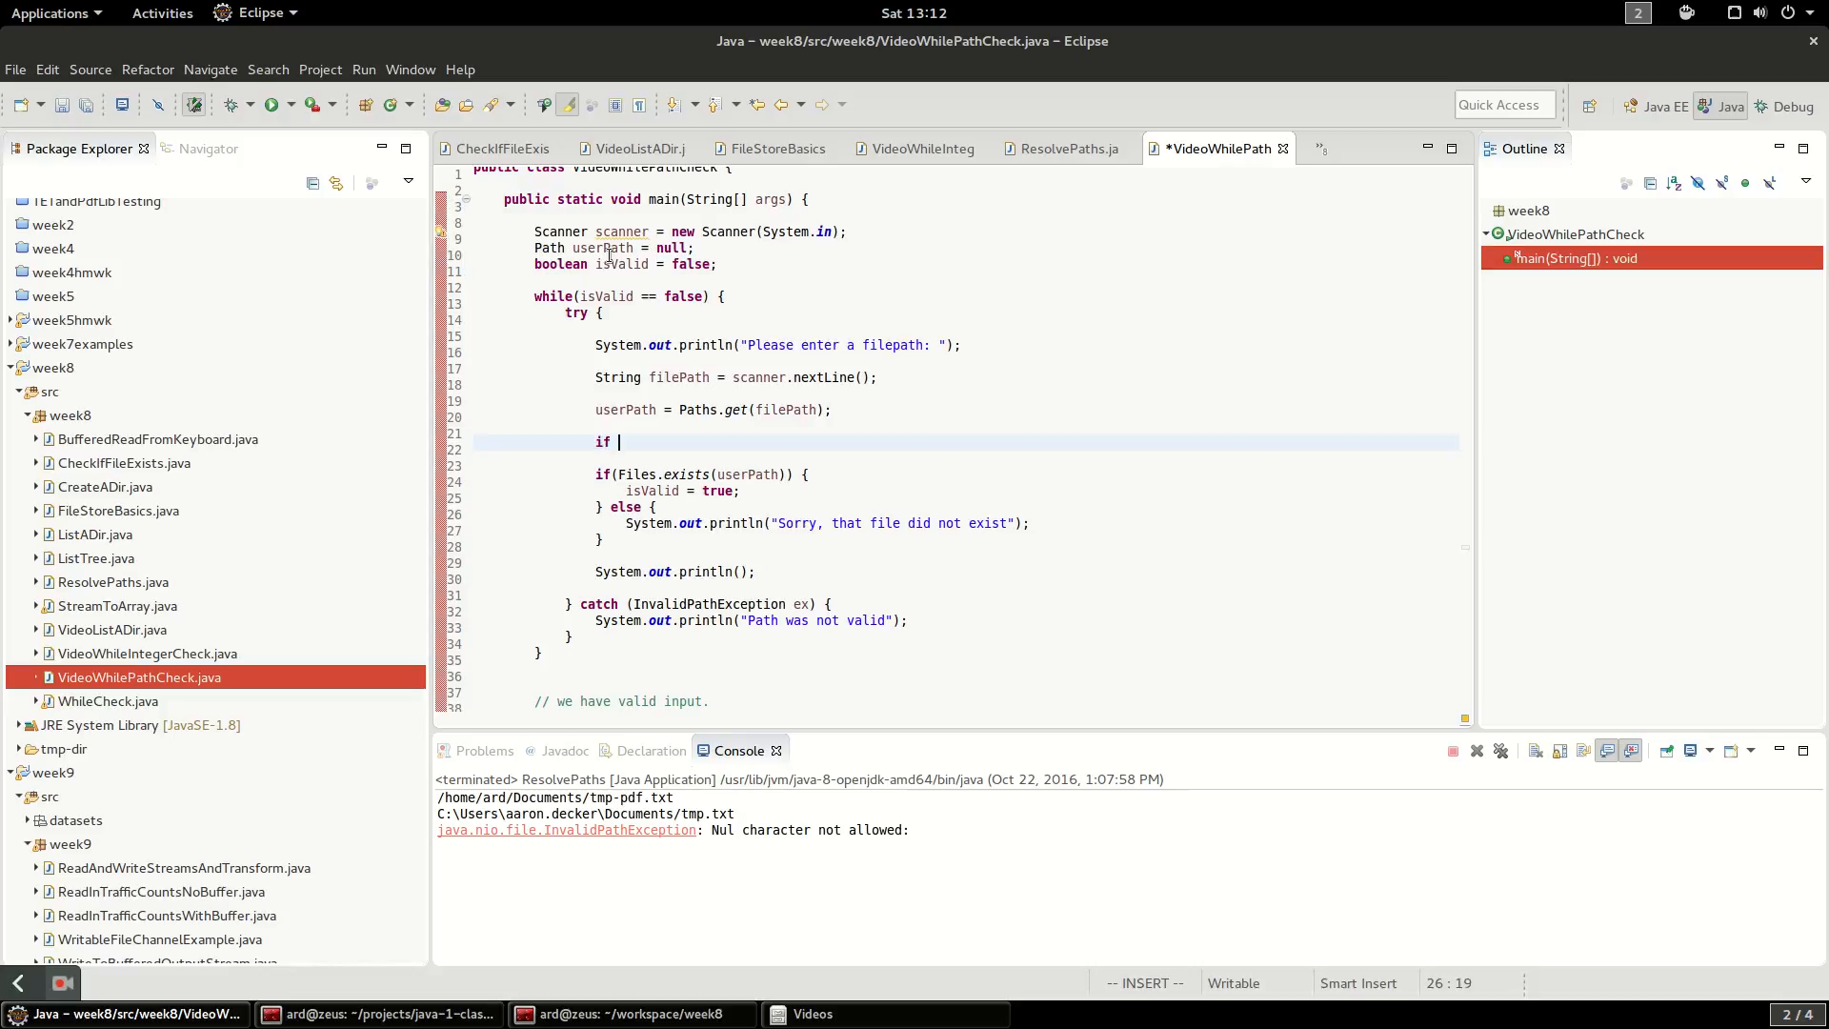
{"action": "type", "text": "(userP"}
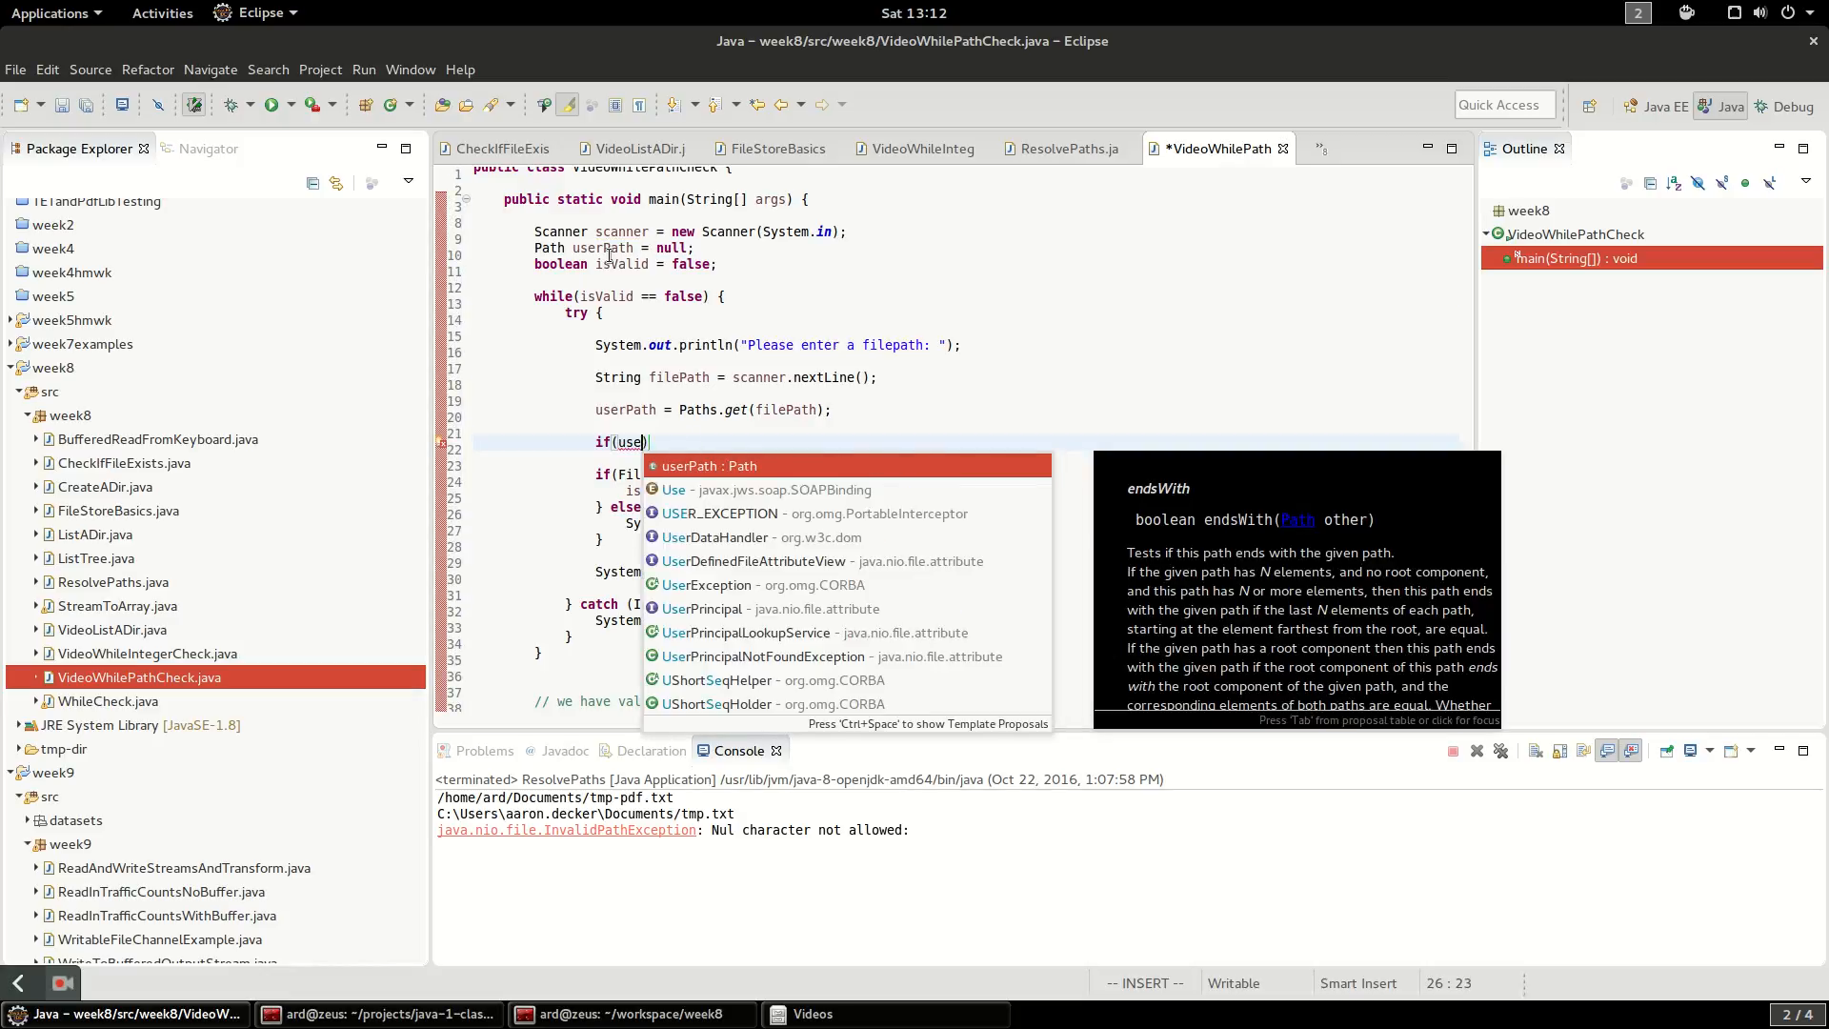
{"action": "type", "text": "filePath"}
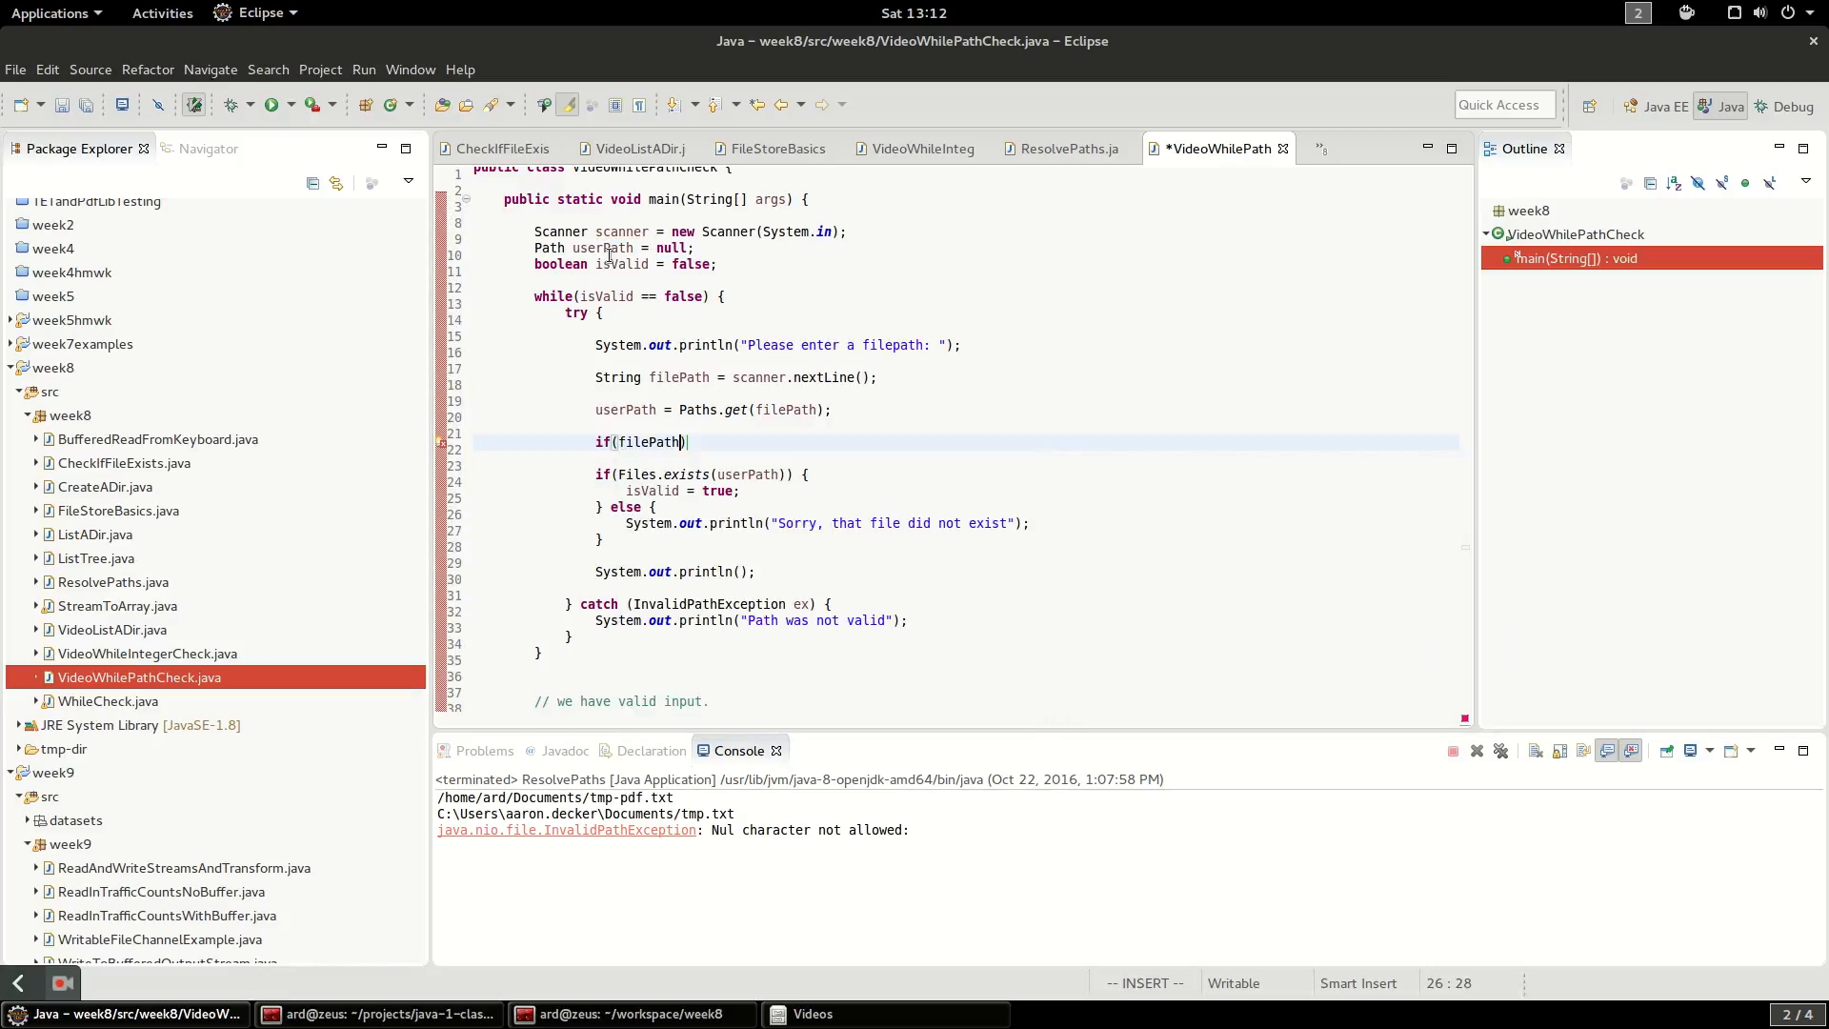
{"action": "type", "text": ".trim("}
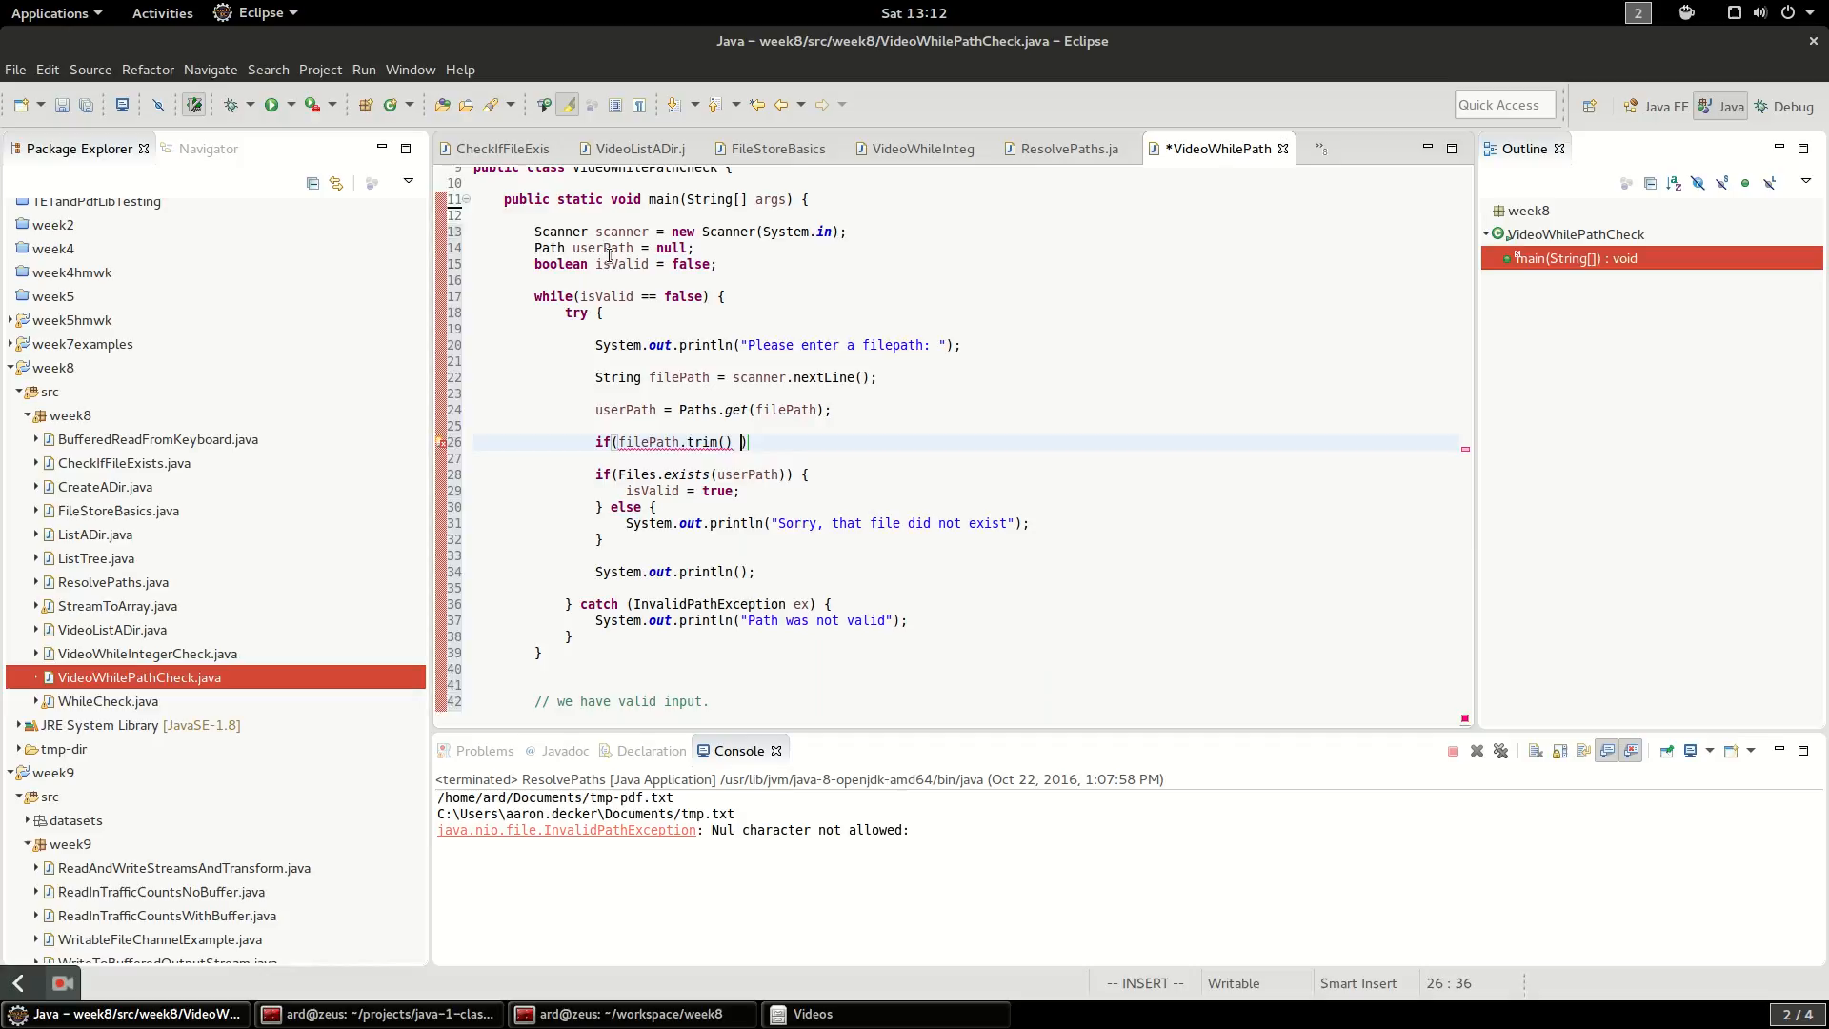
{"action": "type", "text": "== \"\""}
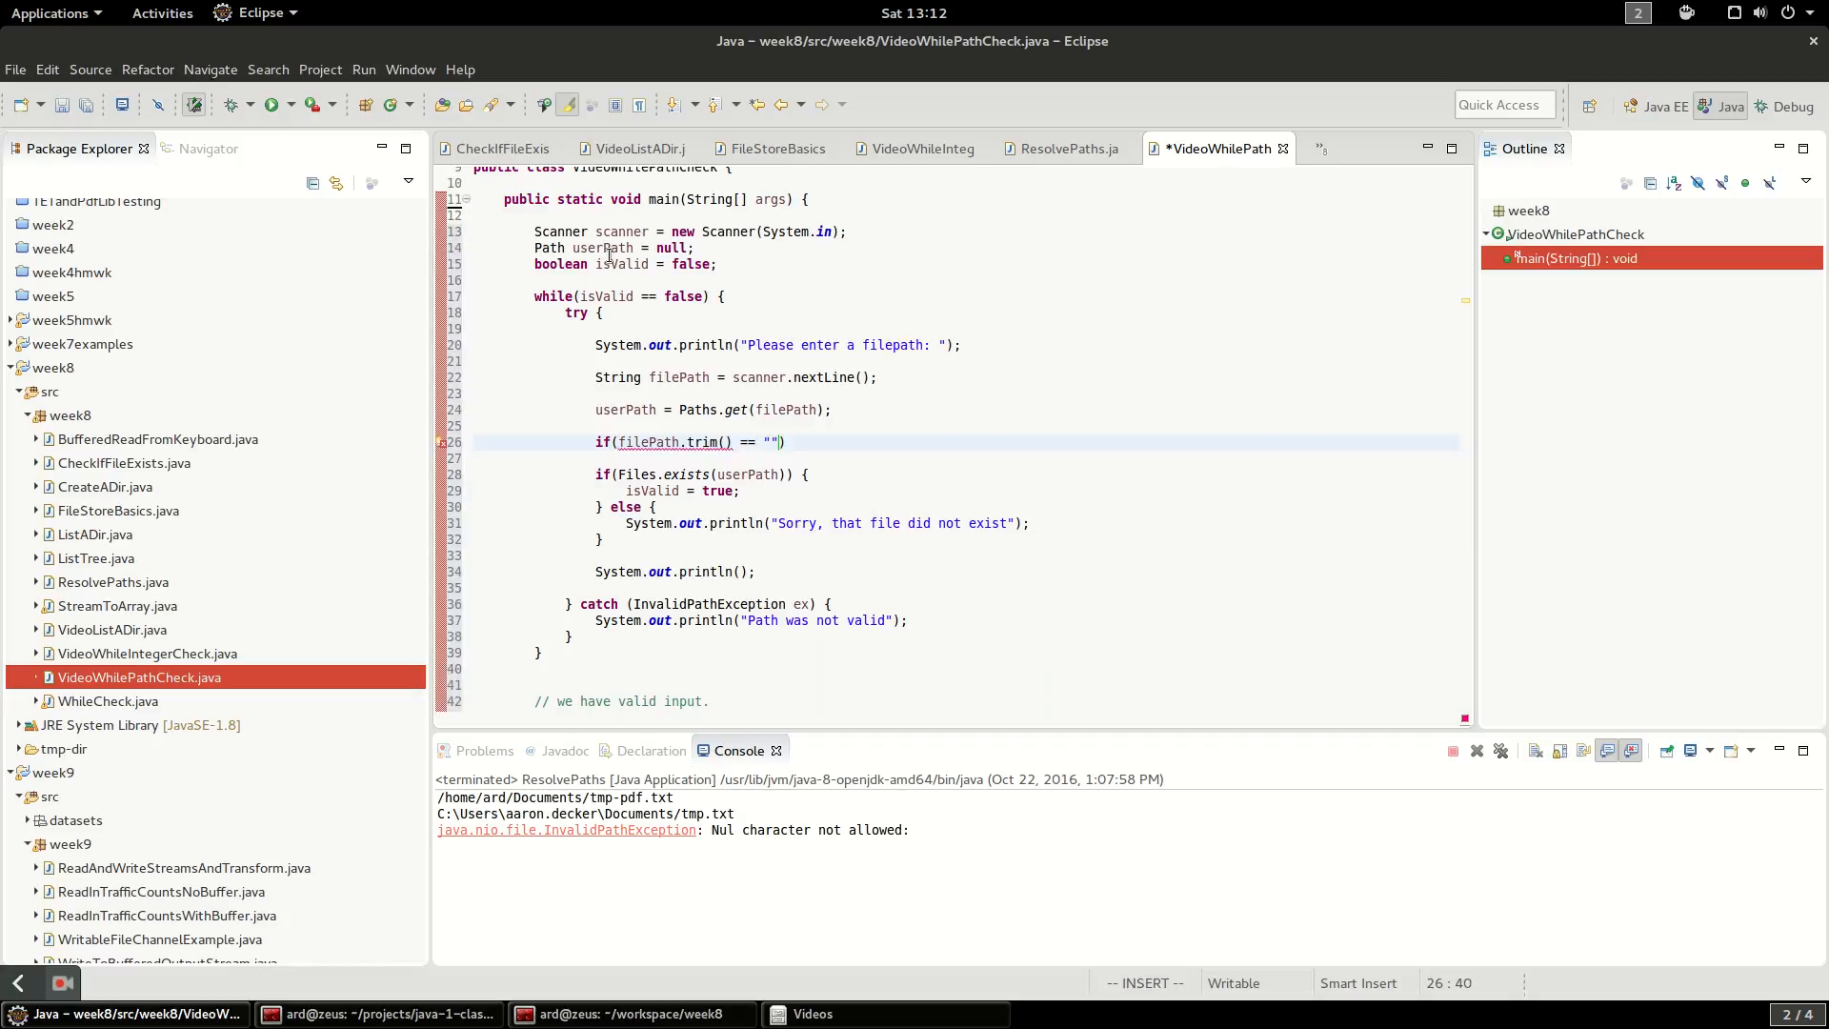
{"action": "type", "text": " {"}
{"action": "key", "text": "Return"}
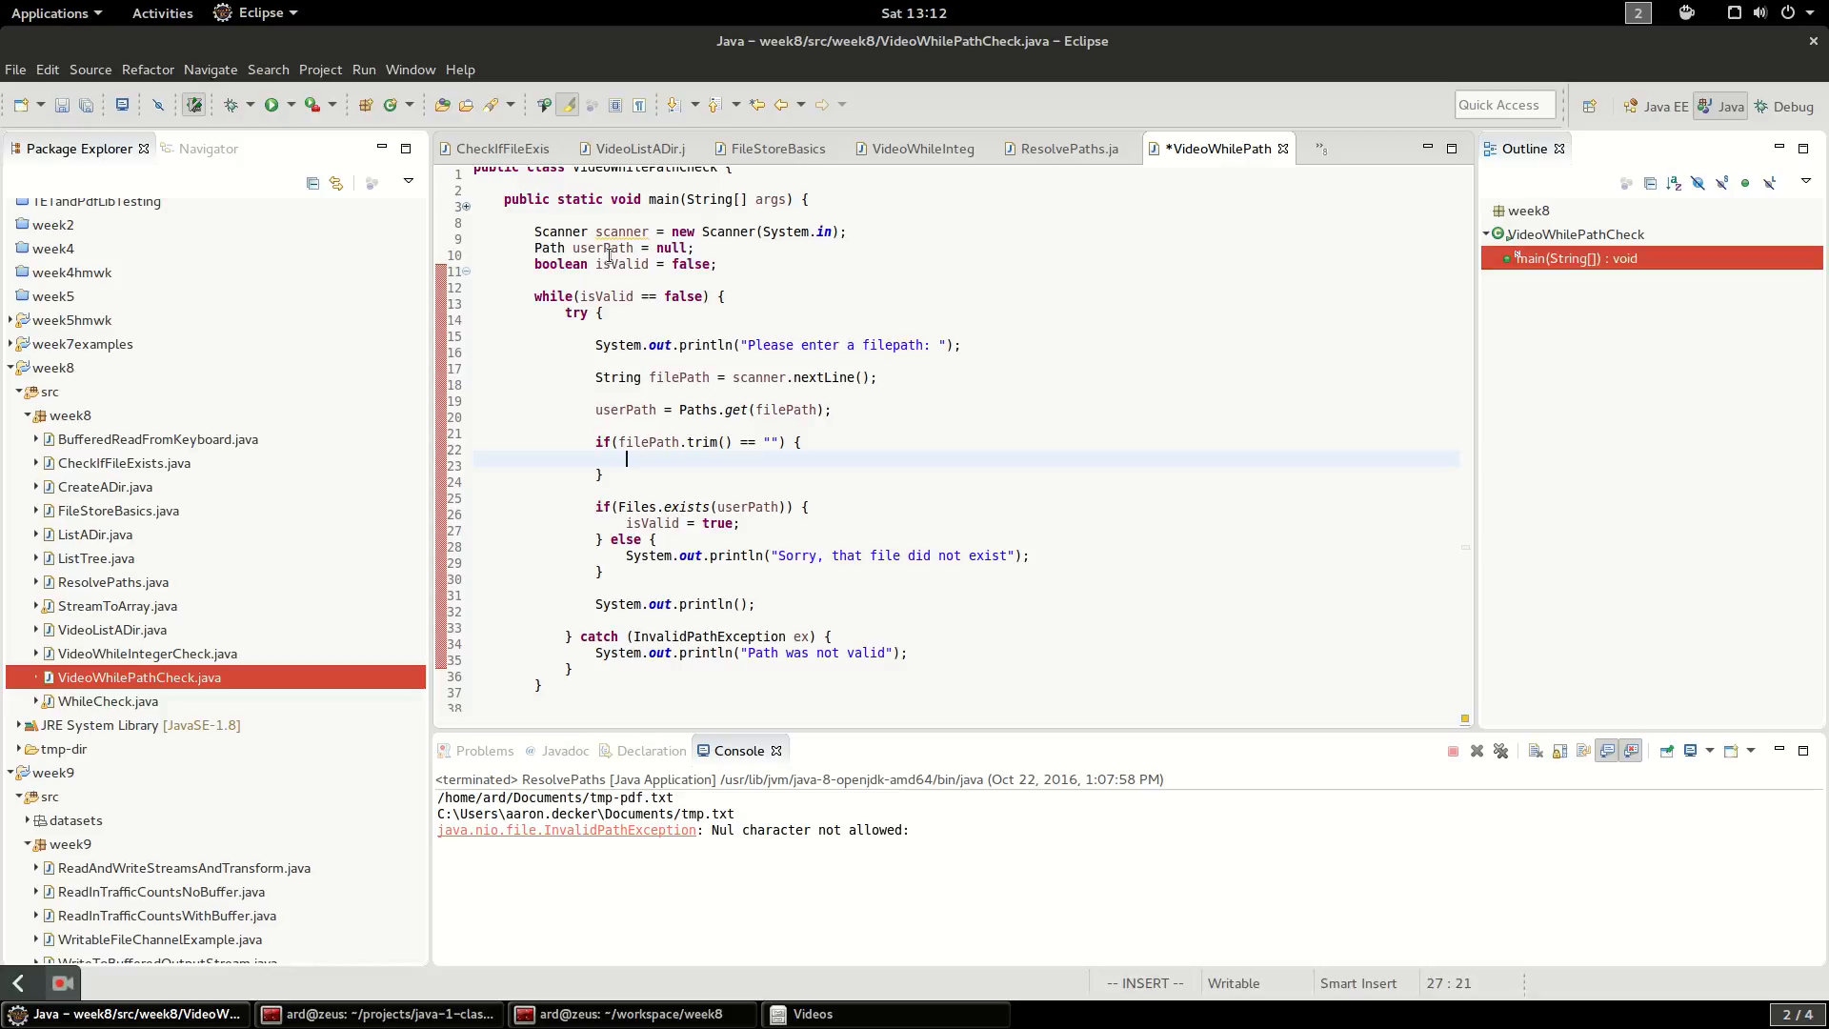
Print "Sorry, that file path was empty!" and continue; inside it, then save
{"action": "type", "text": "syso"}
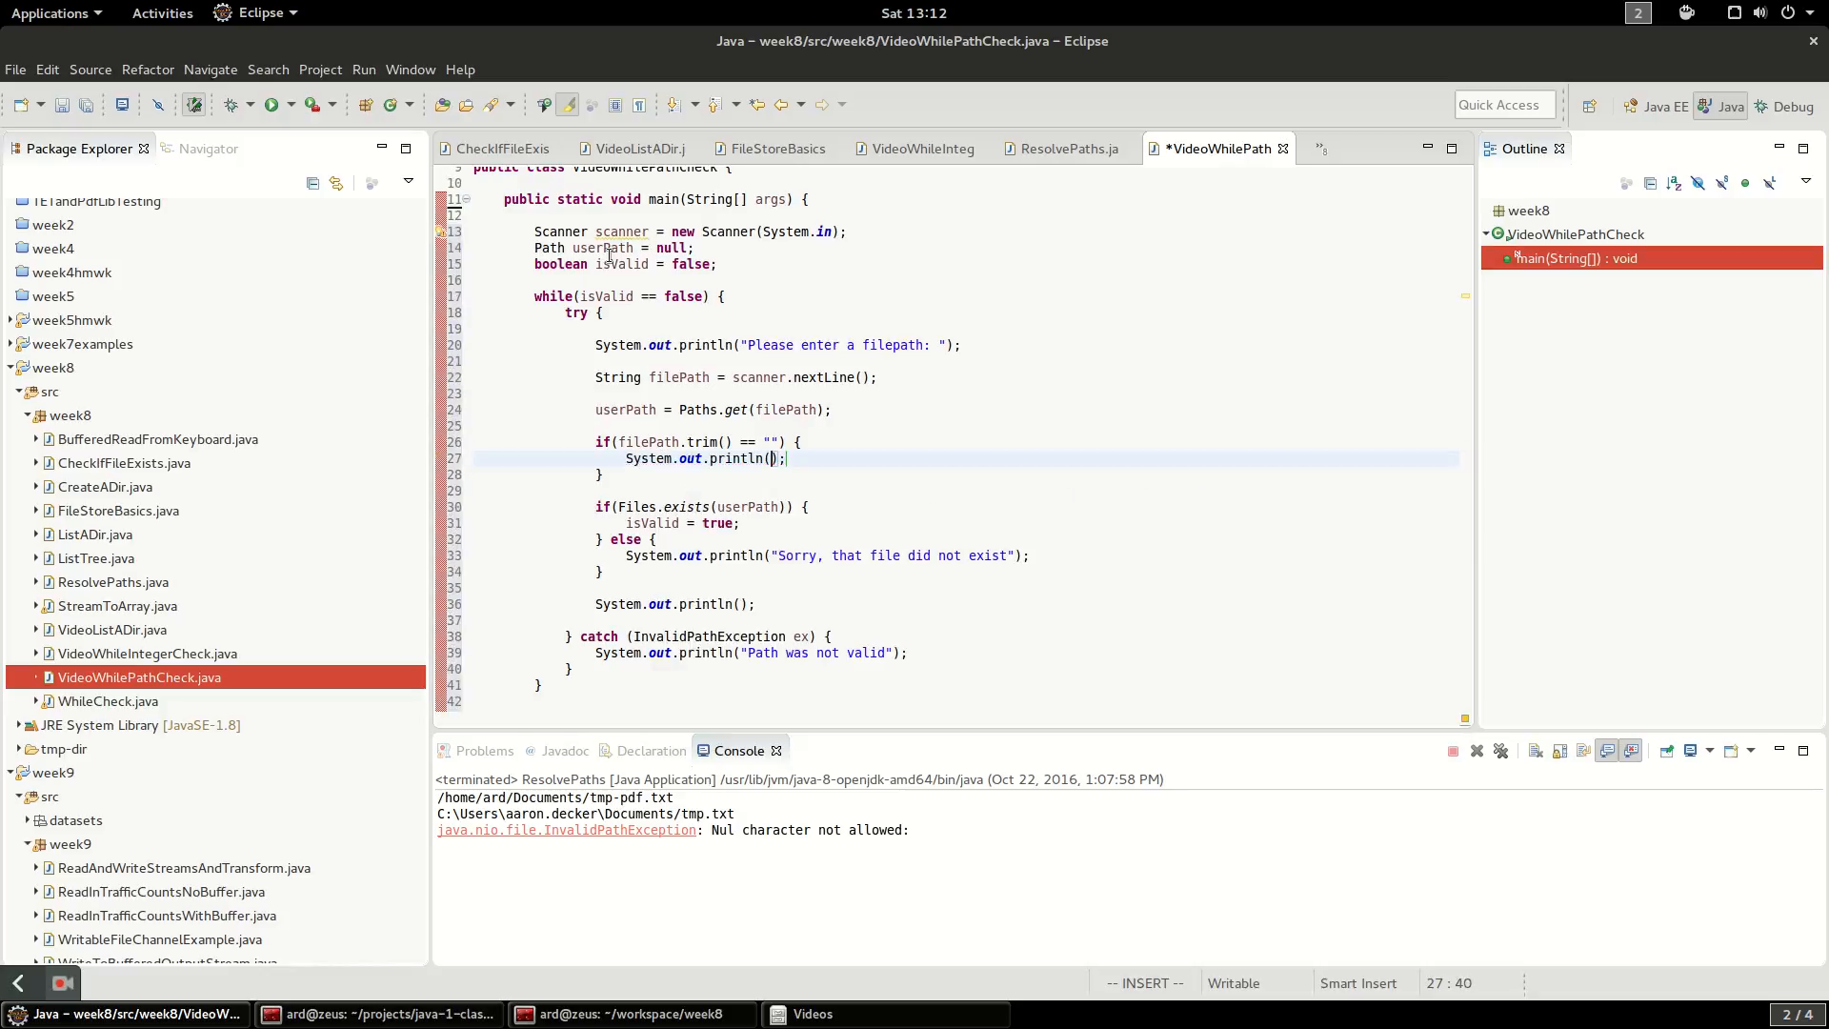
{"action": "type", "text": "Sort"}
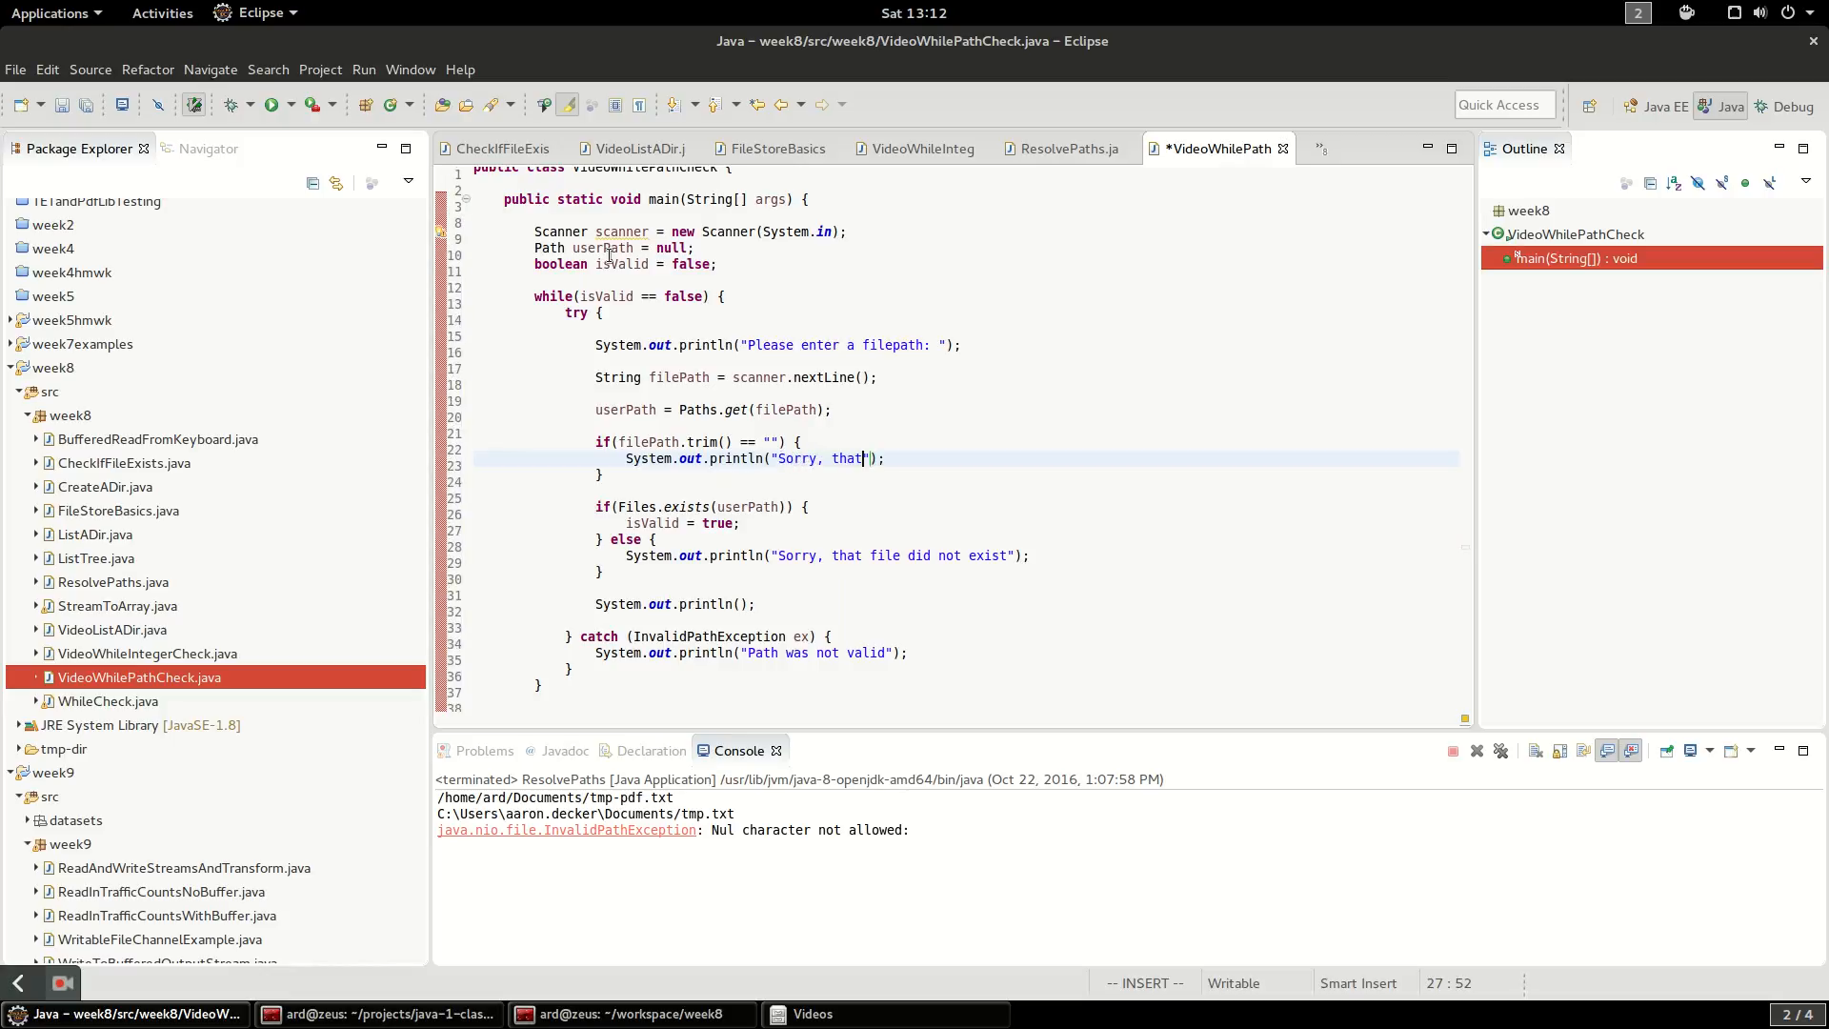
{"action": "type", "text": "file pa"}
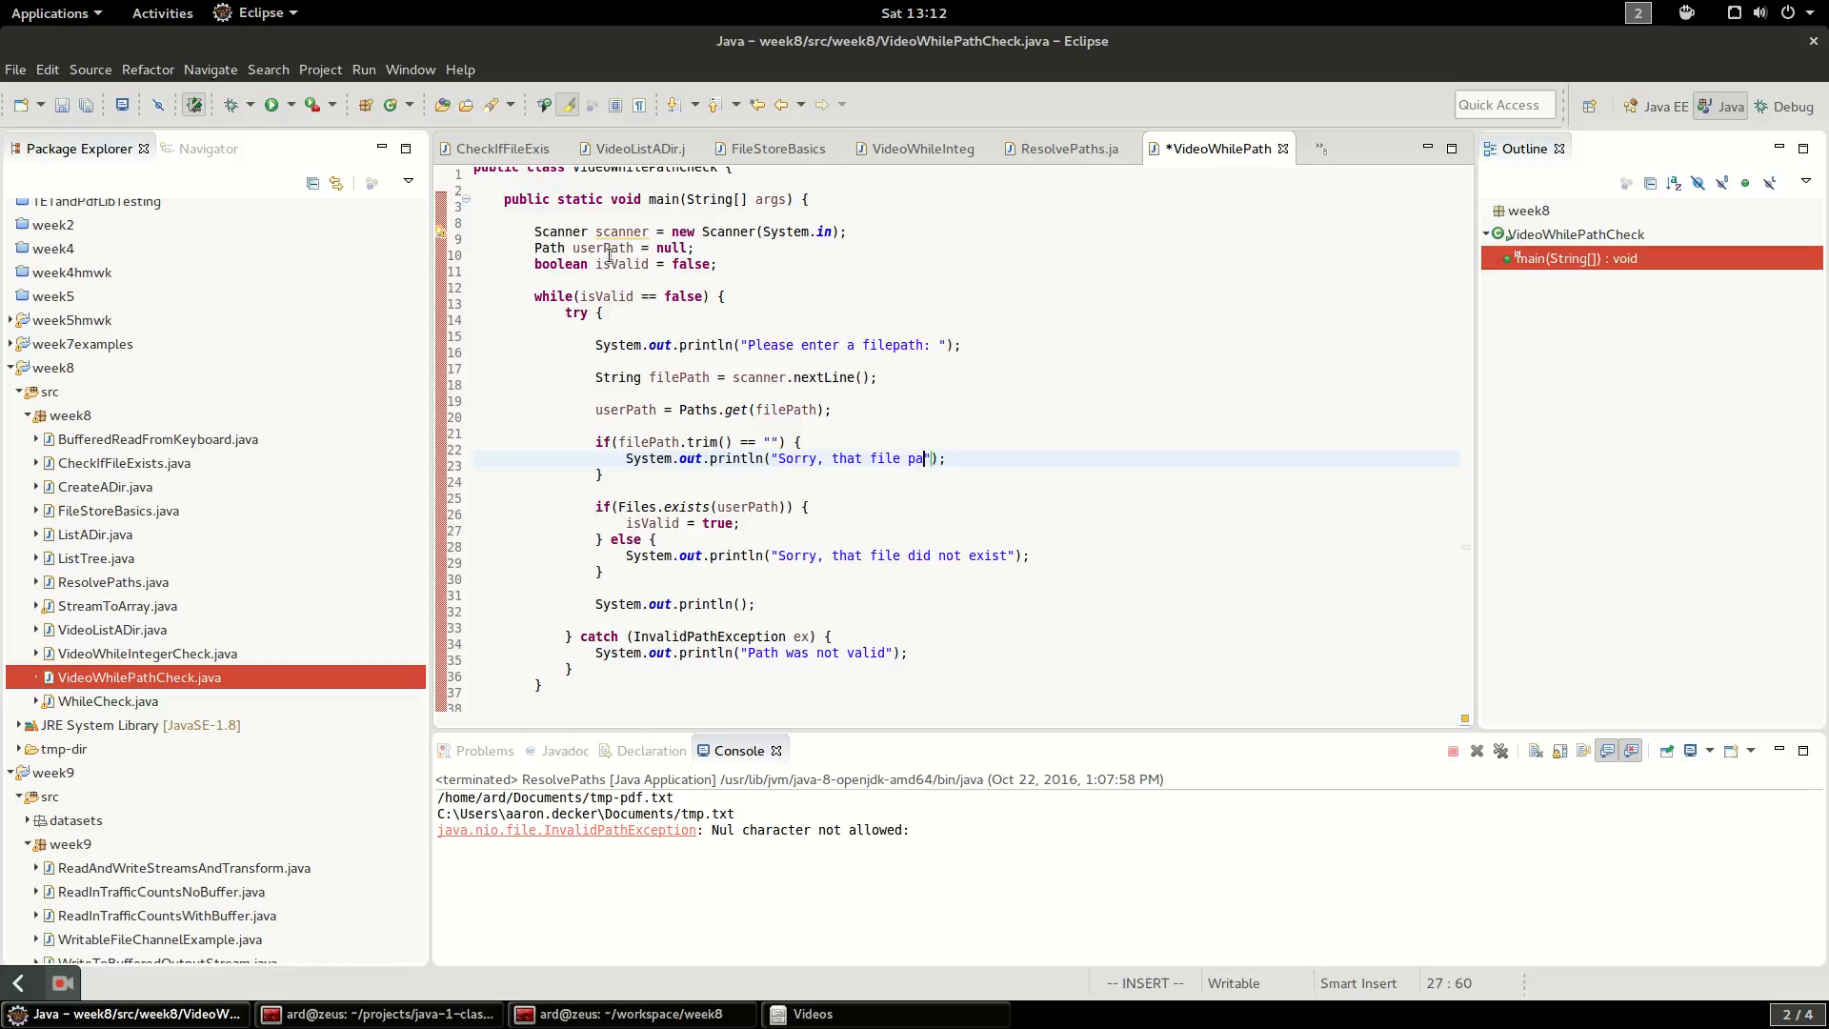
{"action": "type", "text": "th was empty!"}
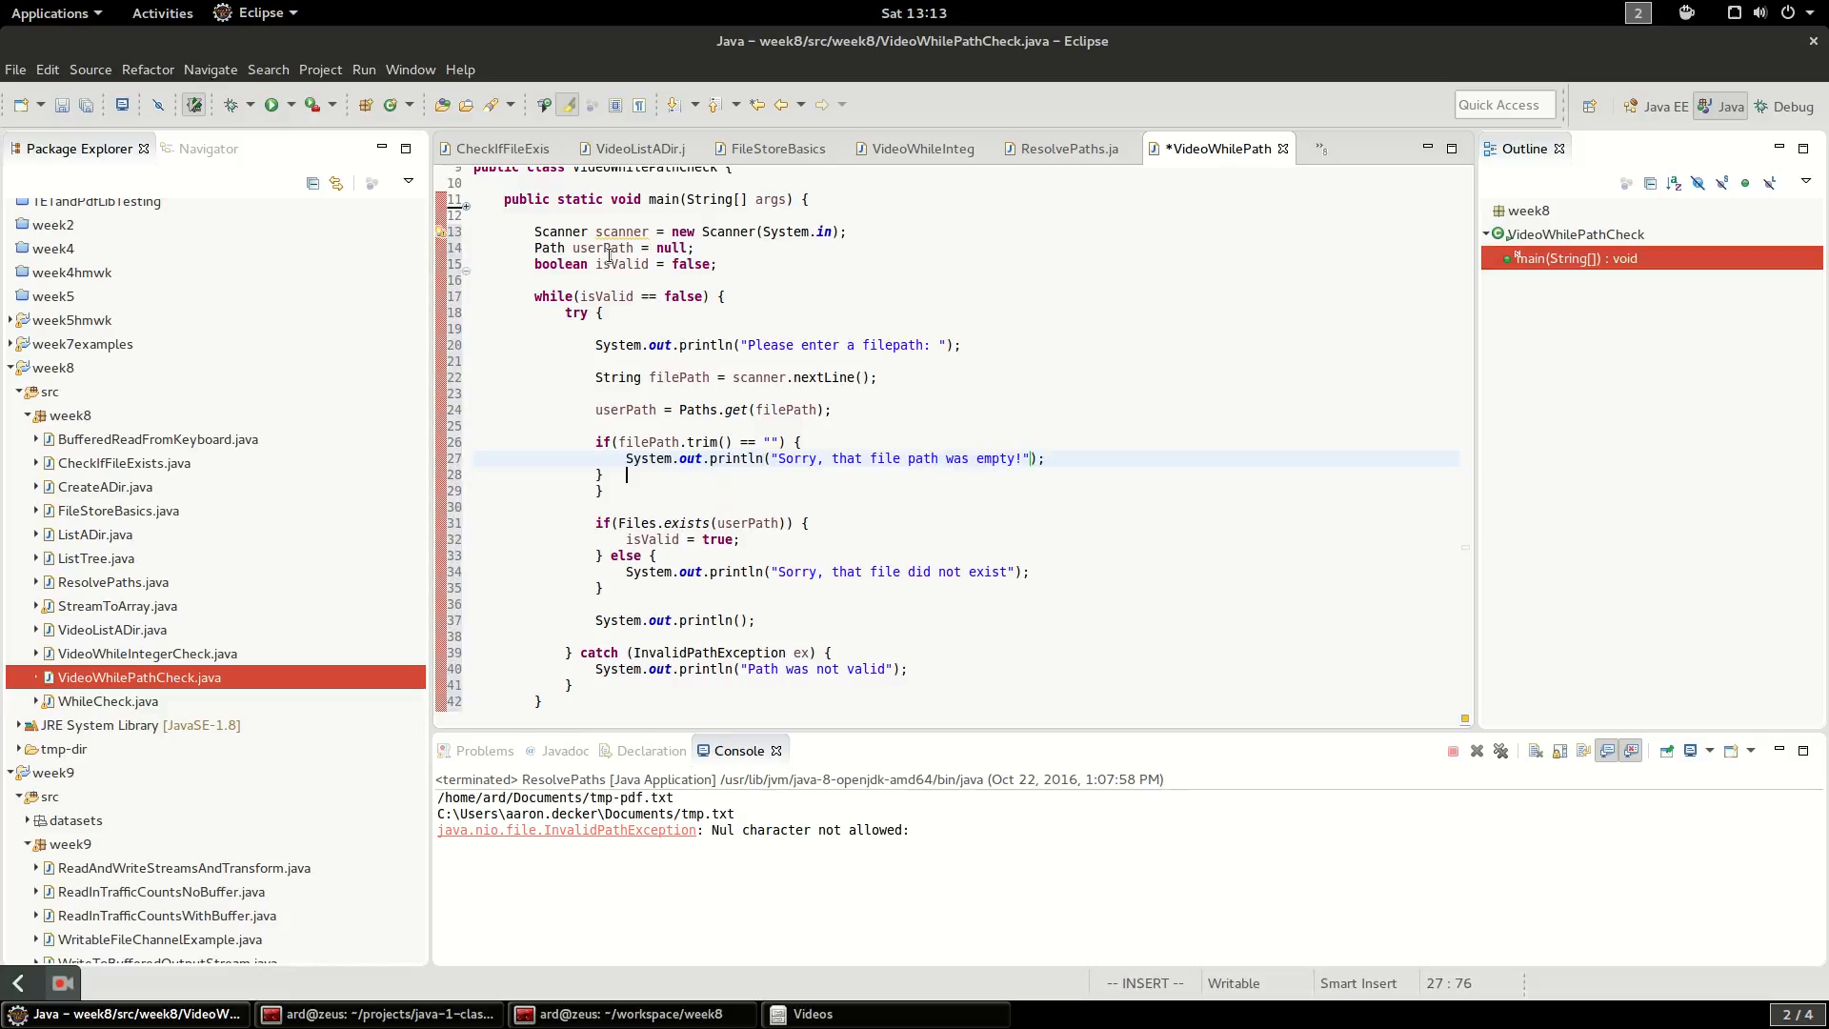
{"action": "type", "text": "continue"}
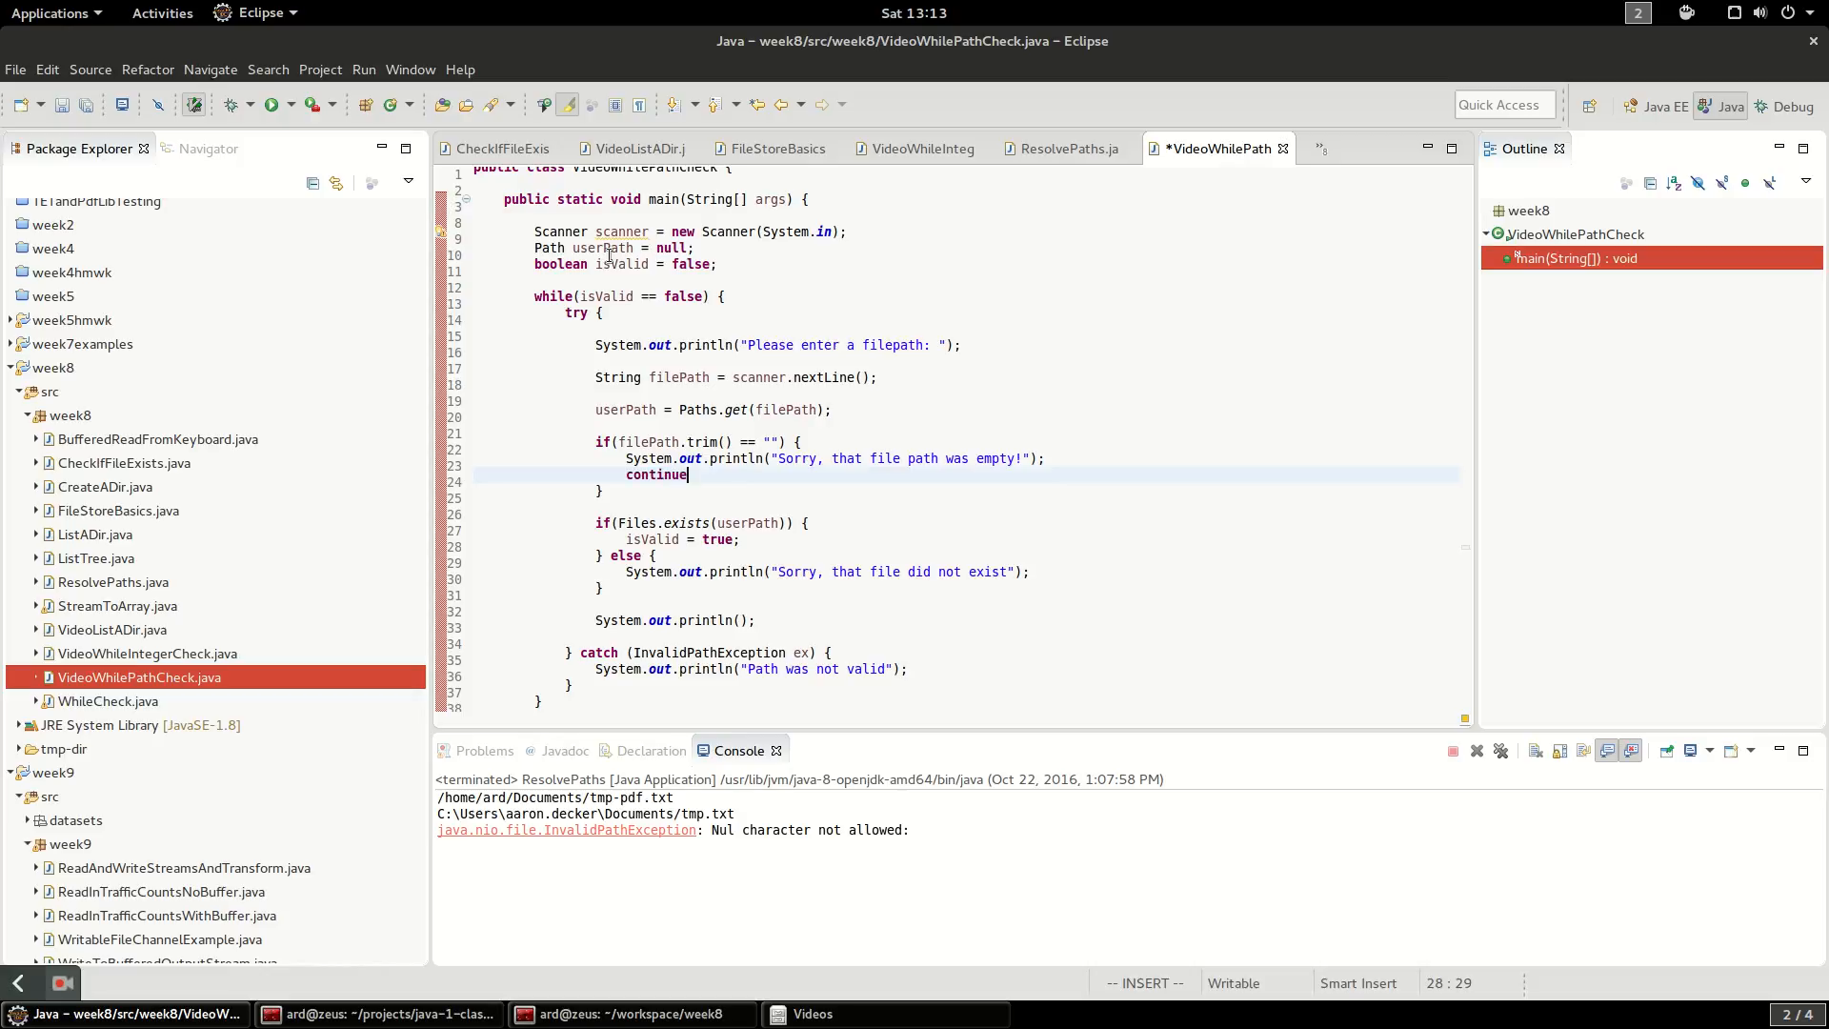
{"action": "type", "text": ";"}
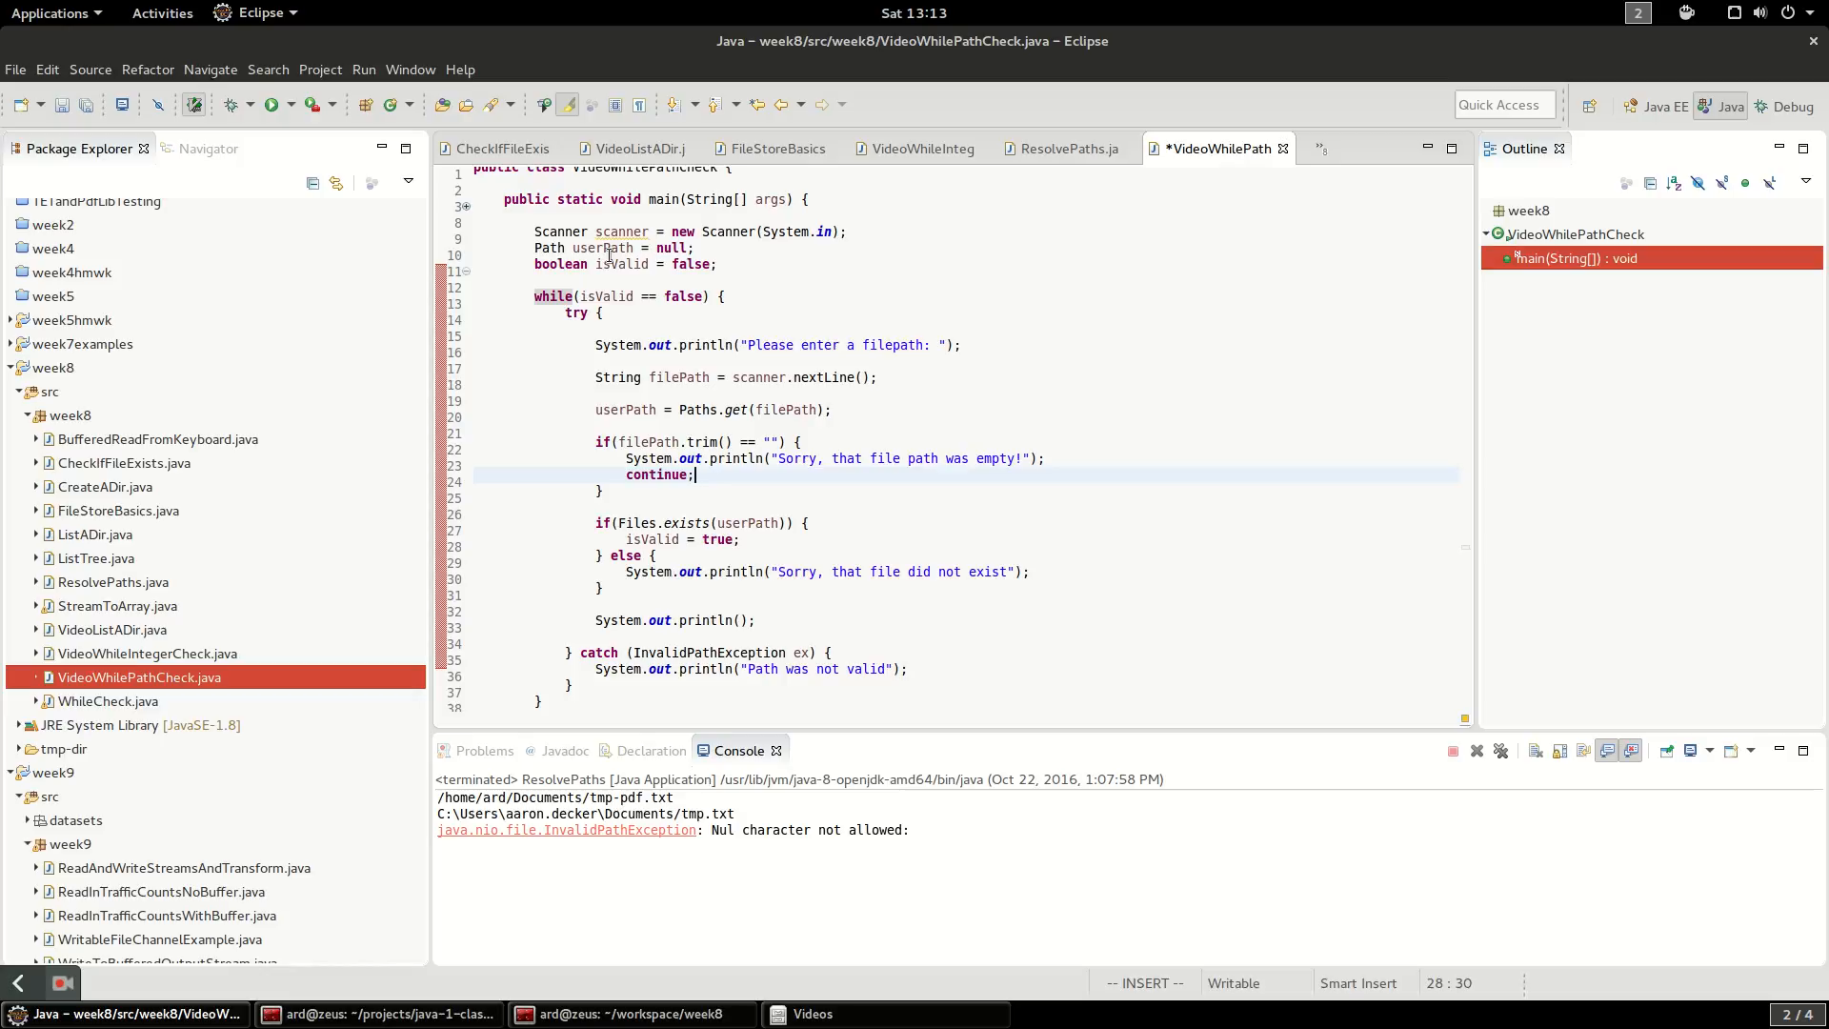
{"action": "key", "text": "ctrl+s"}
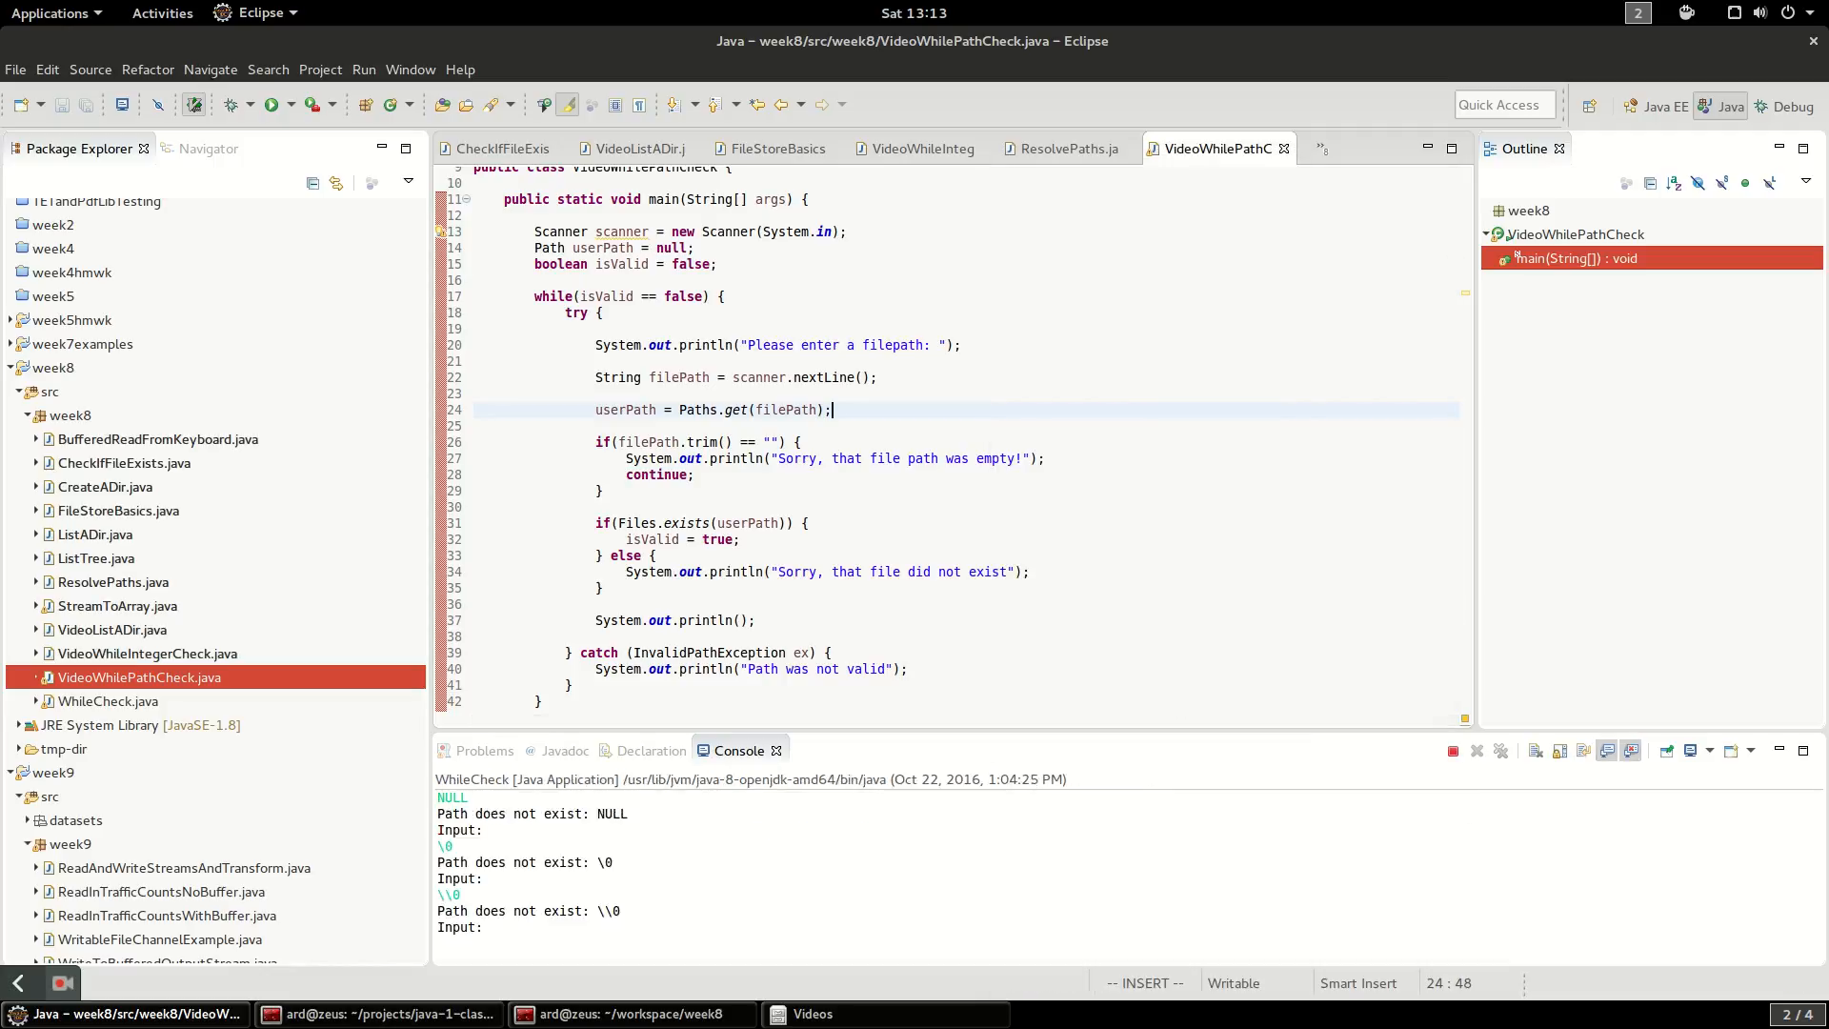
Run VideoWhilePathCheck and test it in the console
{"action": "left_click", "coordinate": [271, 105]}
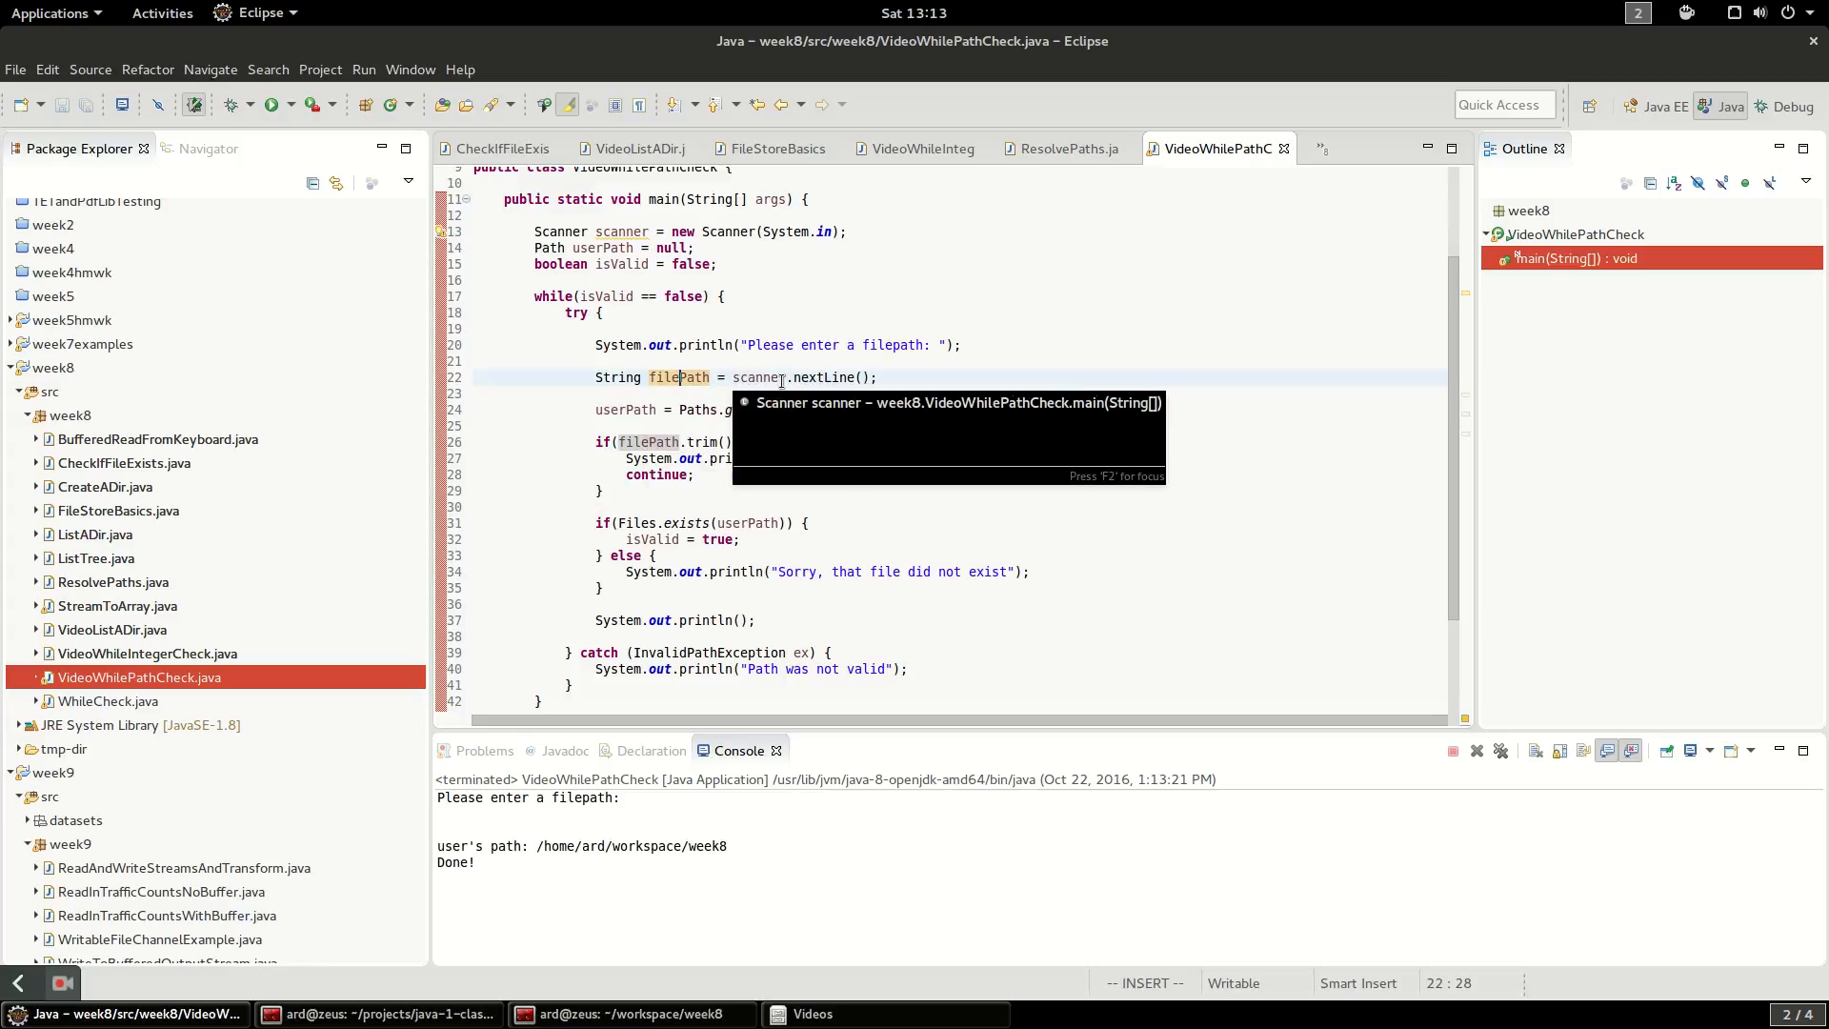
{"action": "mouse_move", "coordinate": [787, 410]}
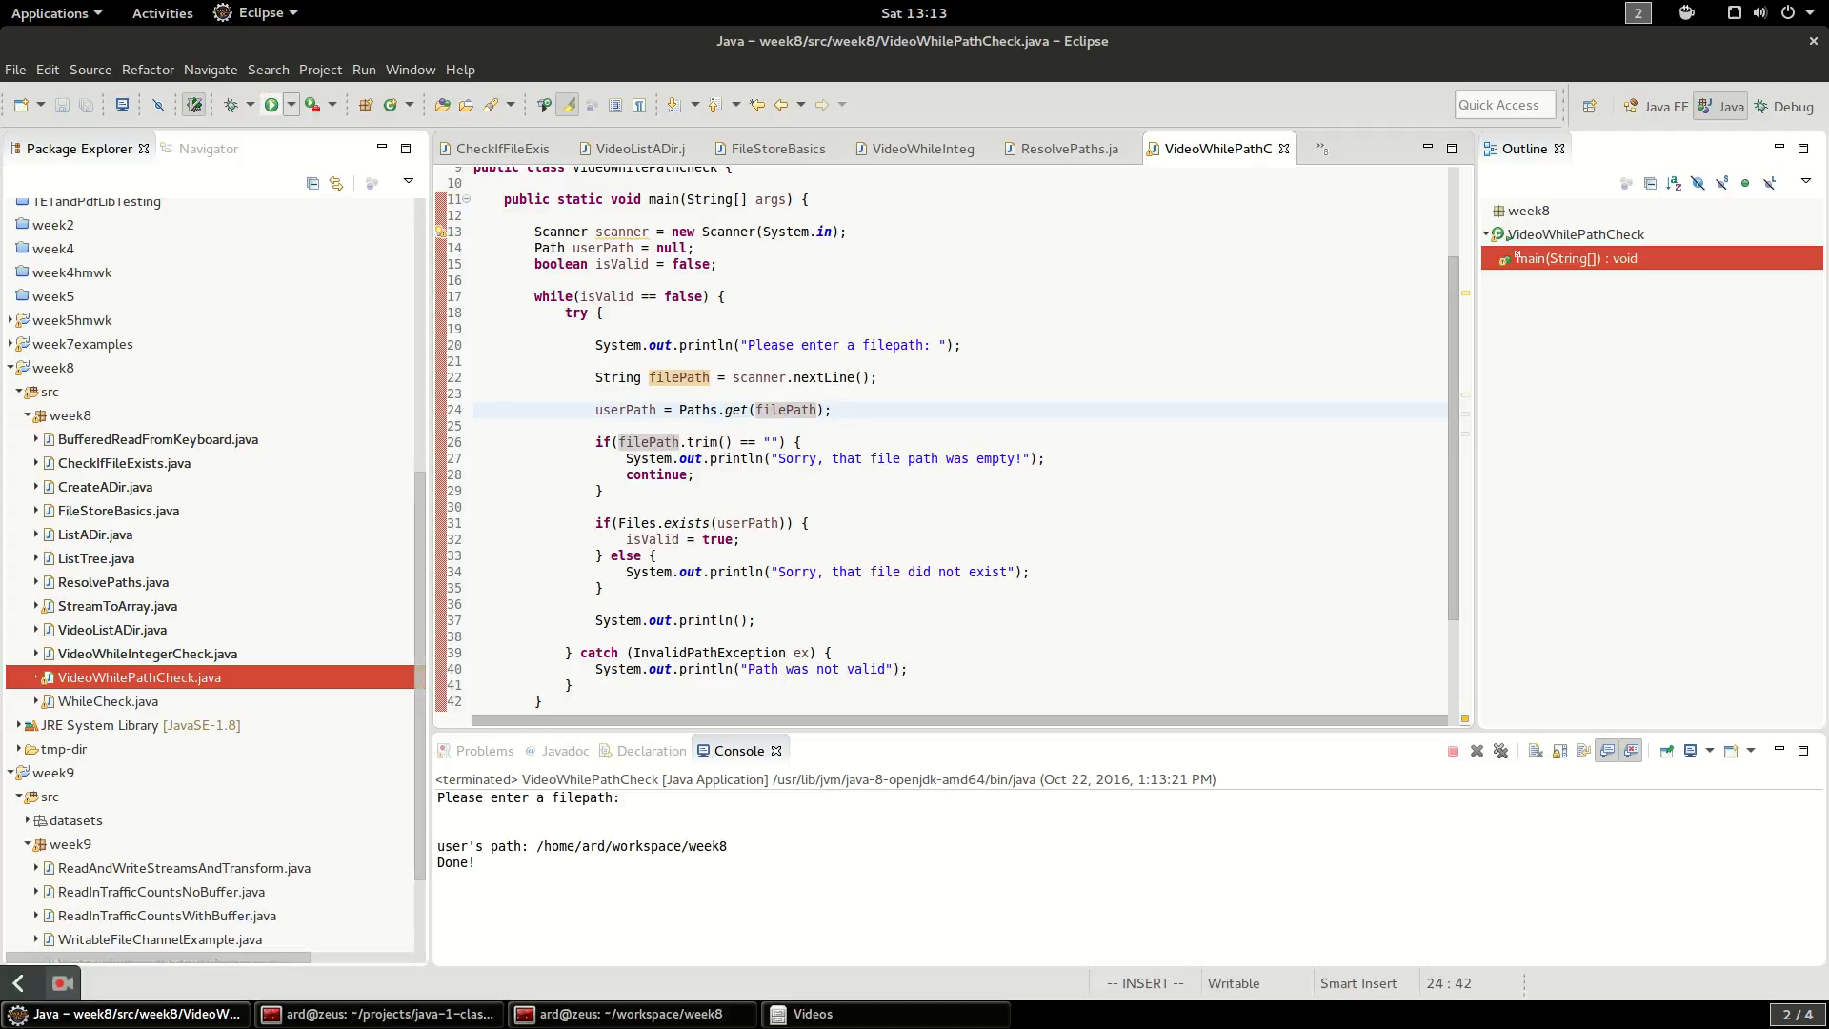
Rerun the program and enter the nonexistent path '/tmp/not a real file', which is rejected
{"action": "left_click", "coordinate": [273, 105]}
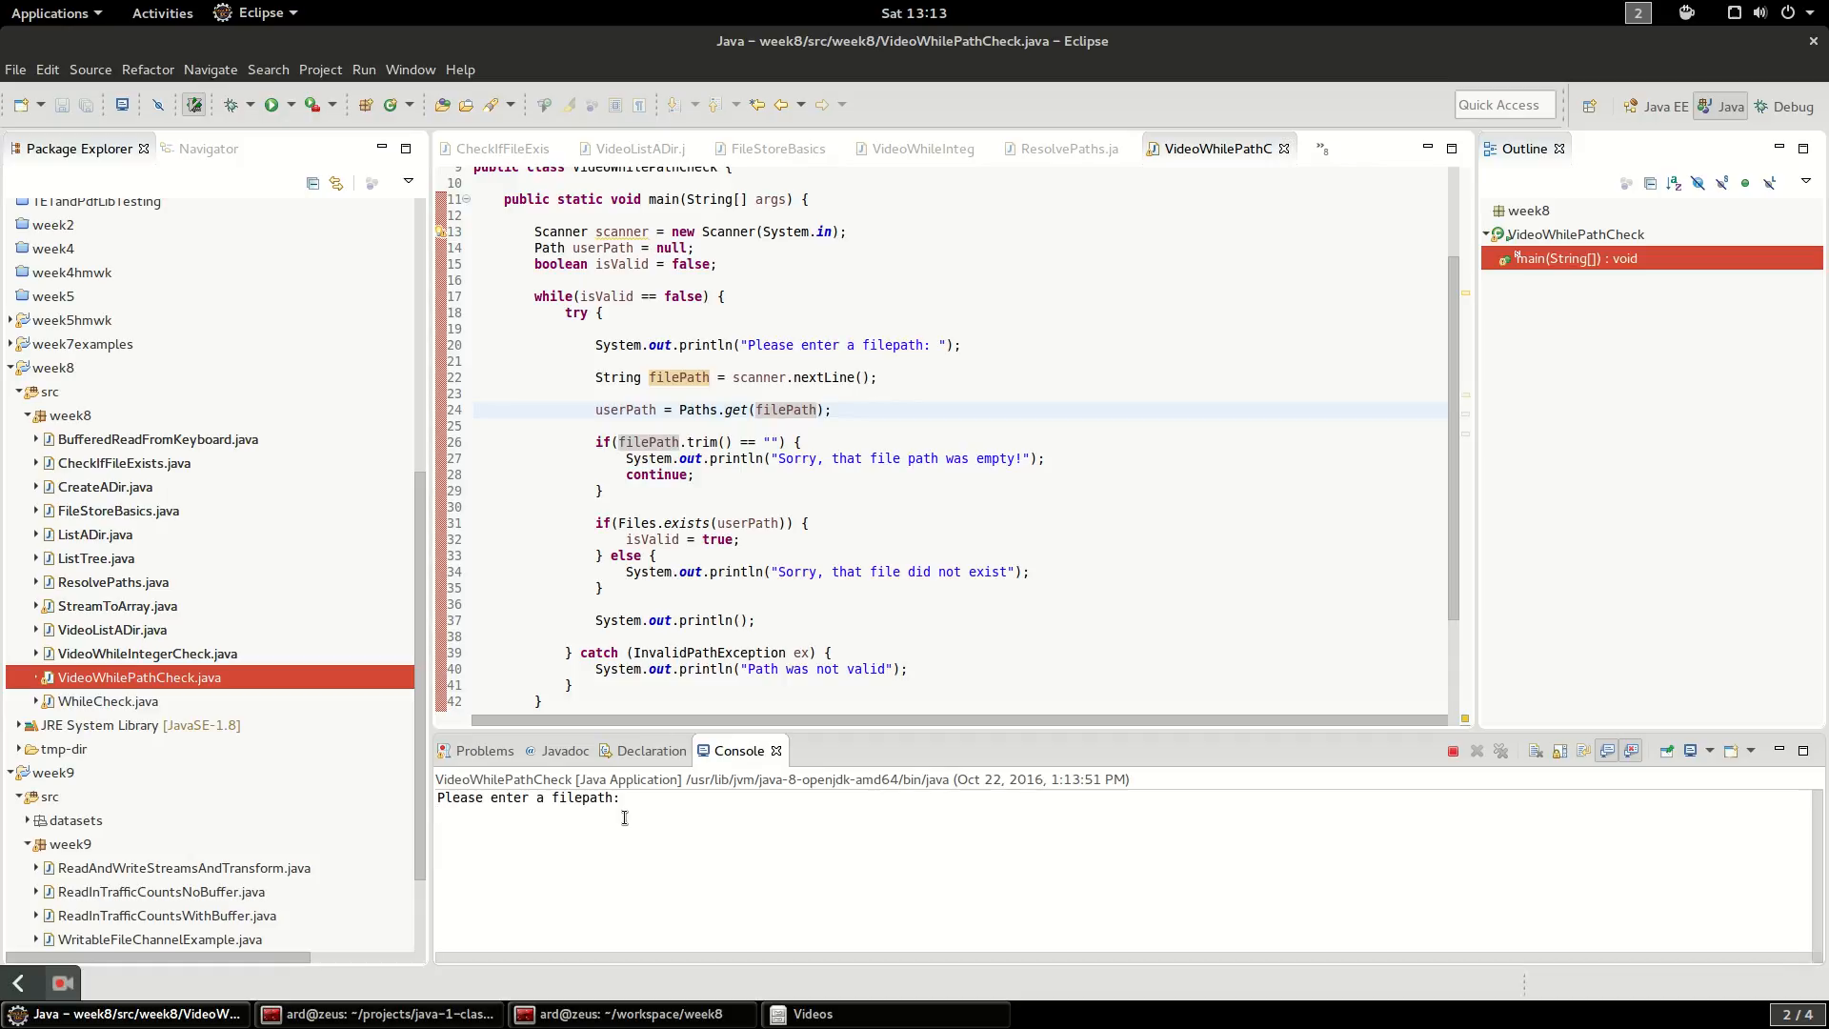
{"action": "type", "text": "/tmp/"}
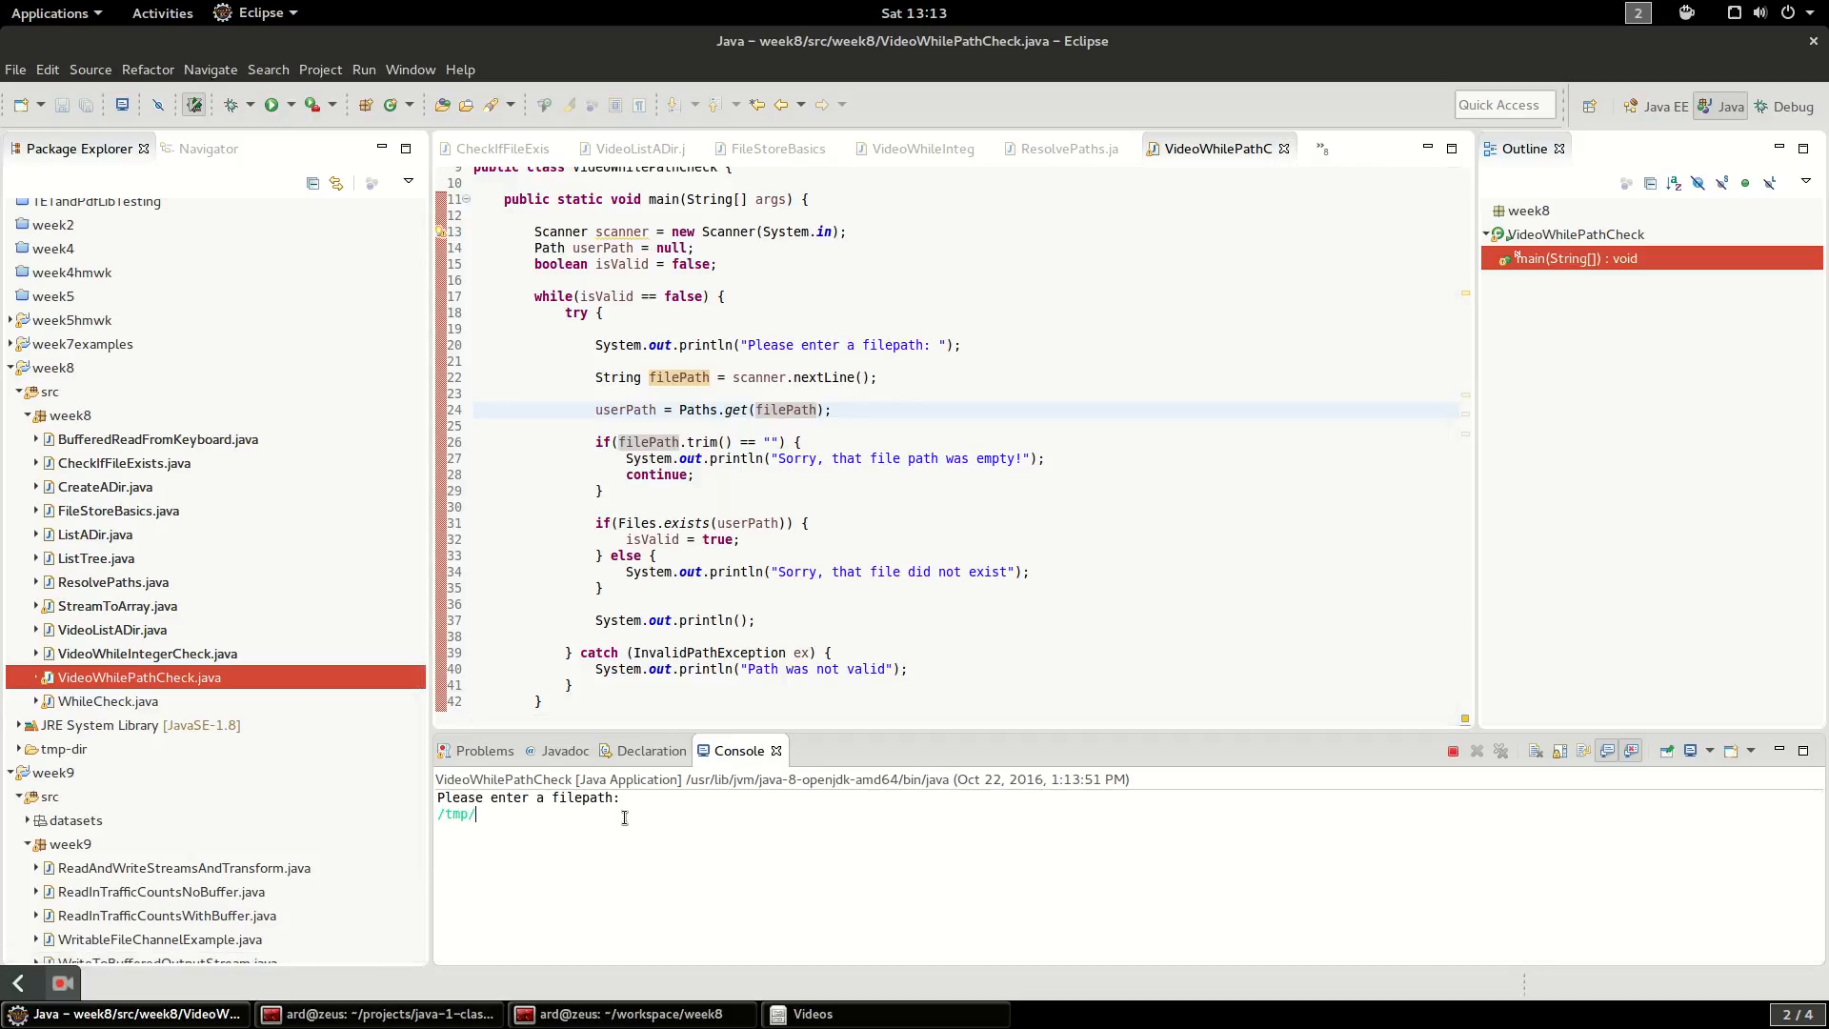
{"action": "type", "text": "not a"}
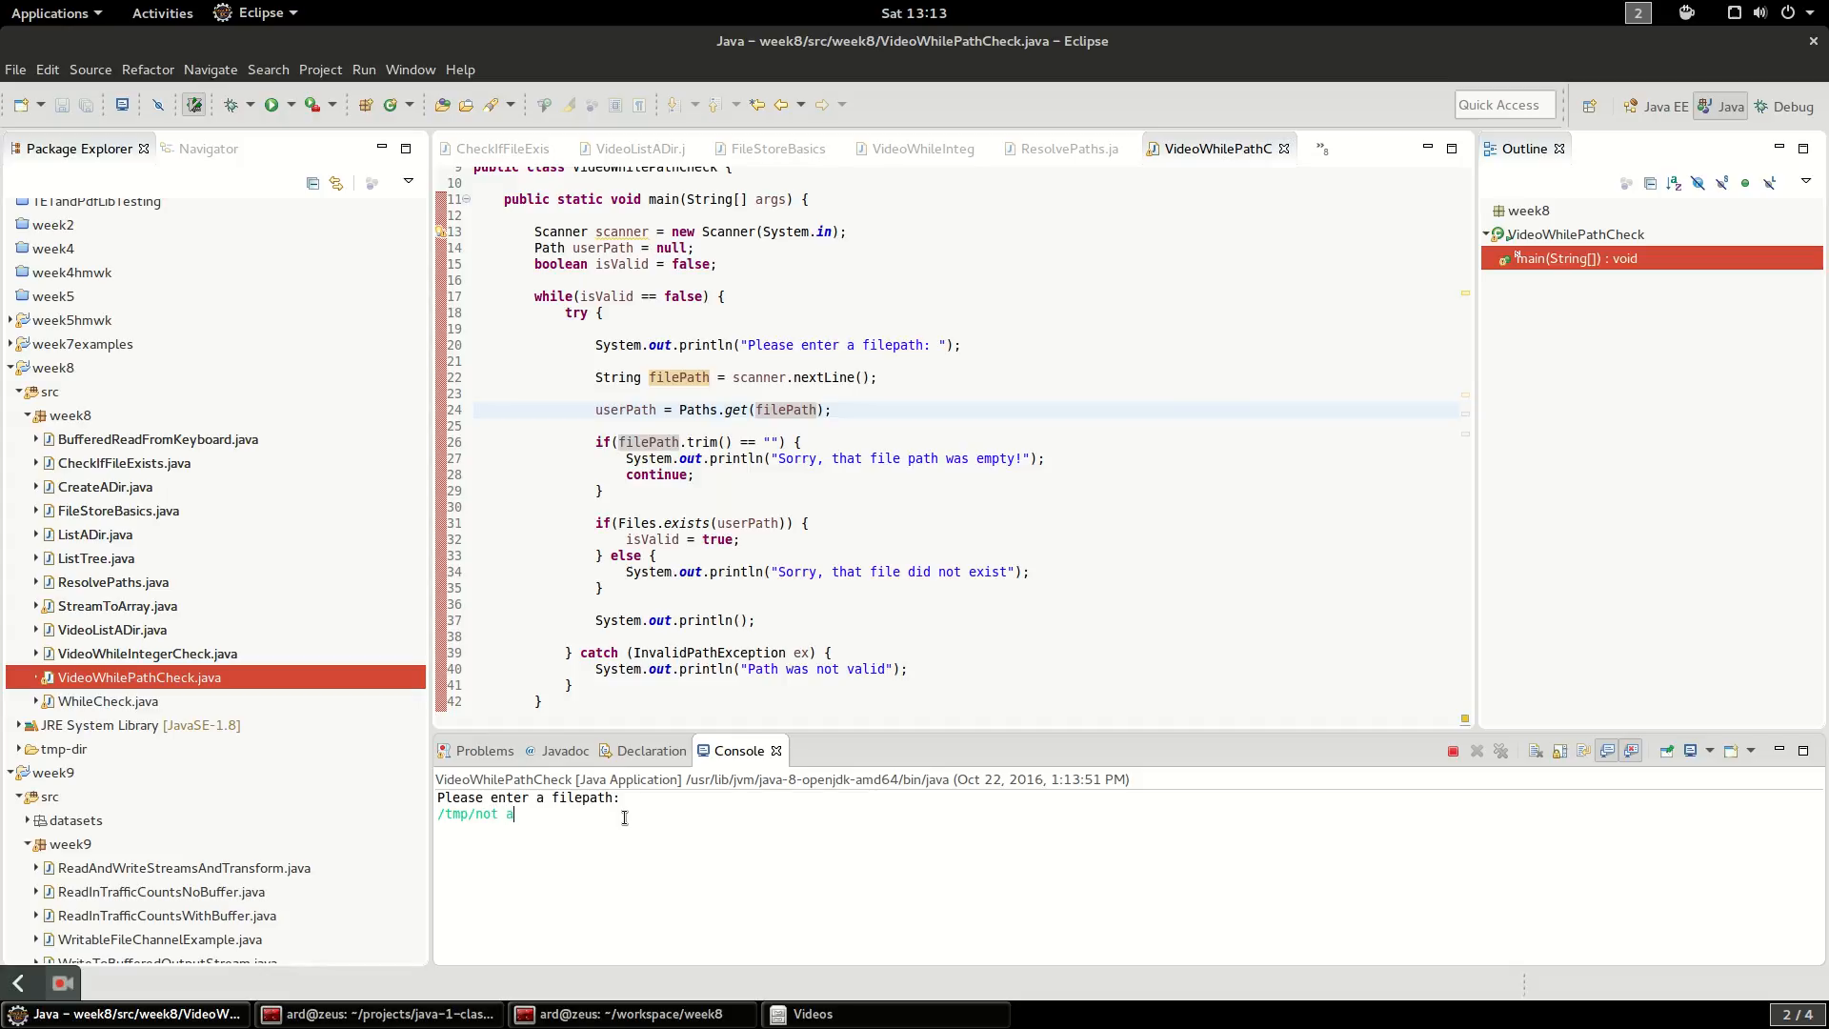
{"action": "key", "text": "Return"}
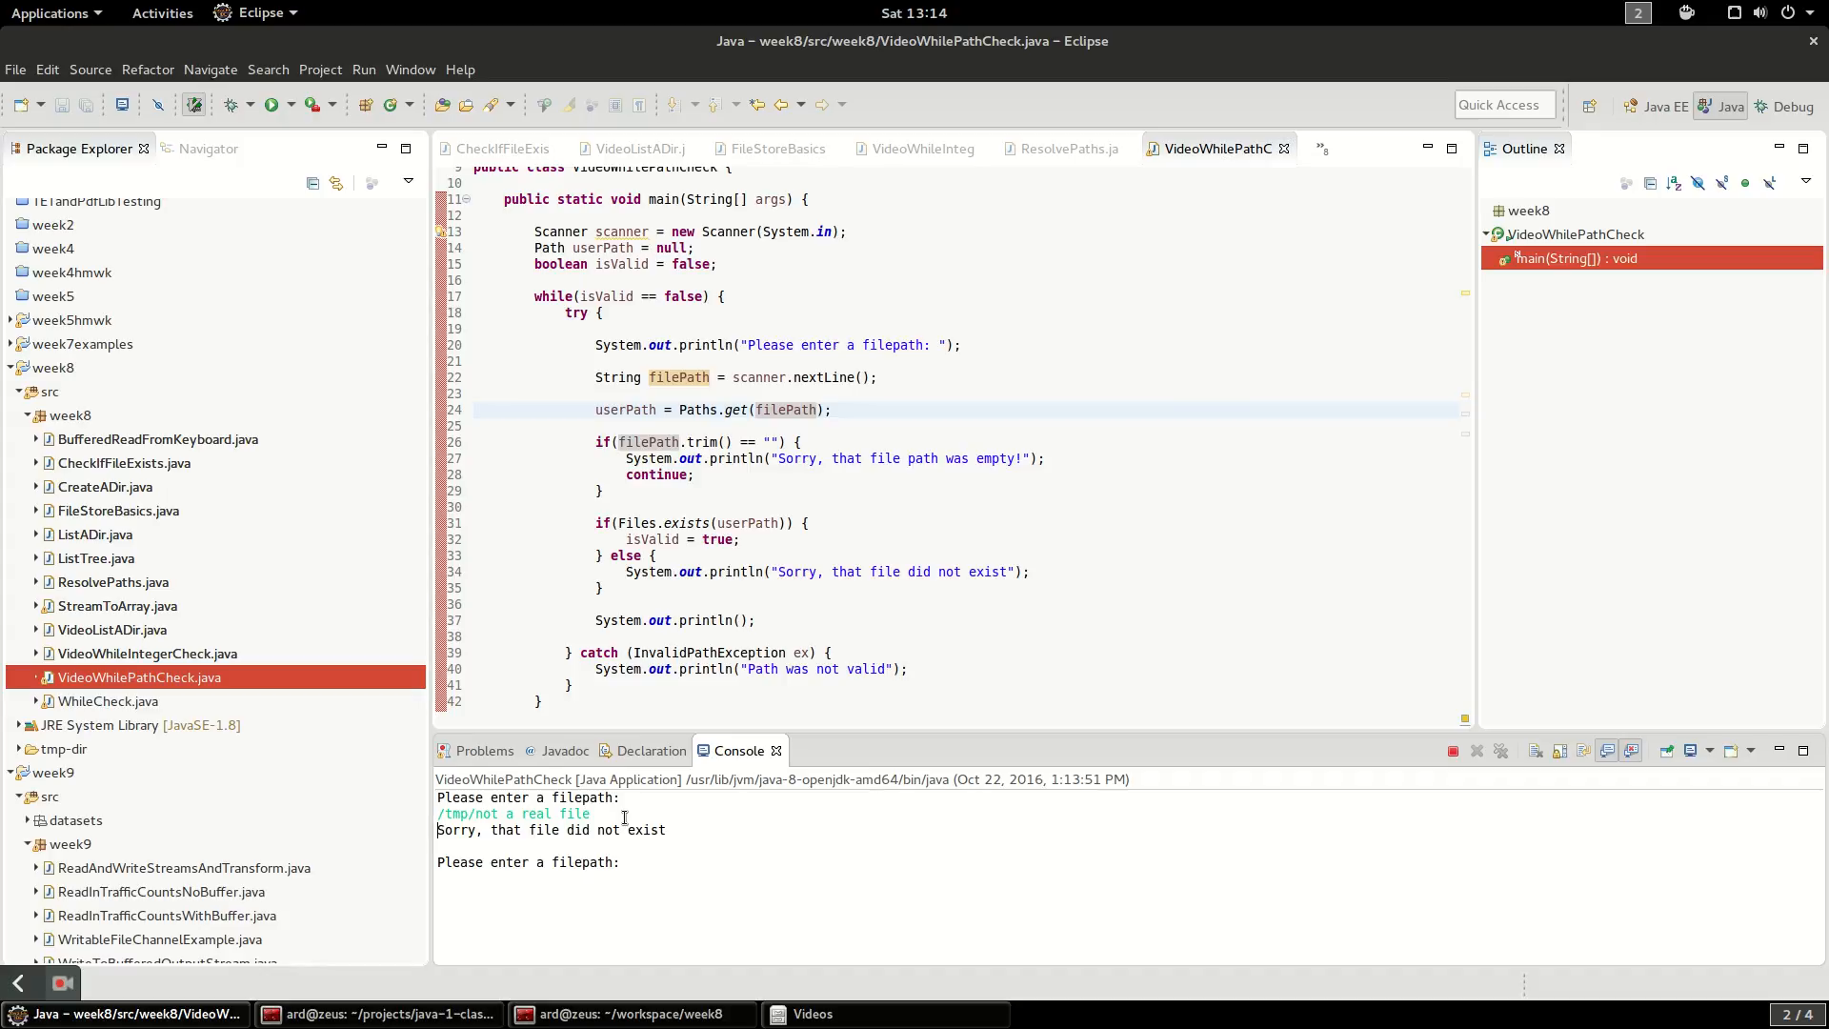
Enter '/user/notarealuser/documents' (rejected), then '/tmp', which is accepted and printed with 'Done!'
{"action": "type", "text": "/"}
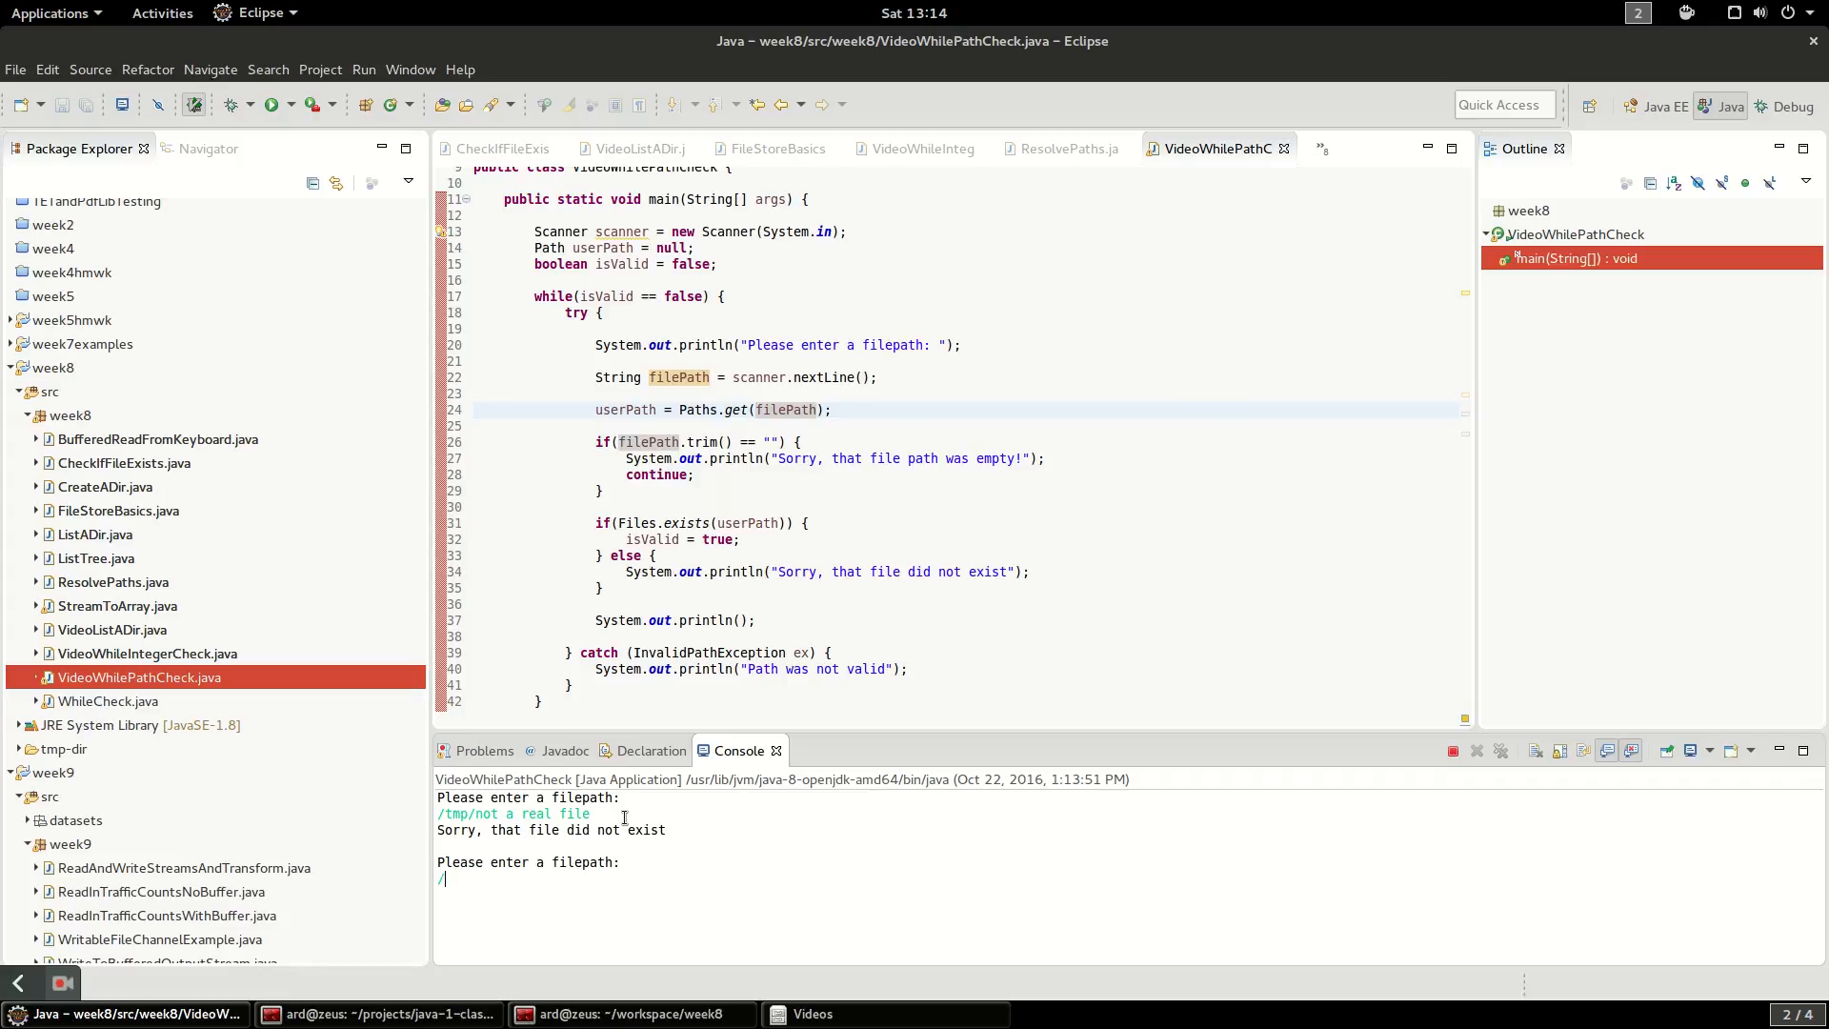
{"action": "type", "text": "user"}
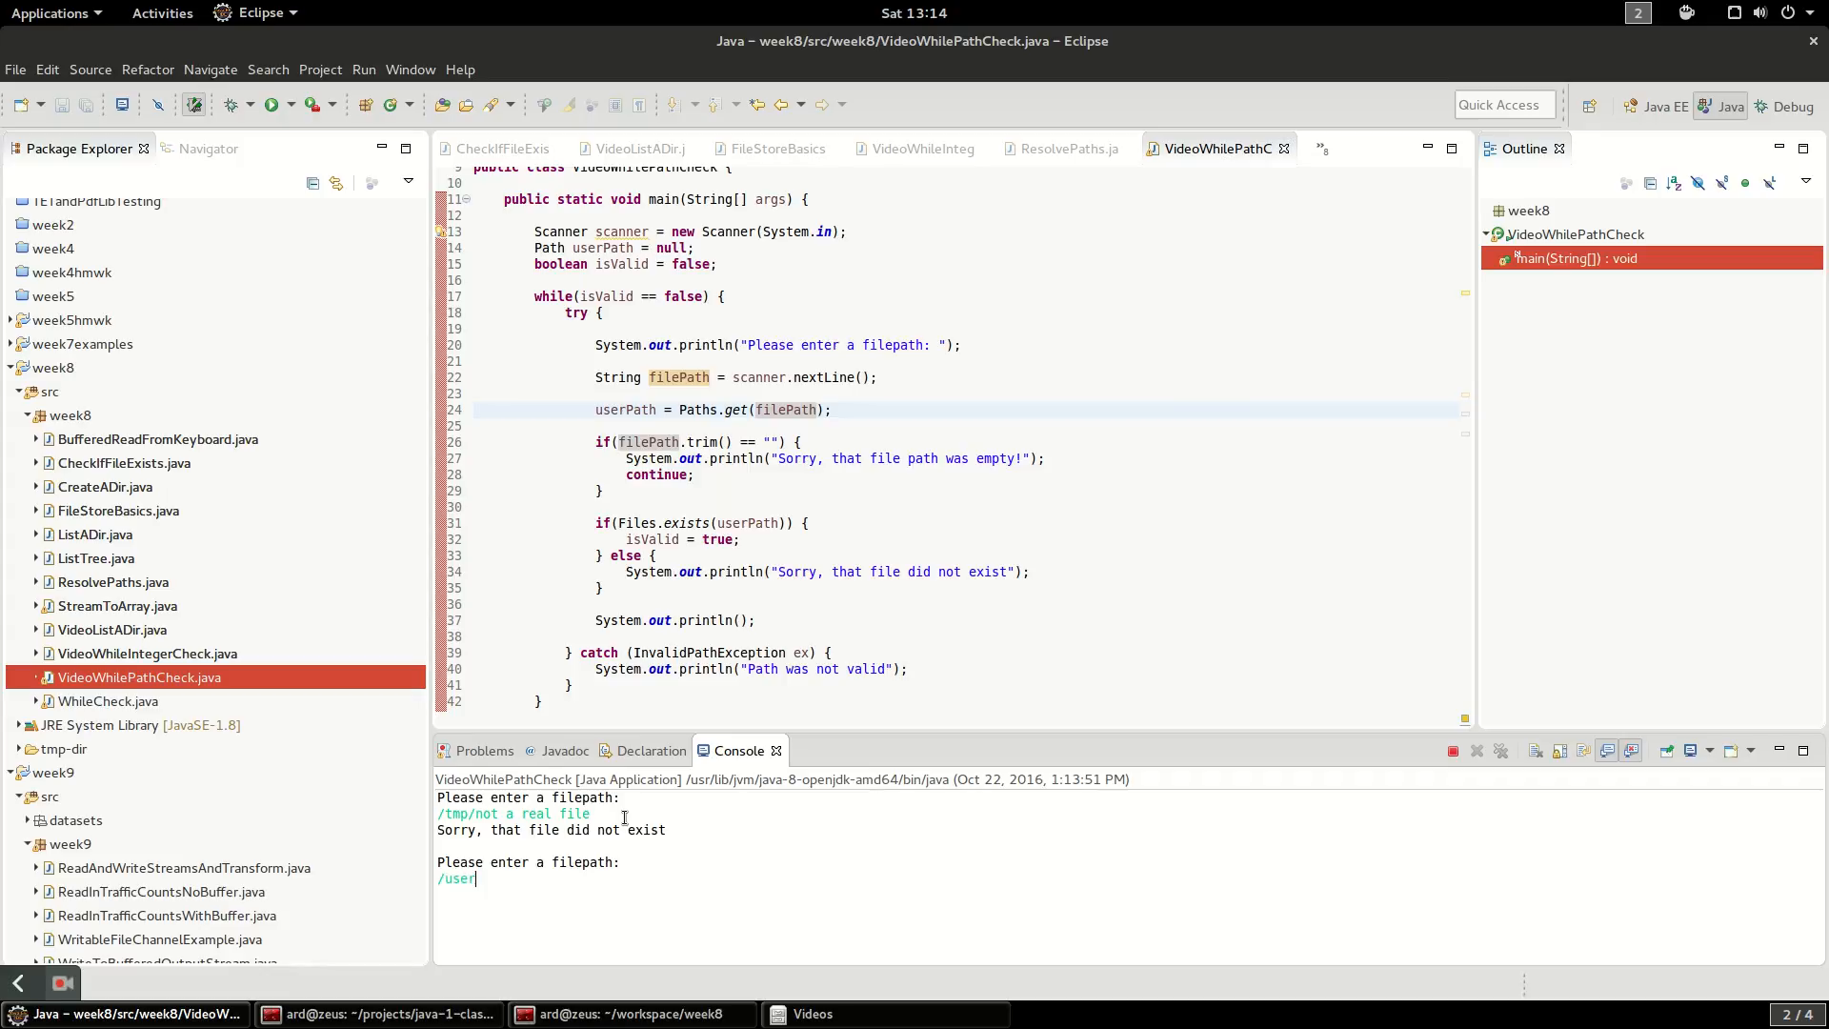
{"action": "type", "text": "/"}
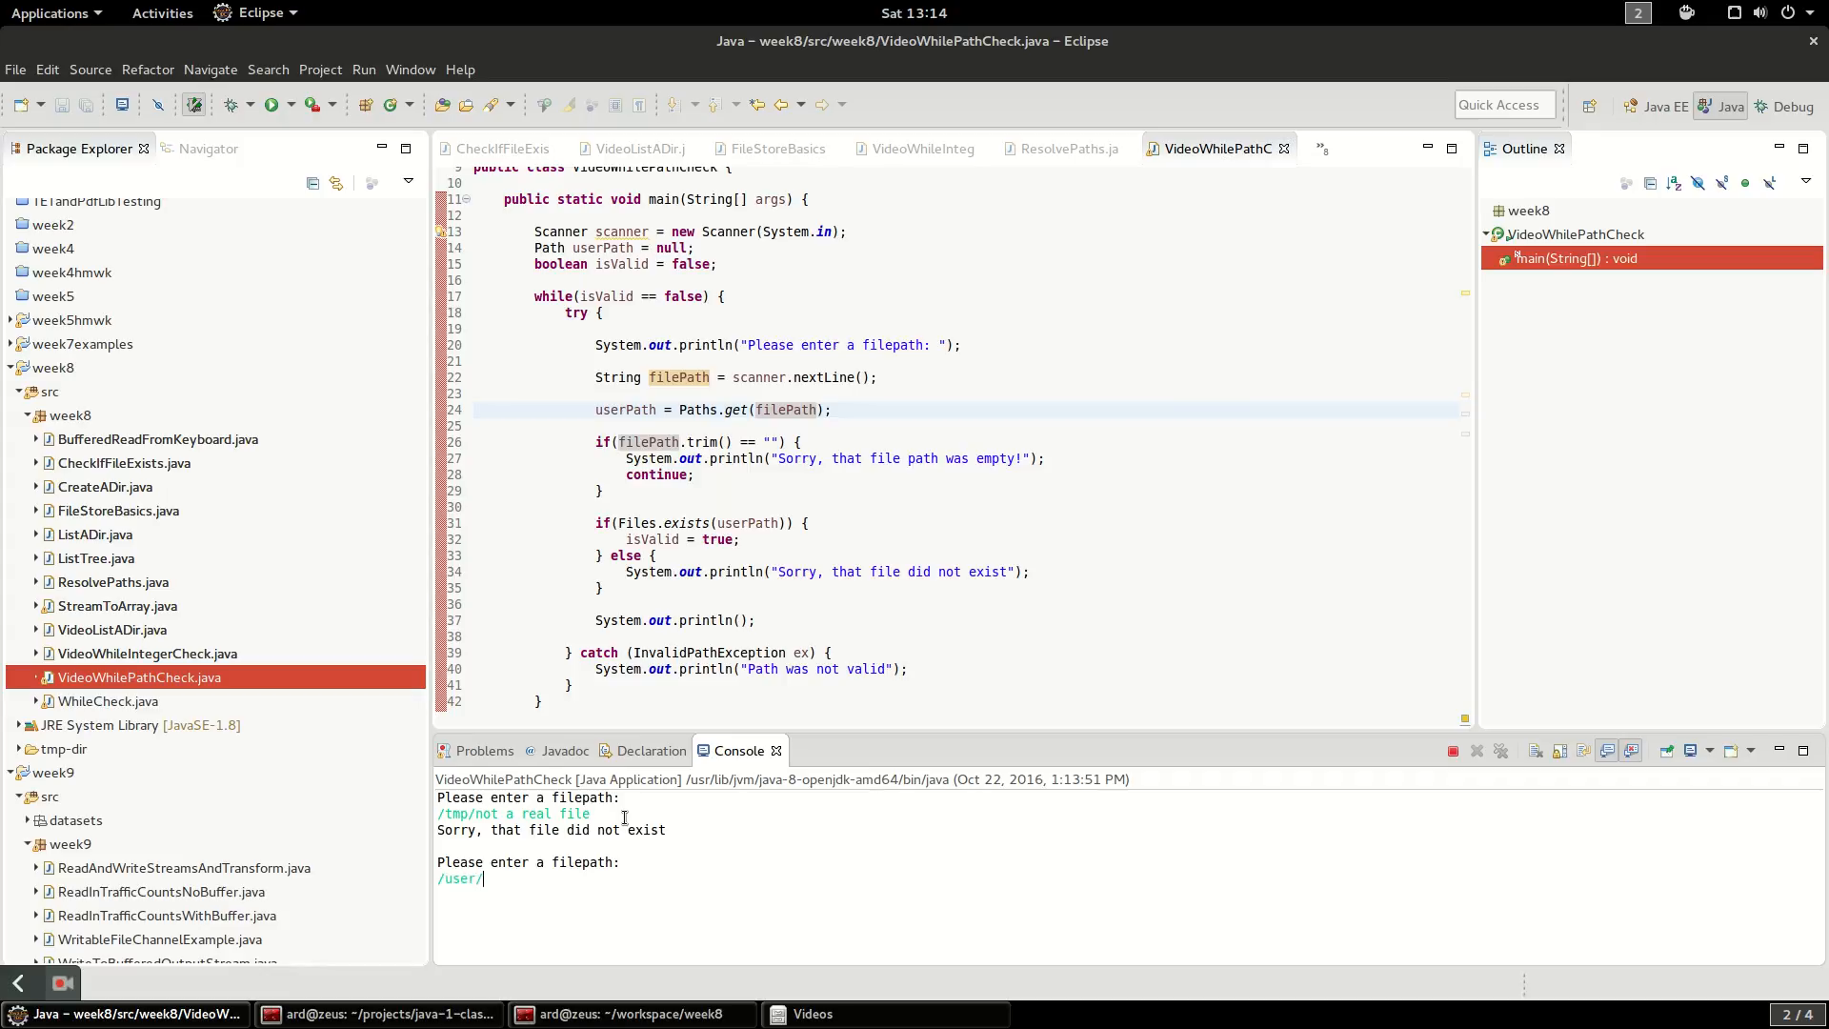
{"action": "type", "text": "notarealuse/"}
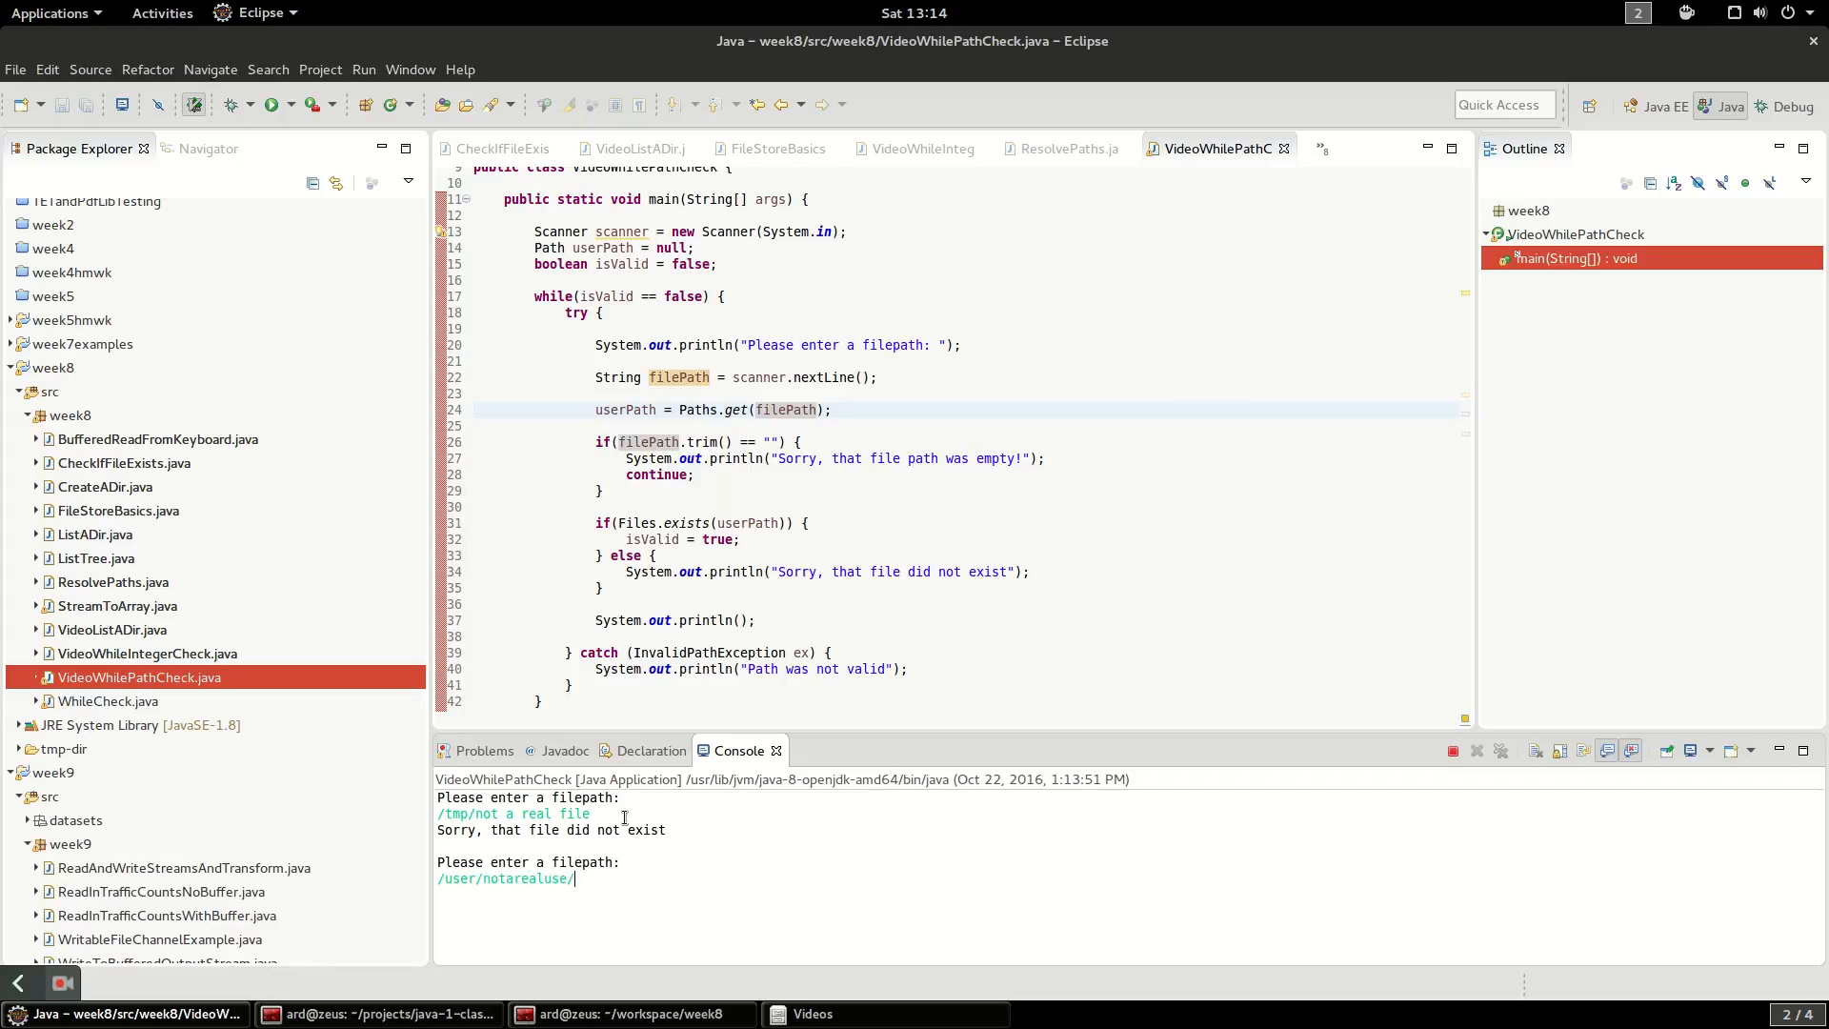
{"action": "type", "text": "r"}
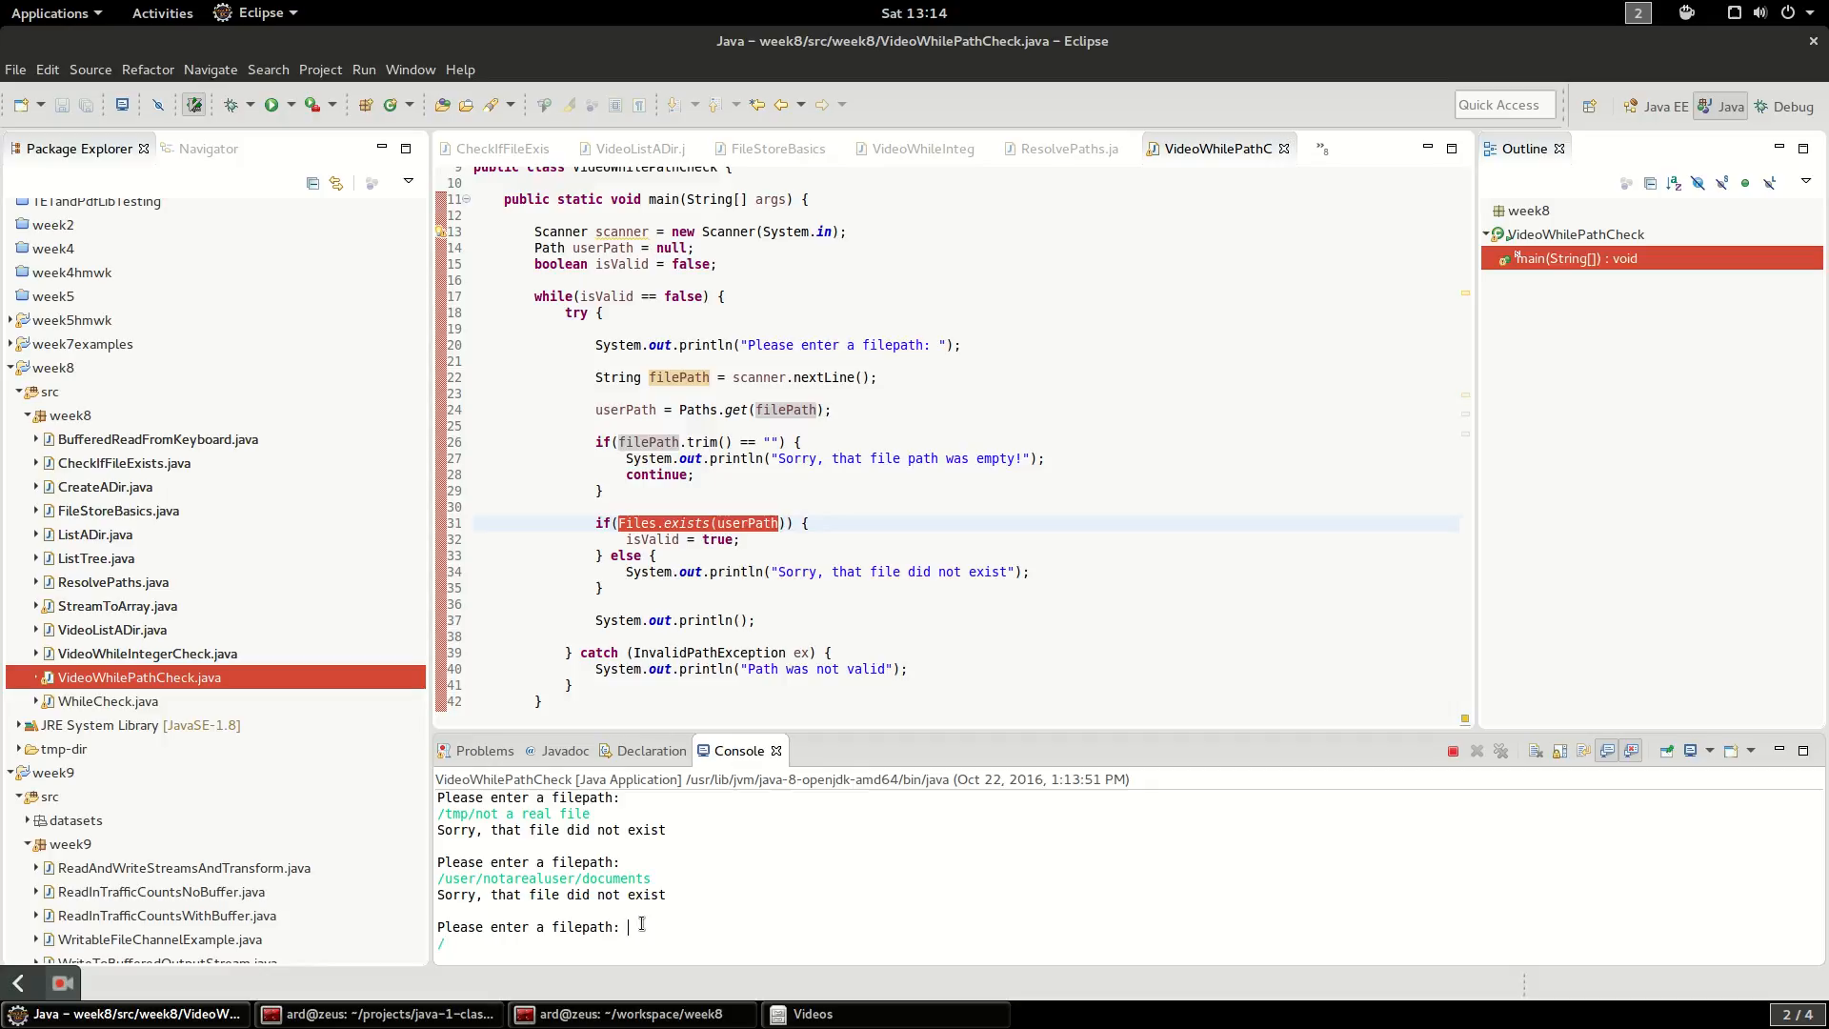
{"action": "type", "text": "/tmp"}
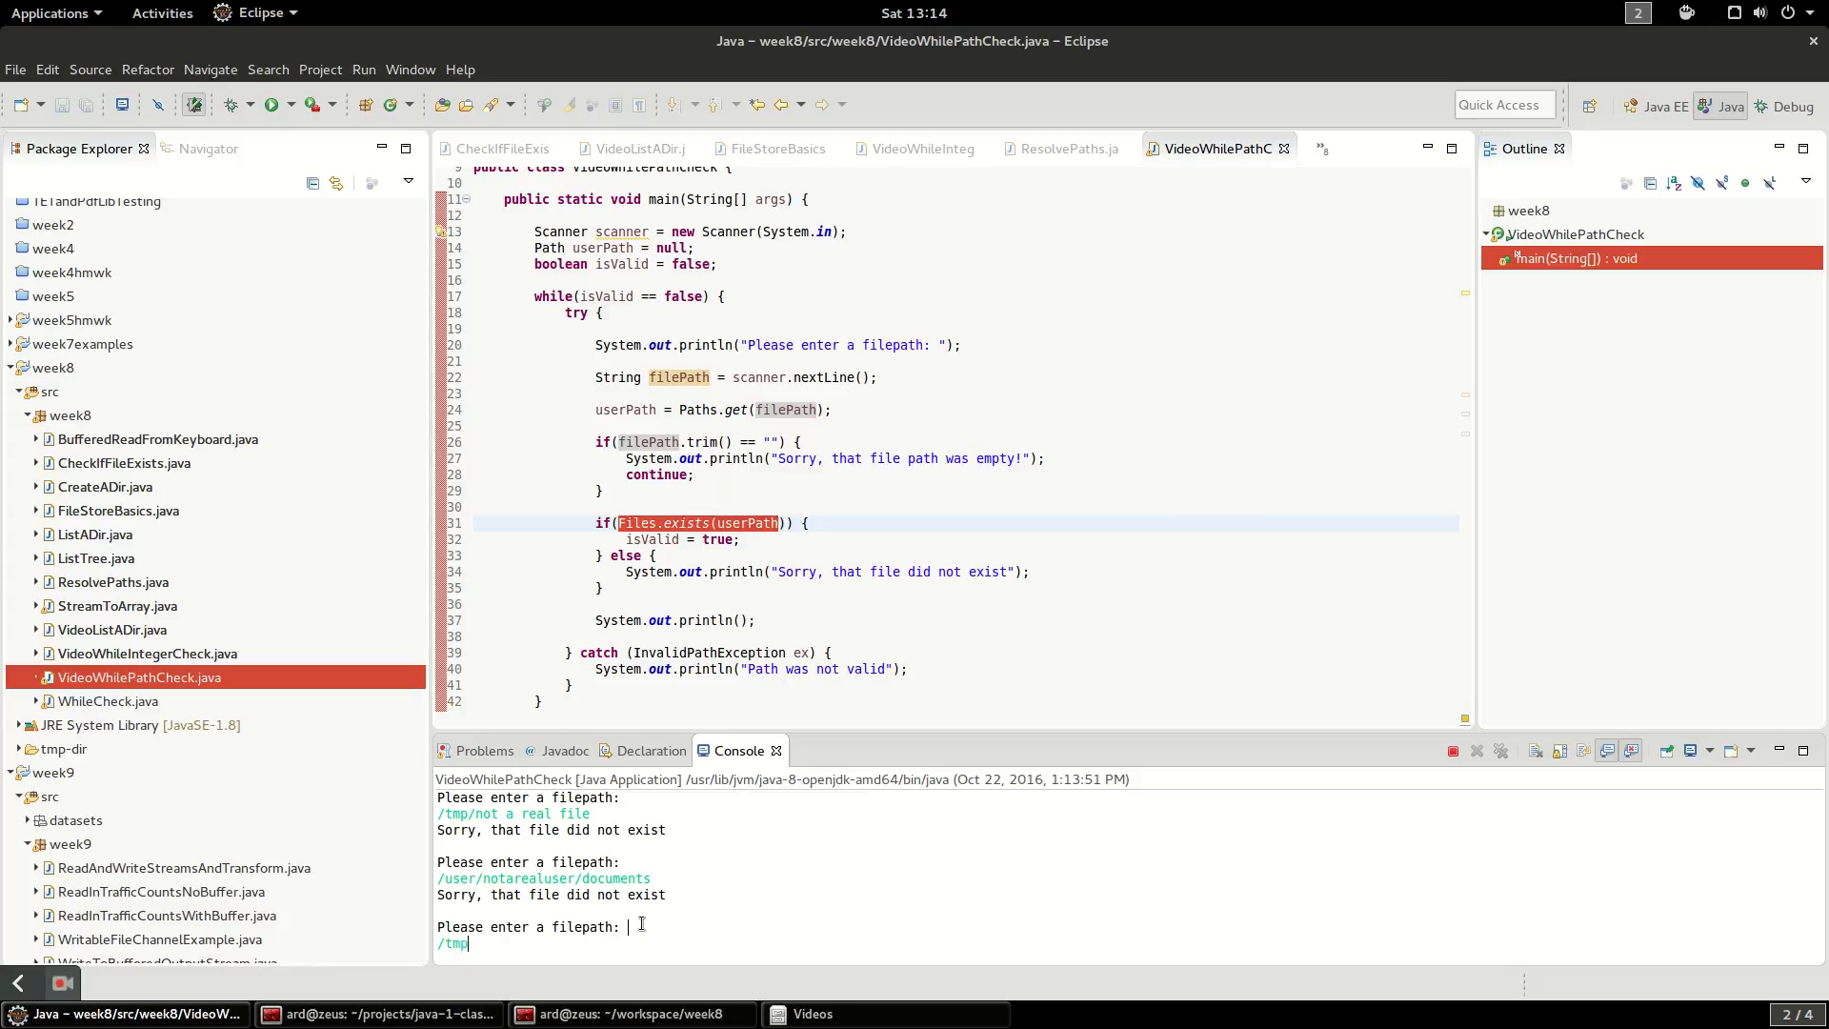
{"action": "key", "text": "Return"}
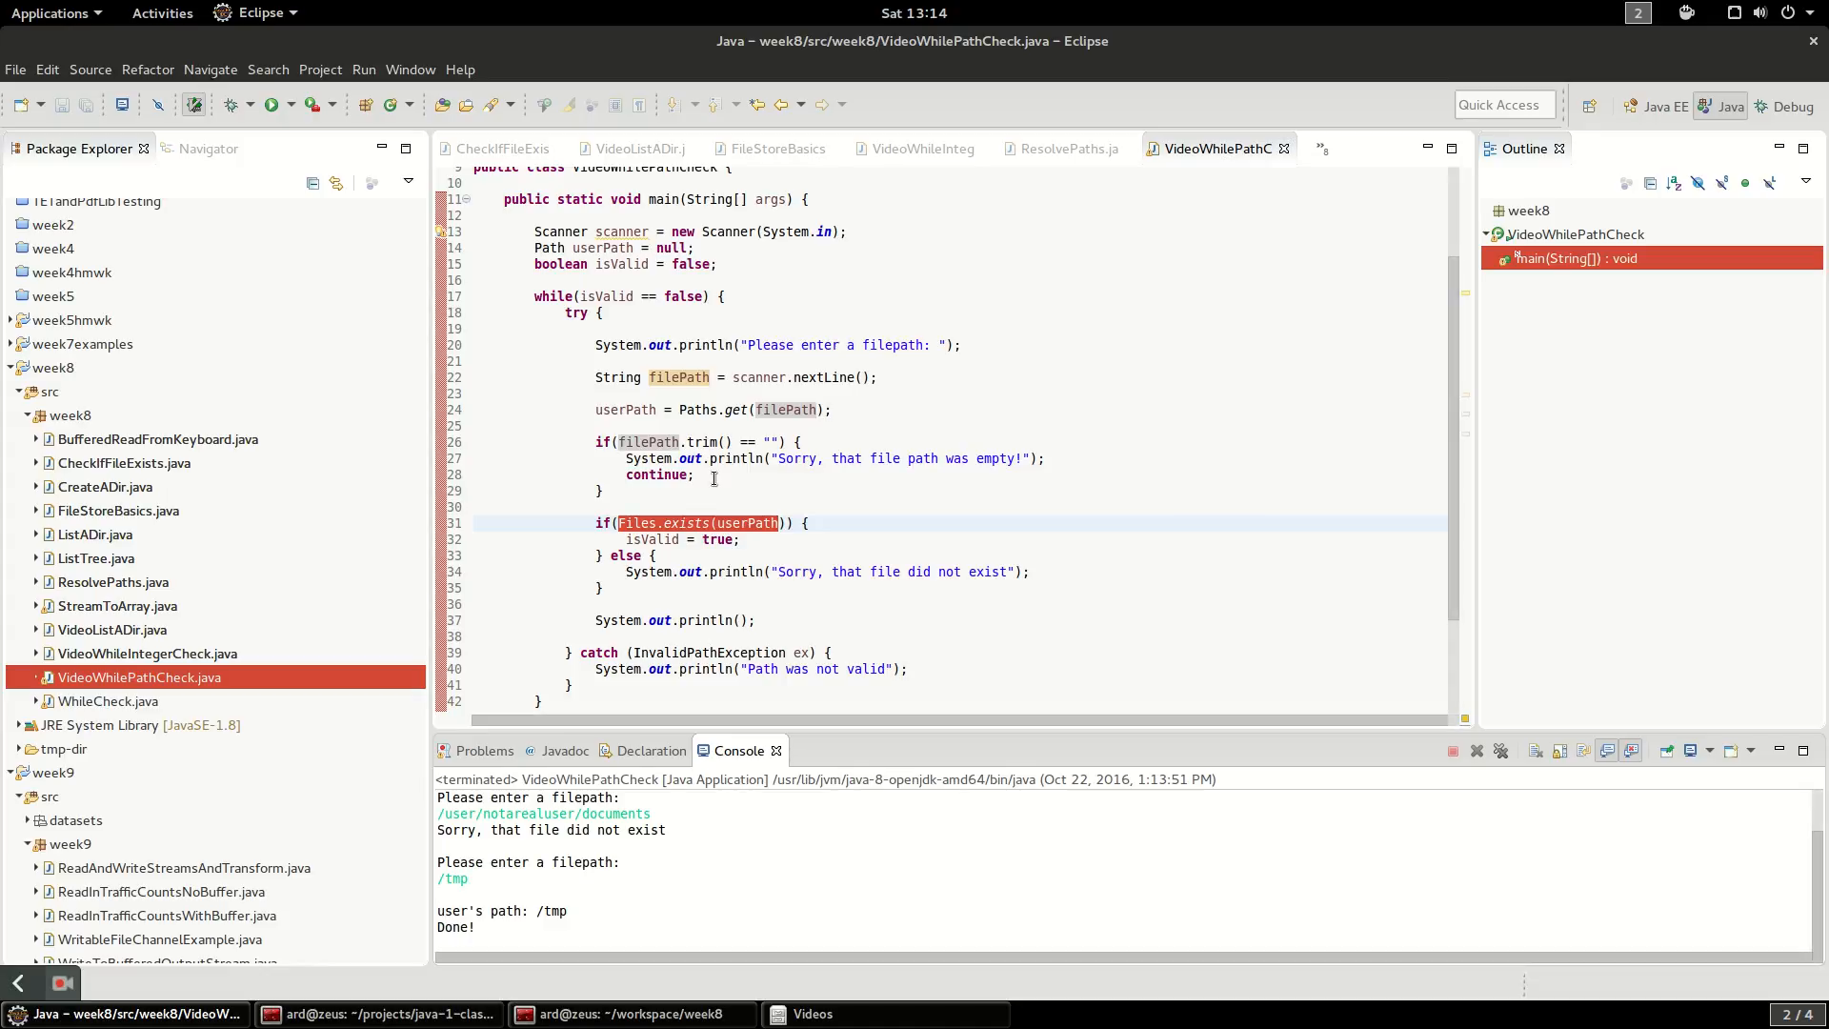
{"action": "scroll", "scroll_direction": "down", "scroll_amount": 3}
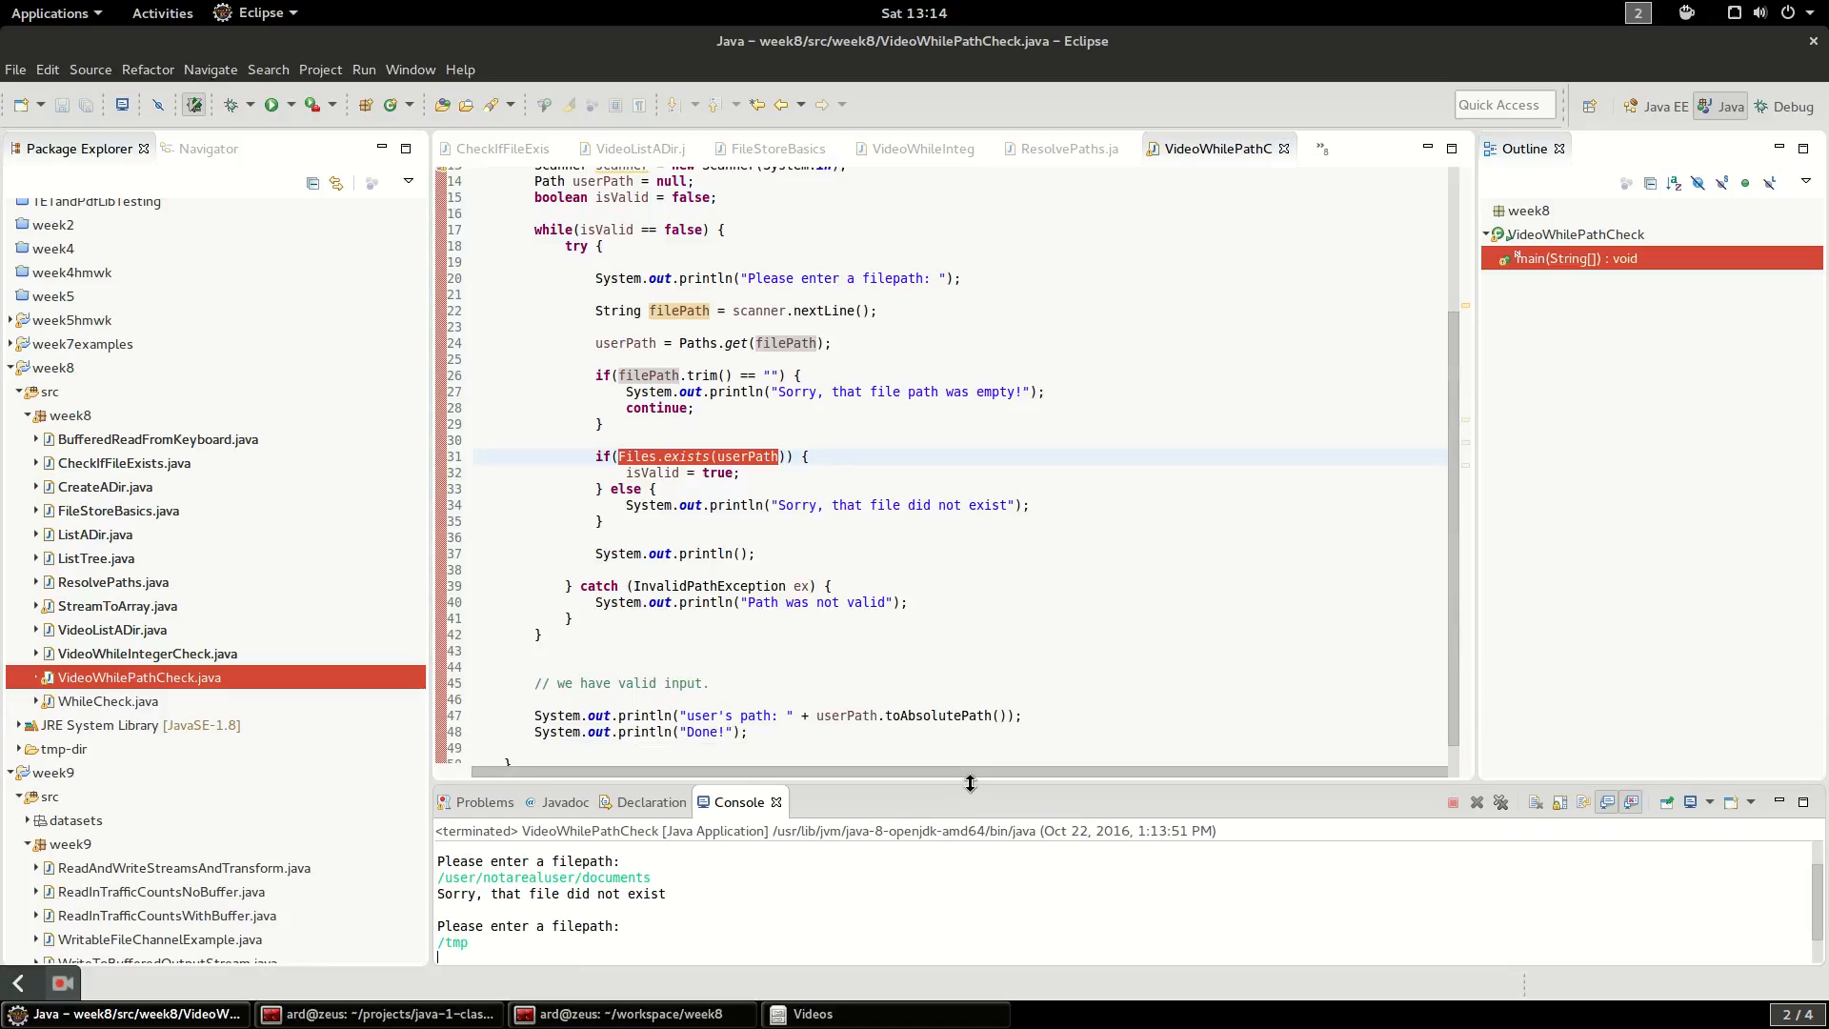
{"action": "scroll", "scroll_direction": "up", "scroll_amount": 3}
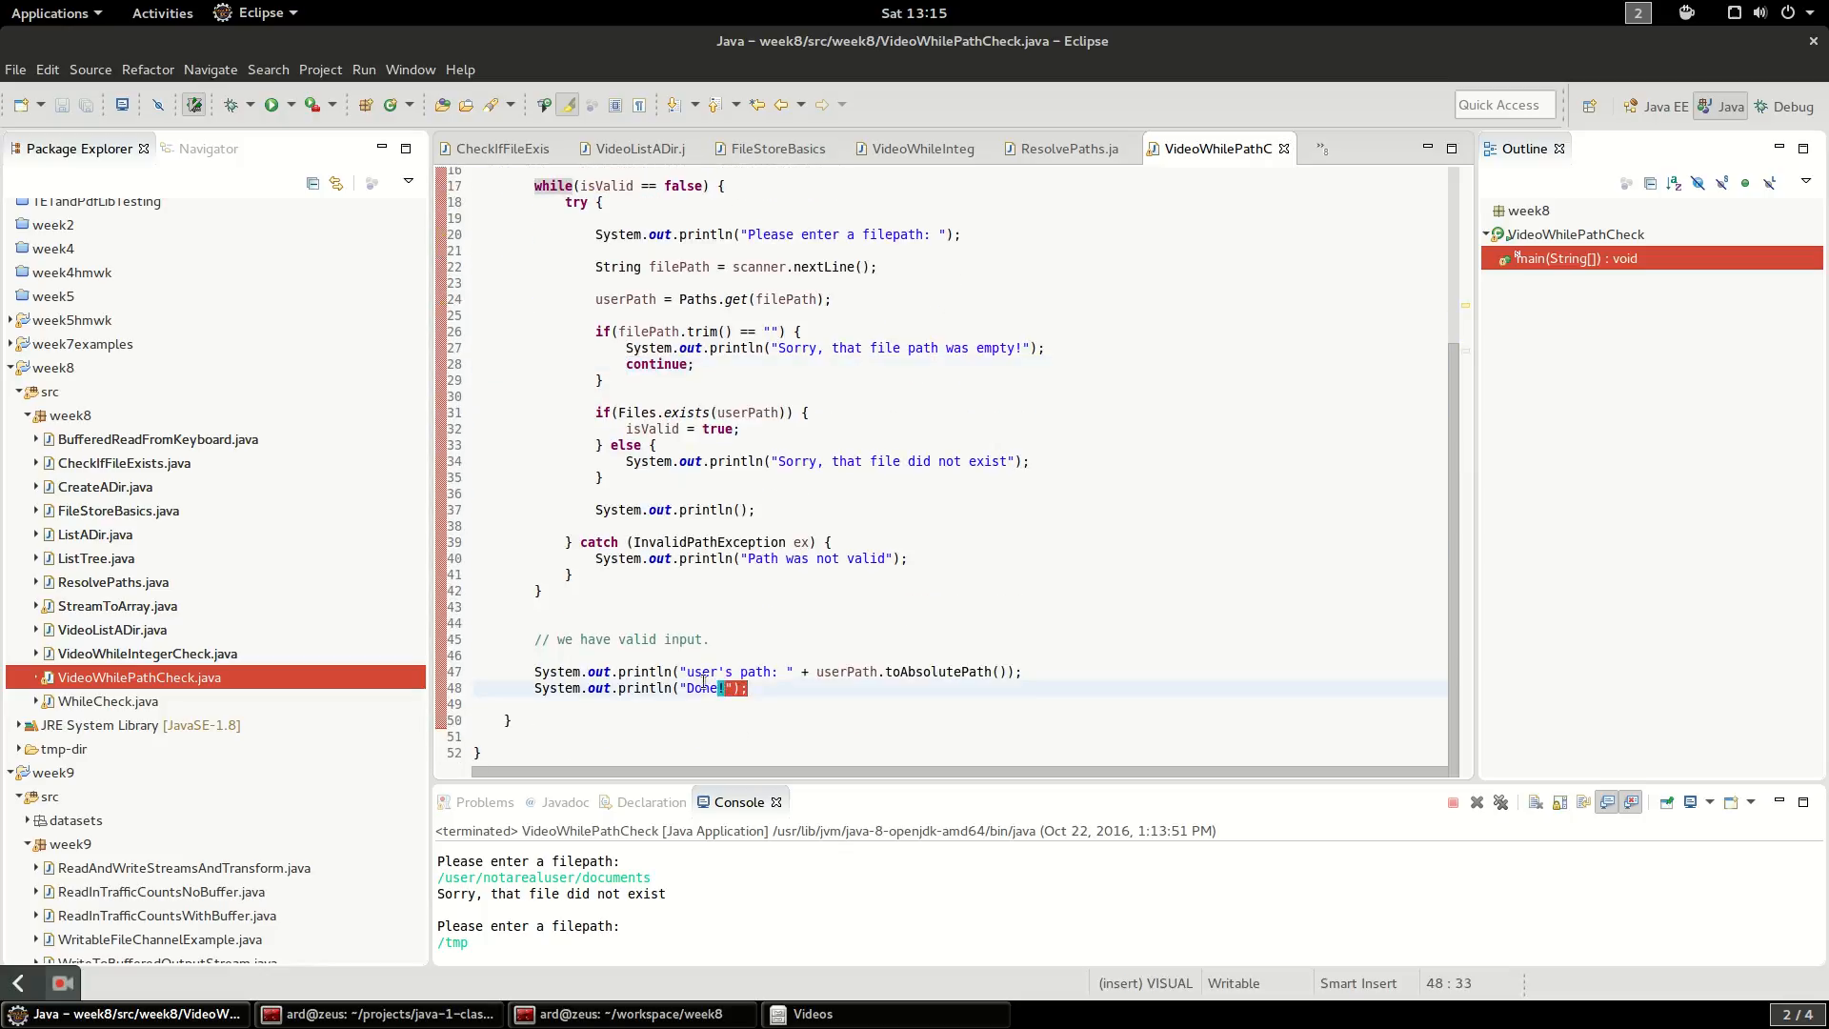
{"action": "scroll", "scroll_direction": "up", "scroll_amount": 3}
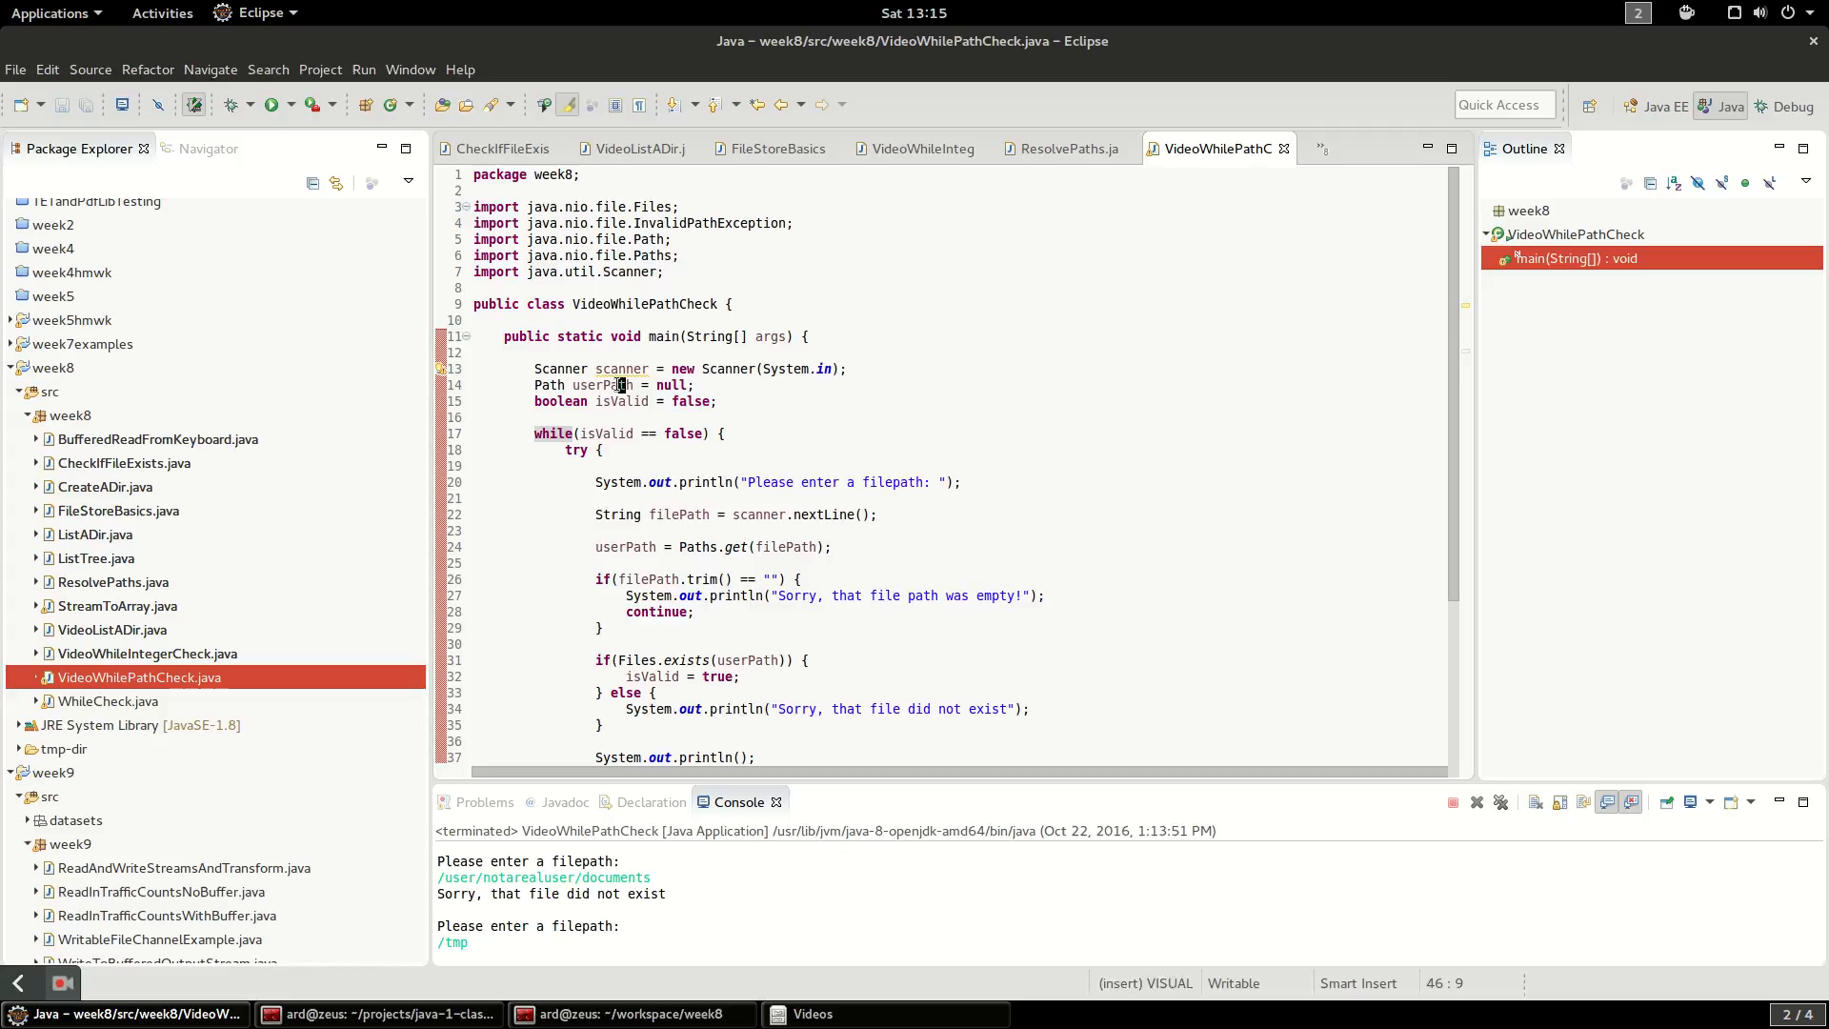
{"action": "scroll", "scroll_direction": "down", "scroll_amount": 3}
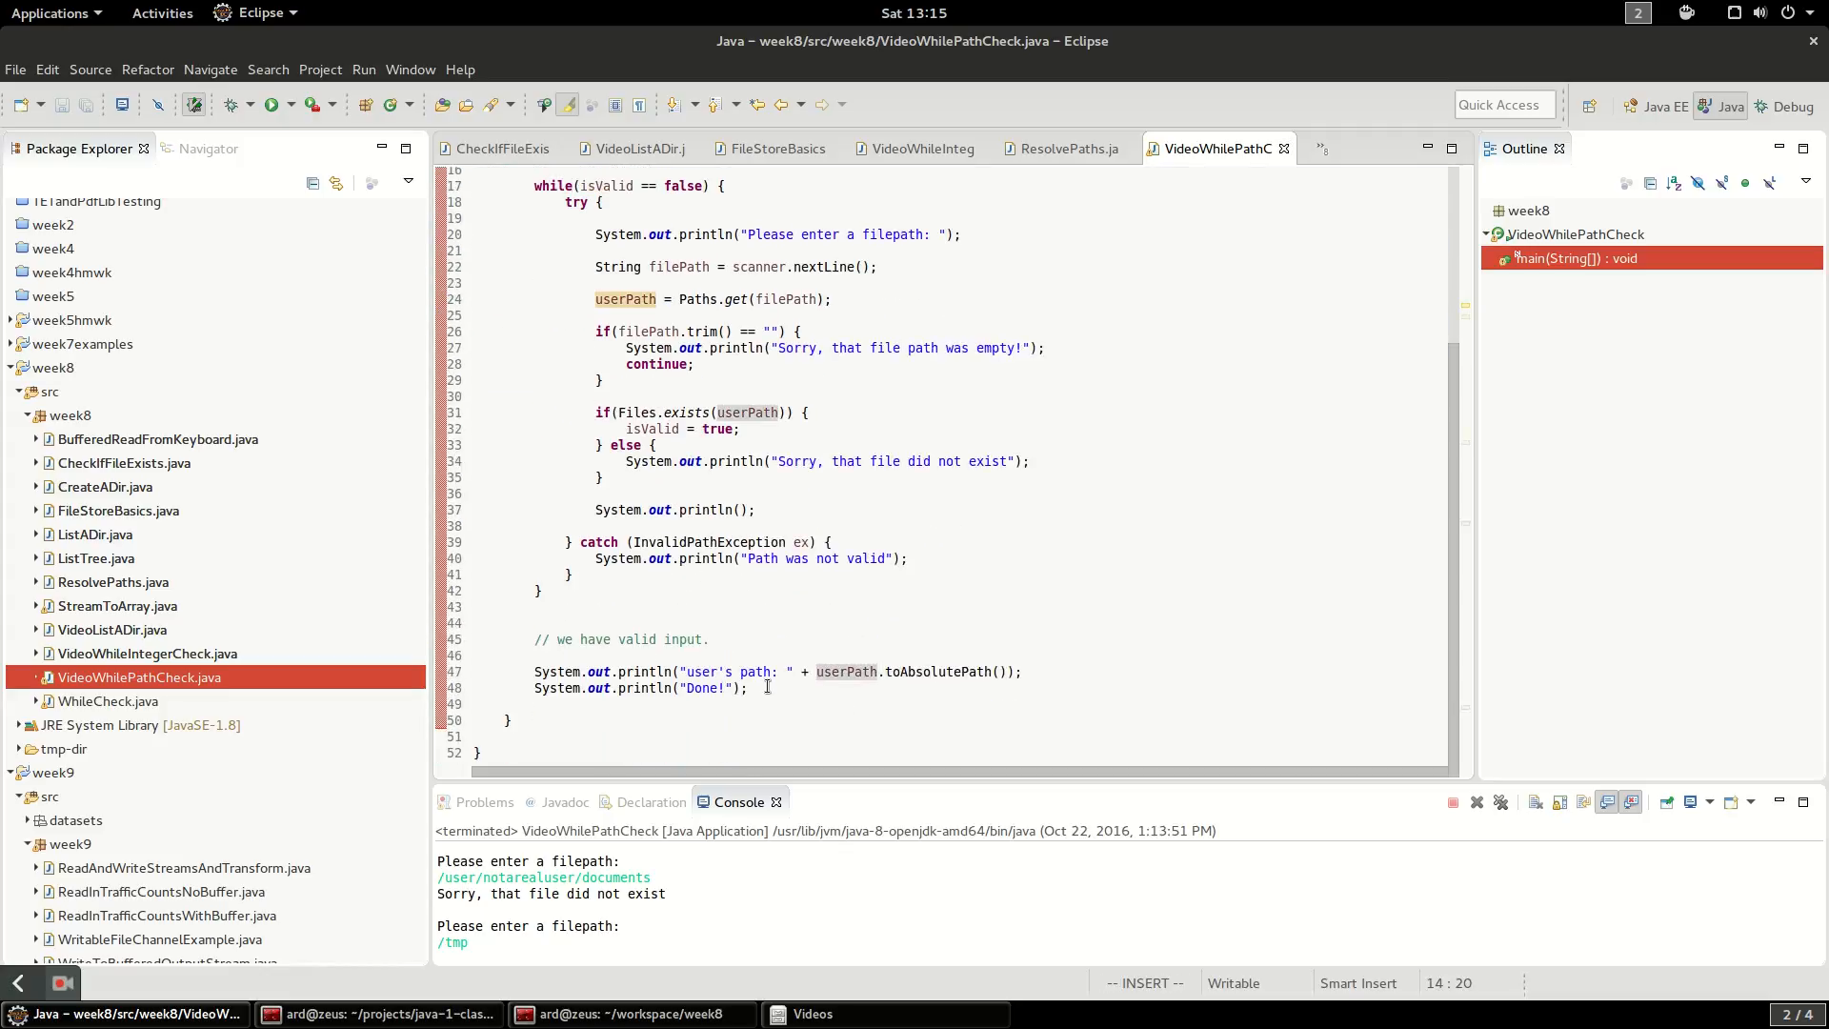
{"action": "scroll", "scroll_direction": "up", "scroll_amount": 3}
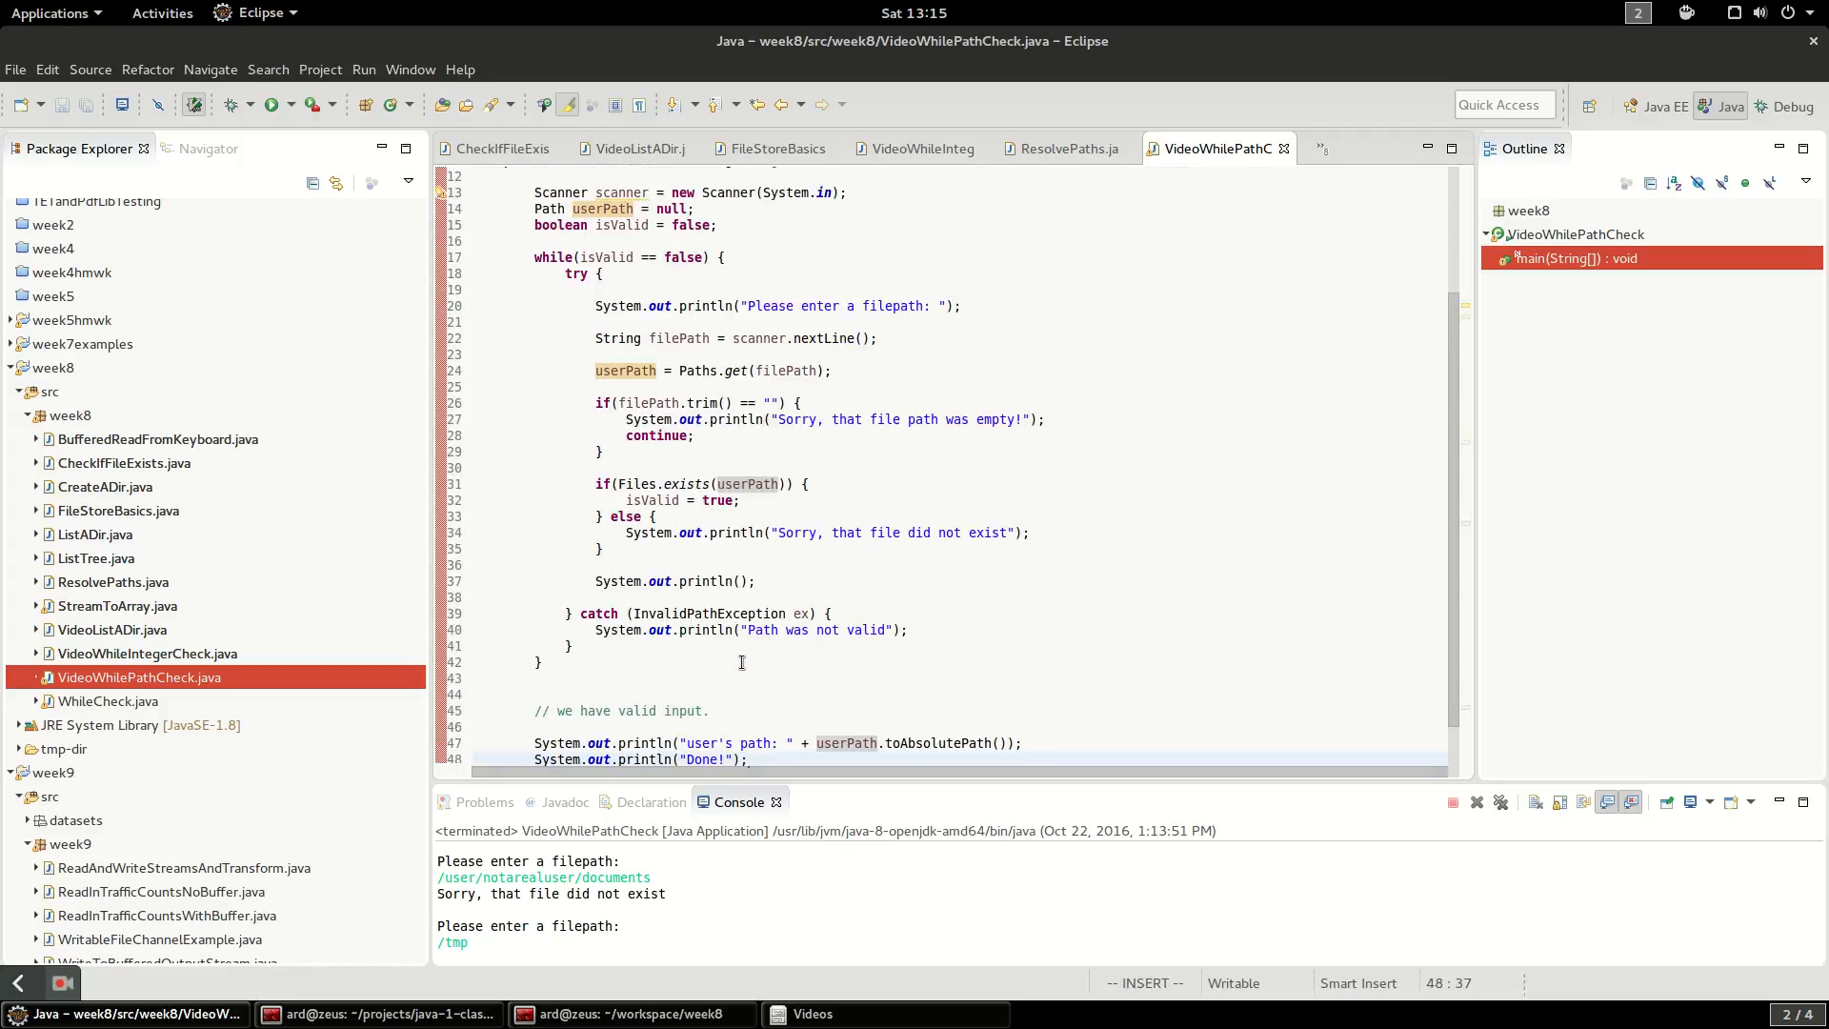
{"action": "scroll", "scroll_direction": "up", "scroll_amount": 3}
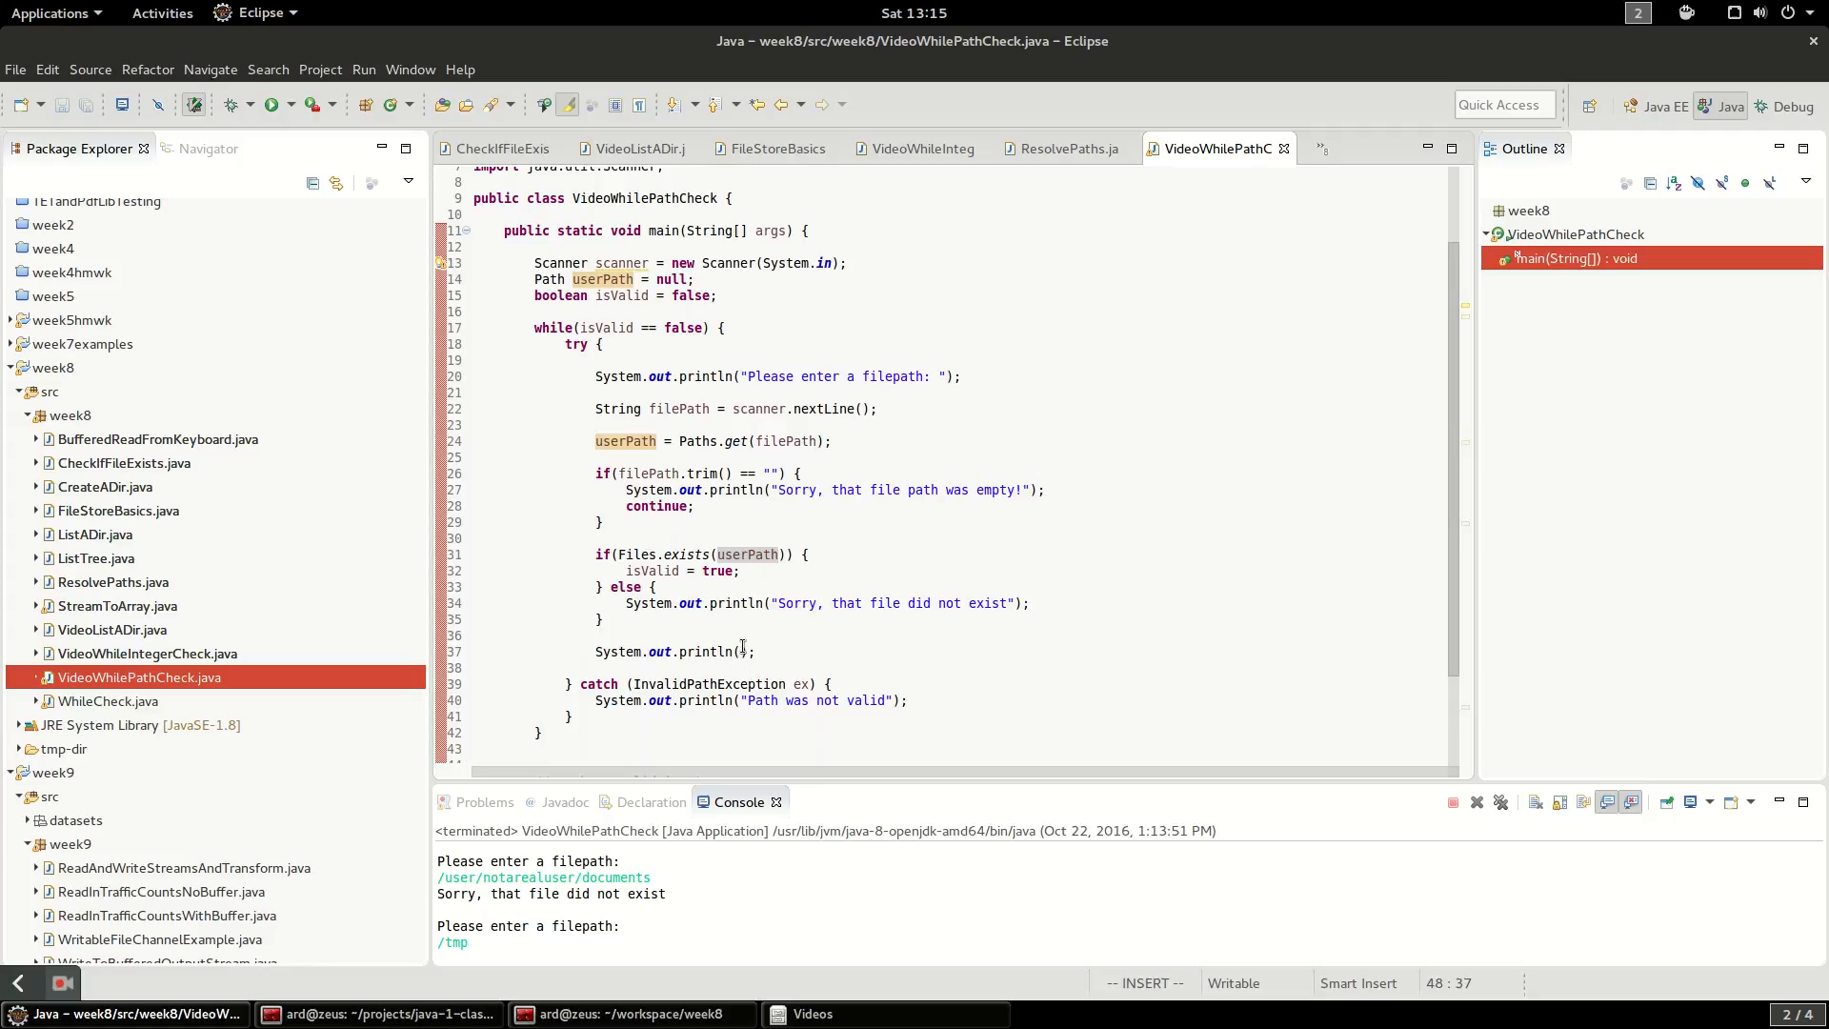
{"action": "left_click", "coordinate": [583, 328]}
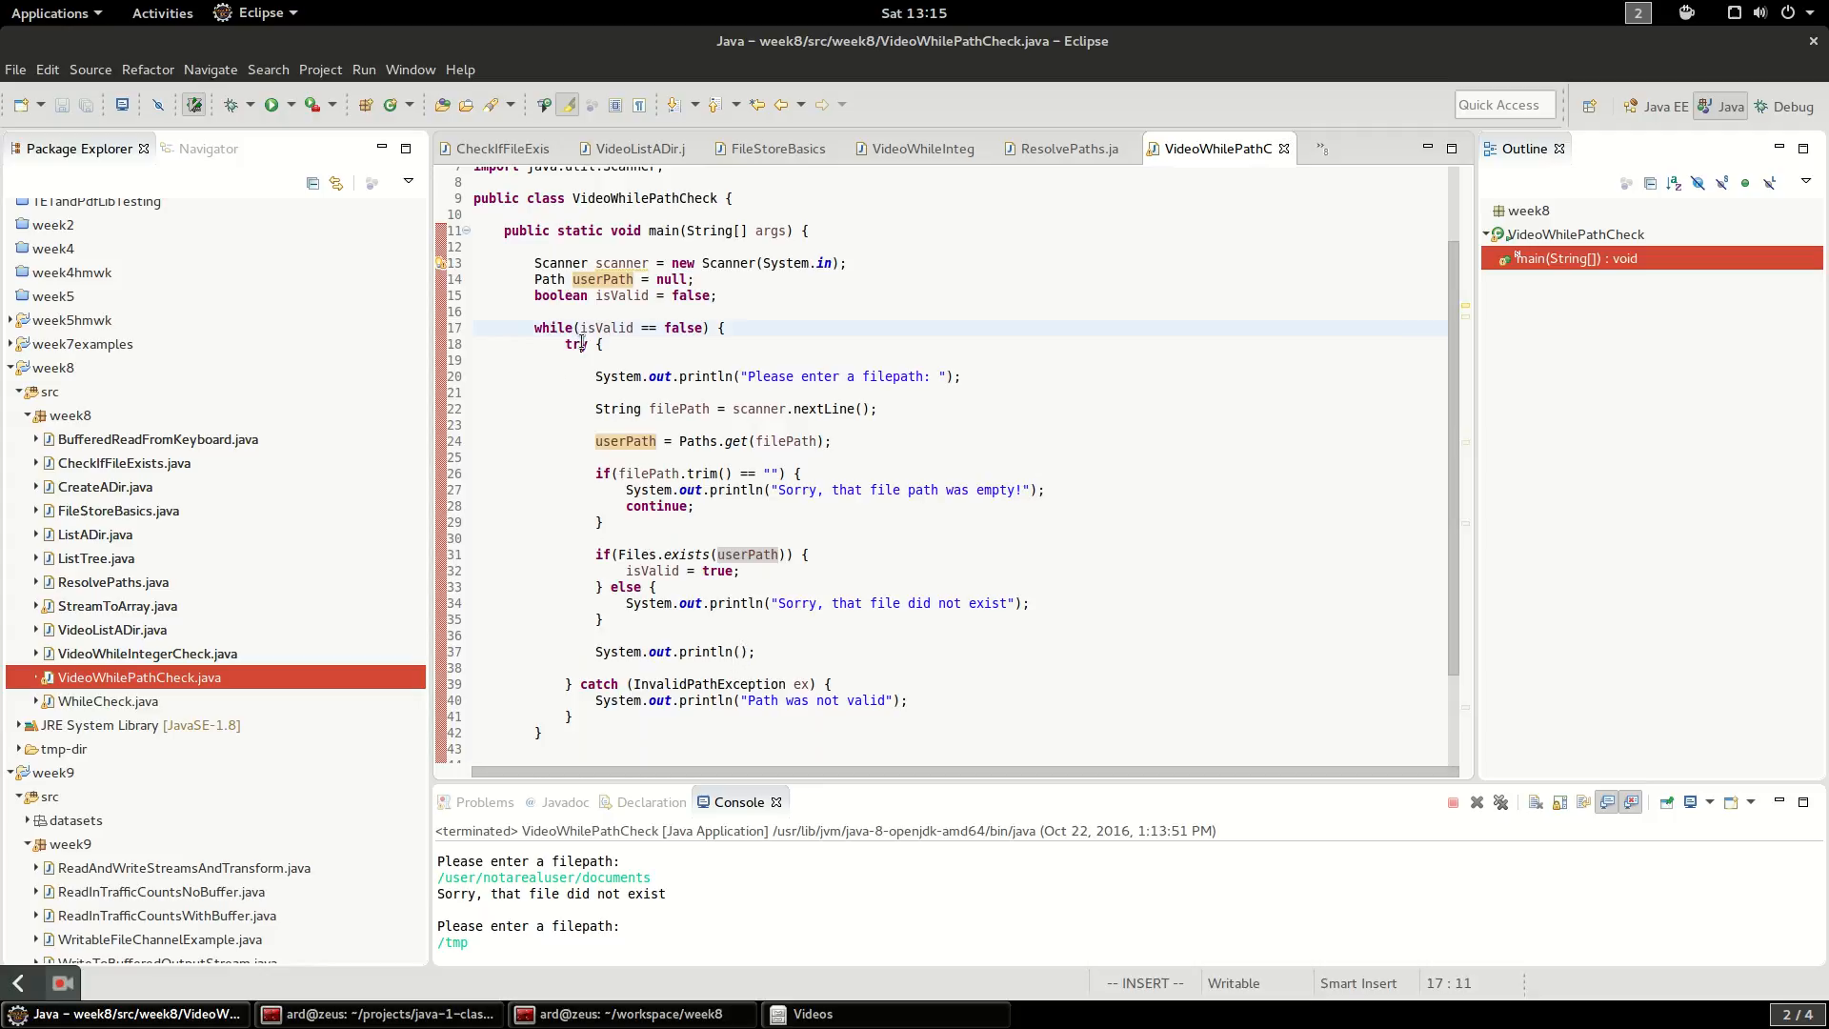